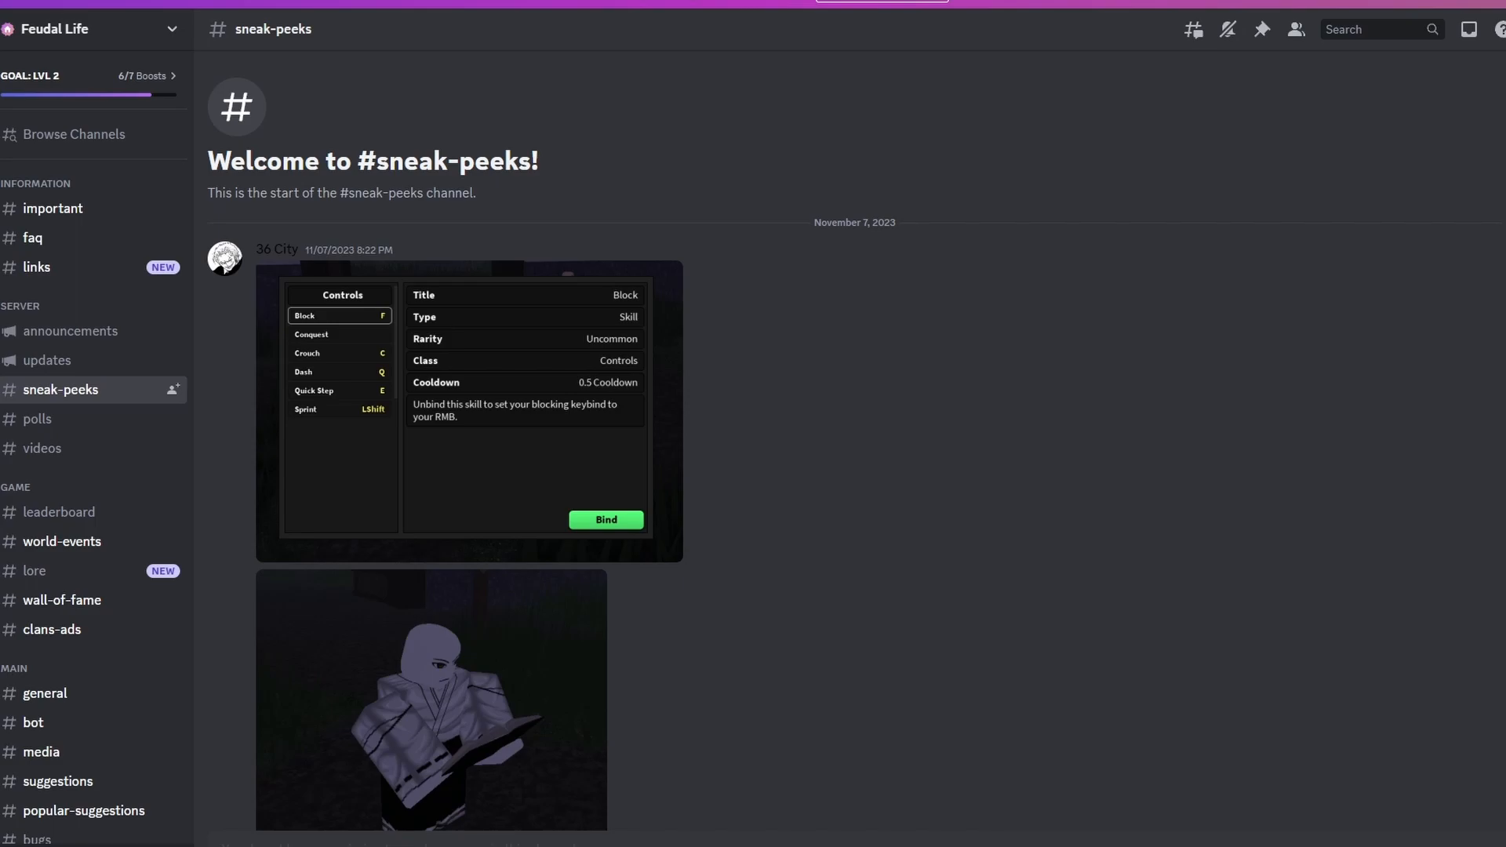
mouse_move(876, 324)
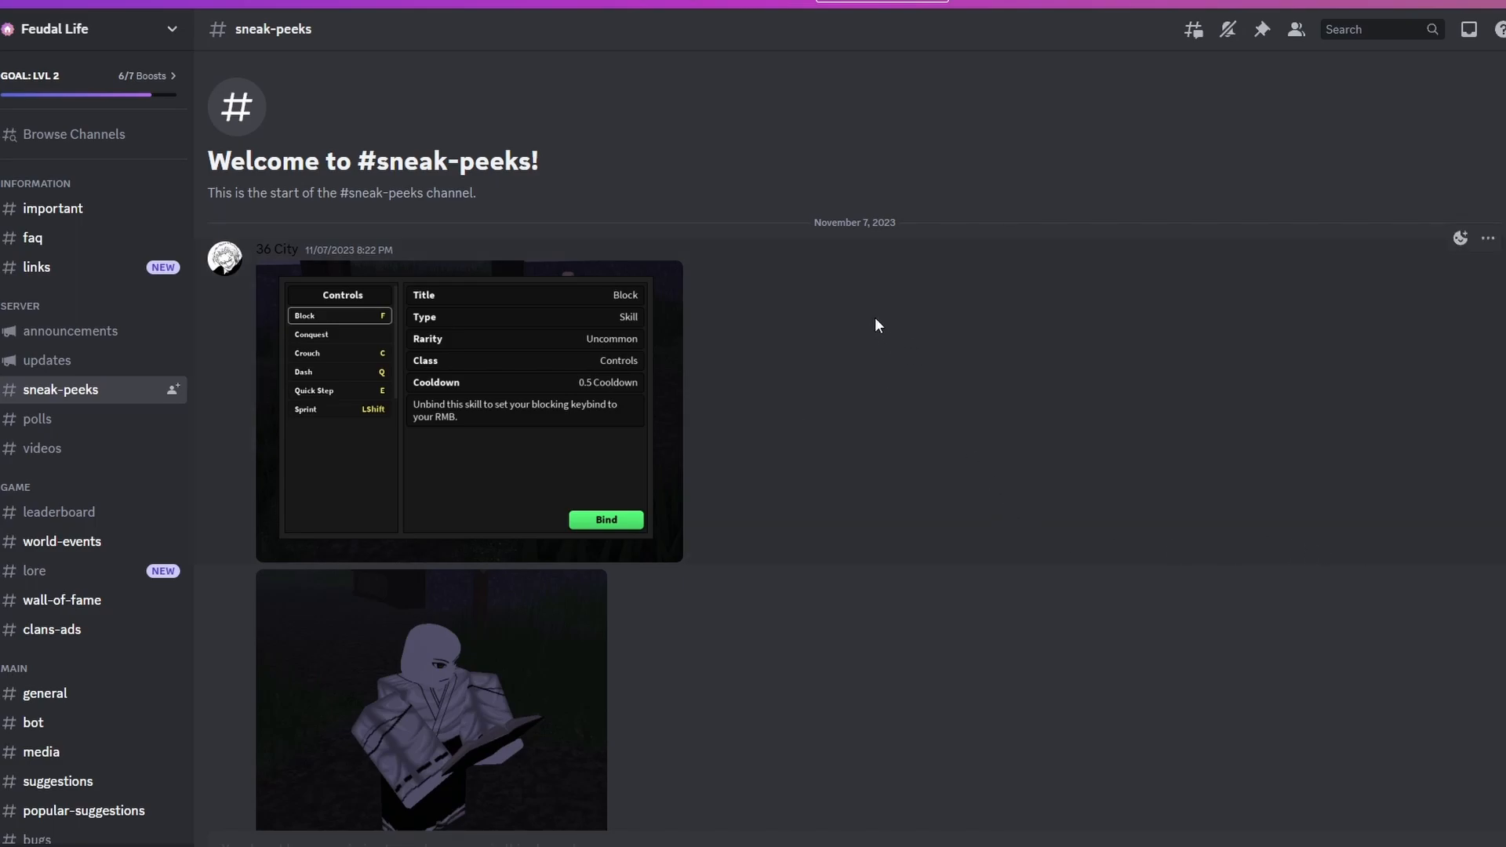
mouse_move(852, 331)
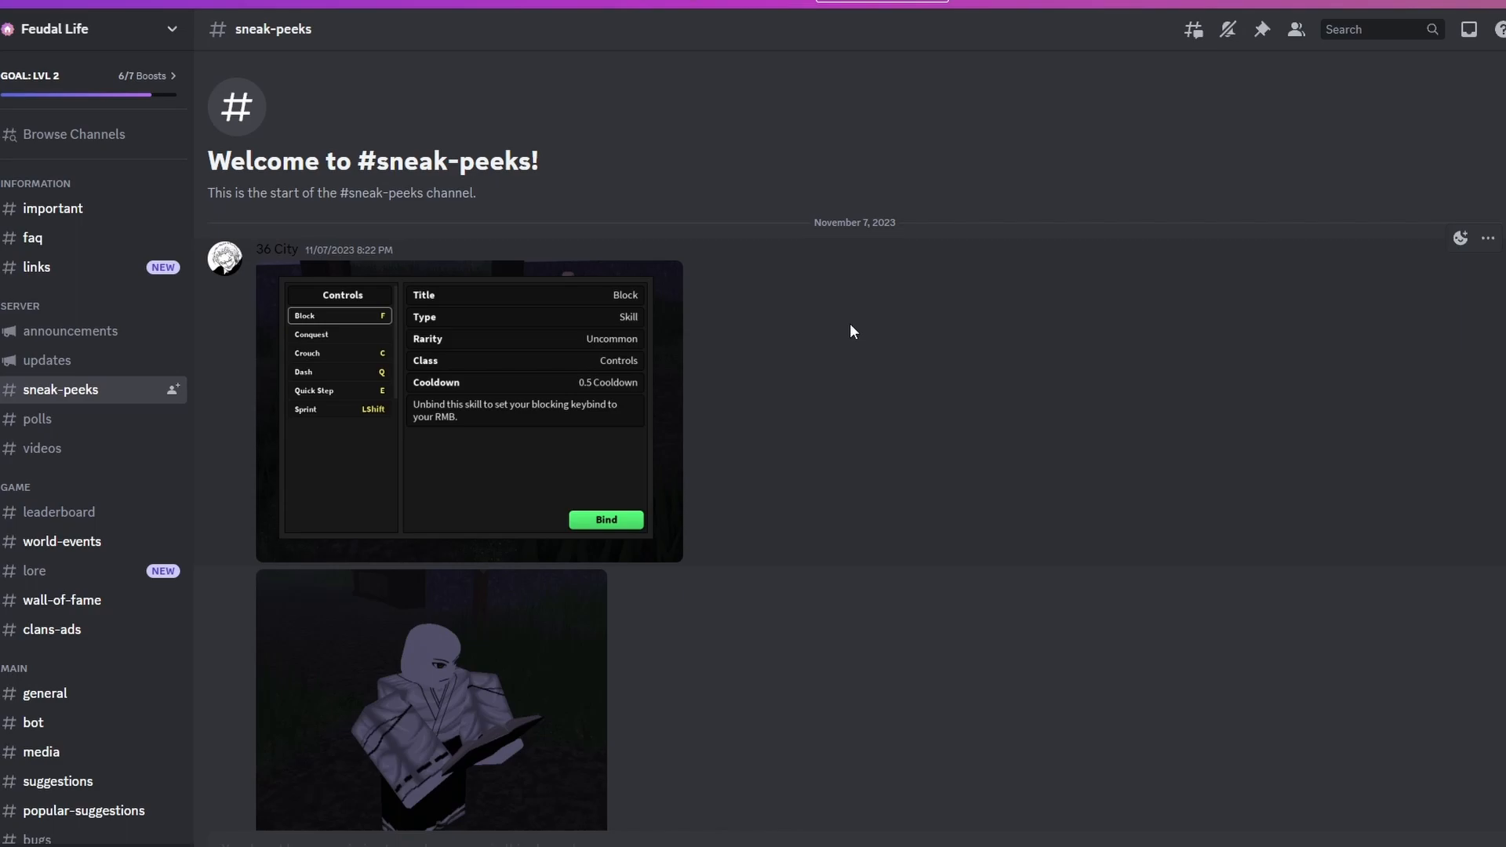
mouse_move(596, 388)
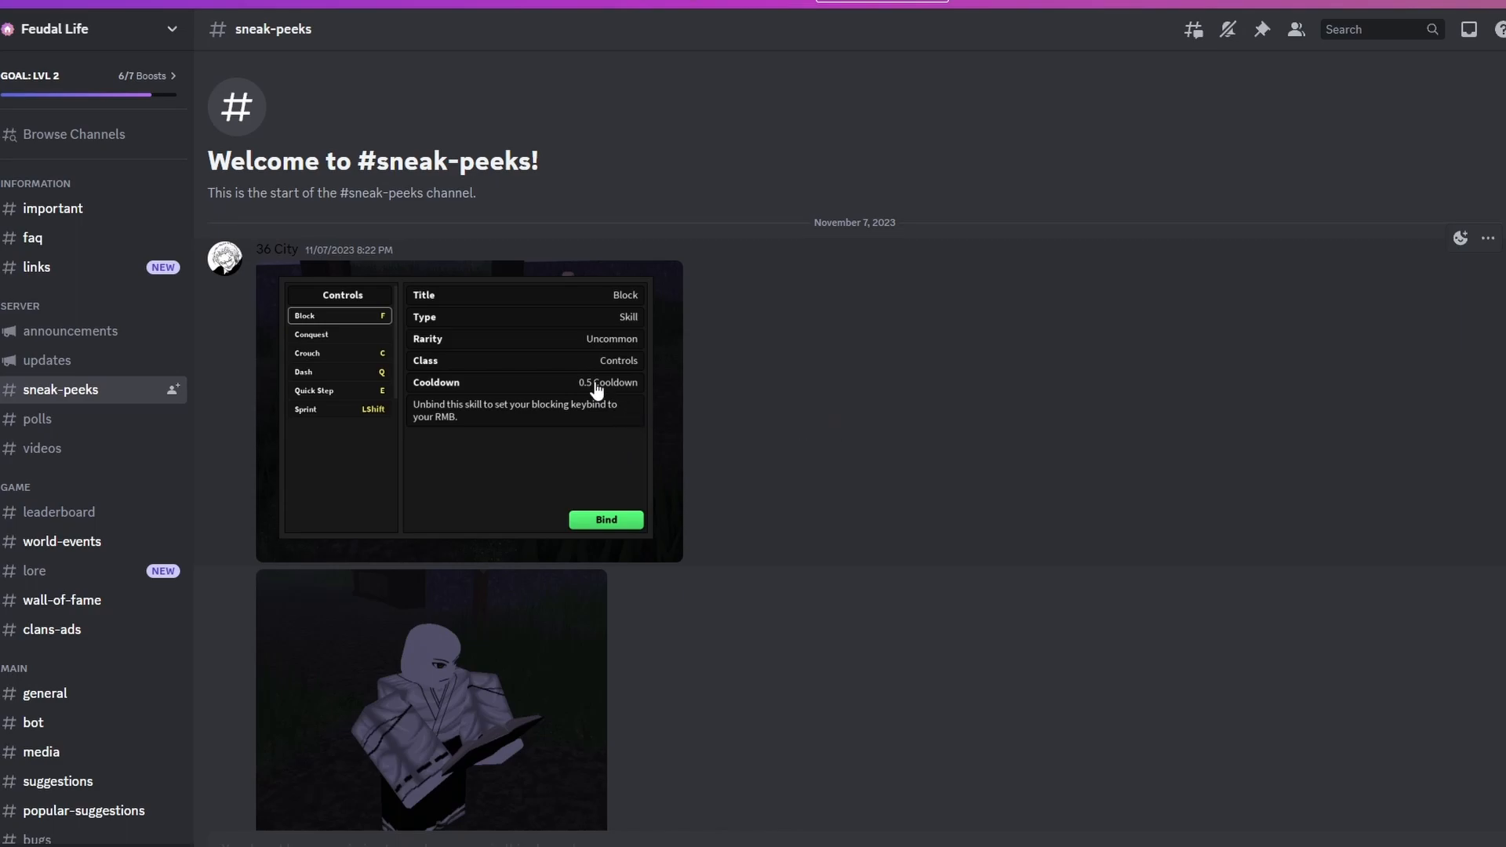
mouse_move(567, 383)
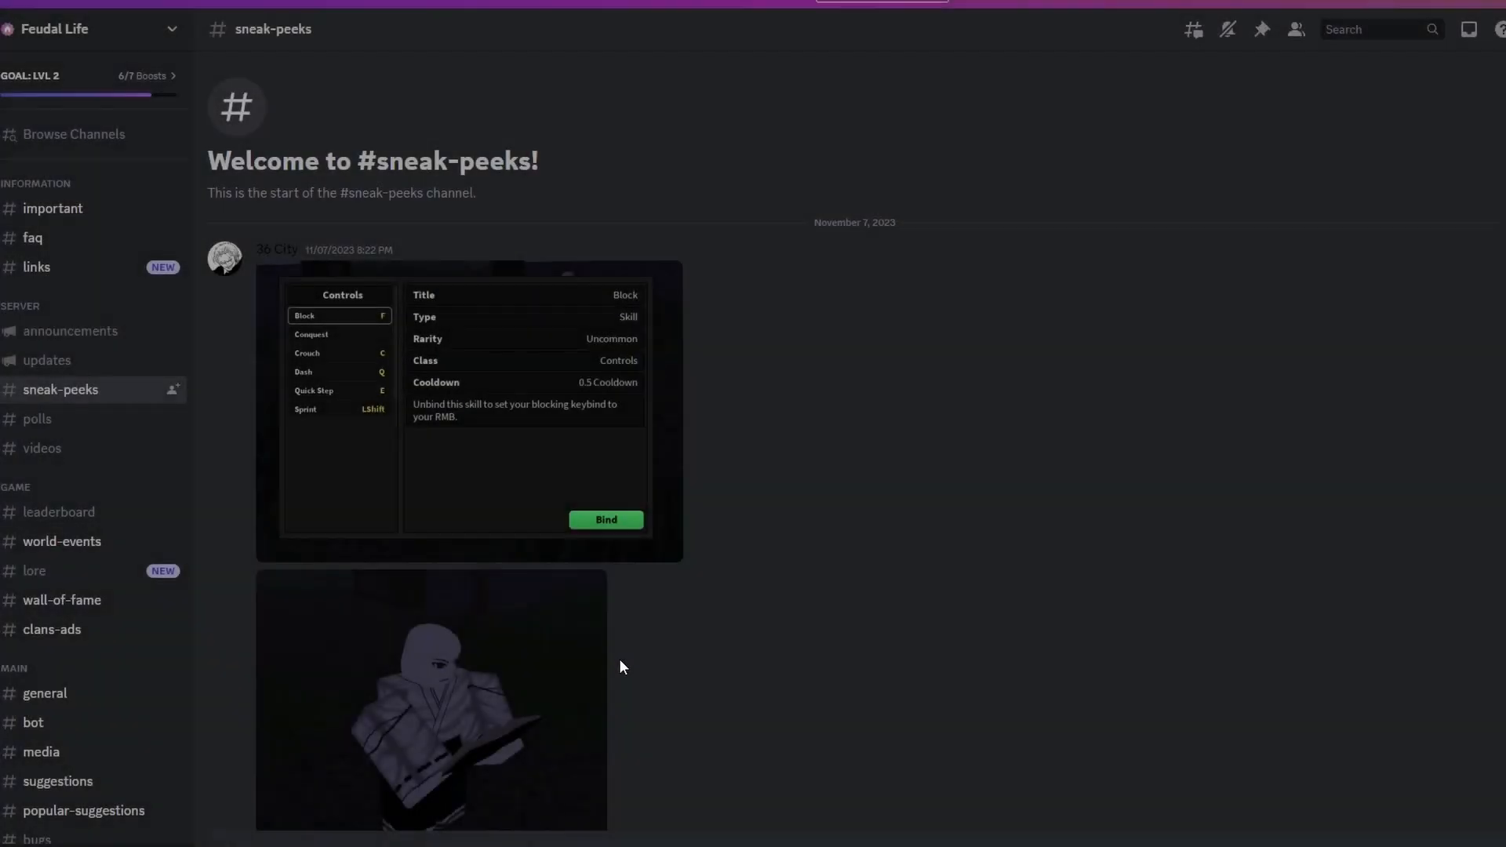
mouse_move(110, 355)
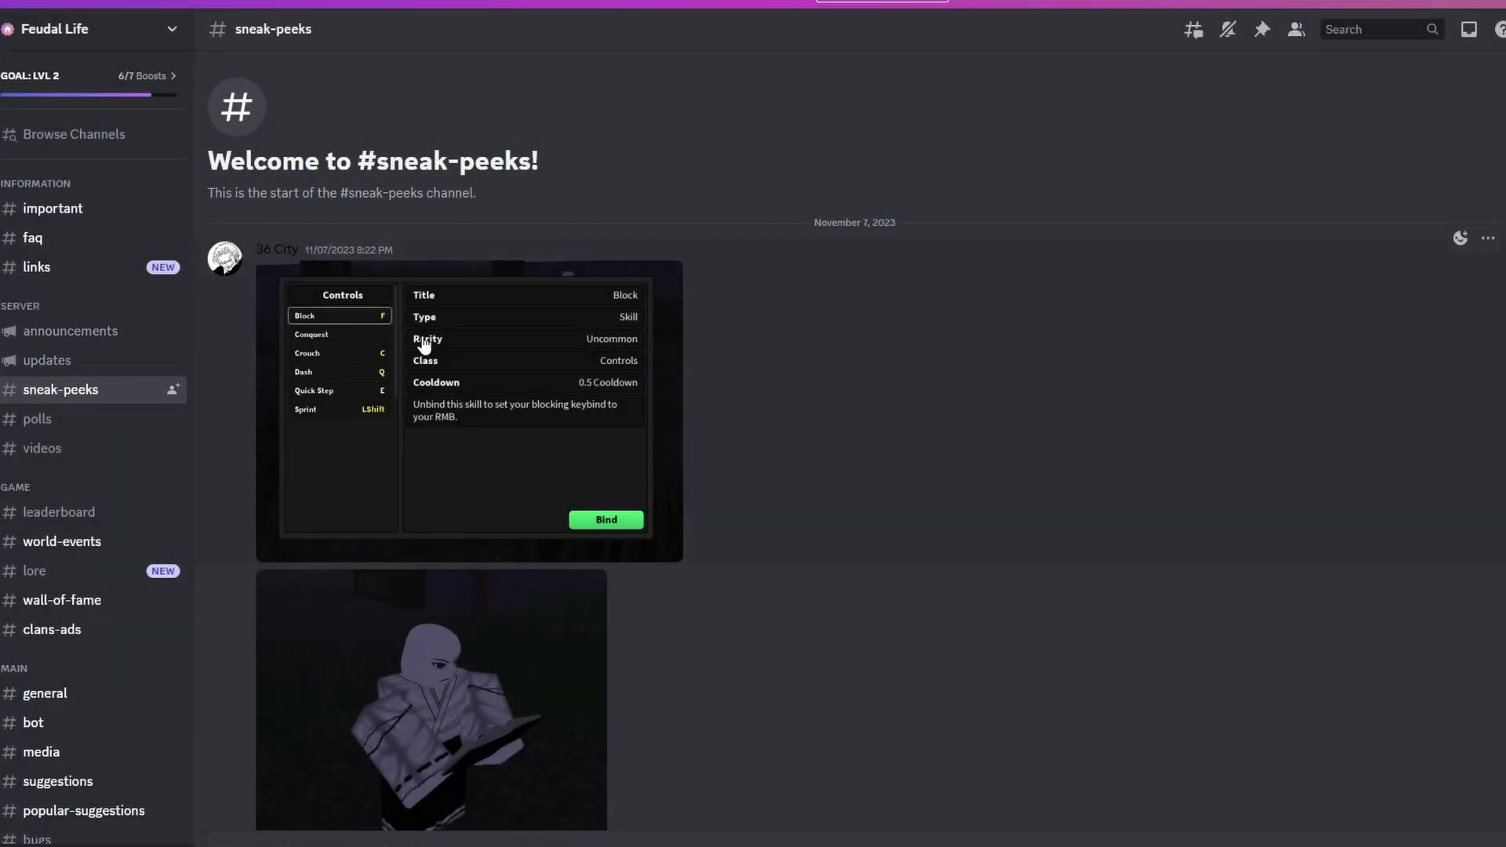
mouse_move(599, 534)
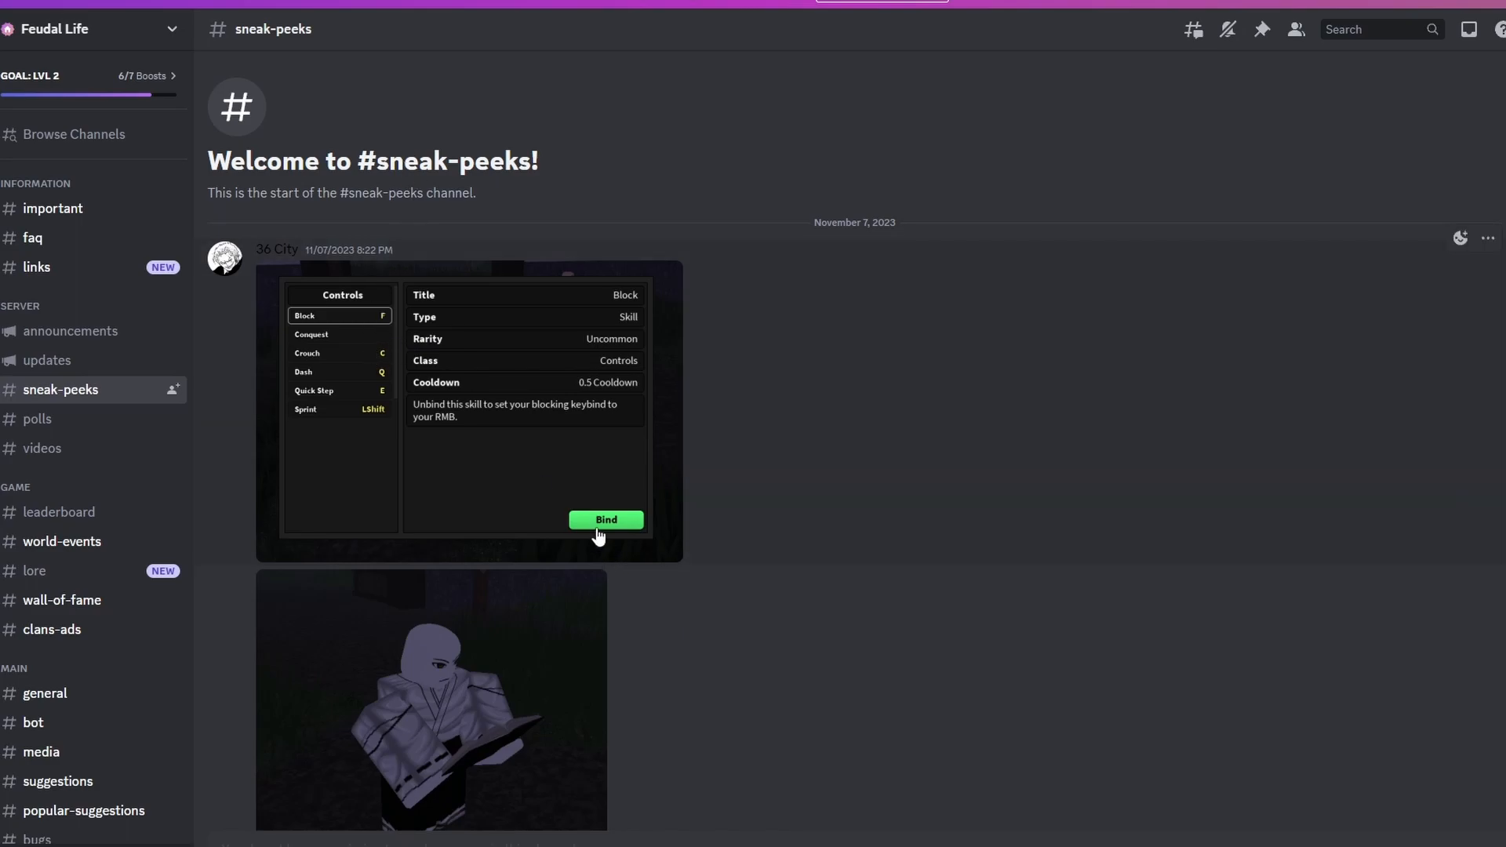
mouse_move(518, 432)
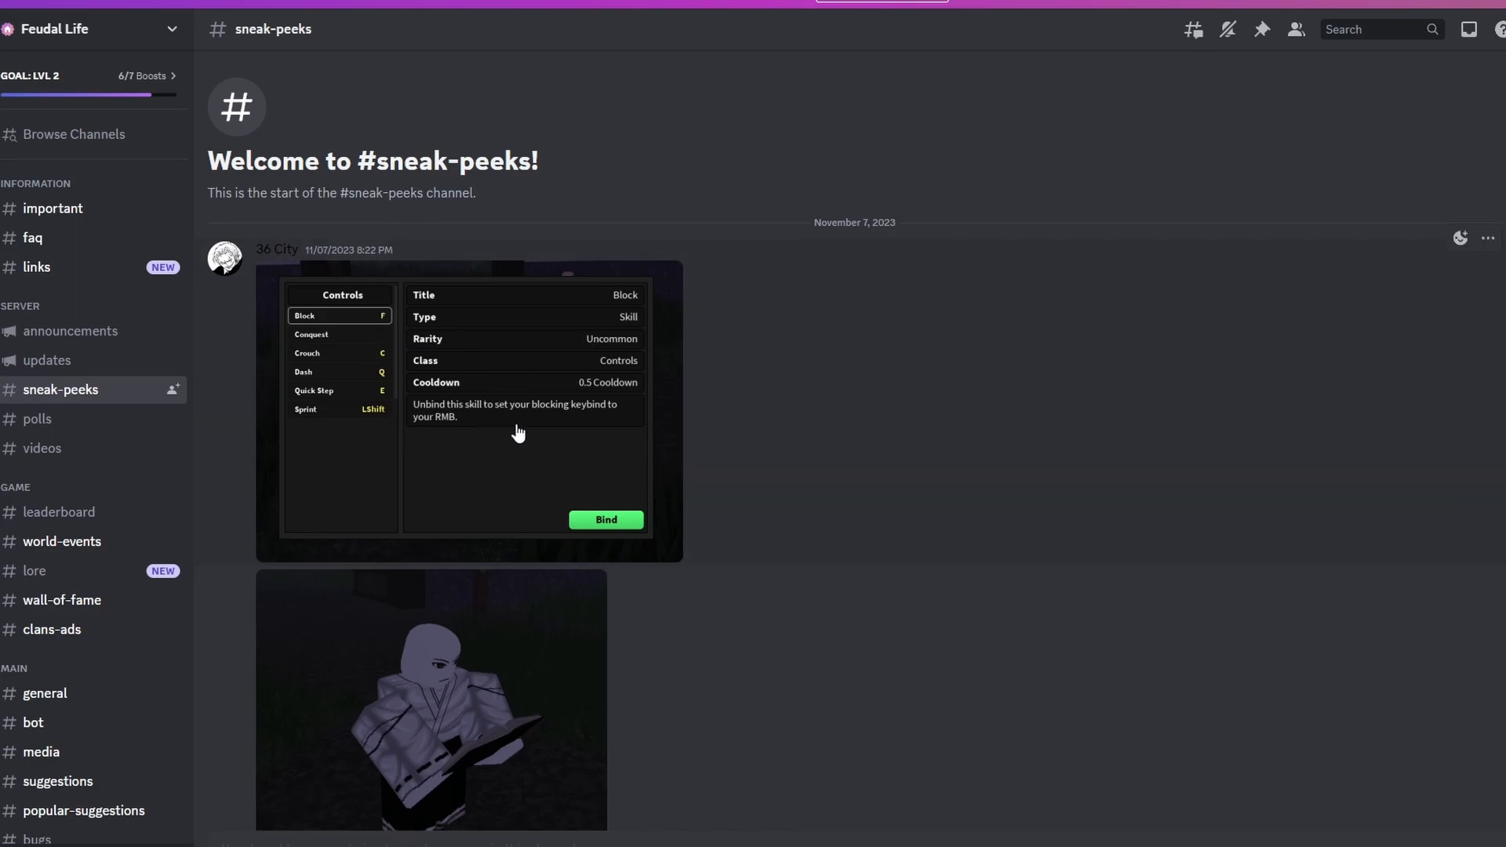
mouse_move(686, 393)
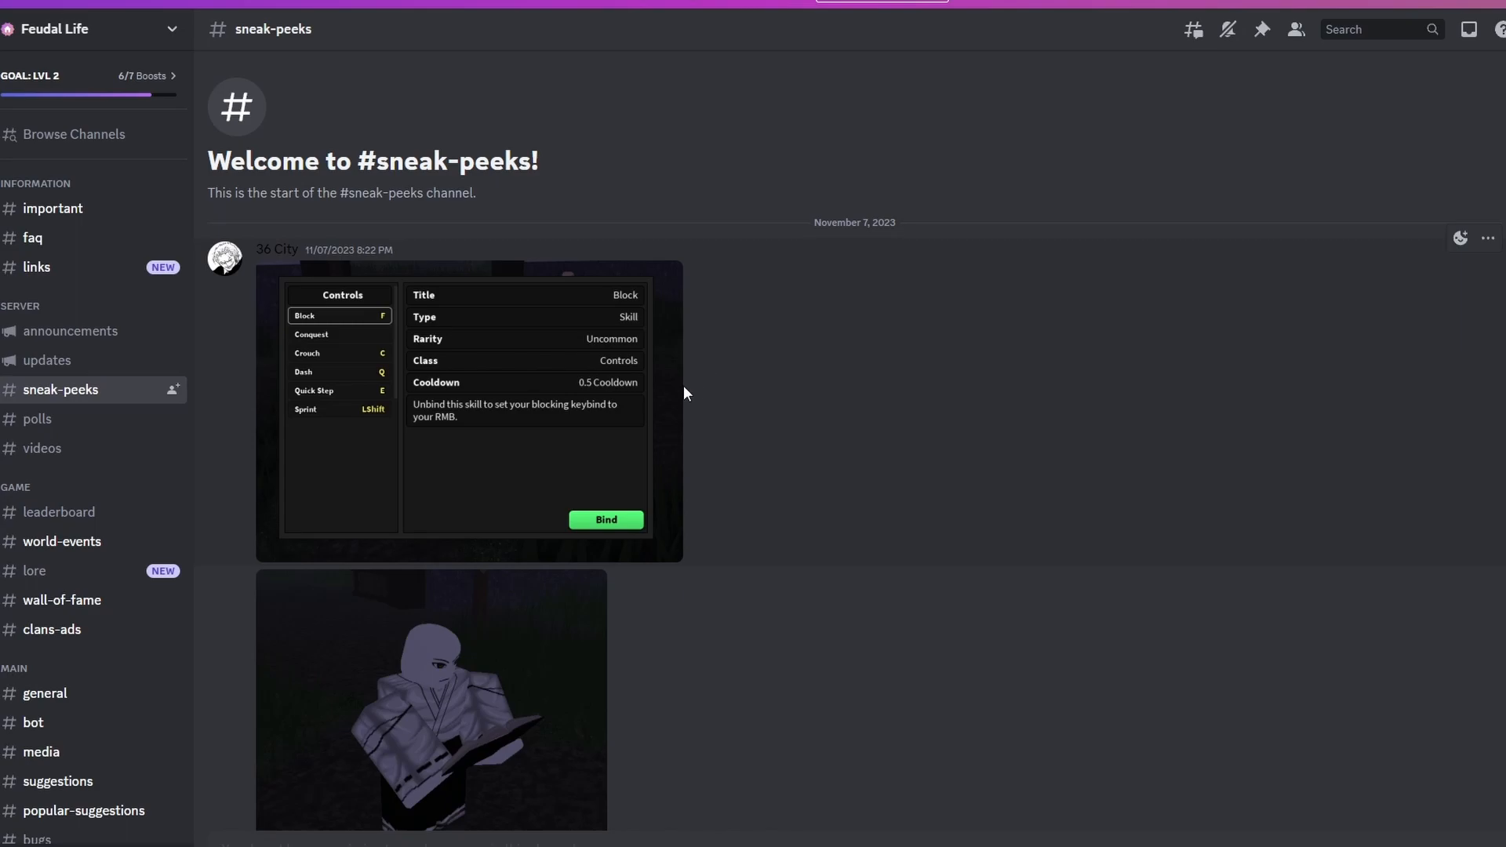
mouse_move(656, 403)
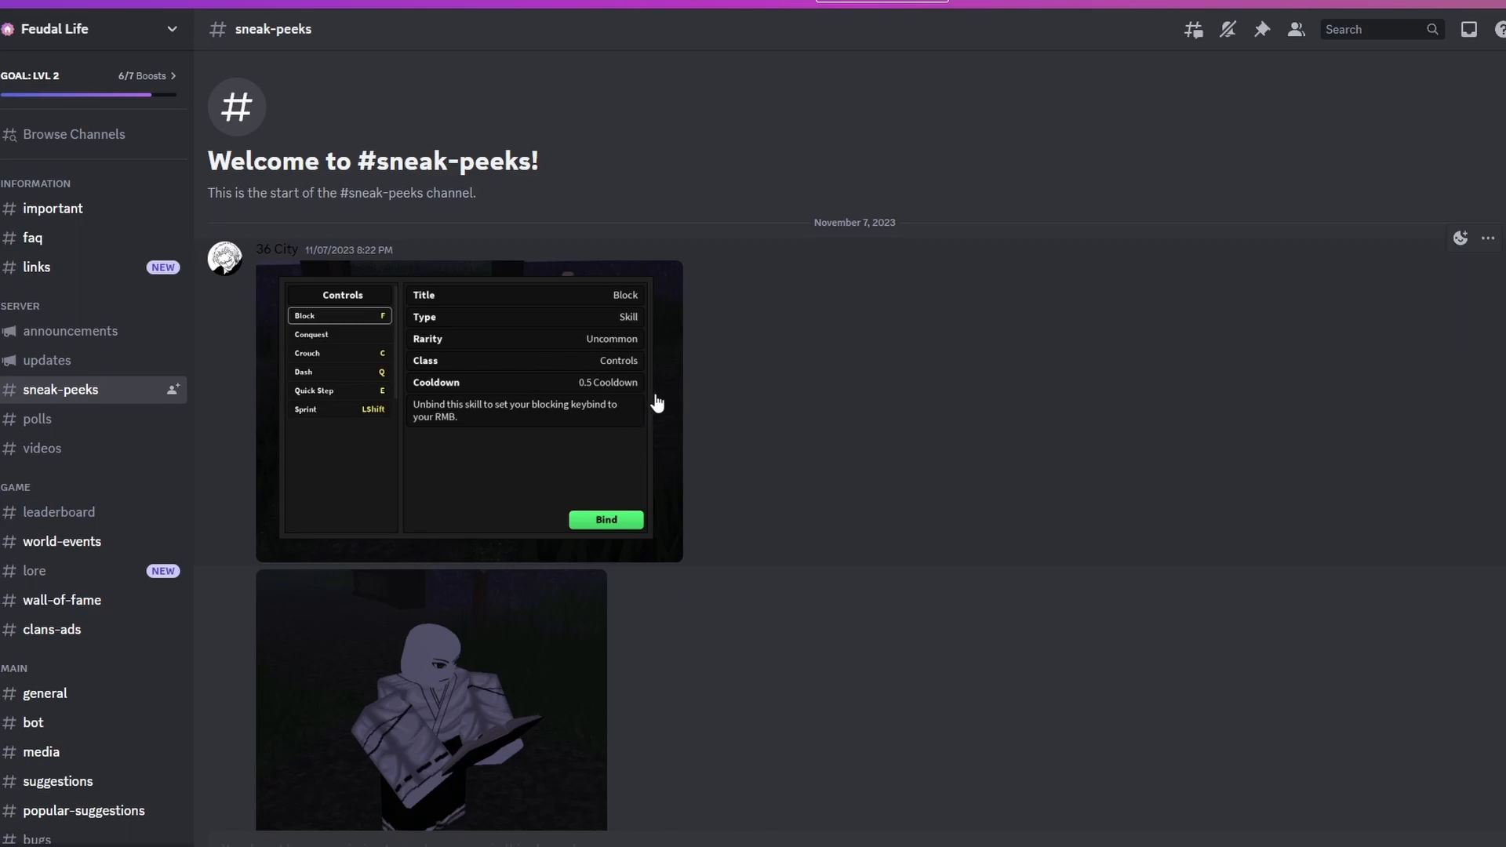
mouse_move(610, 381)
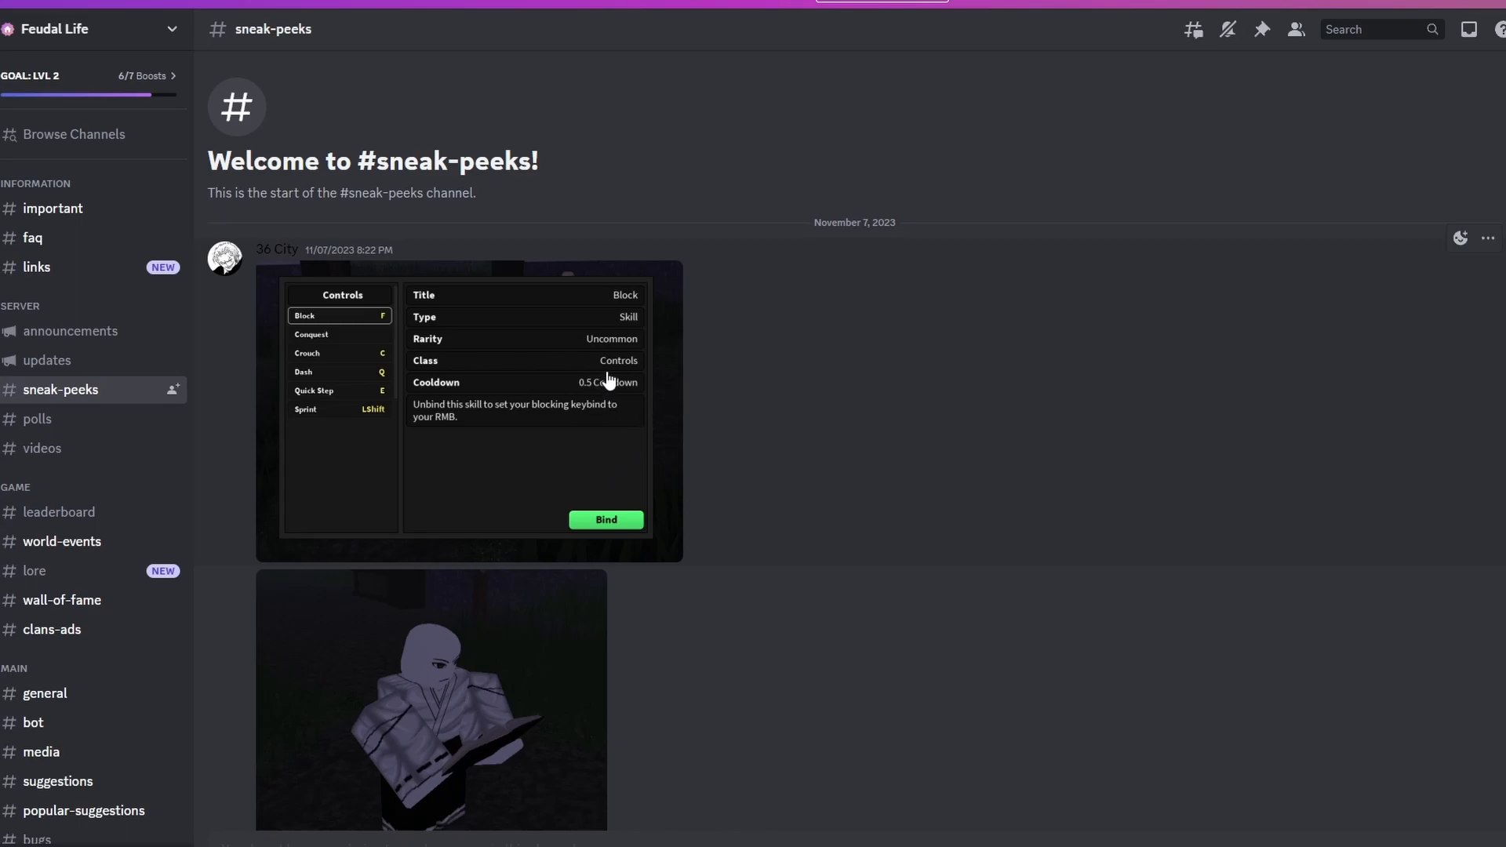
Enlarge and inspect the Controls preview screenshot, then scroll further down the channel.
left_click(468, 410)
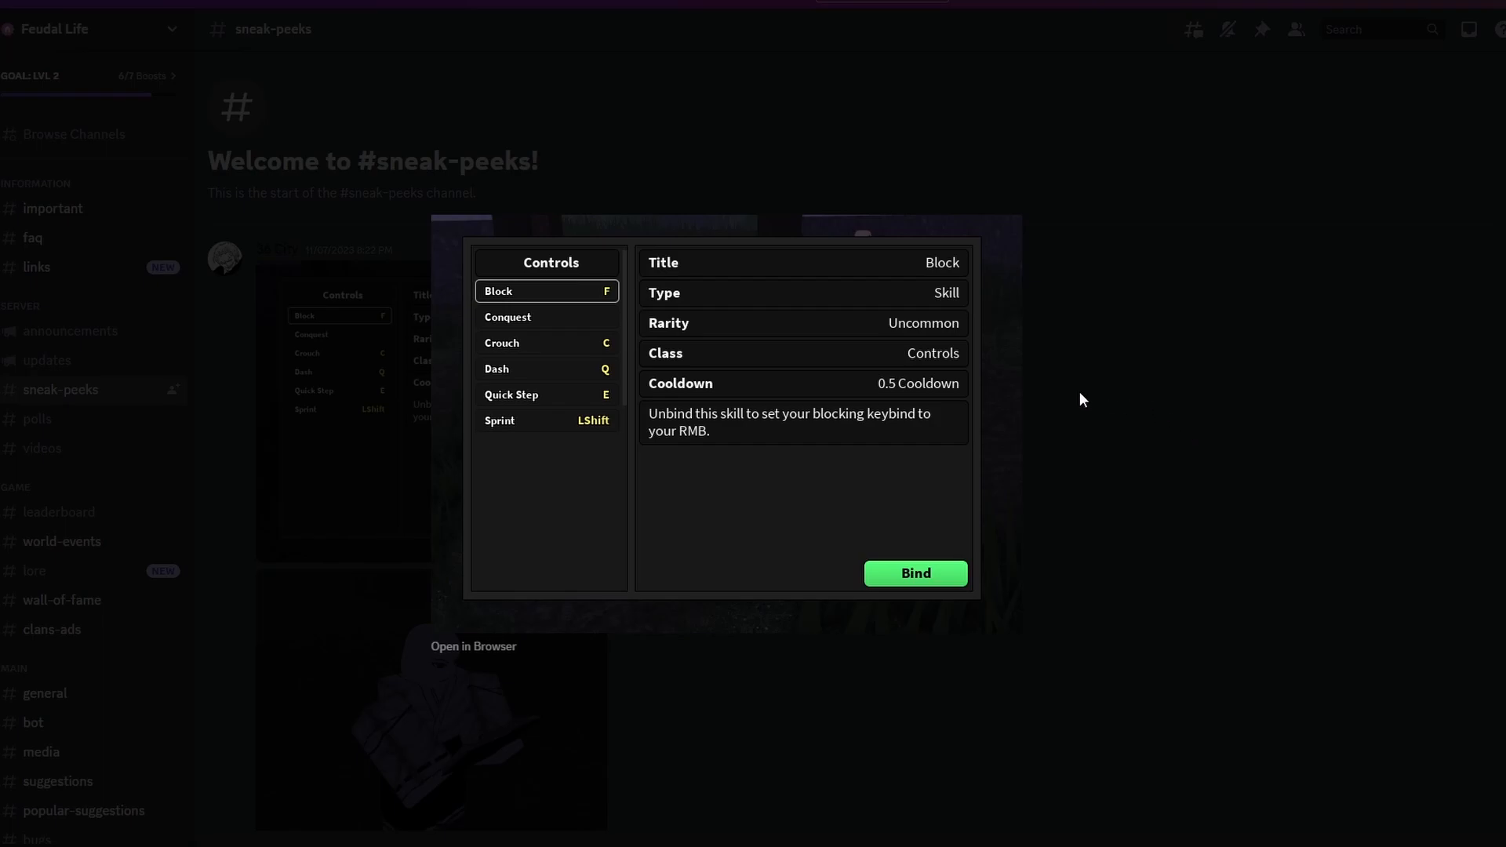
mouse_move(598, 432)
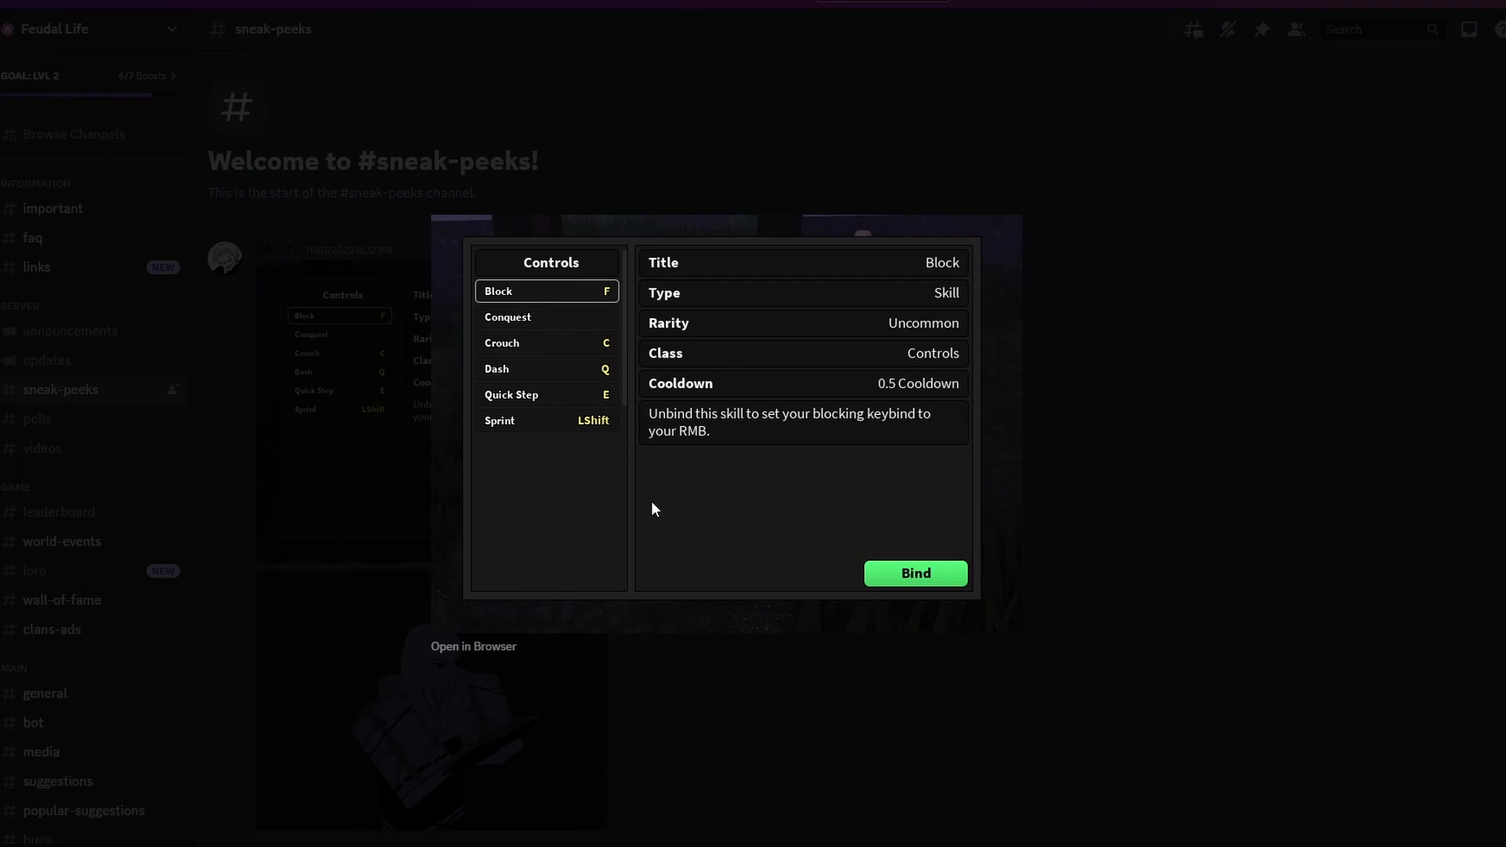
mouse_move(625, 466)
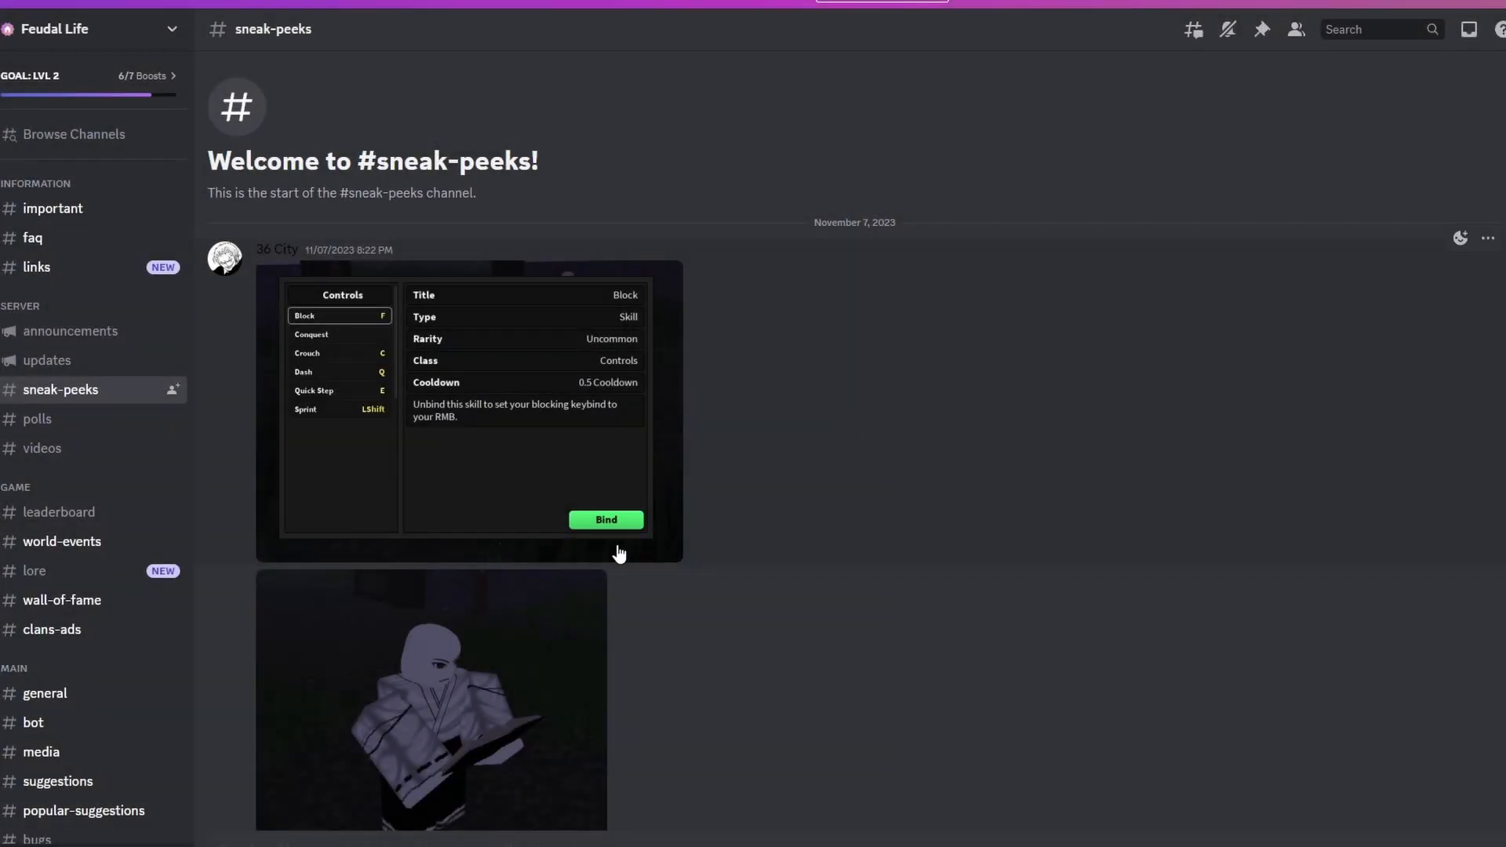
mouse_move(551, 393)
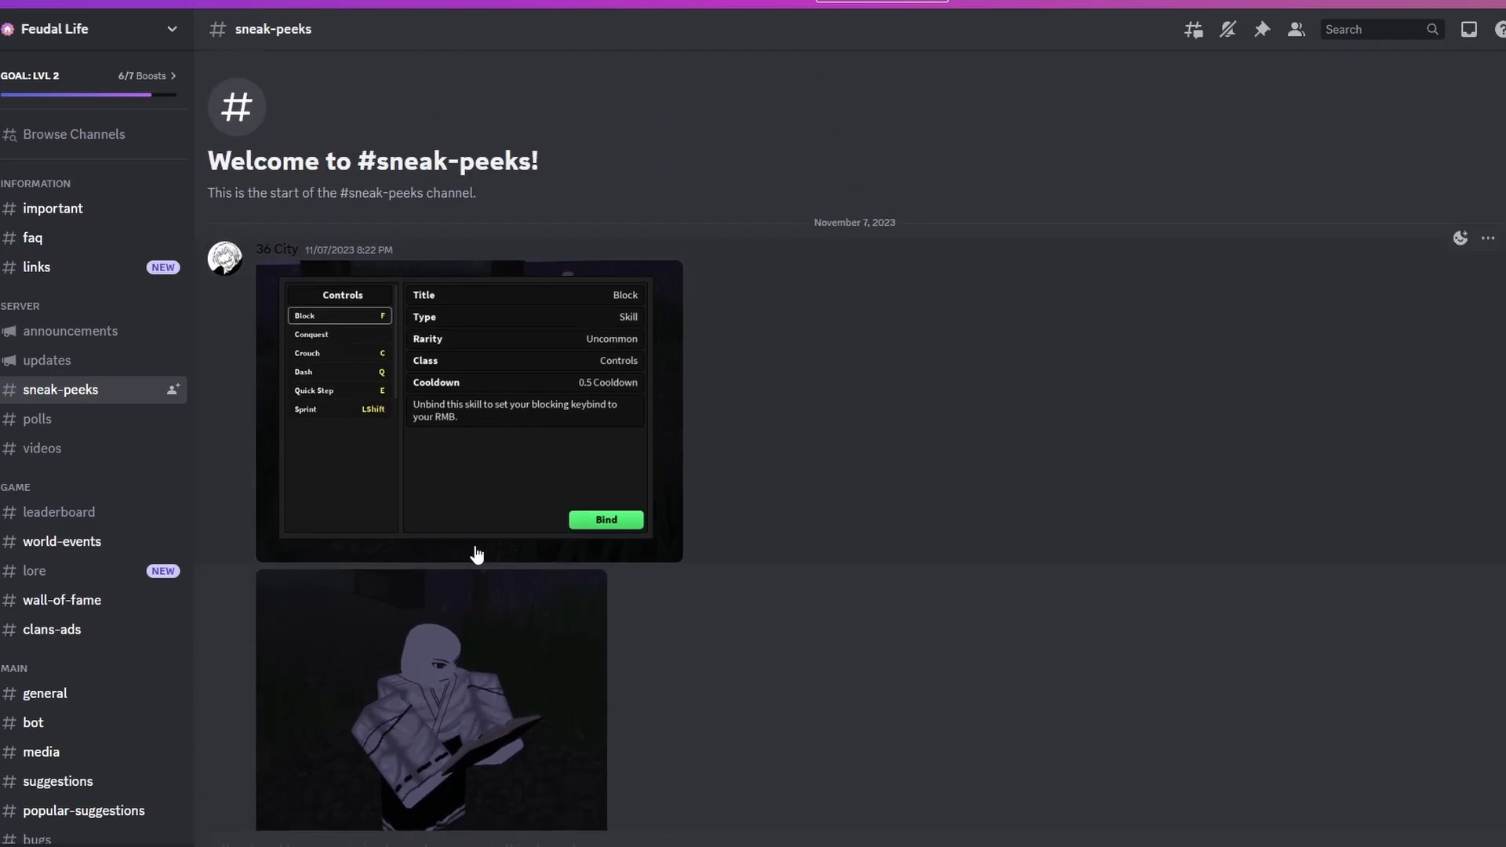
left_click(468, 413)
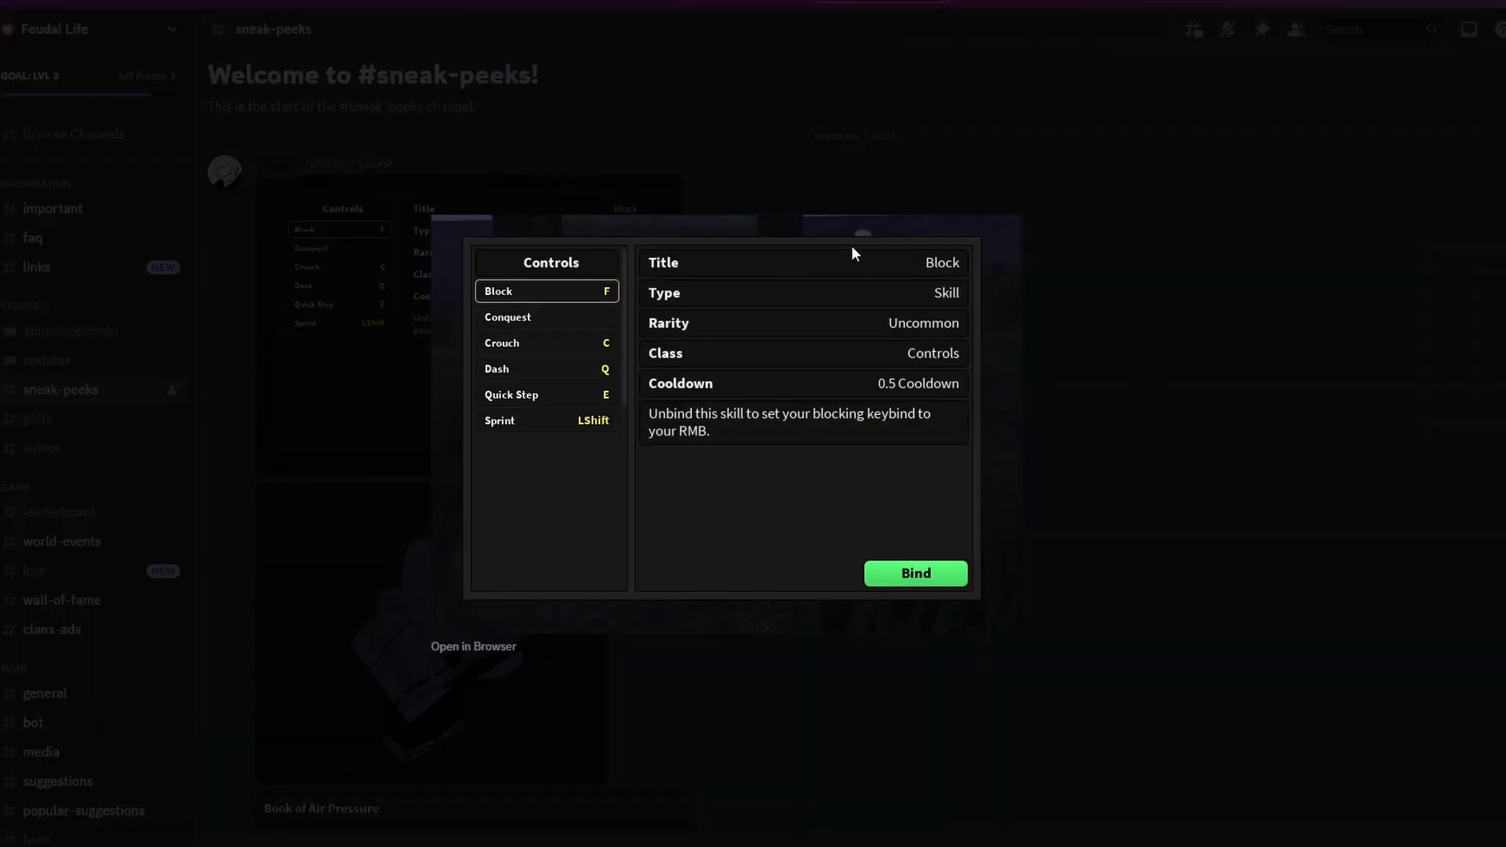
mouse_move(924, 323)
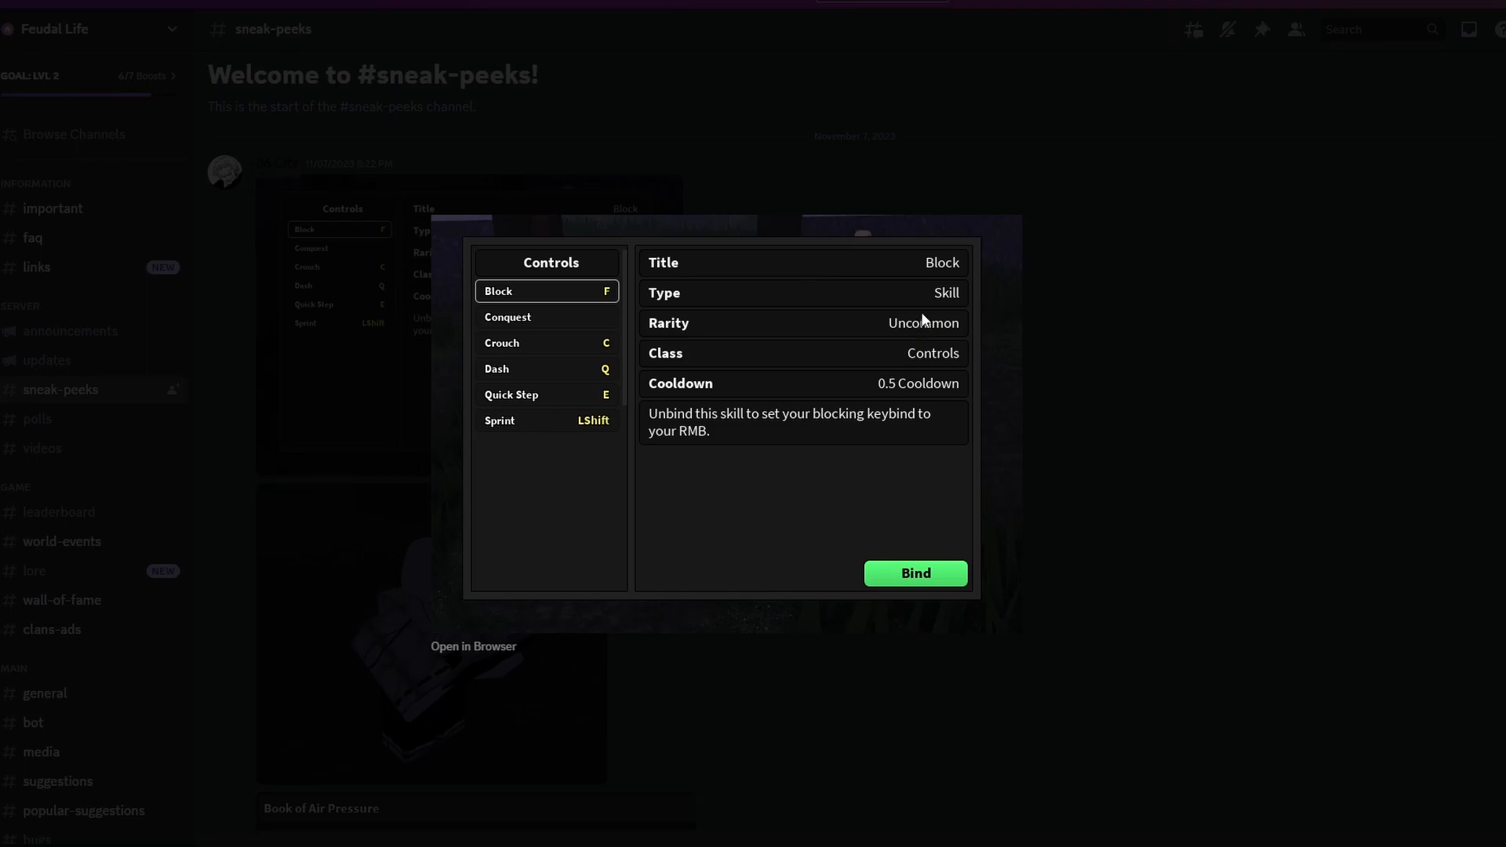
mouse_move(726, 307)
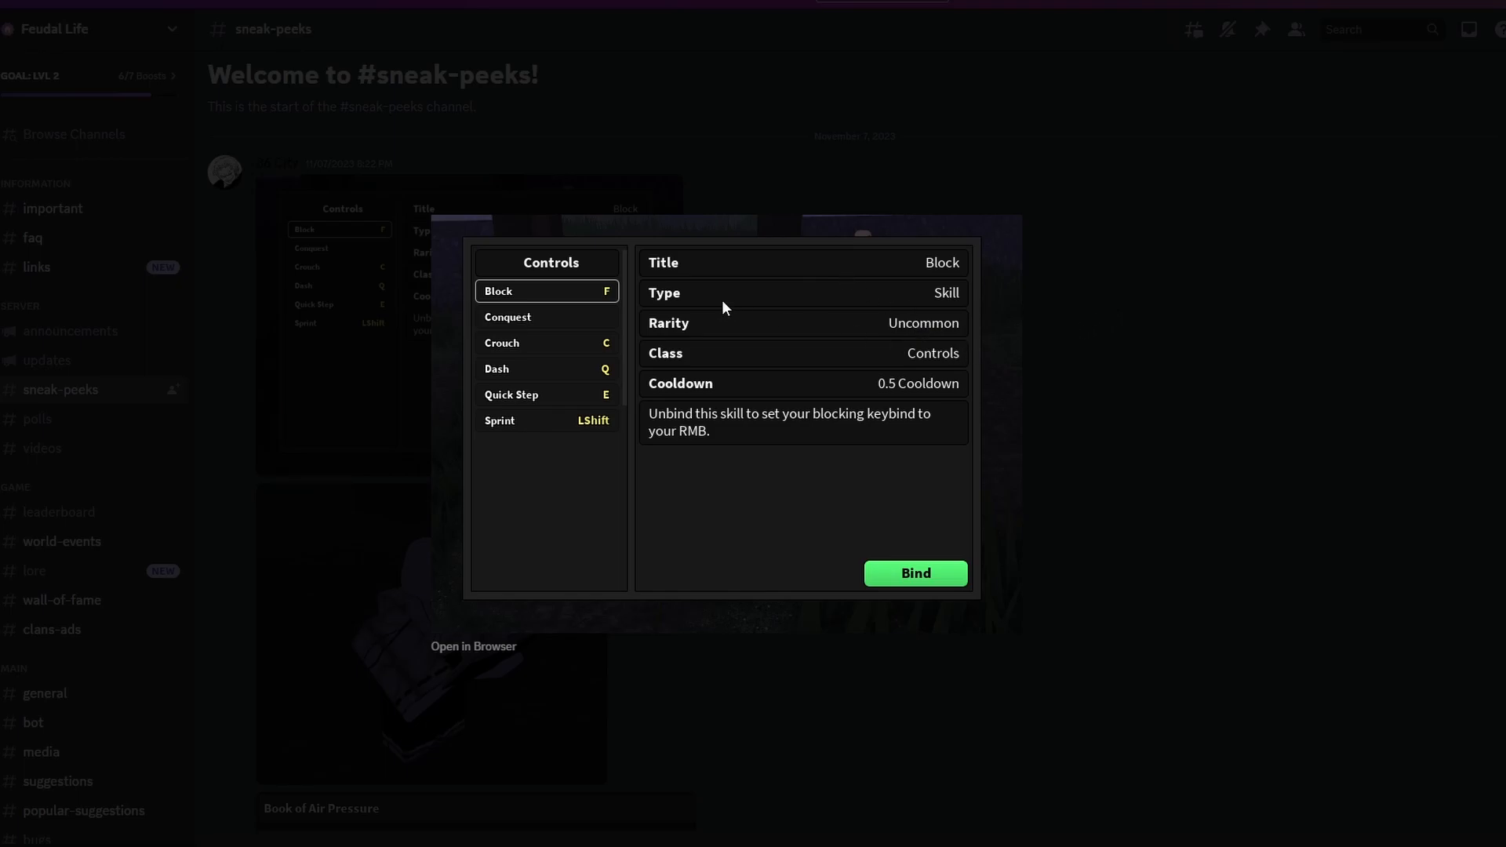
mouse_move(849, 328)
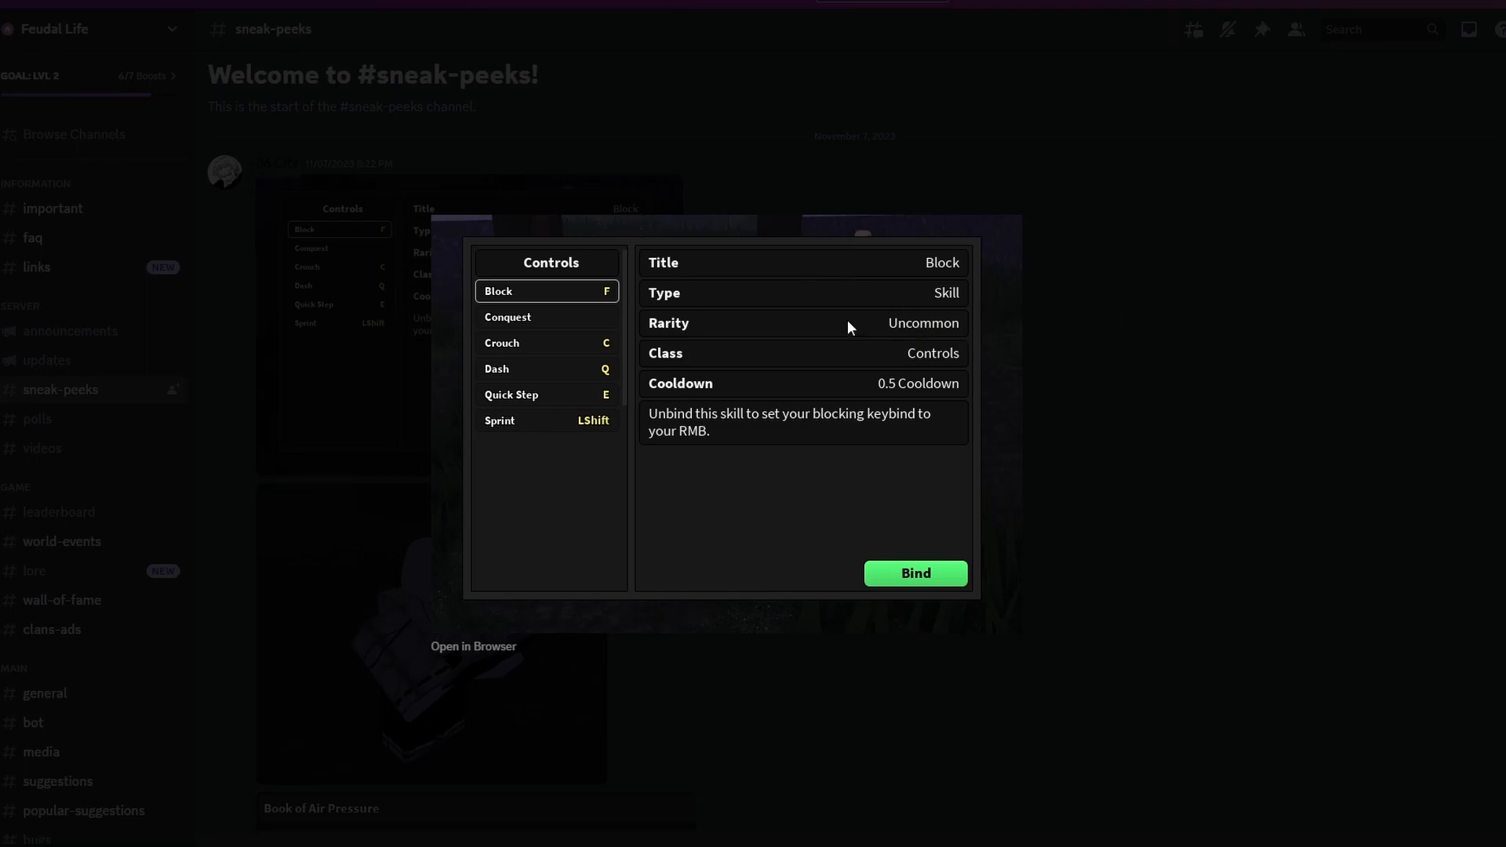
mouse_move(552, 327)
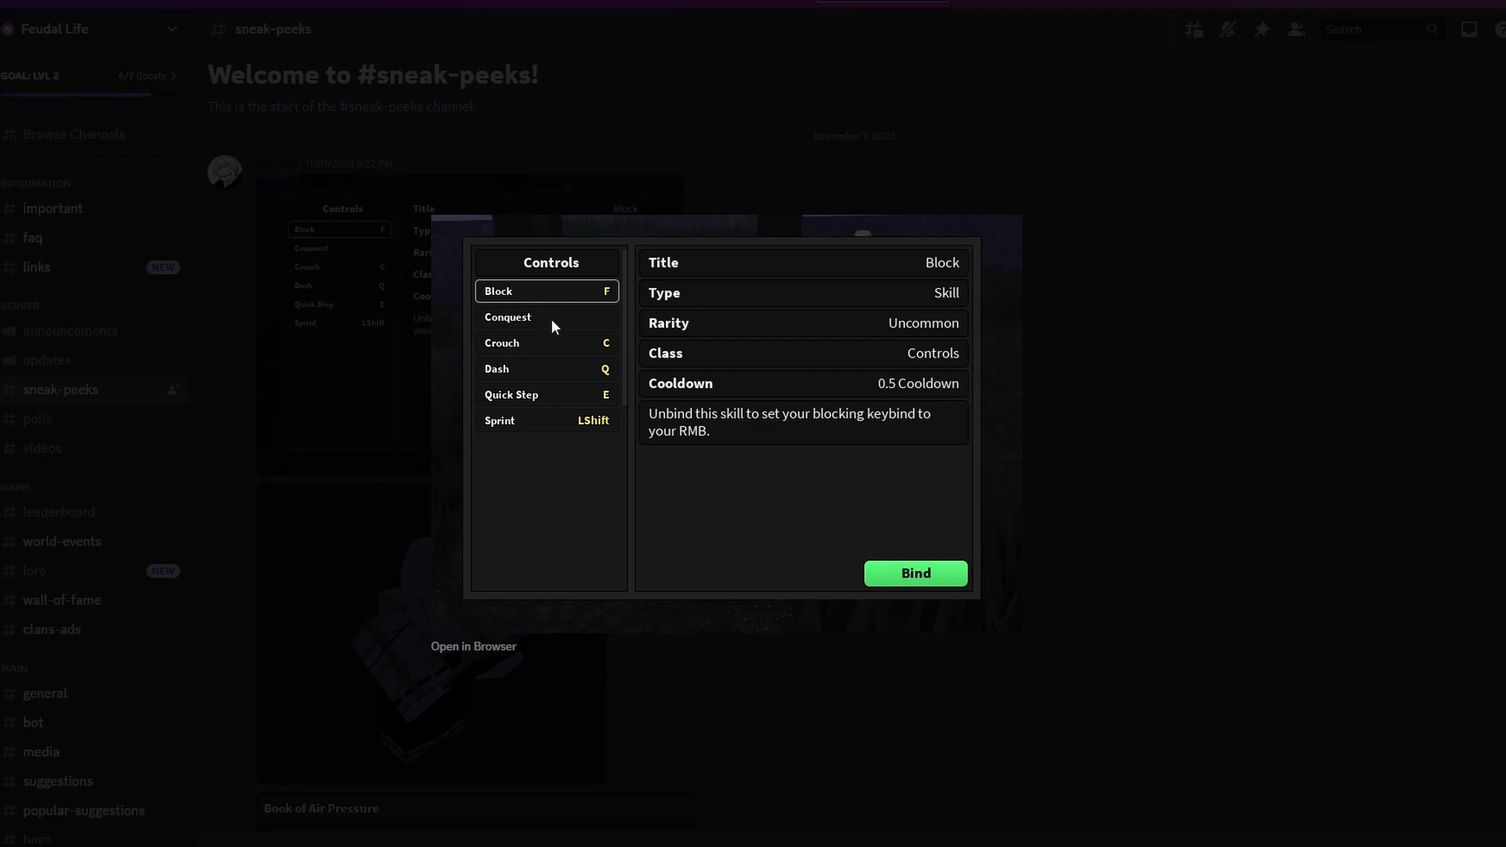
mouse_move(563, 339)
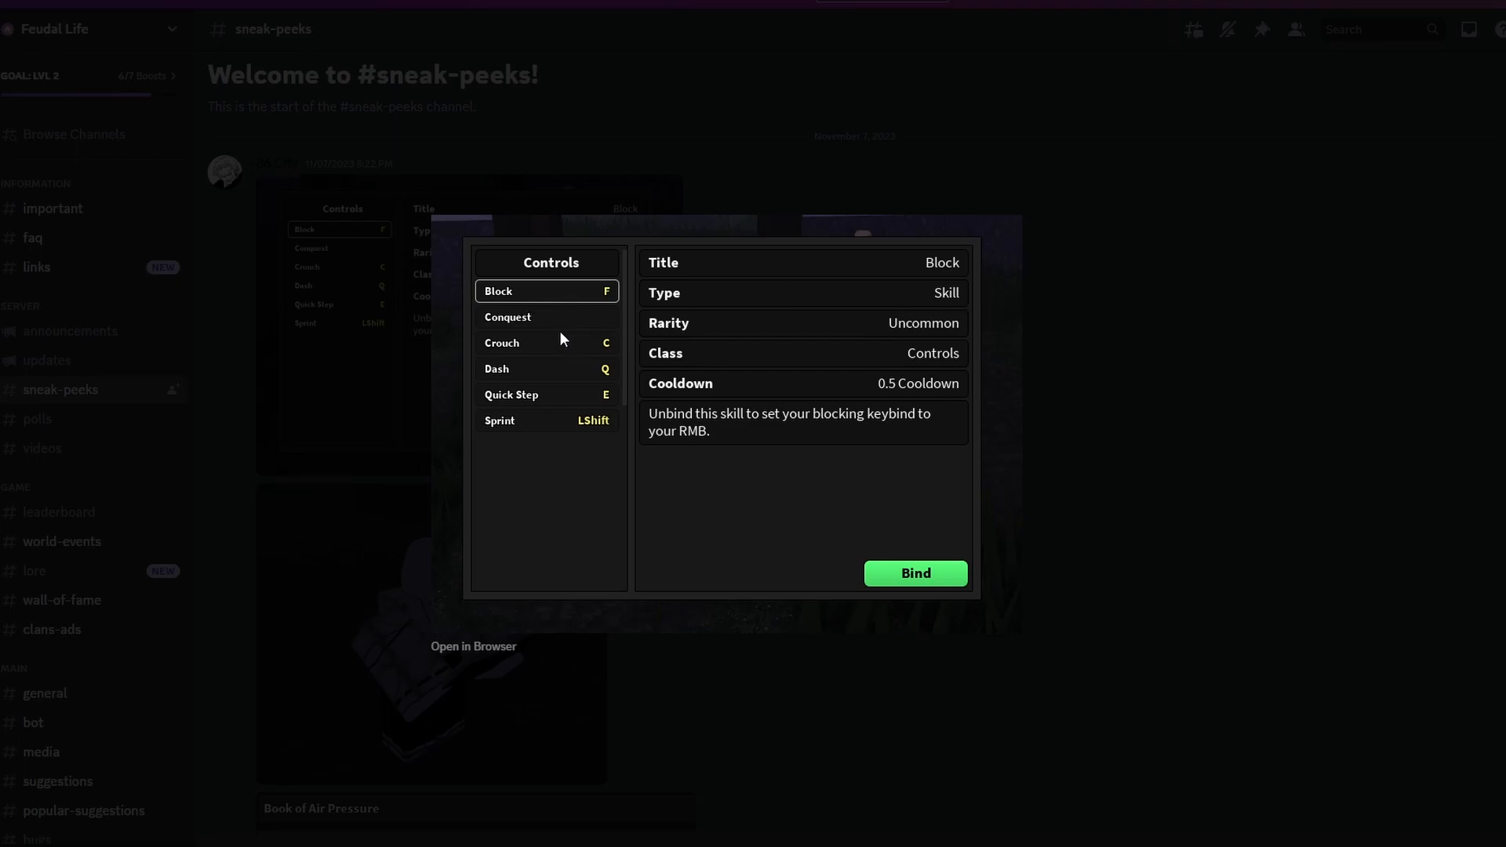
mouse_move(619, 339)
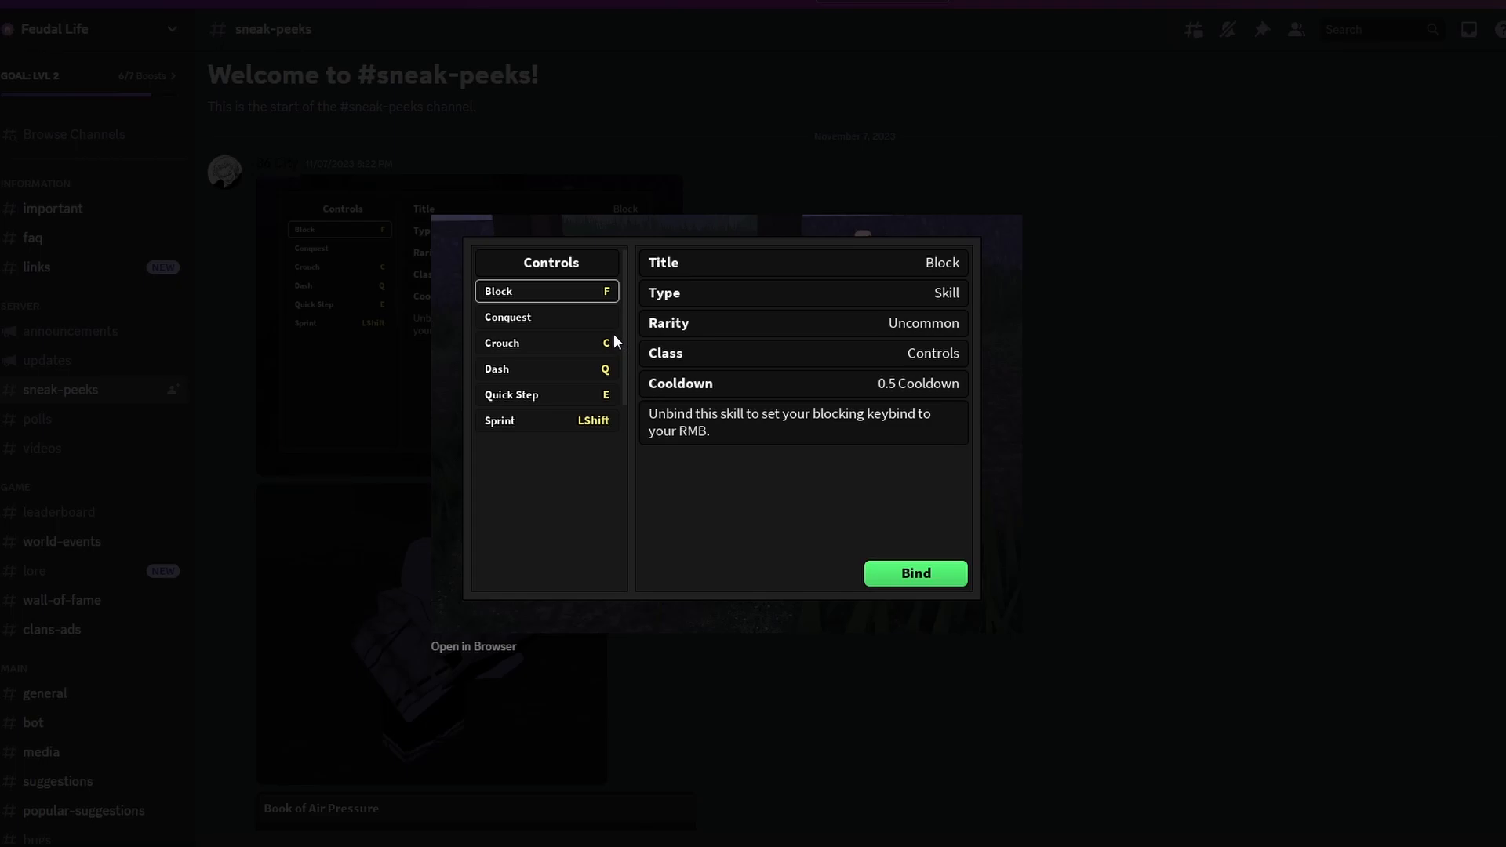
mouse_move(557, 452)
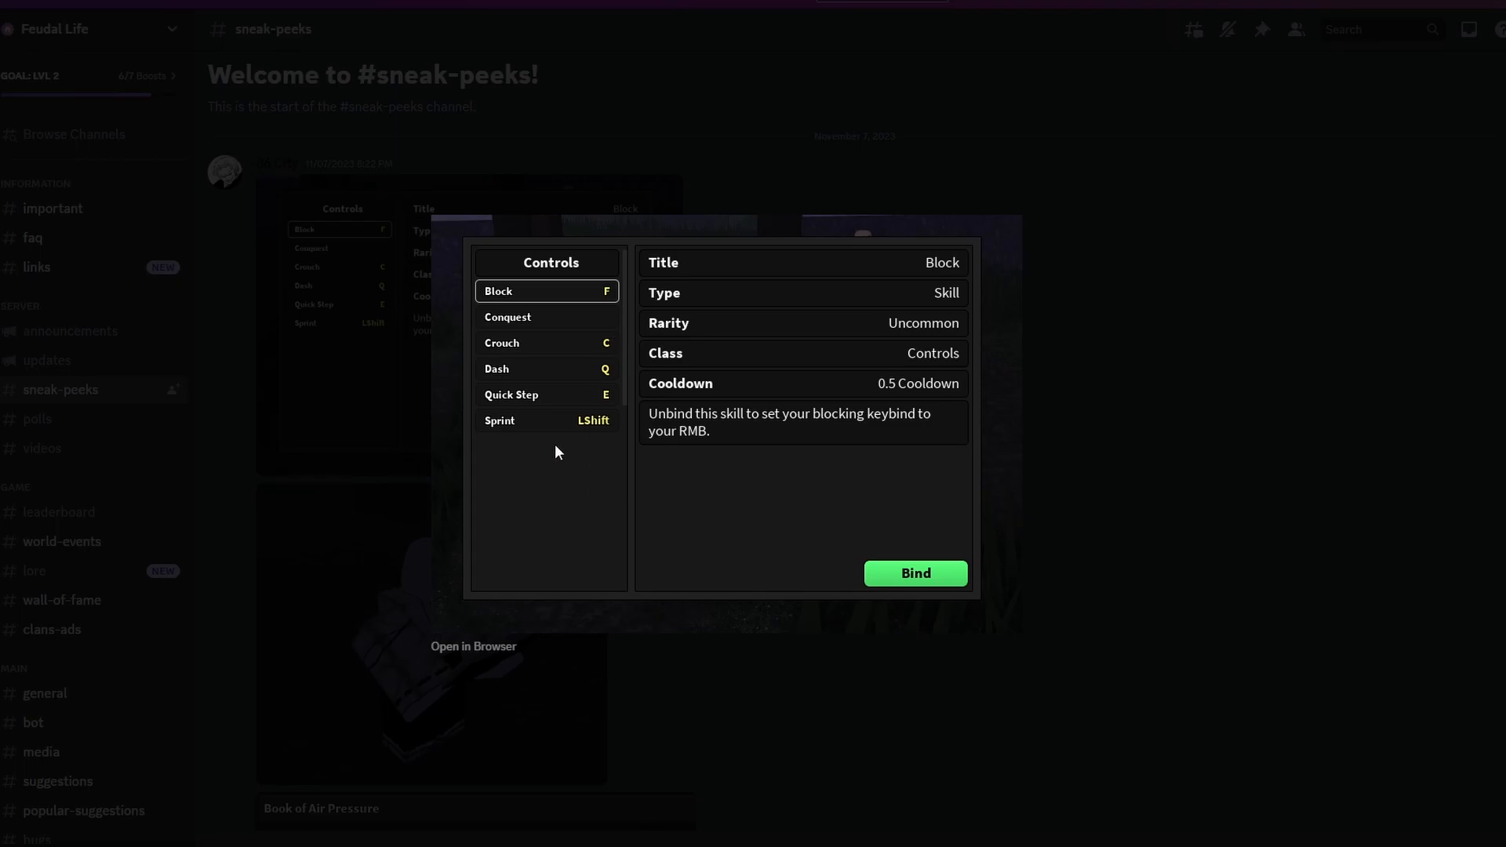
mouse_move(914, 362)
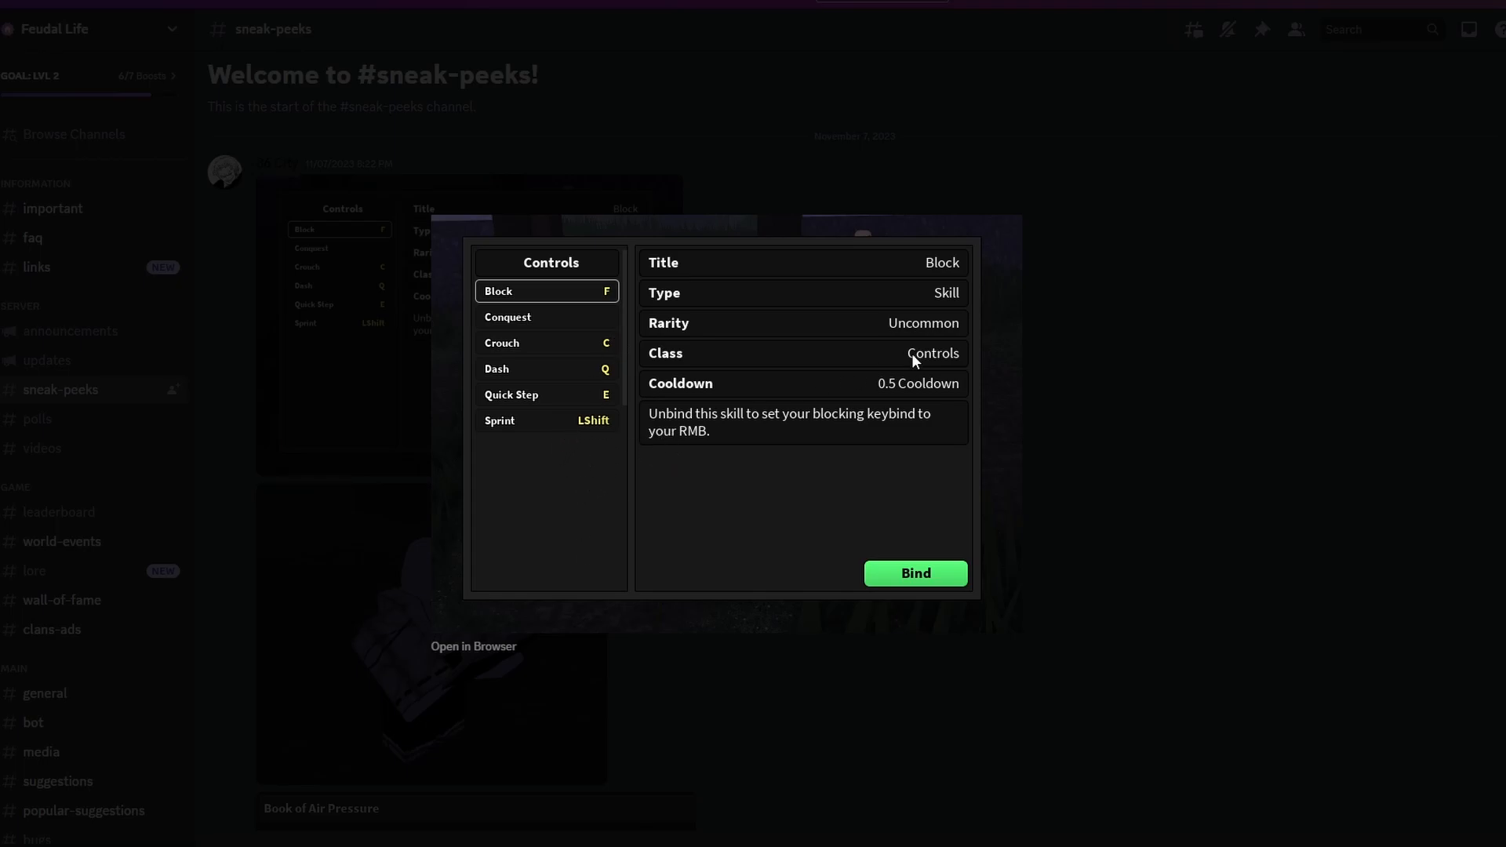
mouse_move(807, 196)
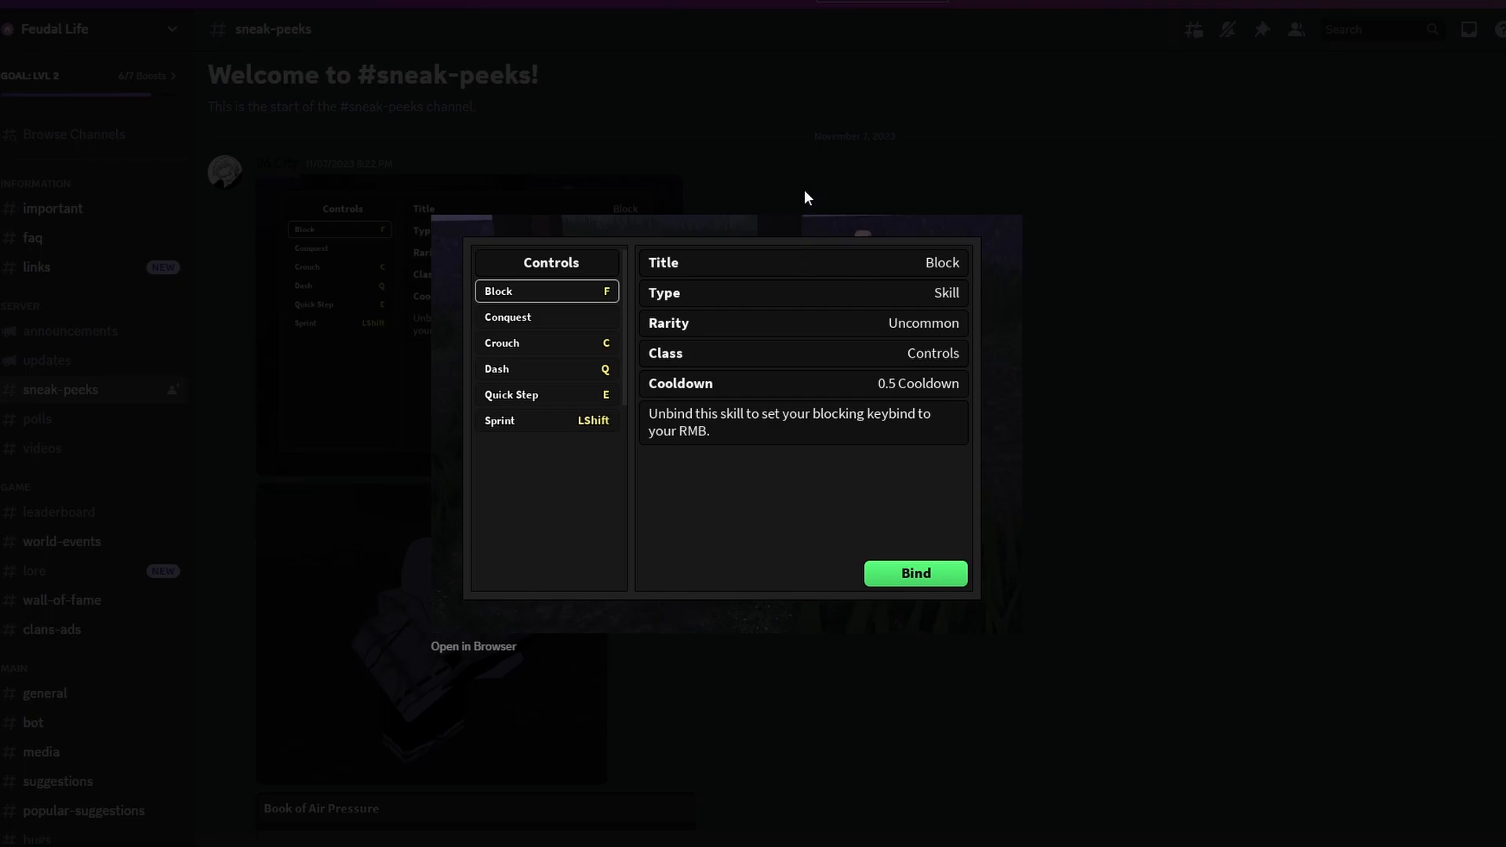
mouse_move(1057, 122)
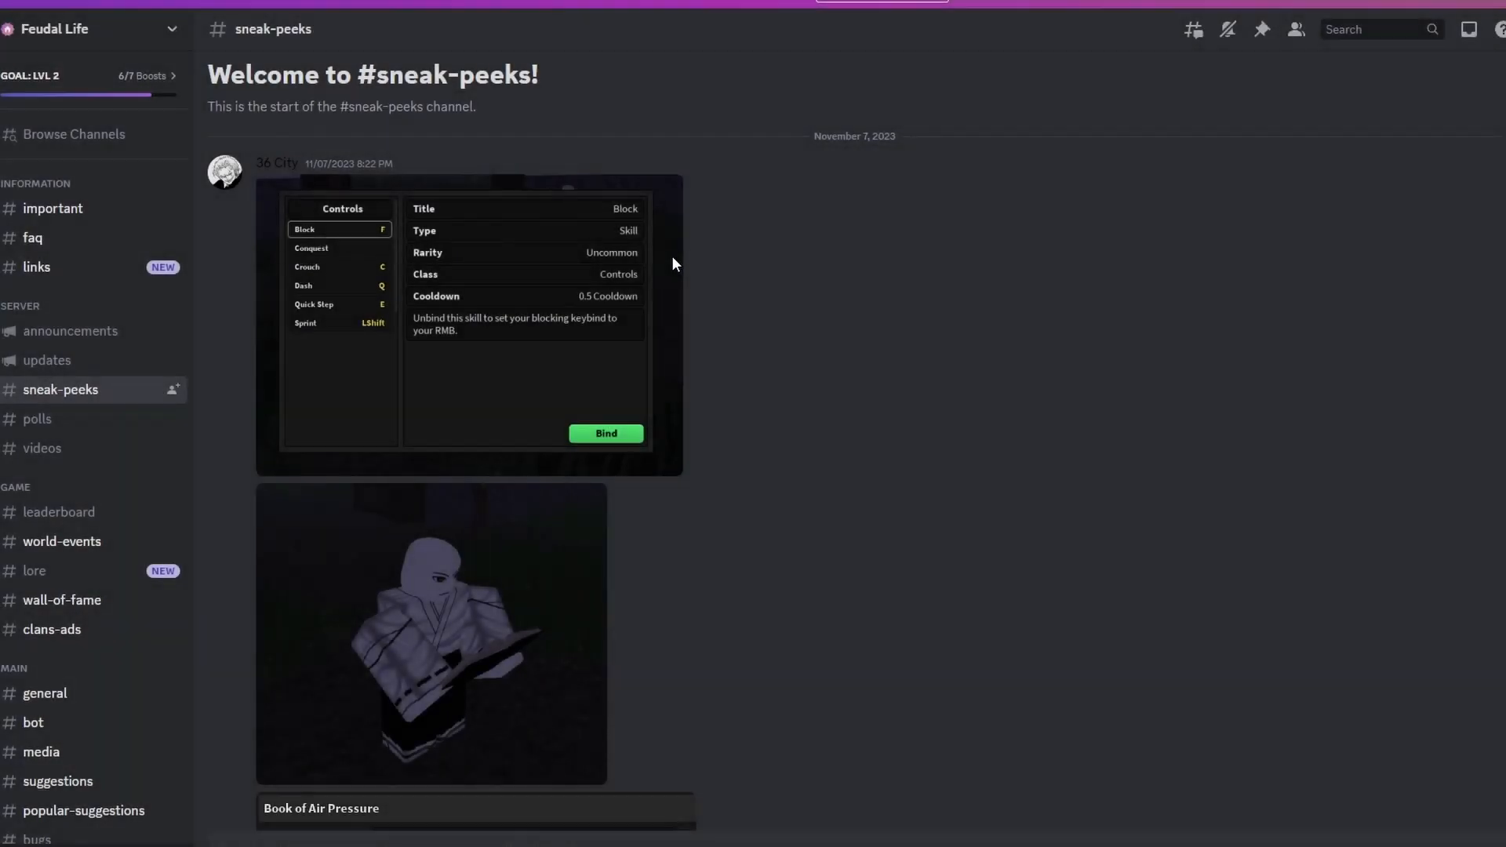
left_click(499, 315)
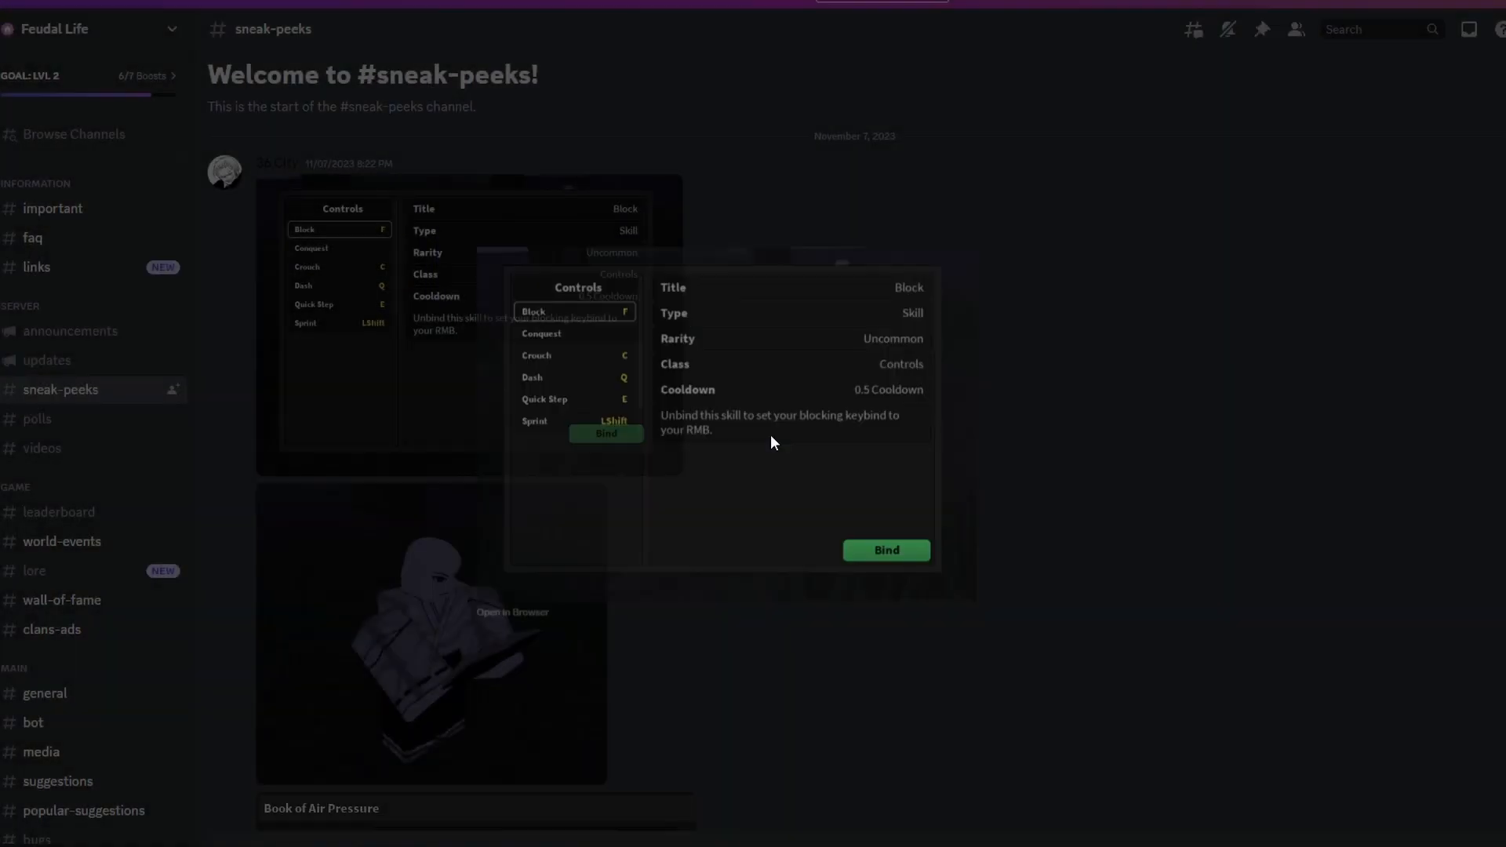
scroll("down", 3)
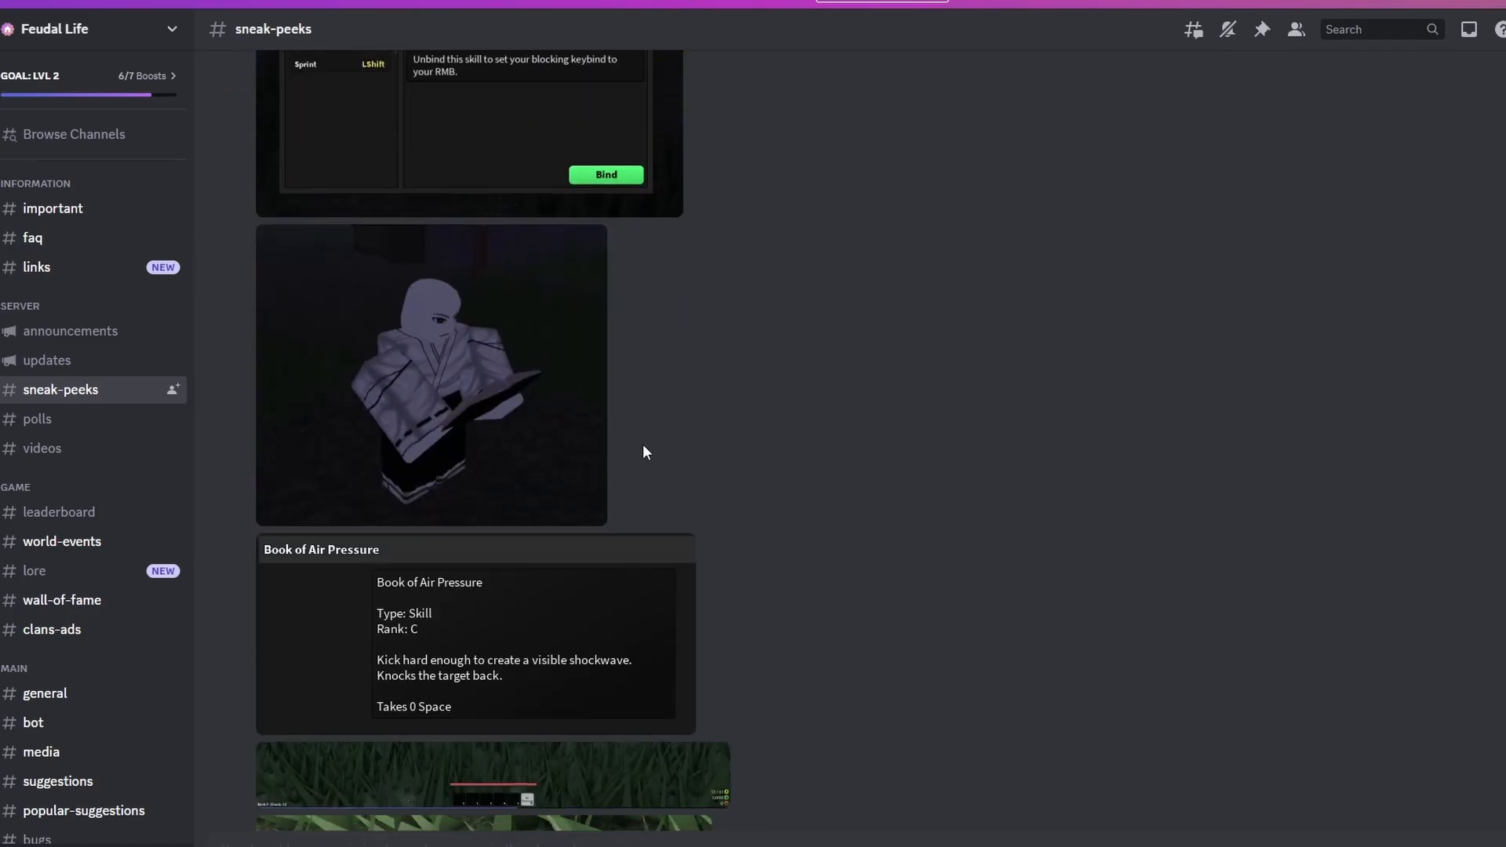
View the hooded character screenshot full-size, close it, and reach the Book of Air Pressure card.
left_click(429, 374)
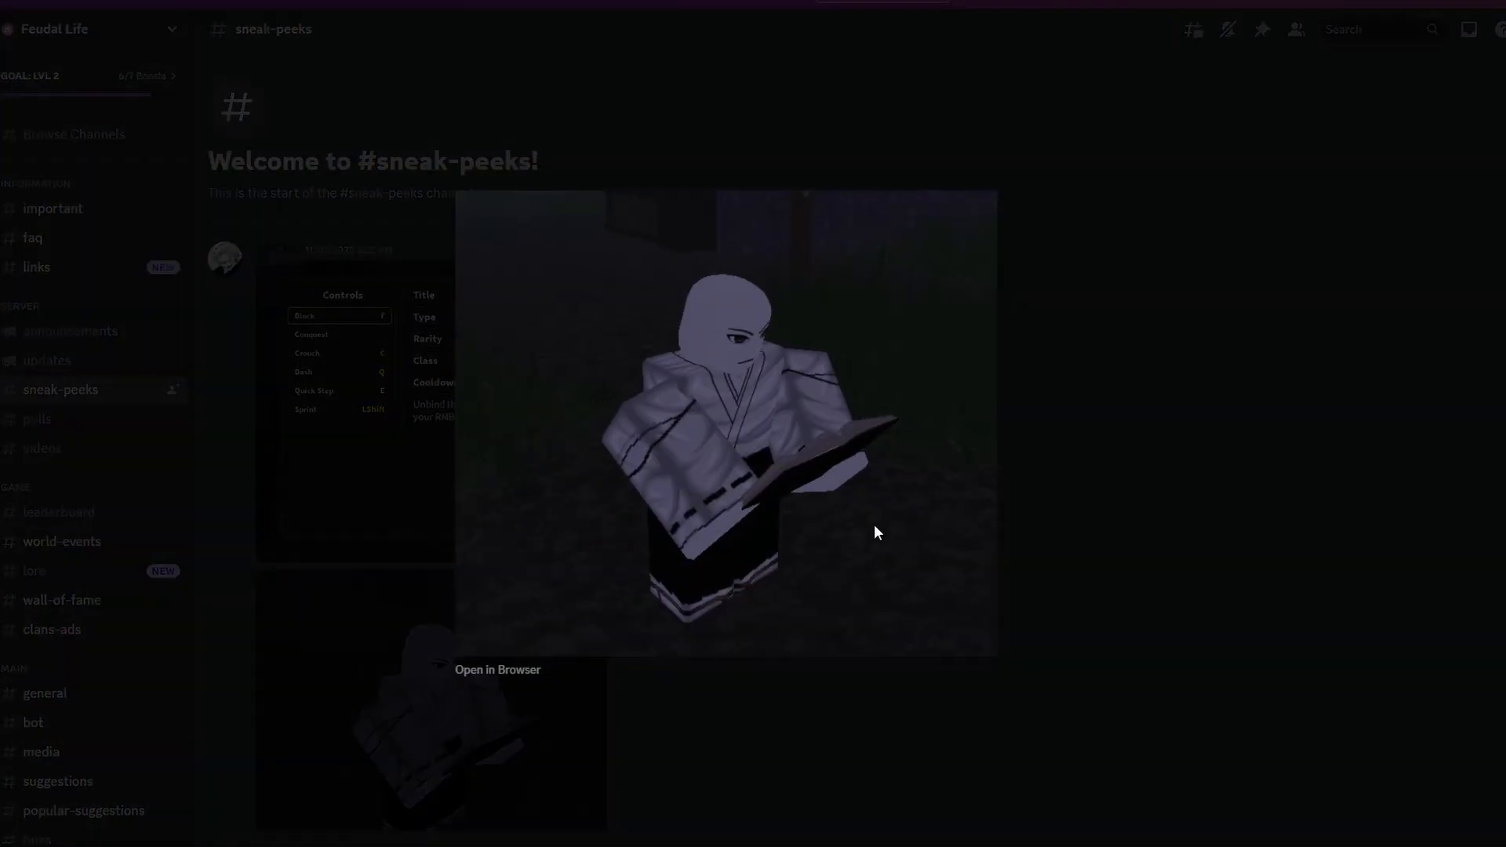
left_click(876, 533)
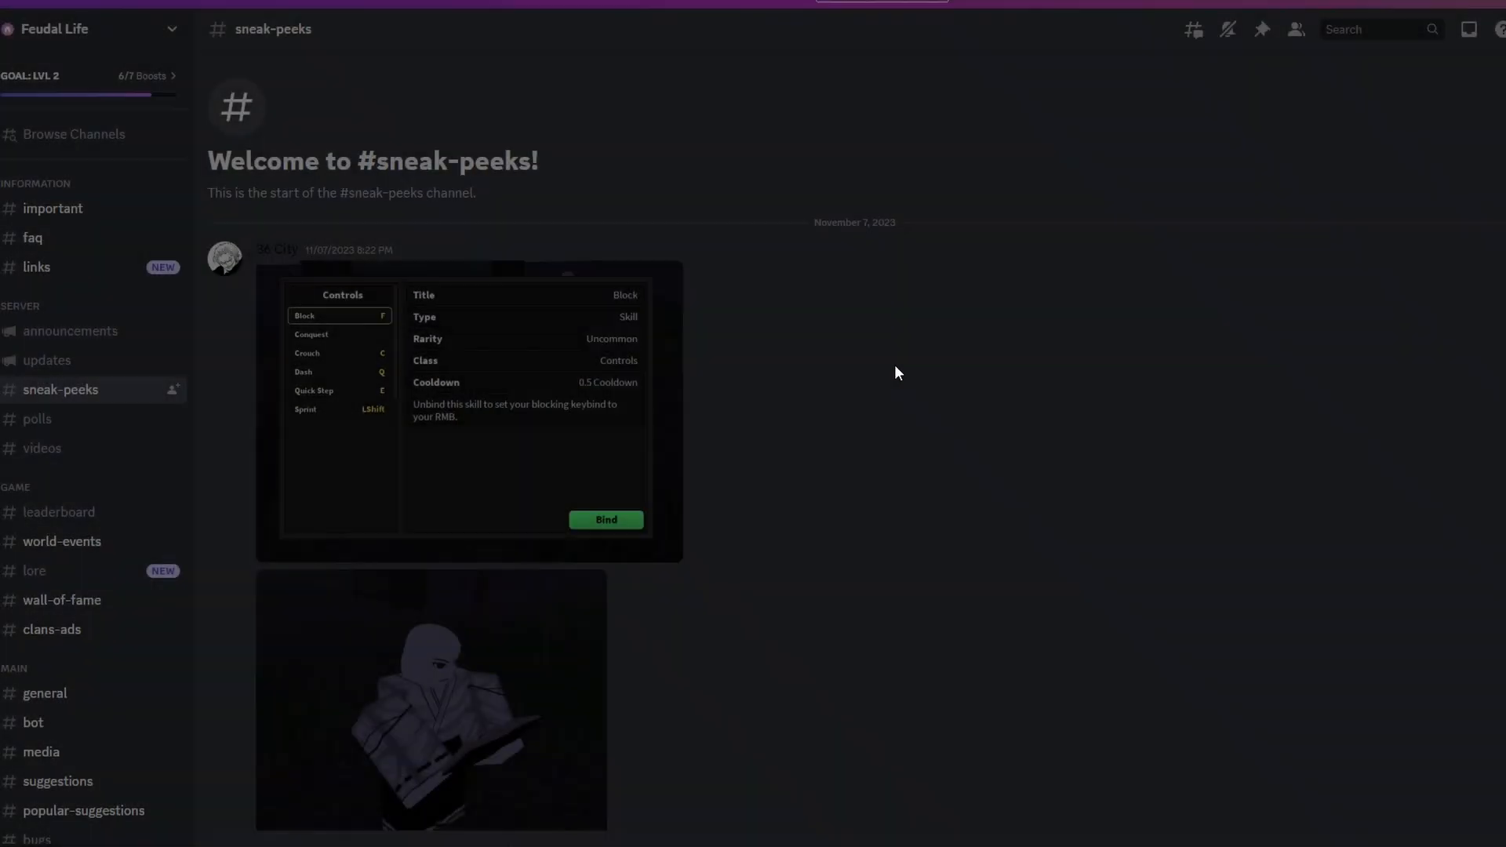
scroll("down", 3)
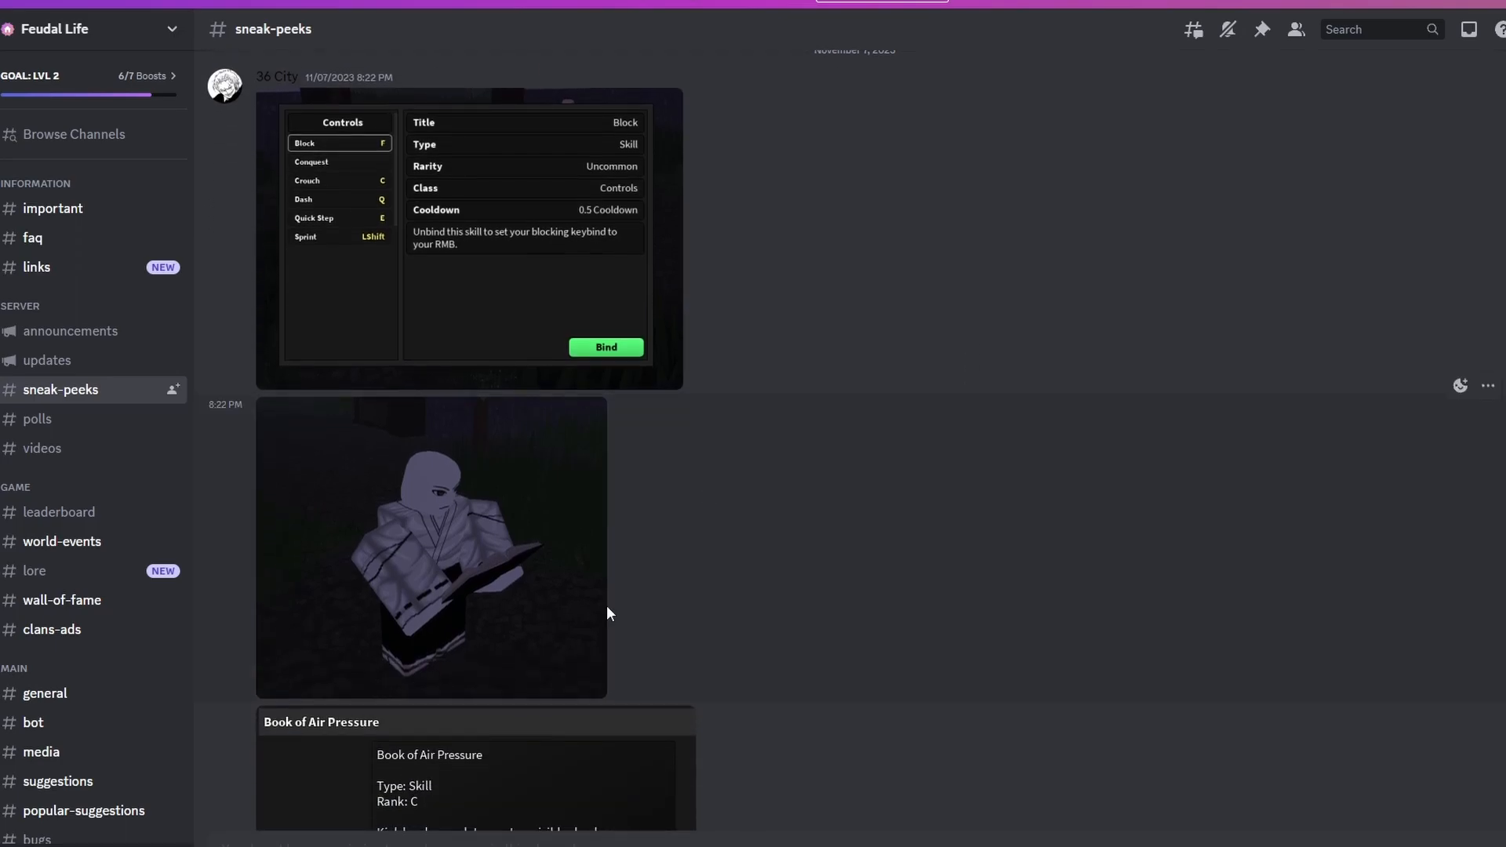
scroll("down", 3)
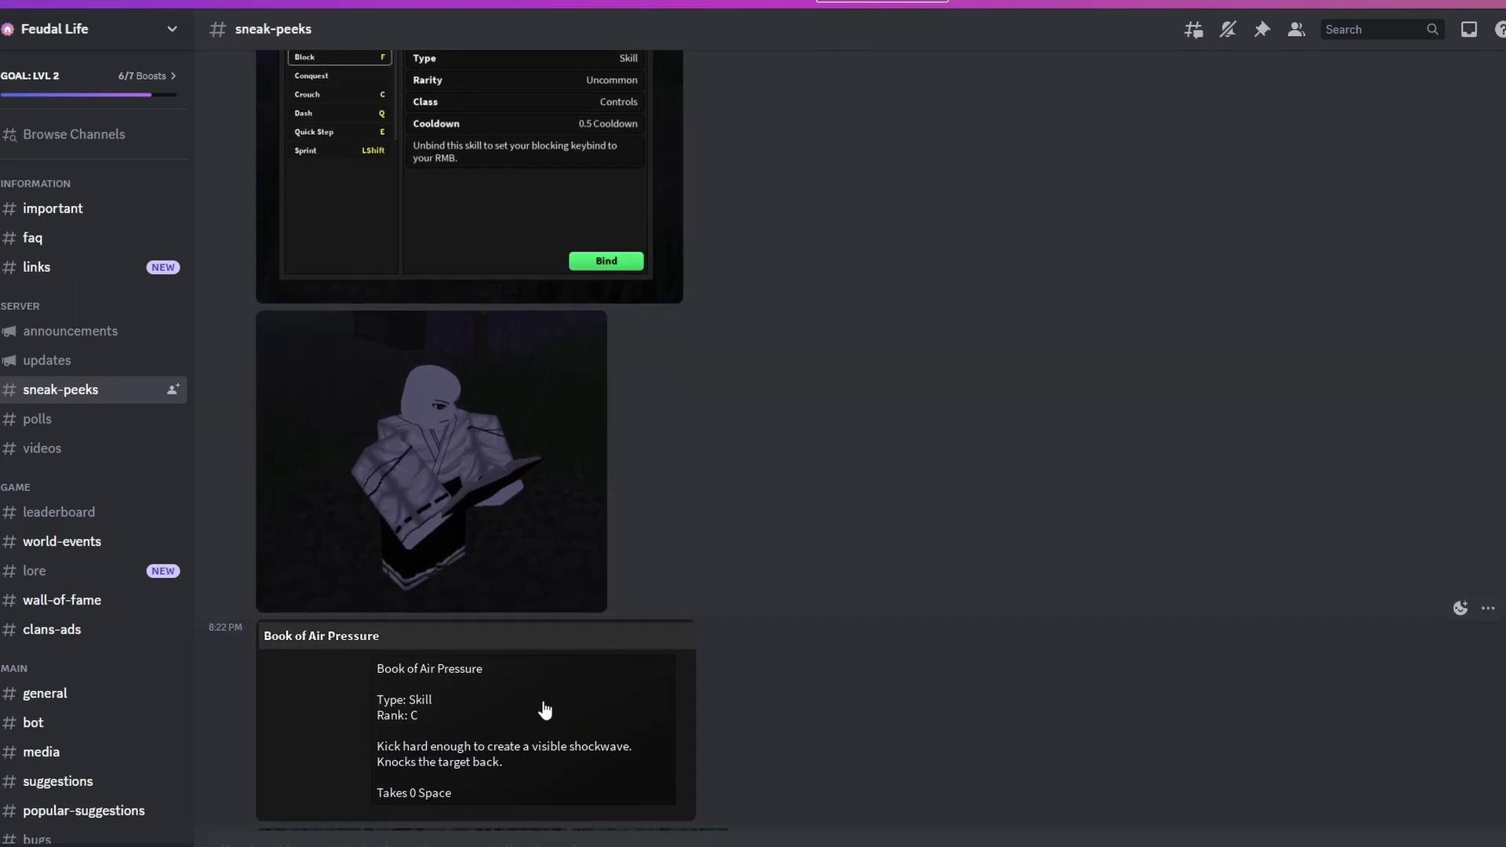
left_click(431, 462)
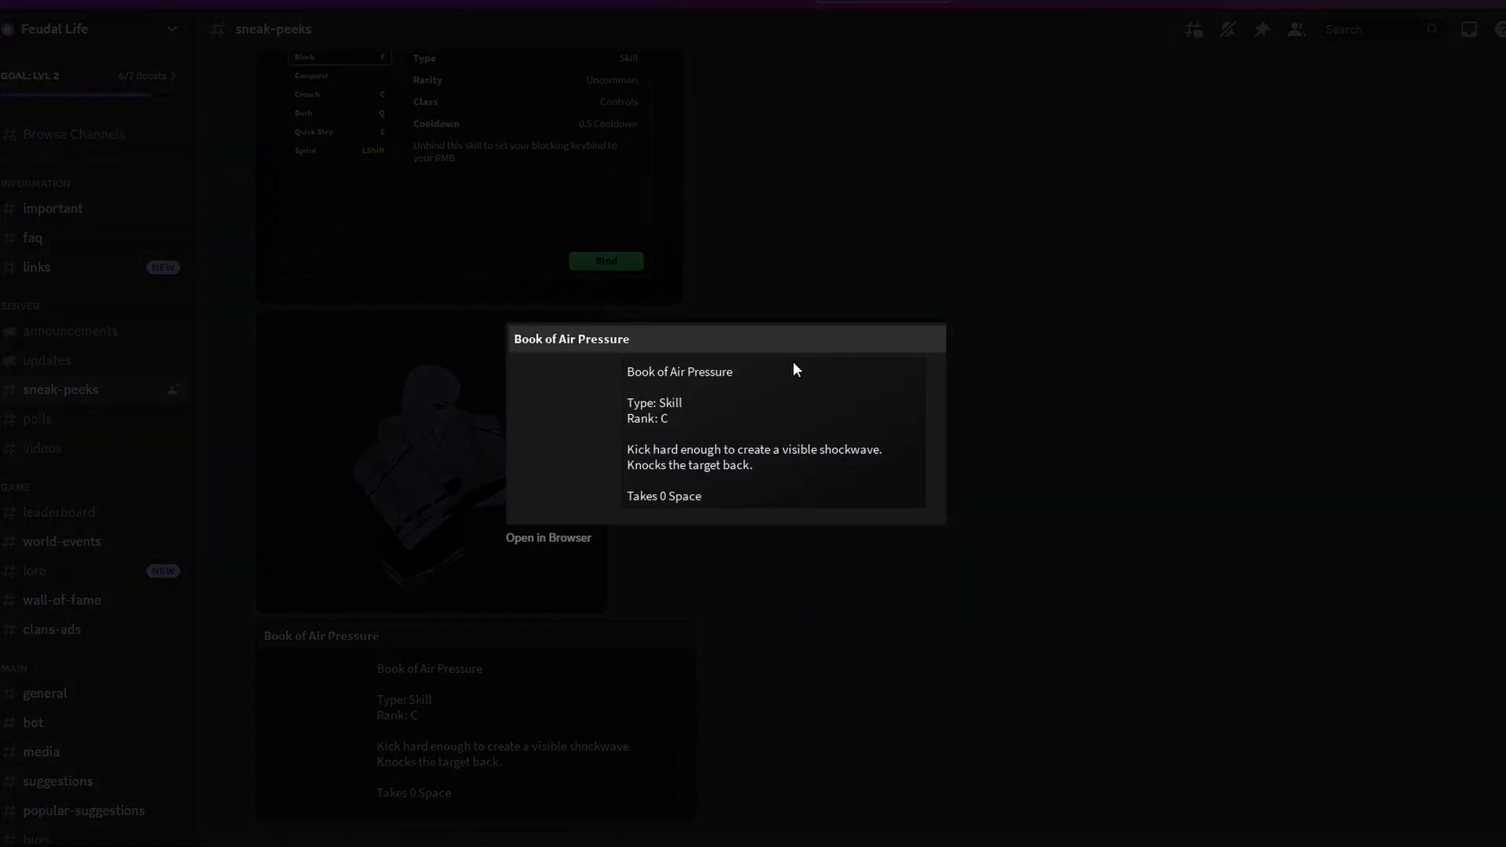
mouse_move(732, 412)
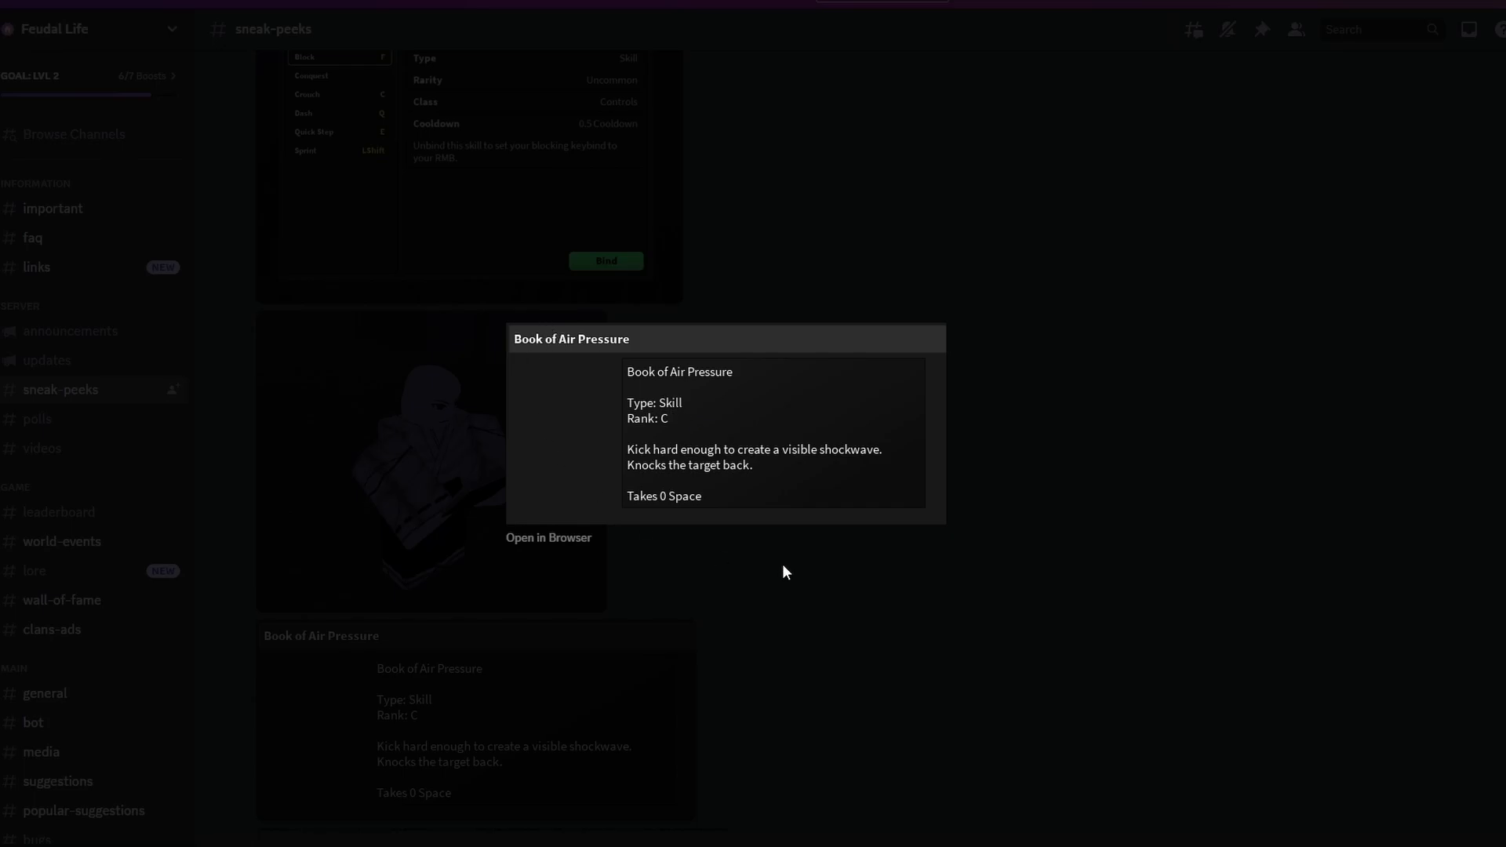
mouse_move(795, 528)
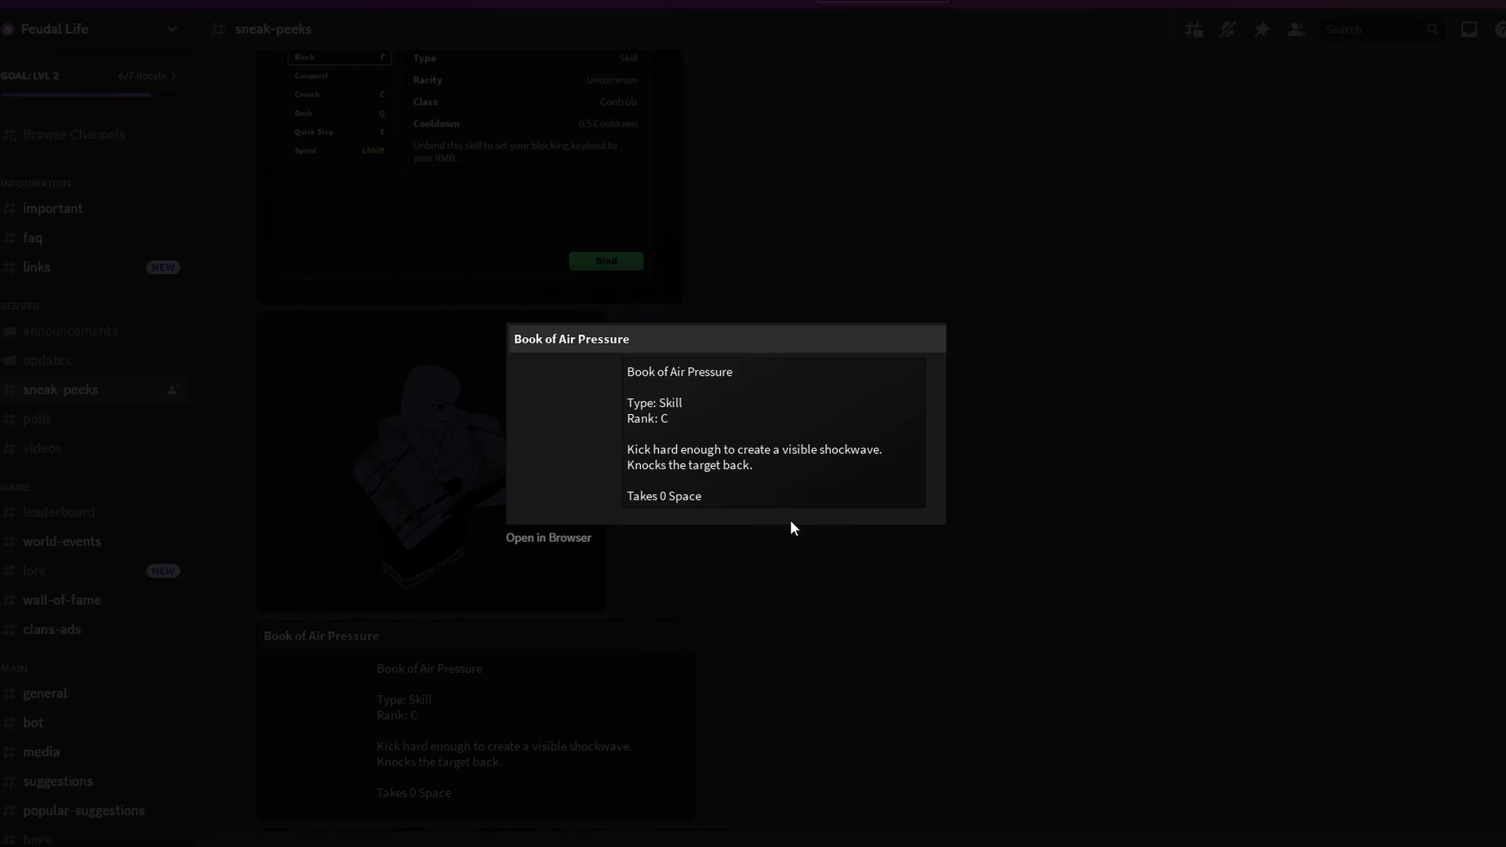
mouse_move(625, 436)
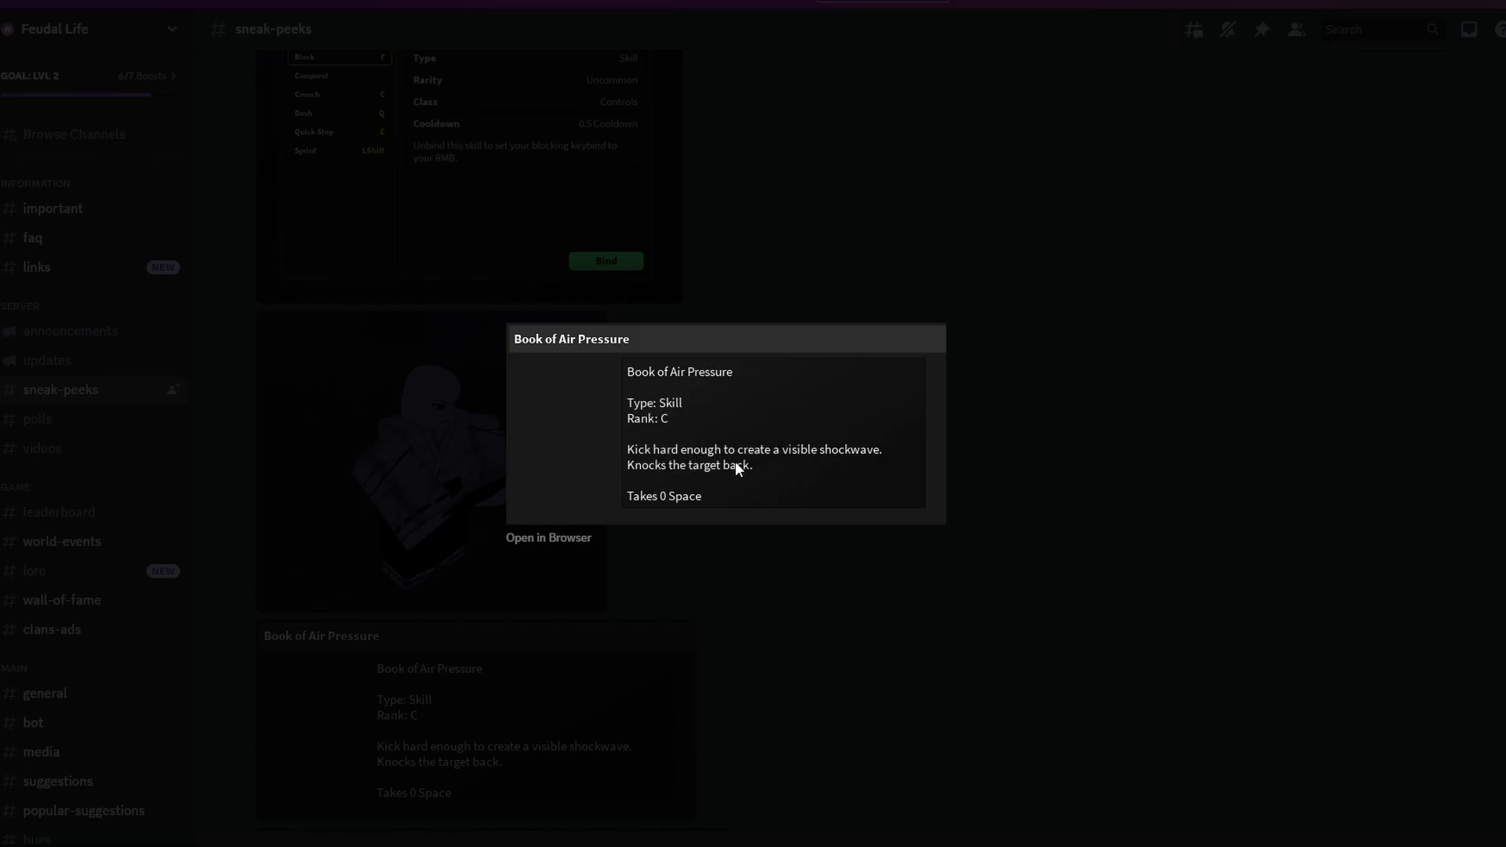
mouse_move(536, 543)
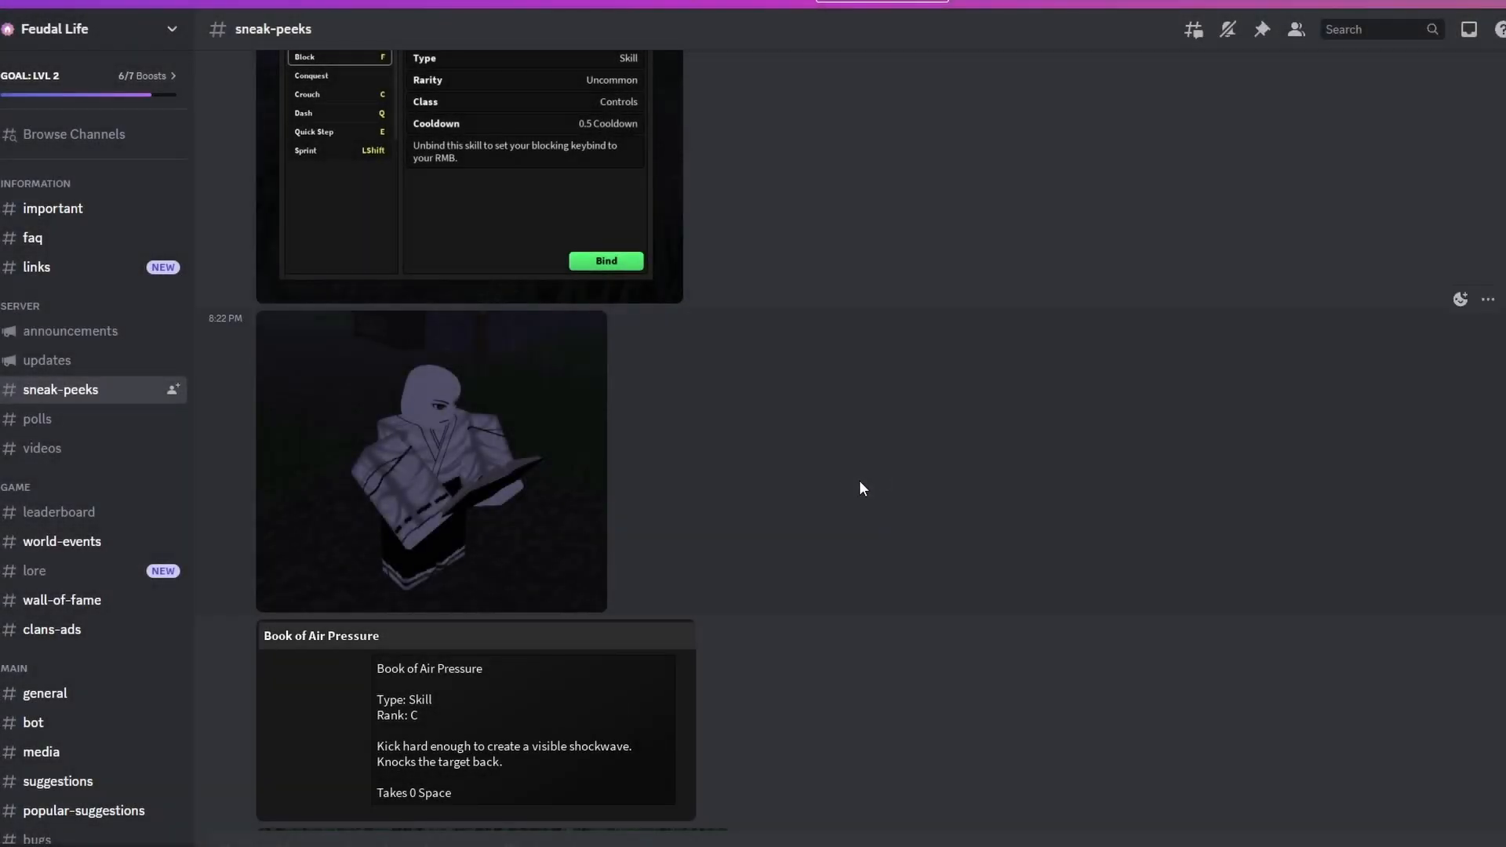
Scroll below the Book of Air Pressure card to the grass gameplay screenshot.
scroll("down", 3)
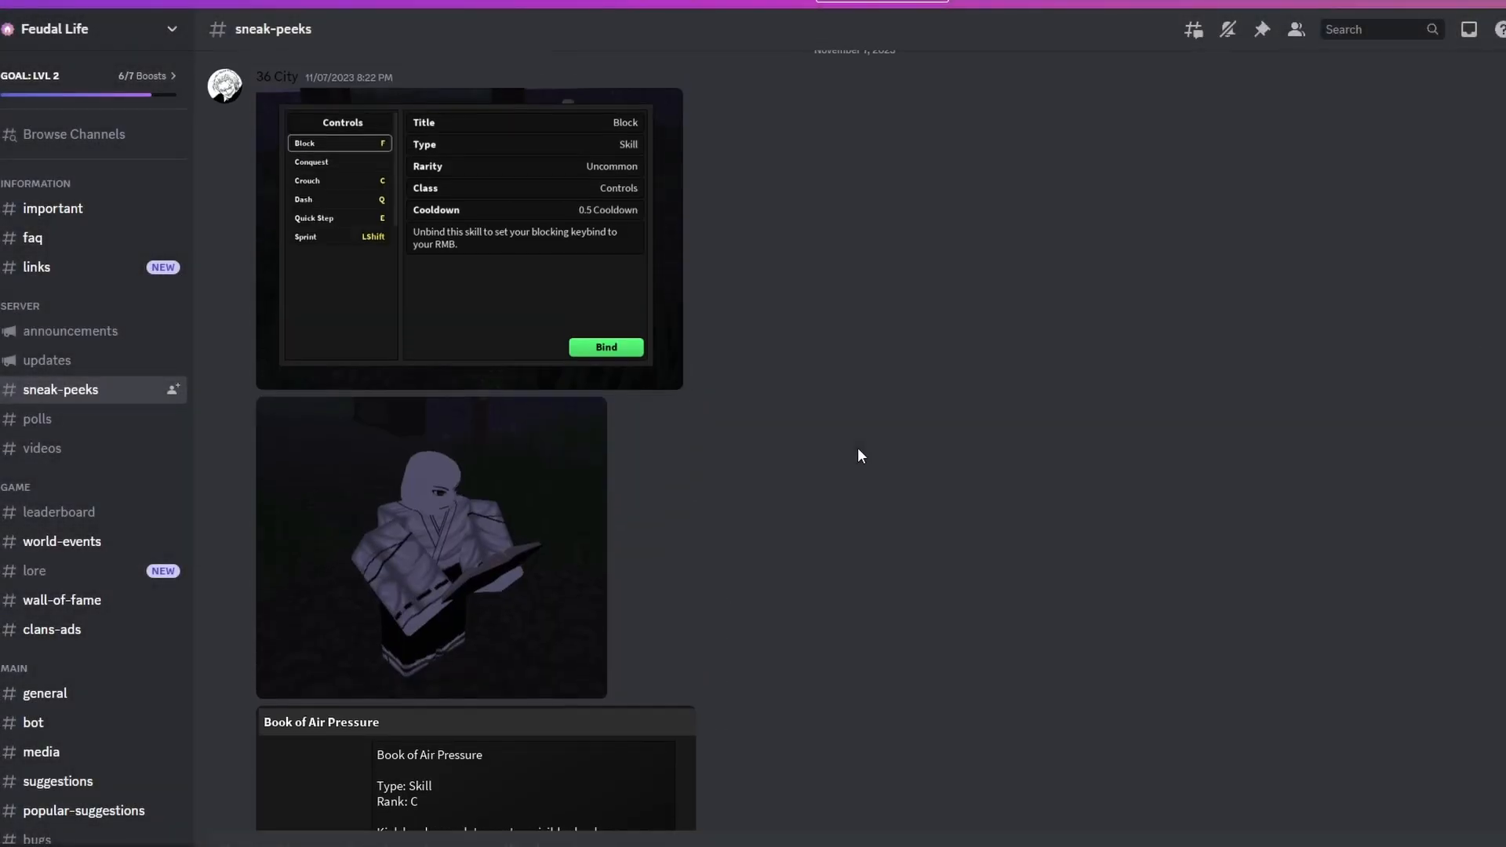
scroll("down", 3)
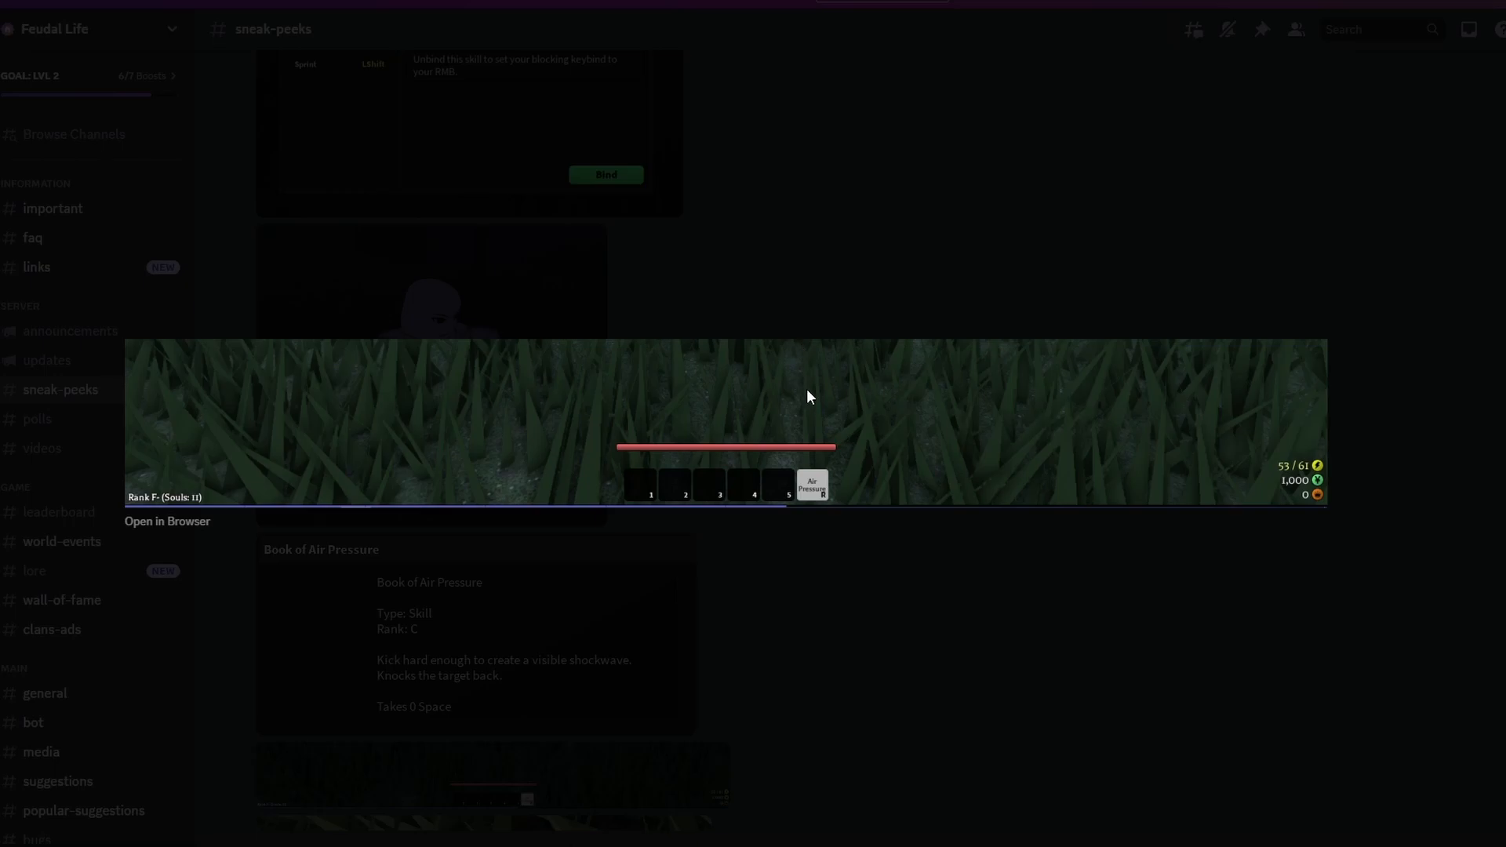
mouse_move(817, 419)
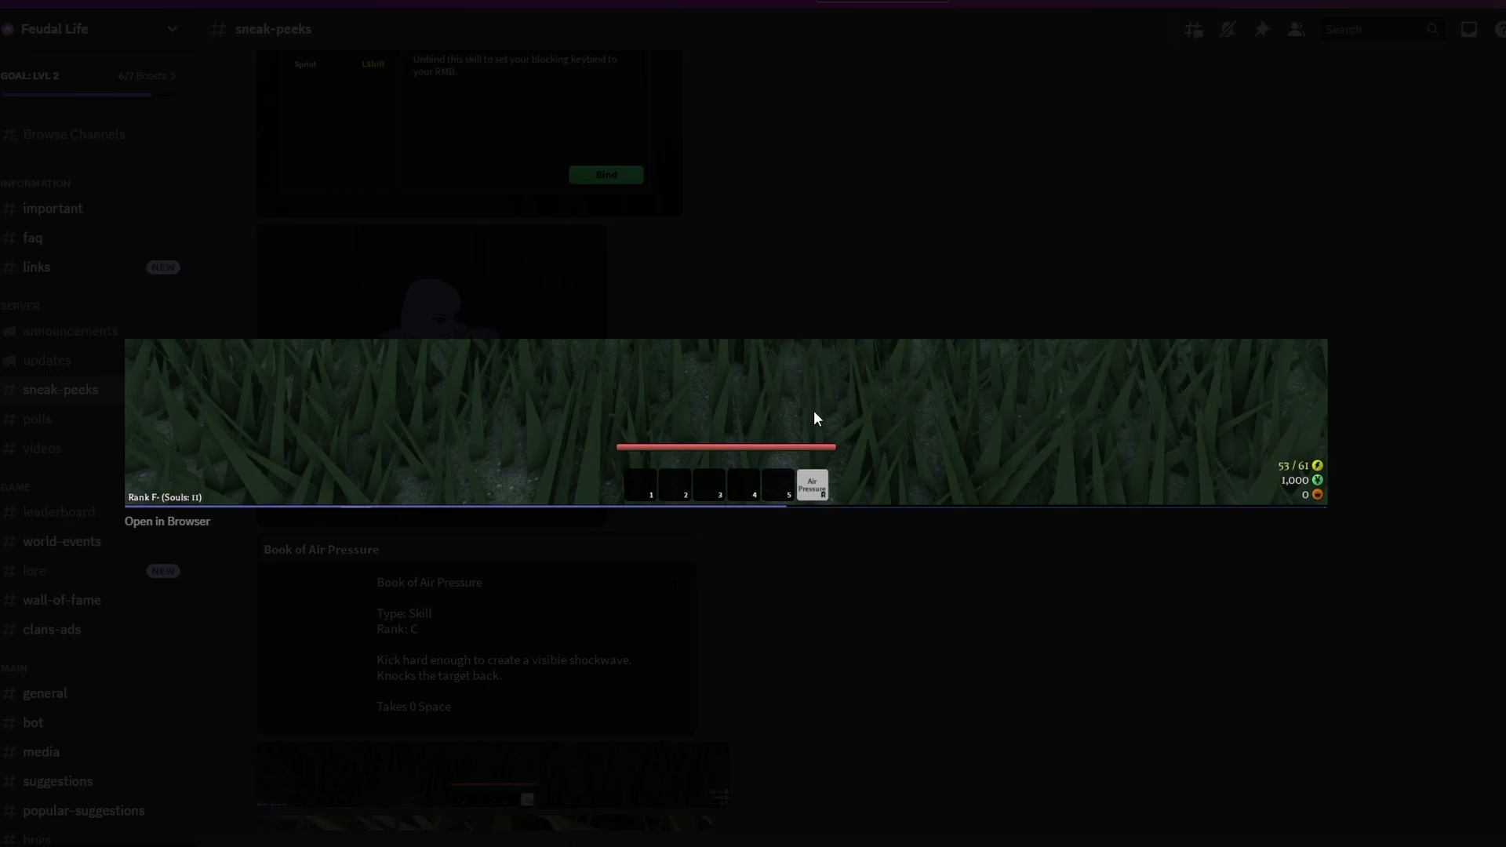
mouse_move(791, 440)
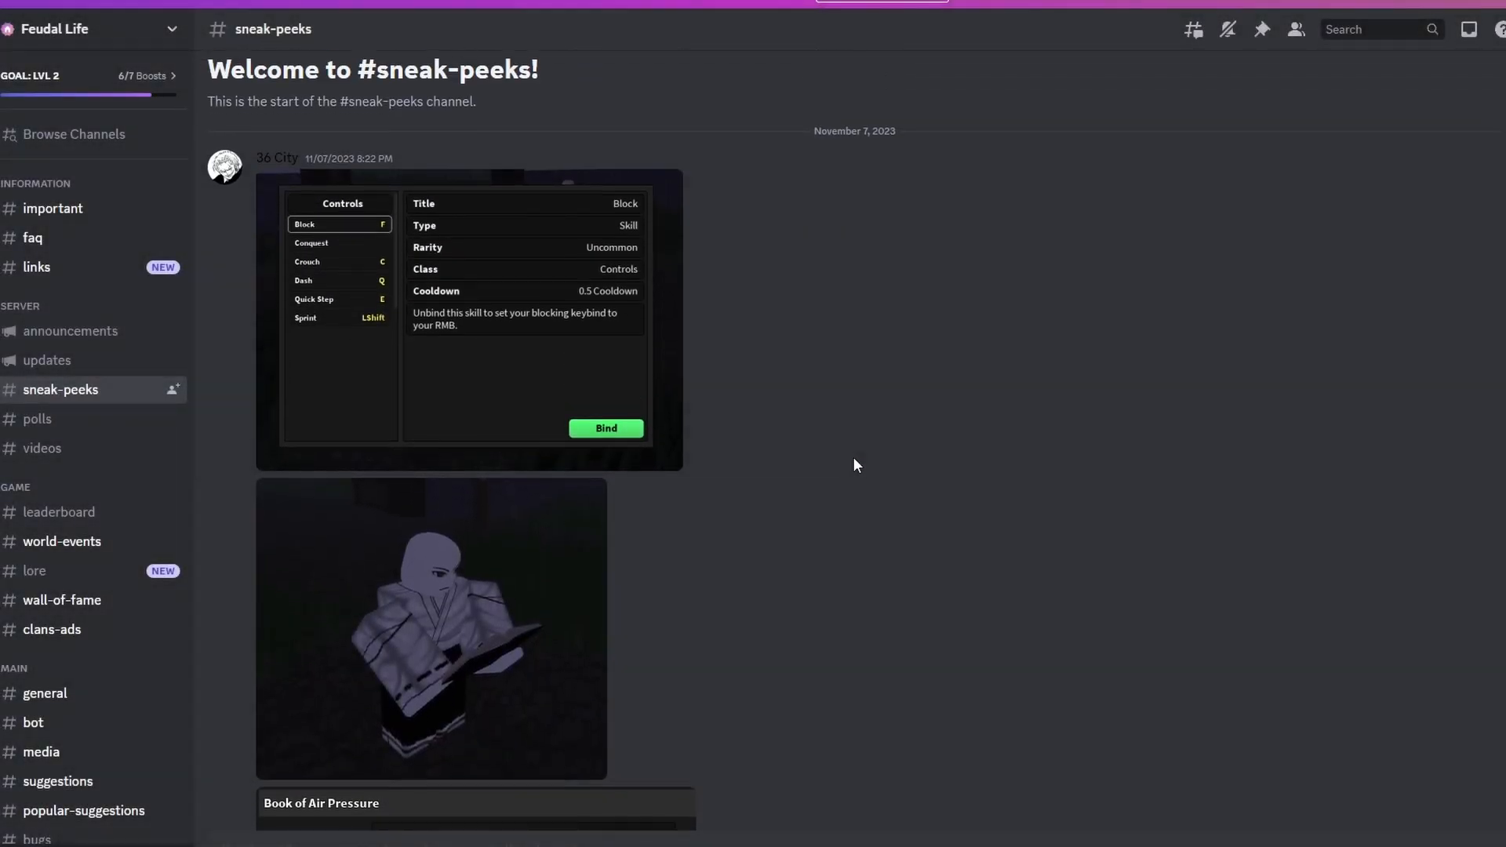
scroll("down", 3)
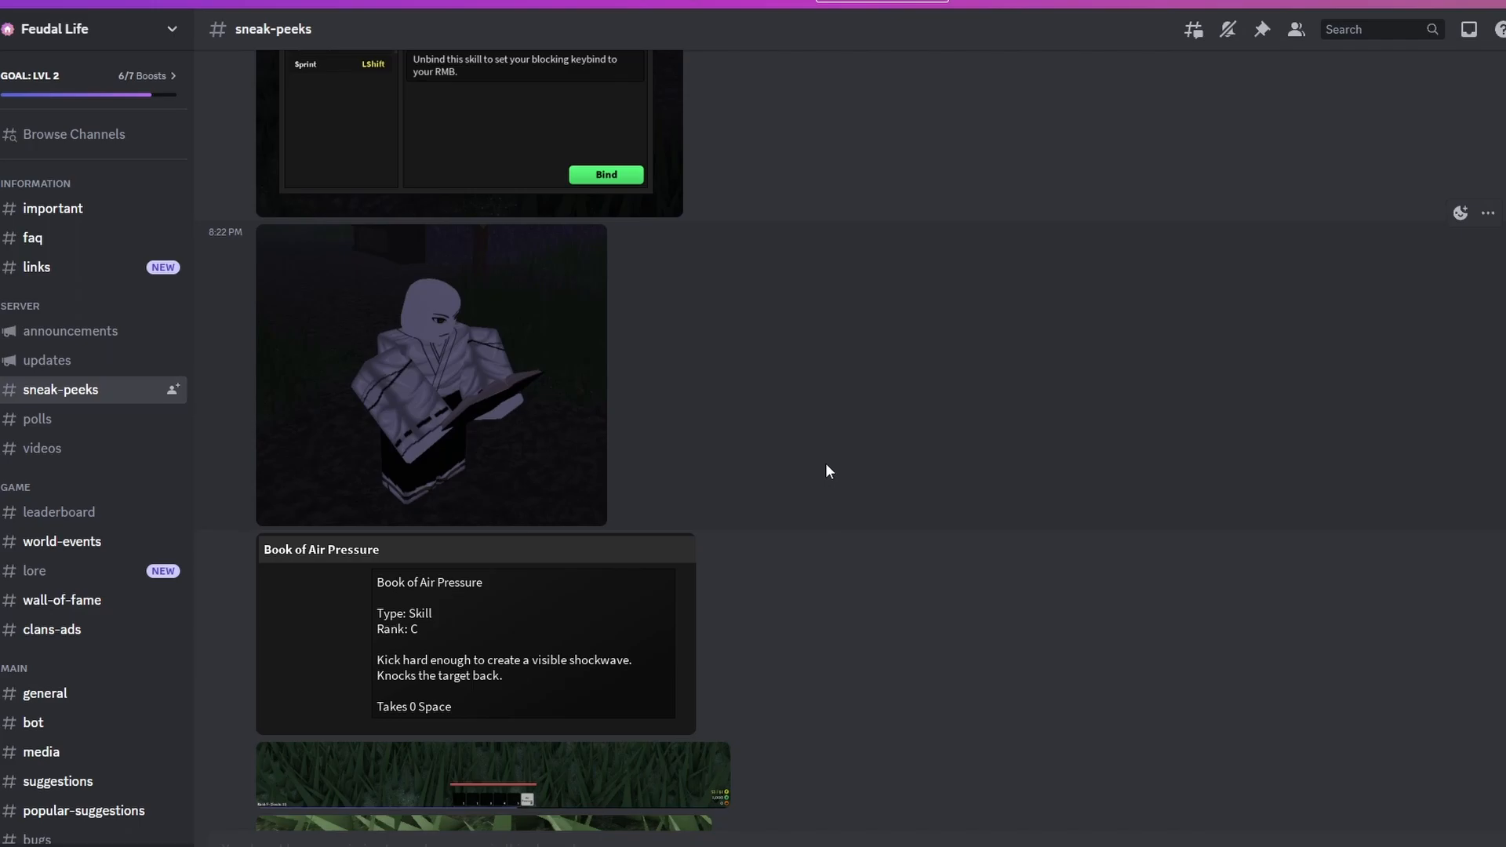
mouse_move(808, 428)
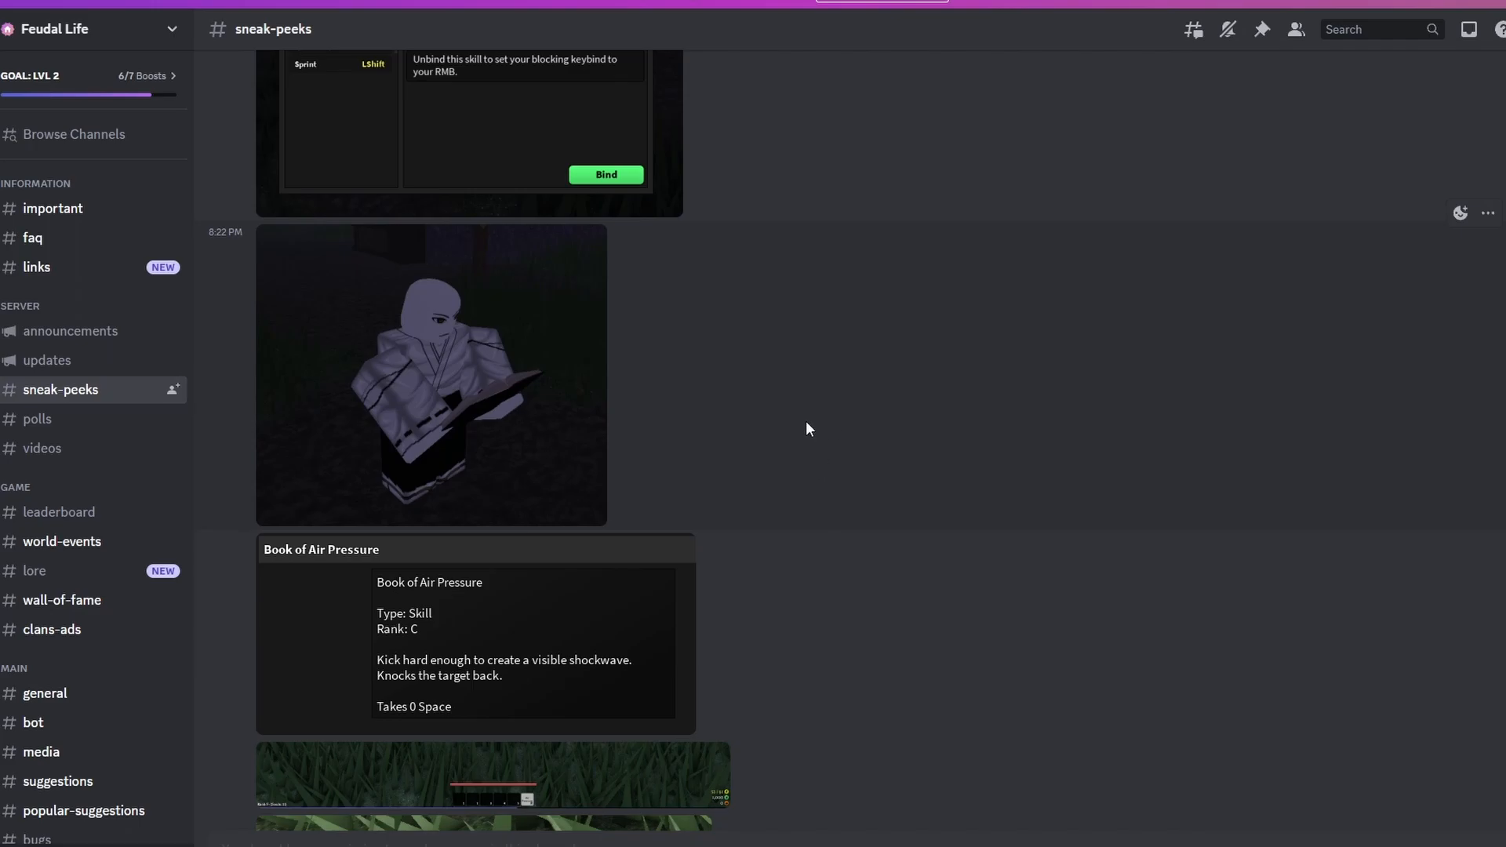
mouse_move(646, 778)
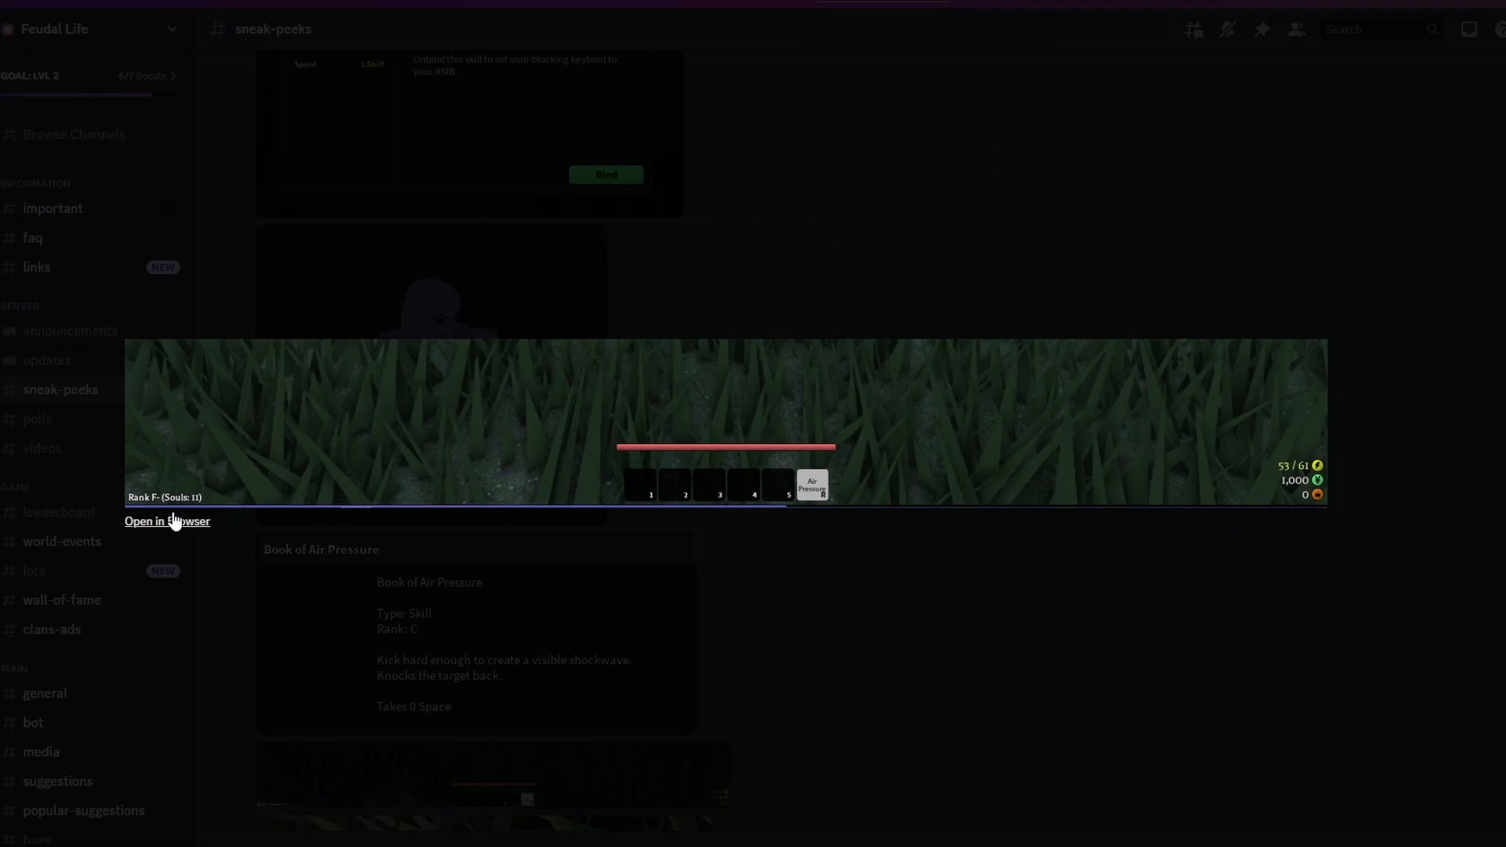
mouse_move(1261, 490)
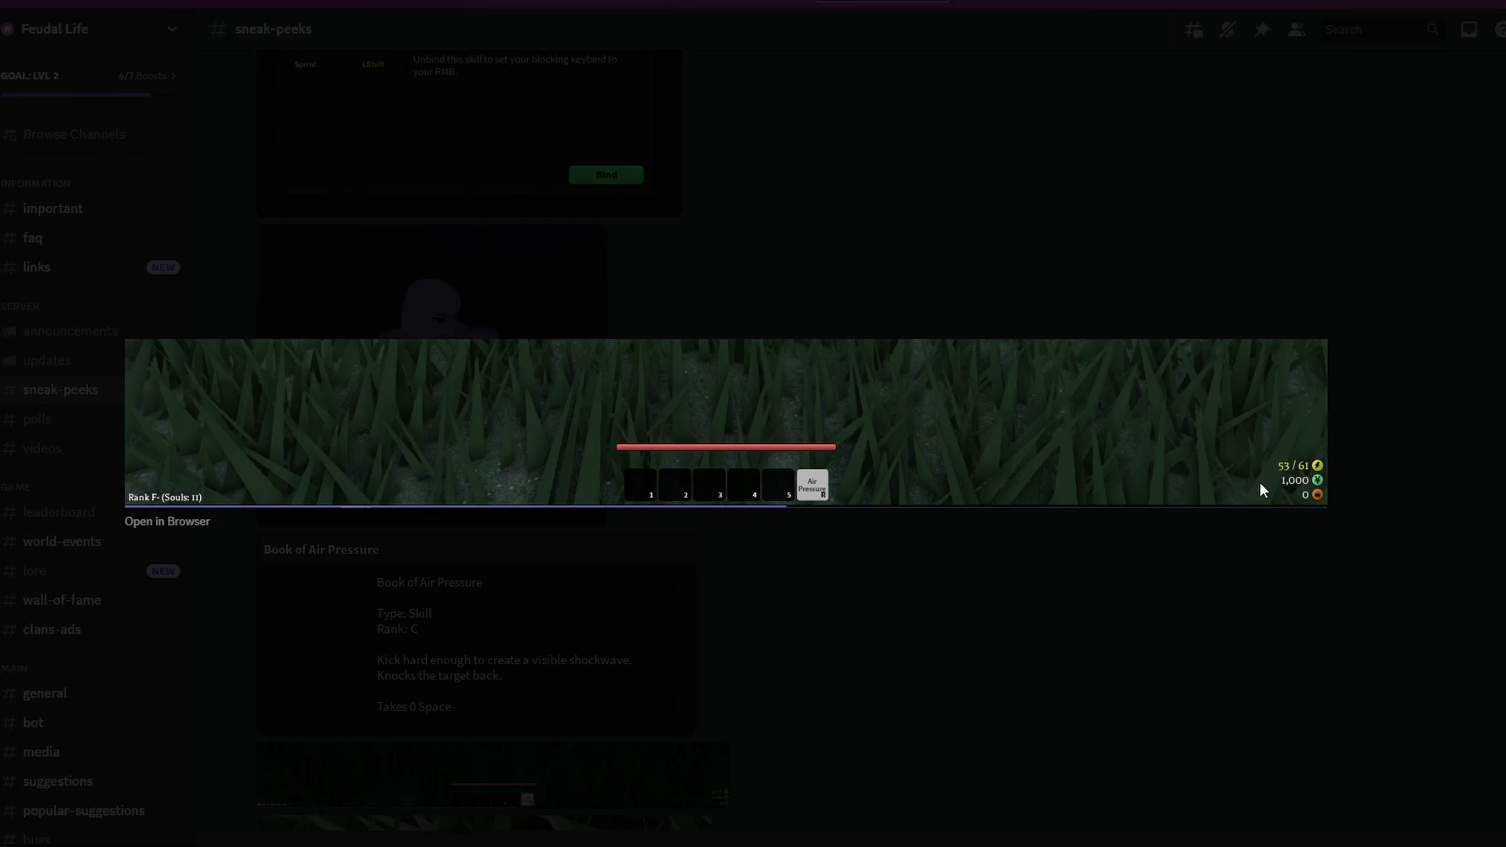
mouse_move(1385, 470)
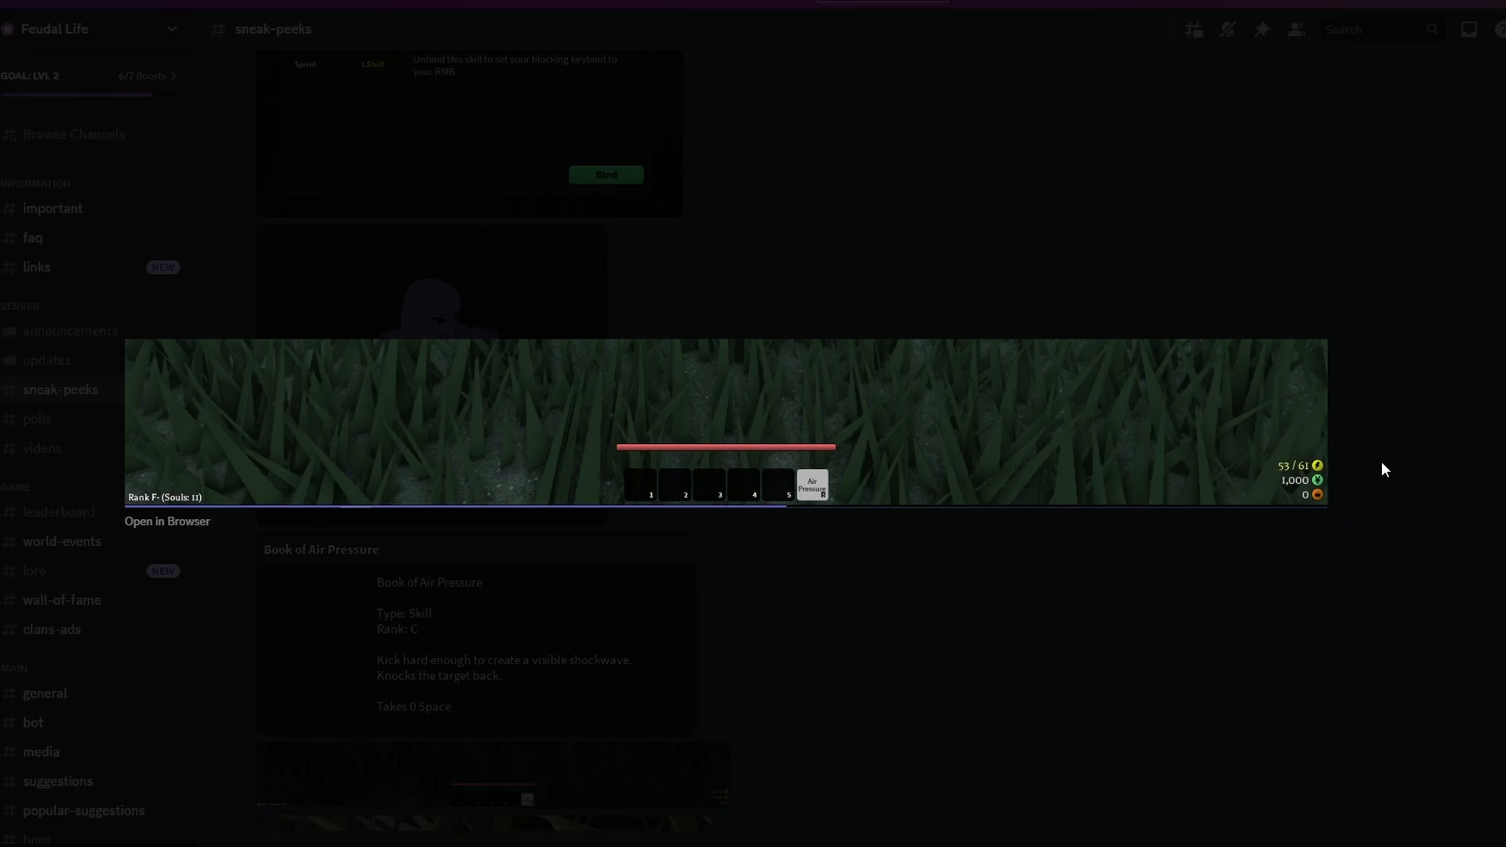
mouse_move(1306, 512)
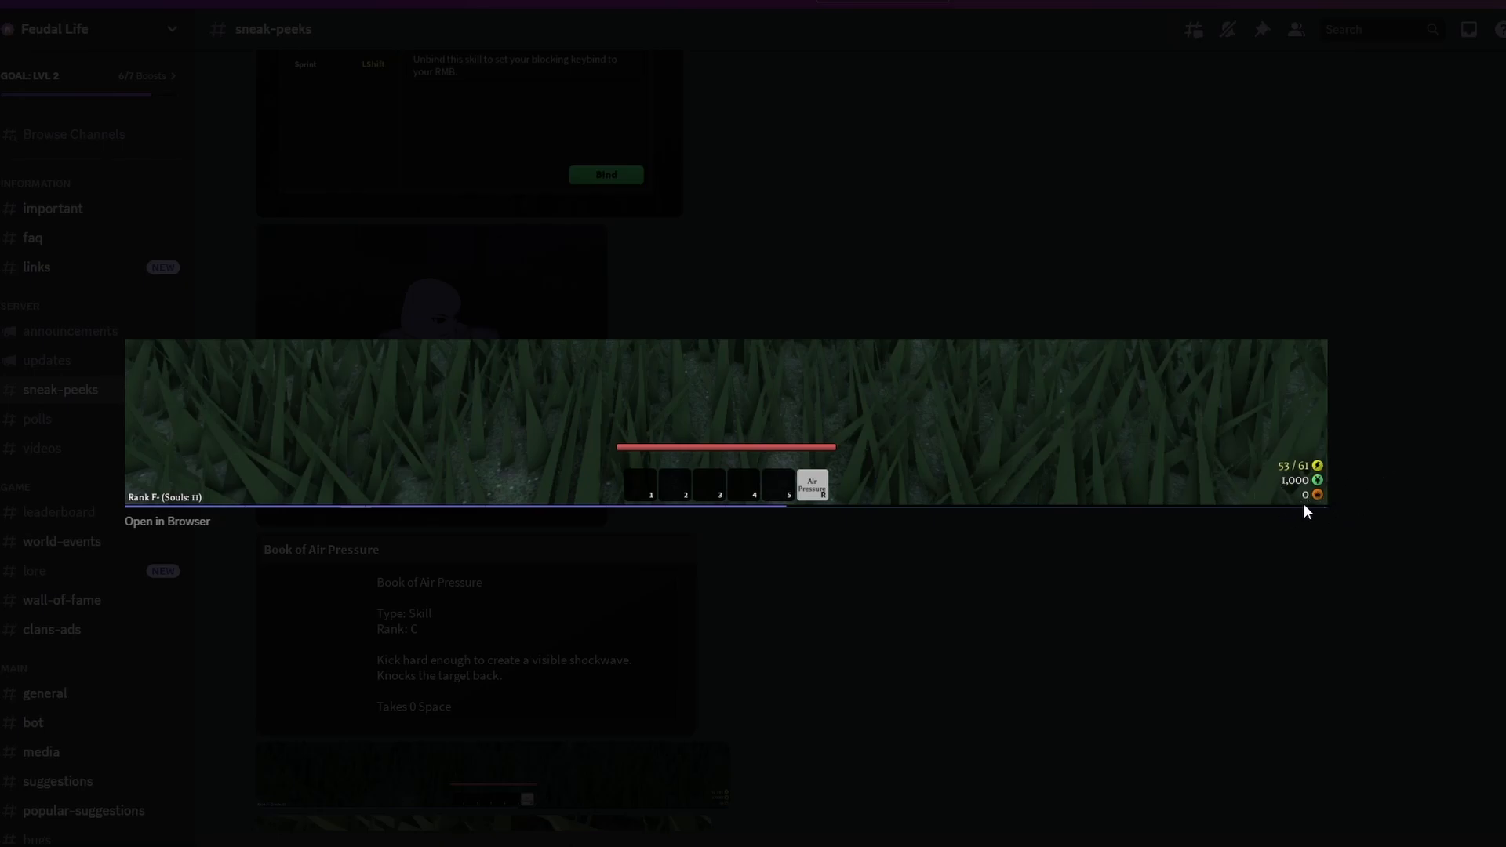
mouse_move(961, 513)
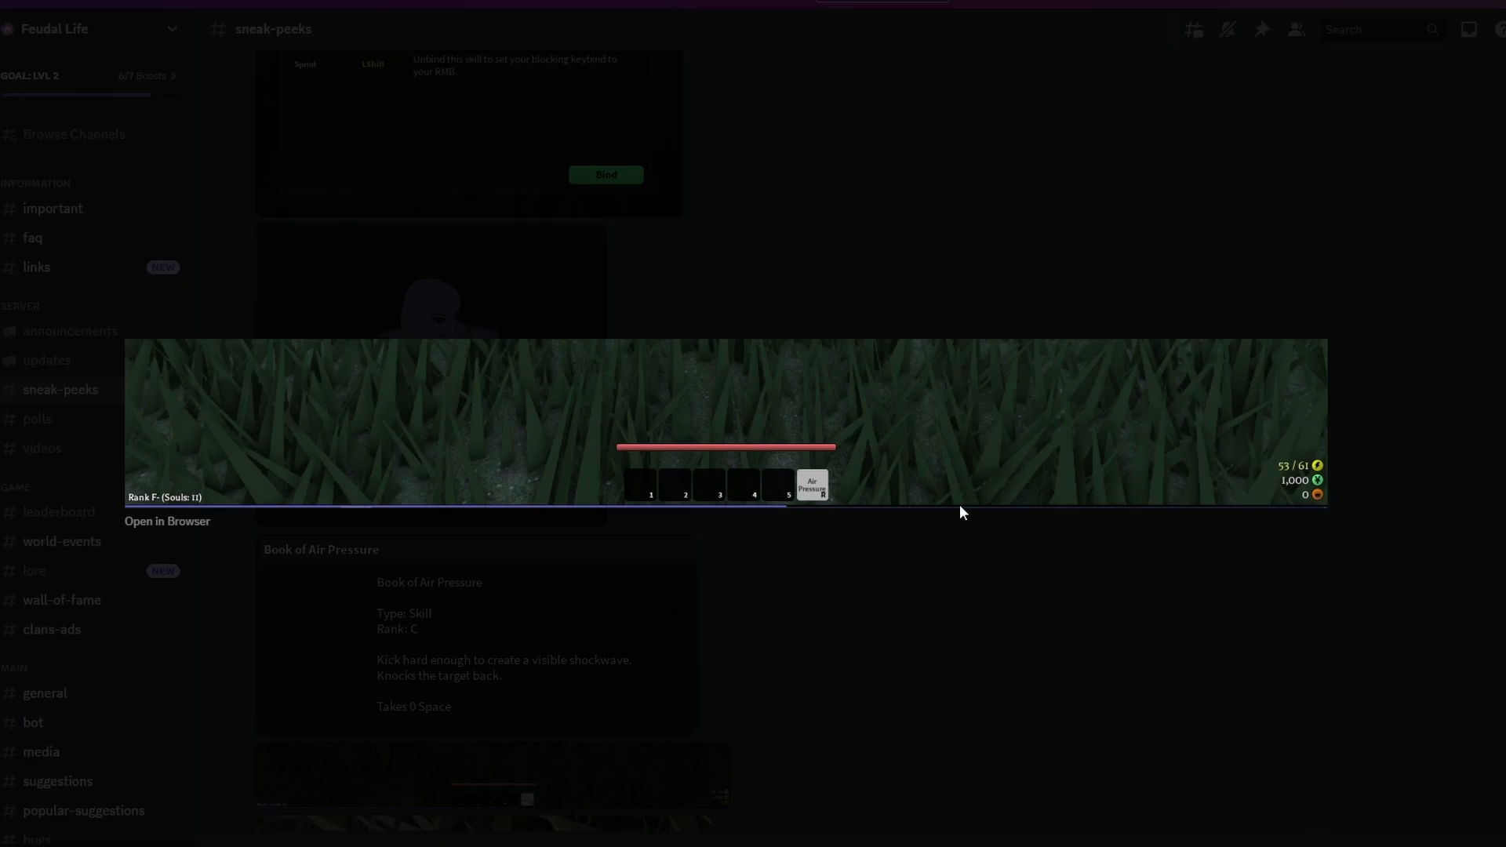
mouse_move(873, 438)
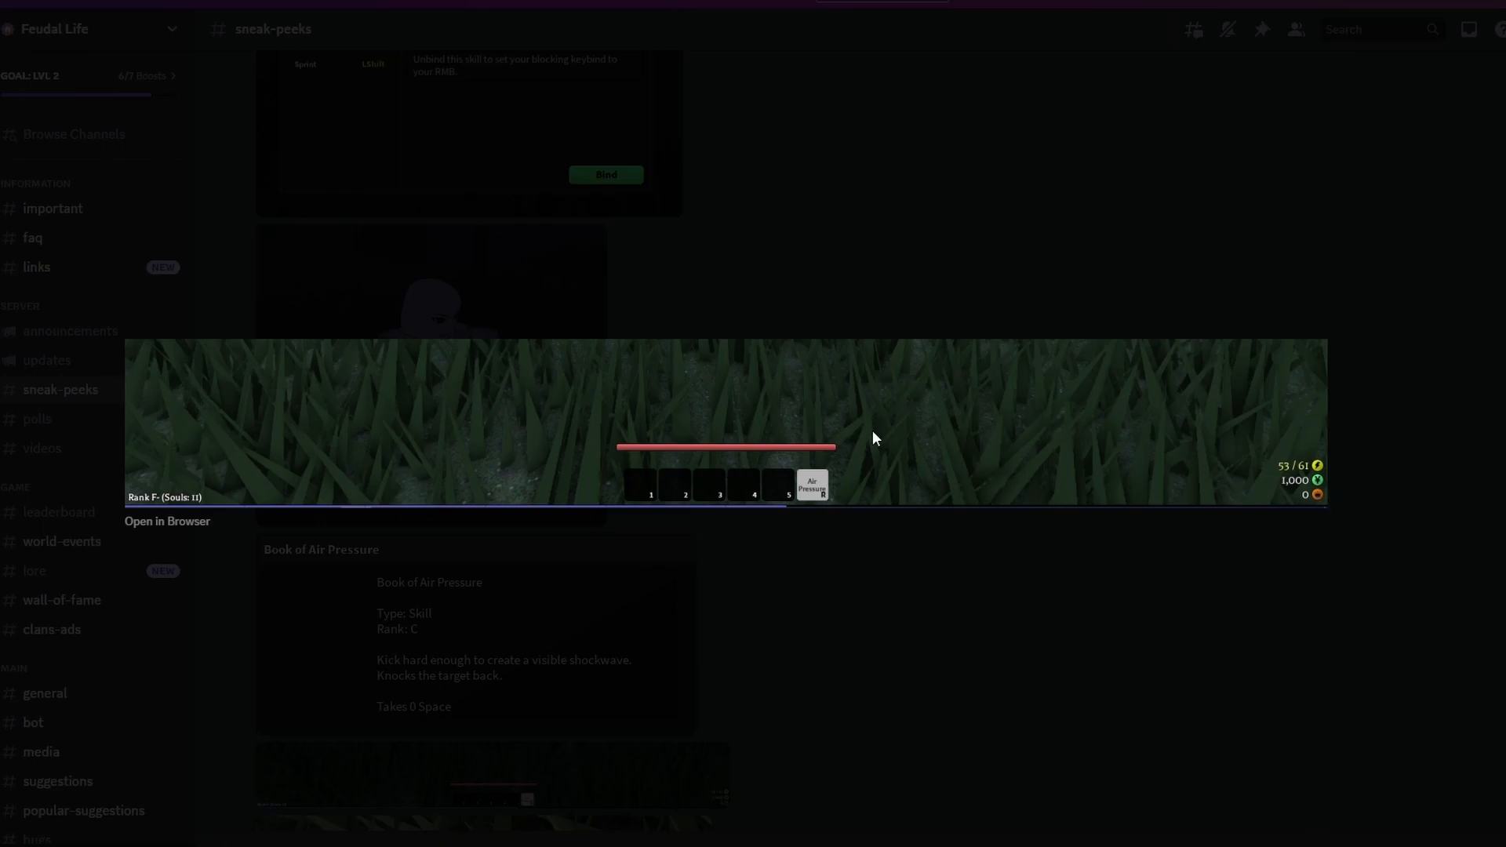
mouse_move(645, 476)
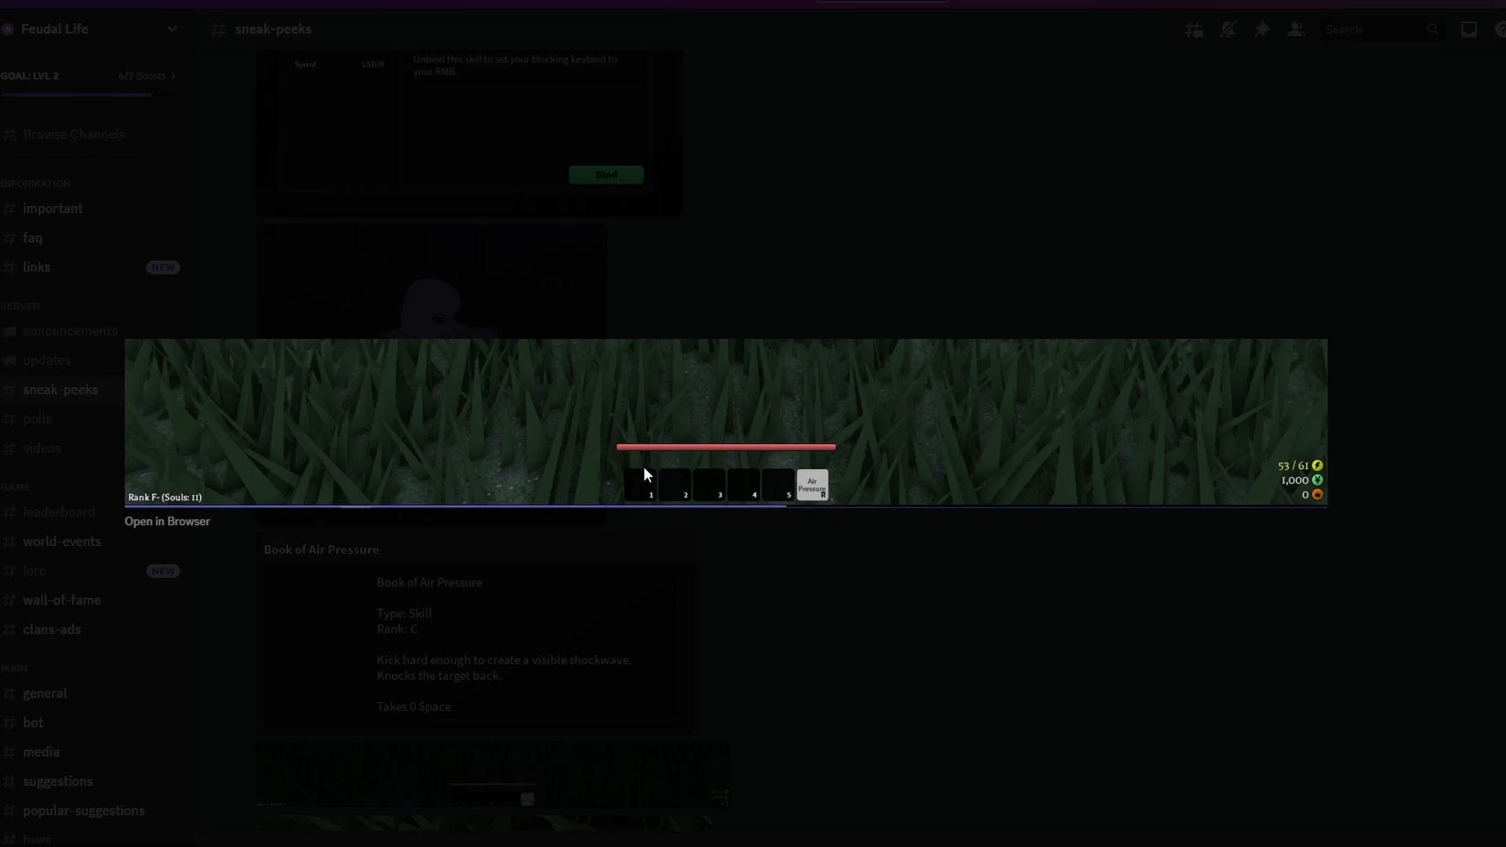
mouse_move(950, 486)
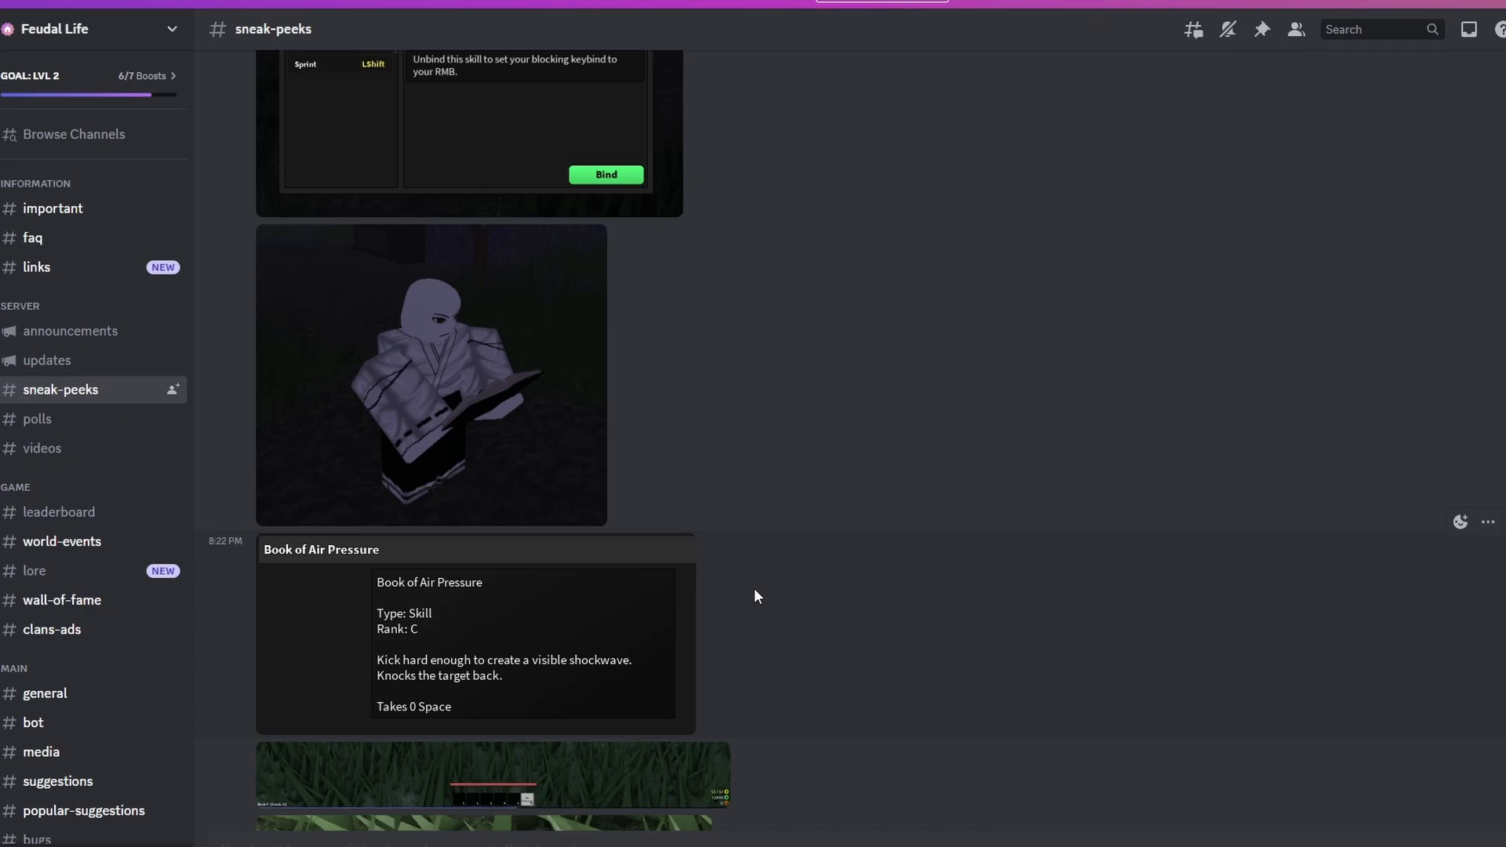
mouse_move(745, 575)
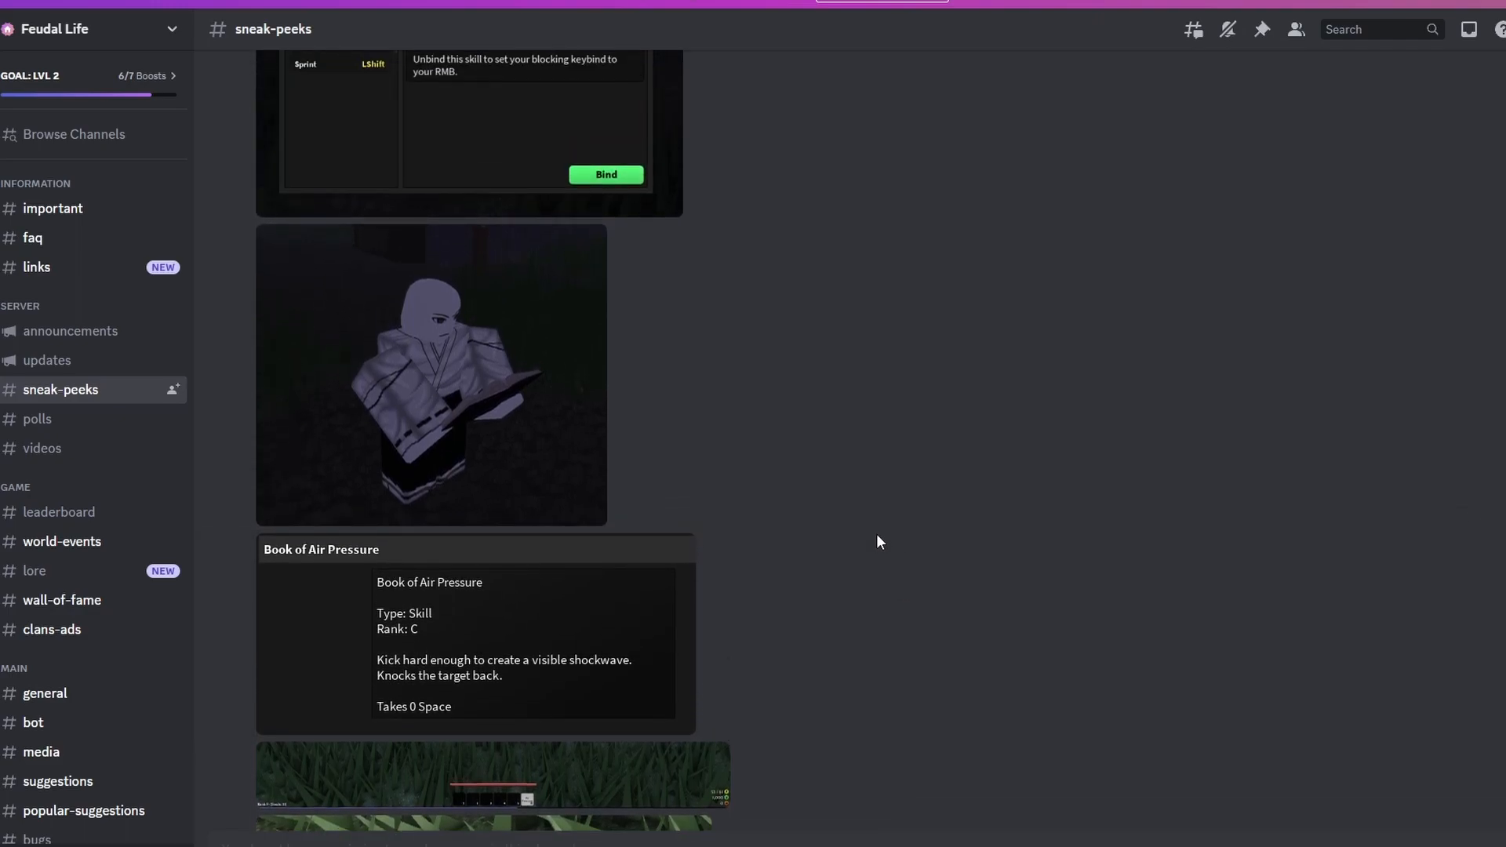
scroll("down", 3)
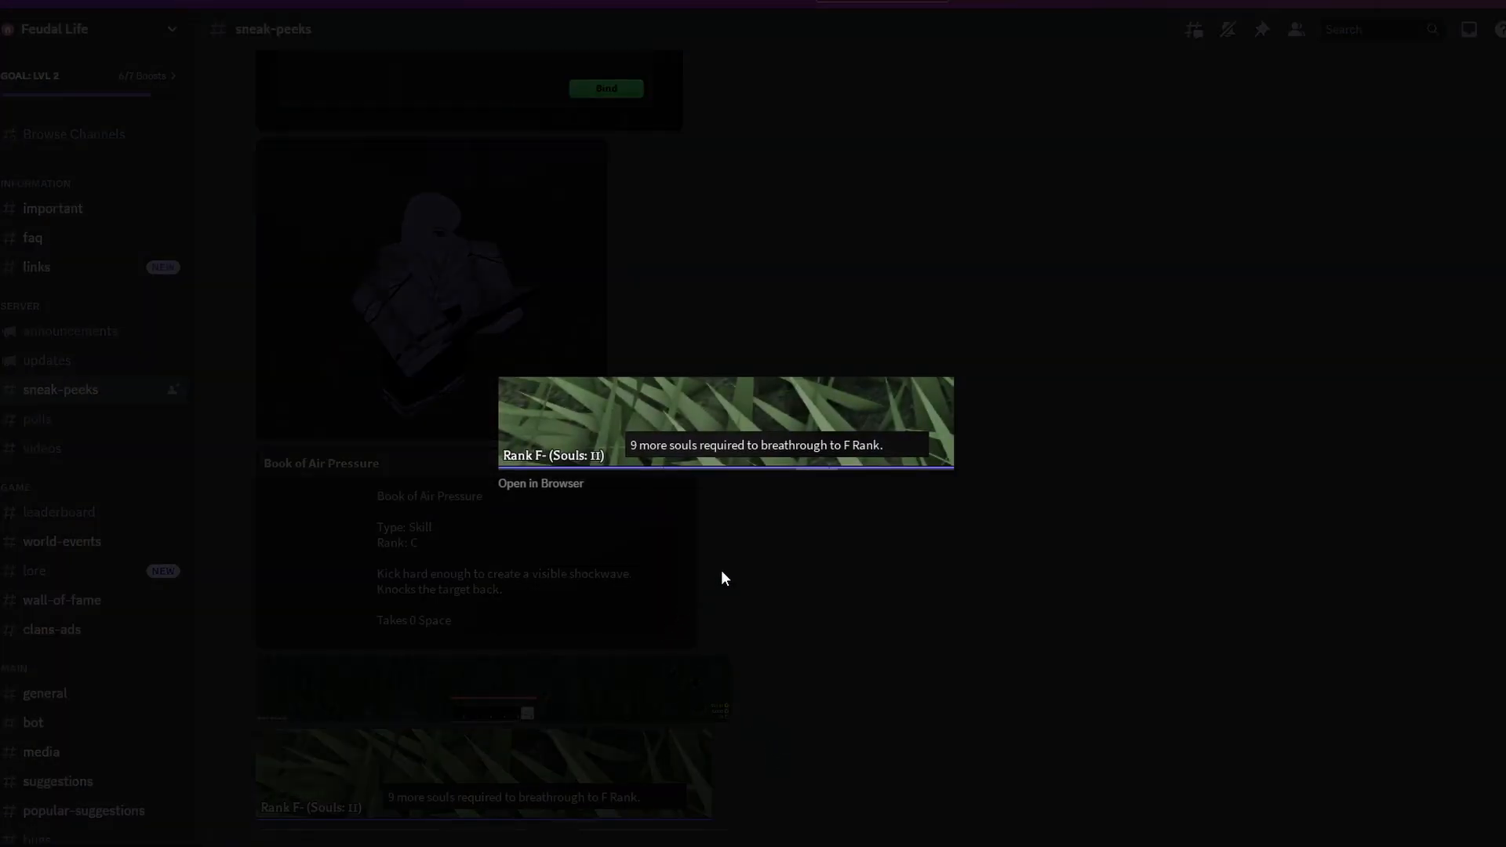
mouse_move(709, 572)
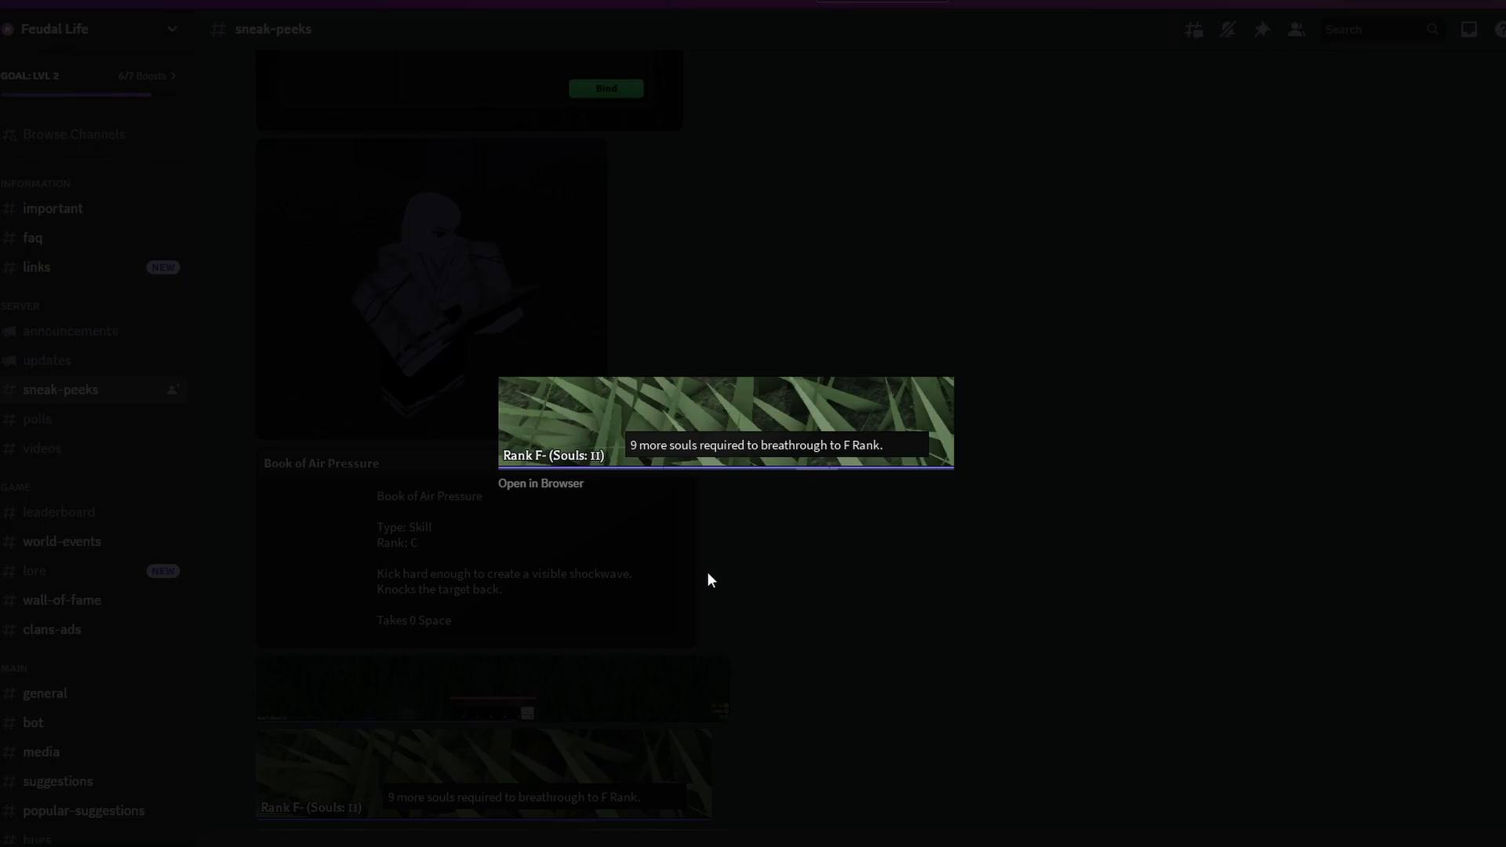
mouse_move(849, 527)
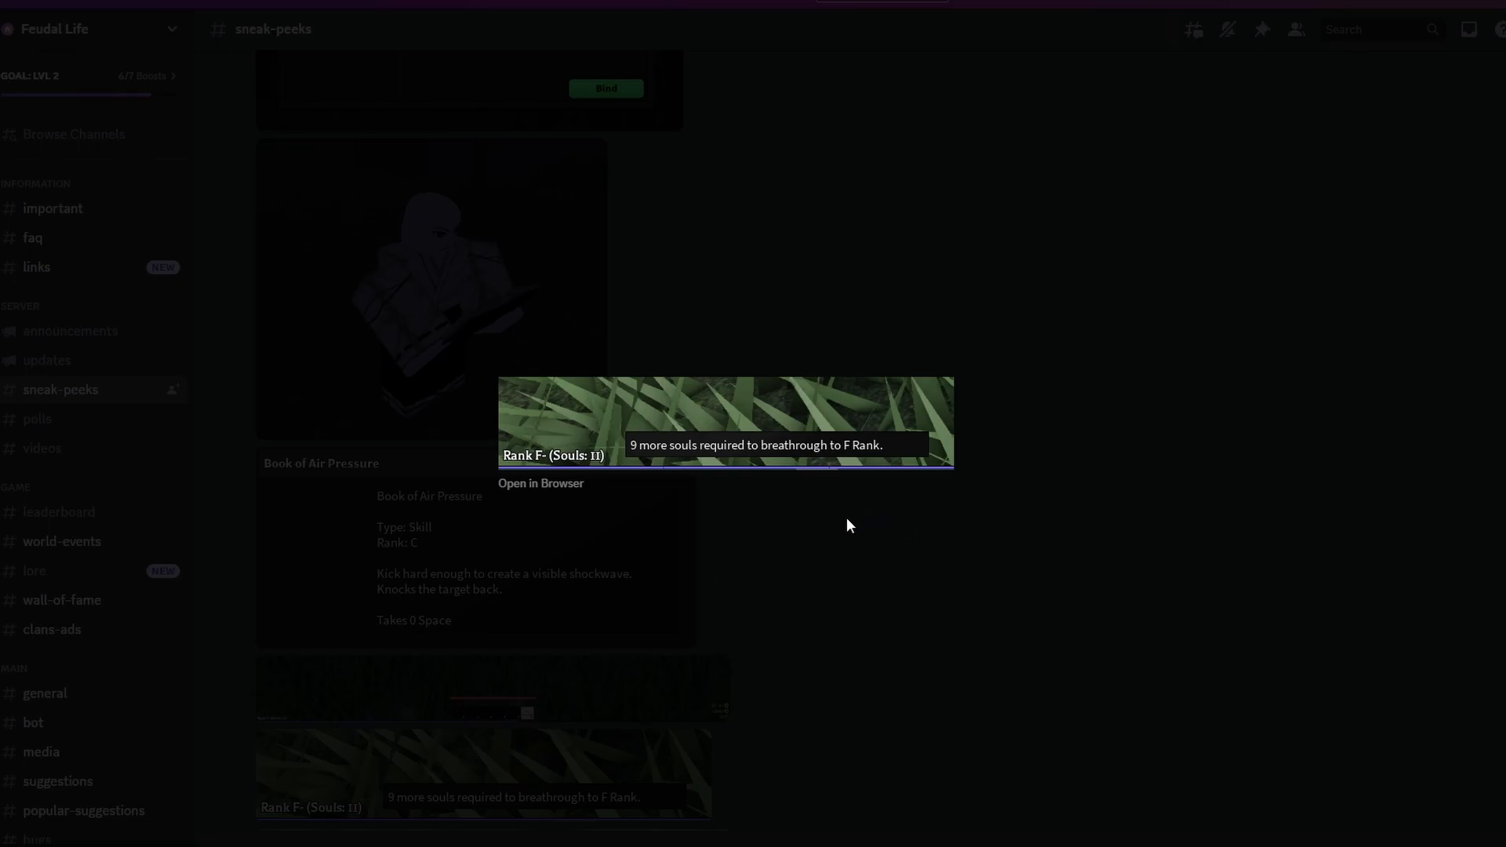
mouse_move(832, 532)
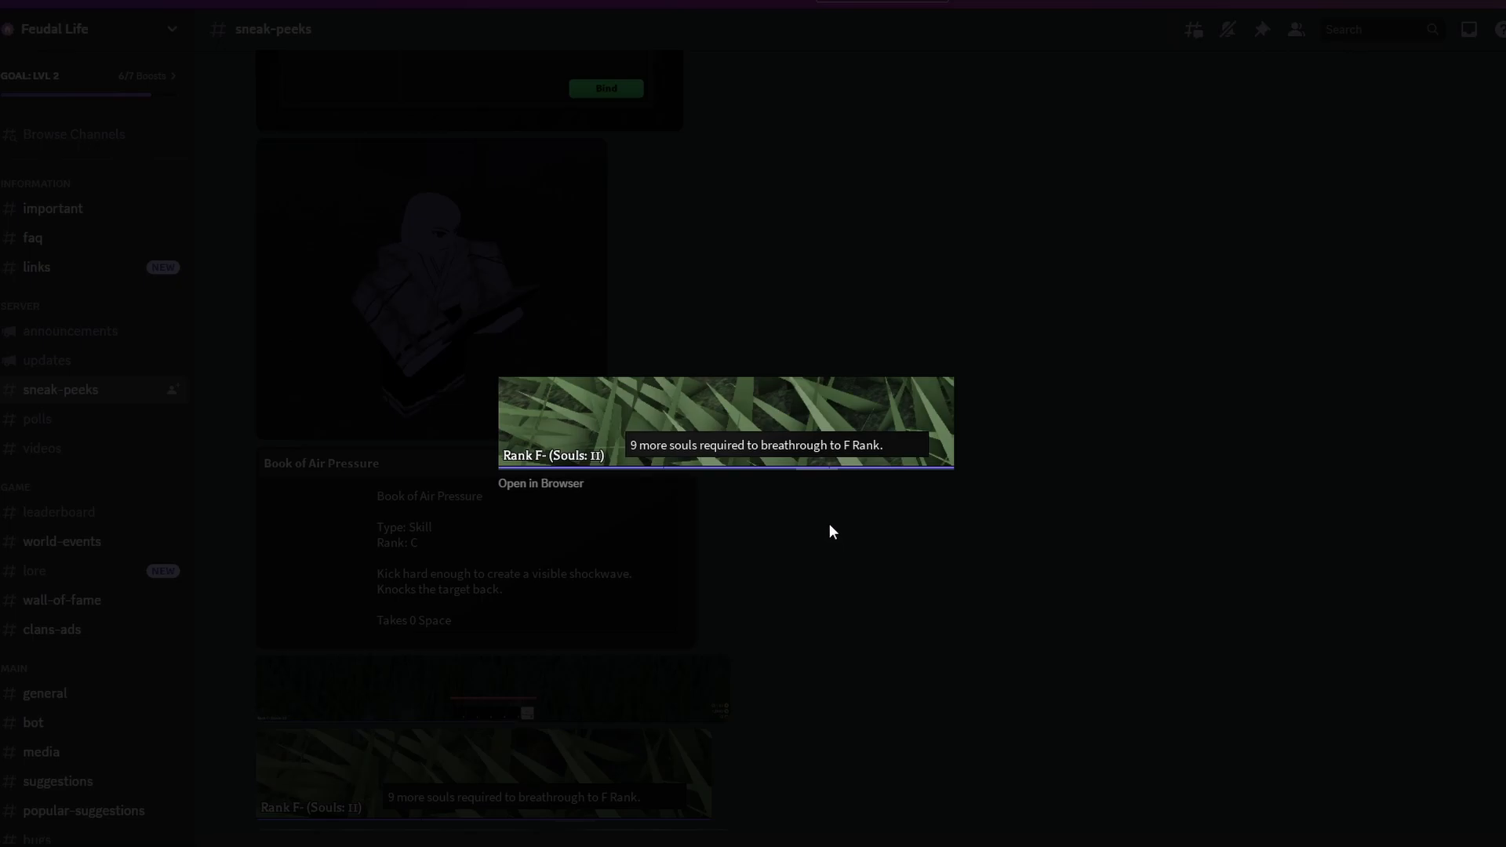
mouse_move(847, 525)
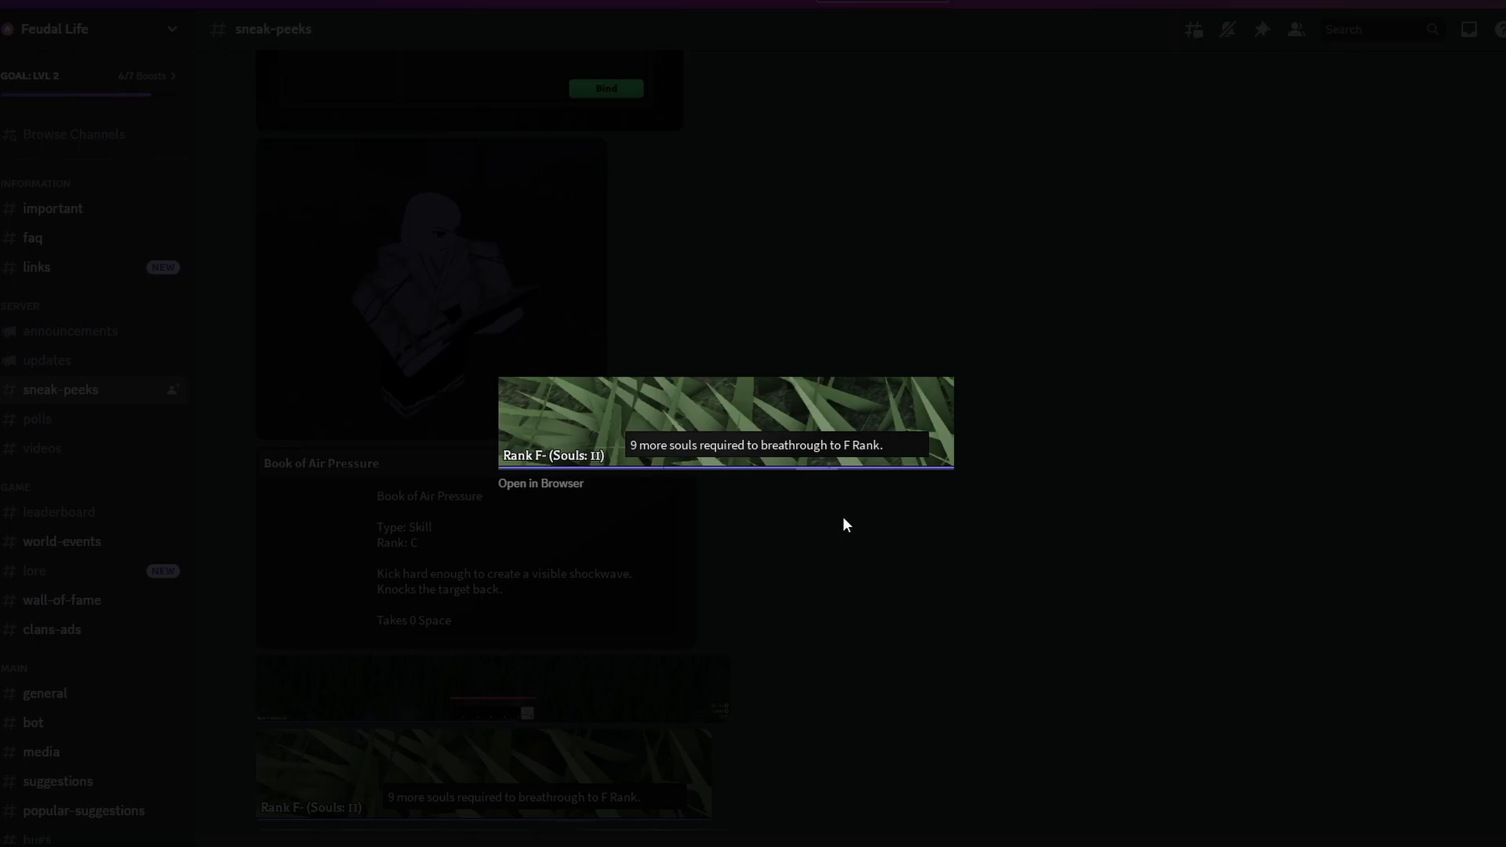
mouse_move(843, 528)
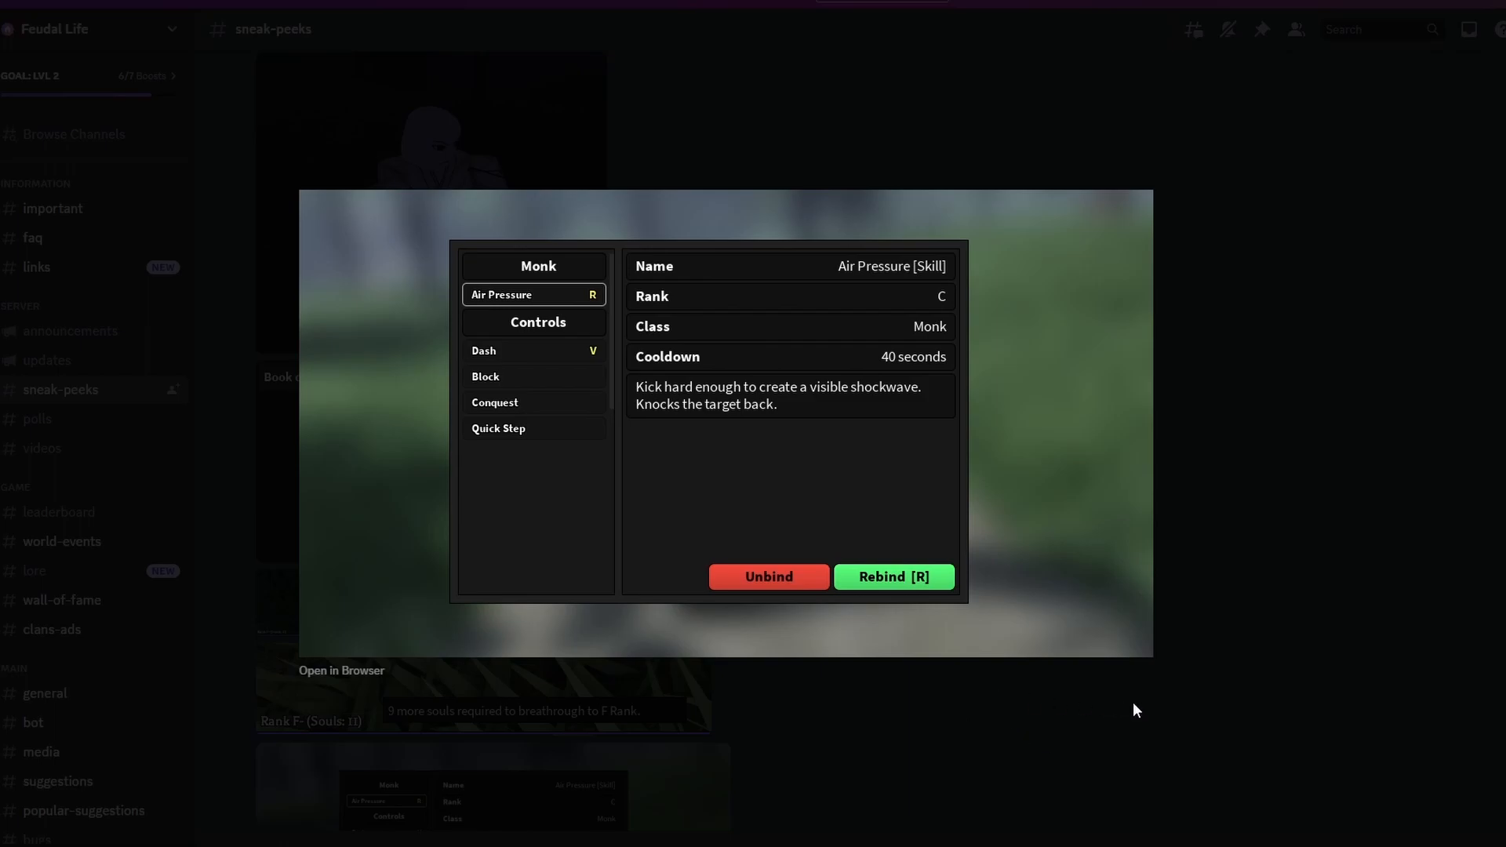
mouse_move(1075, 719)
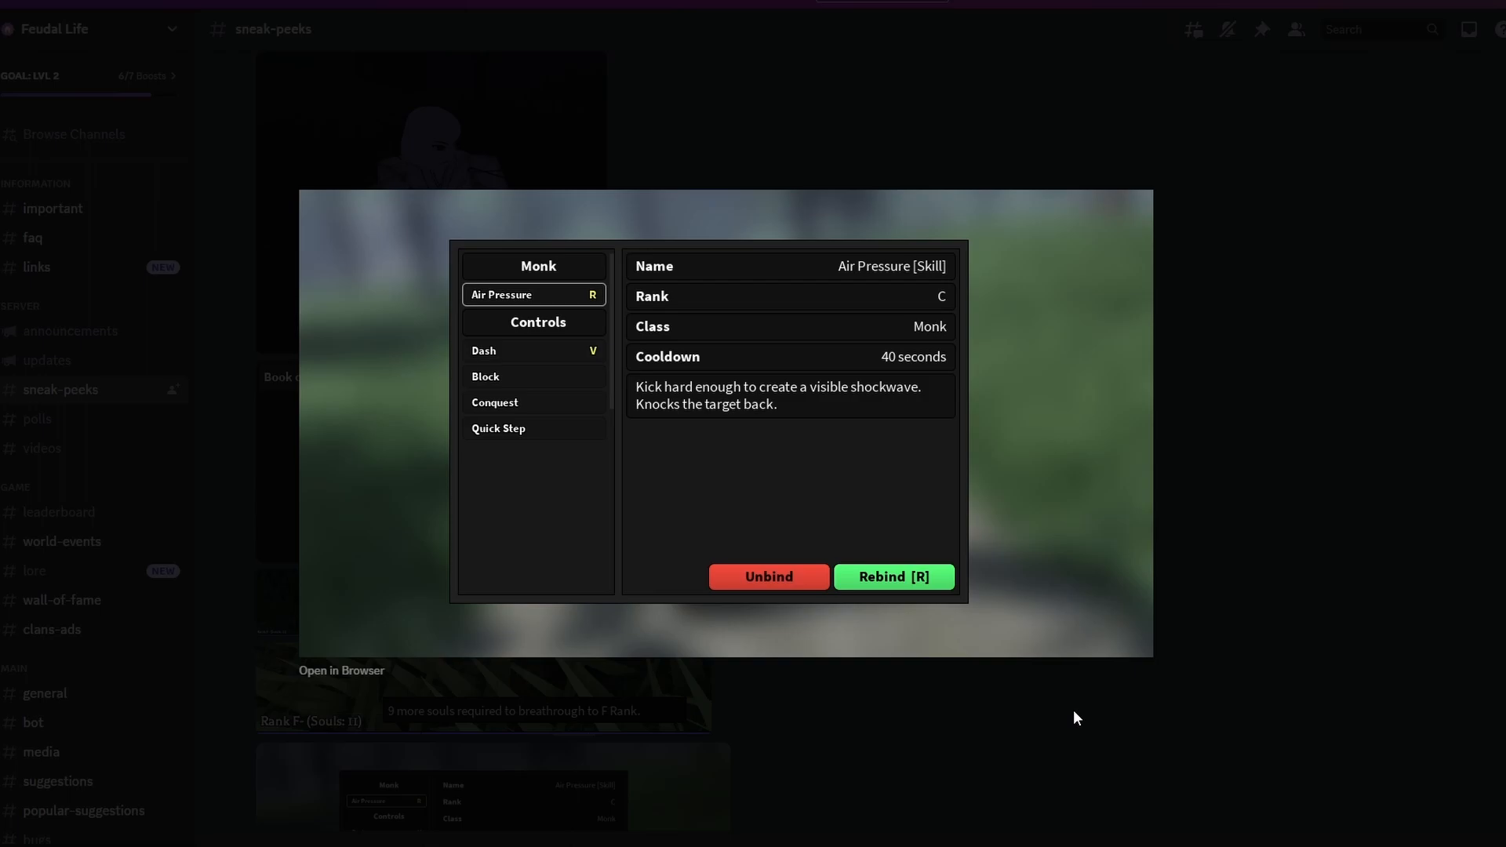
mouse_move(603, 409)
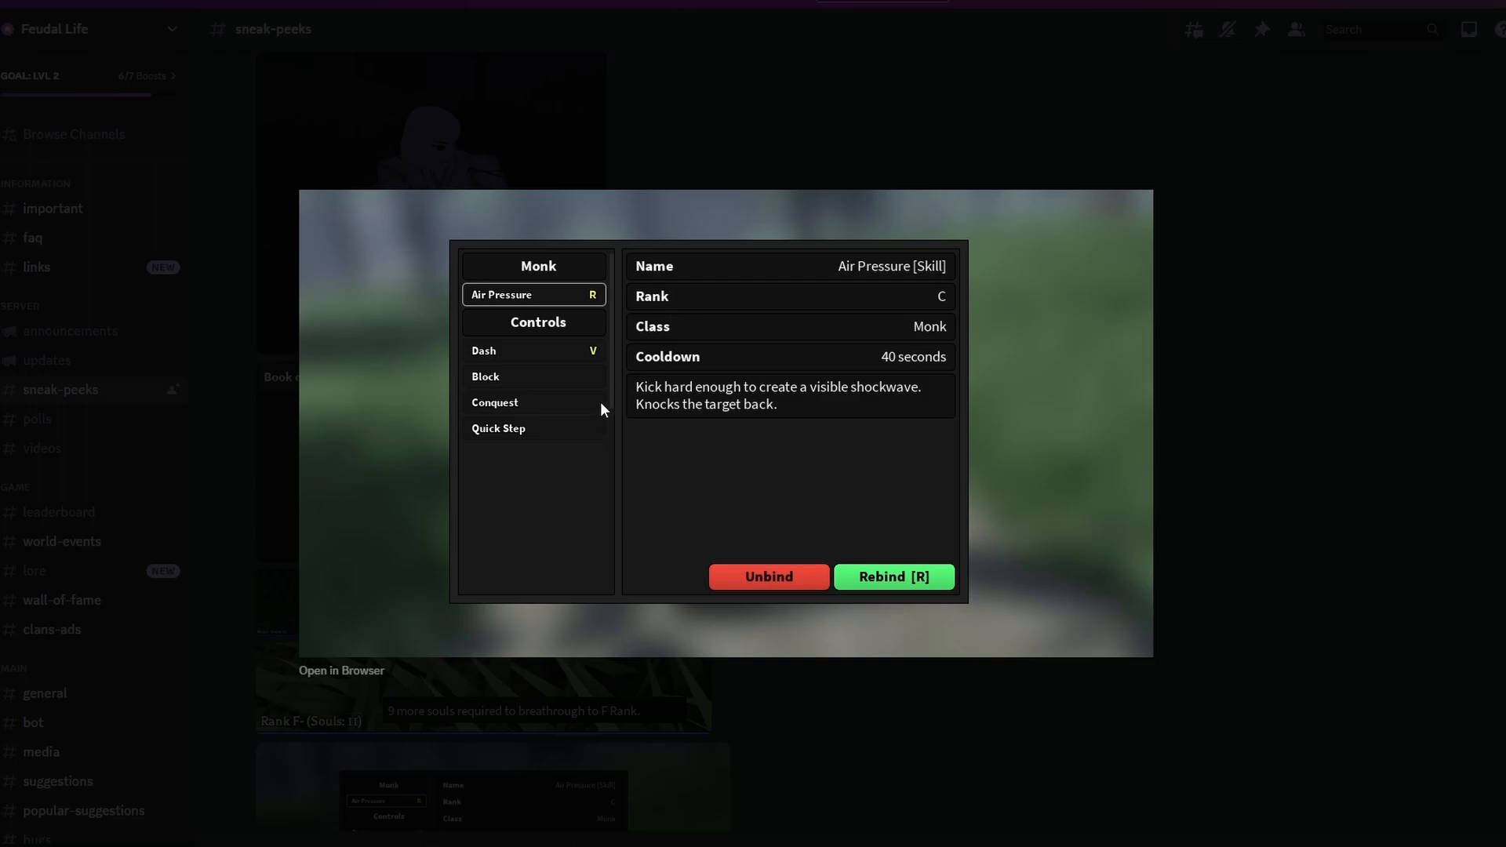
mouse_move(669, 327)
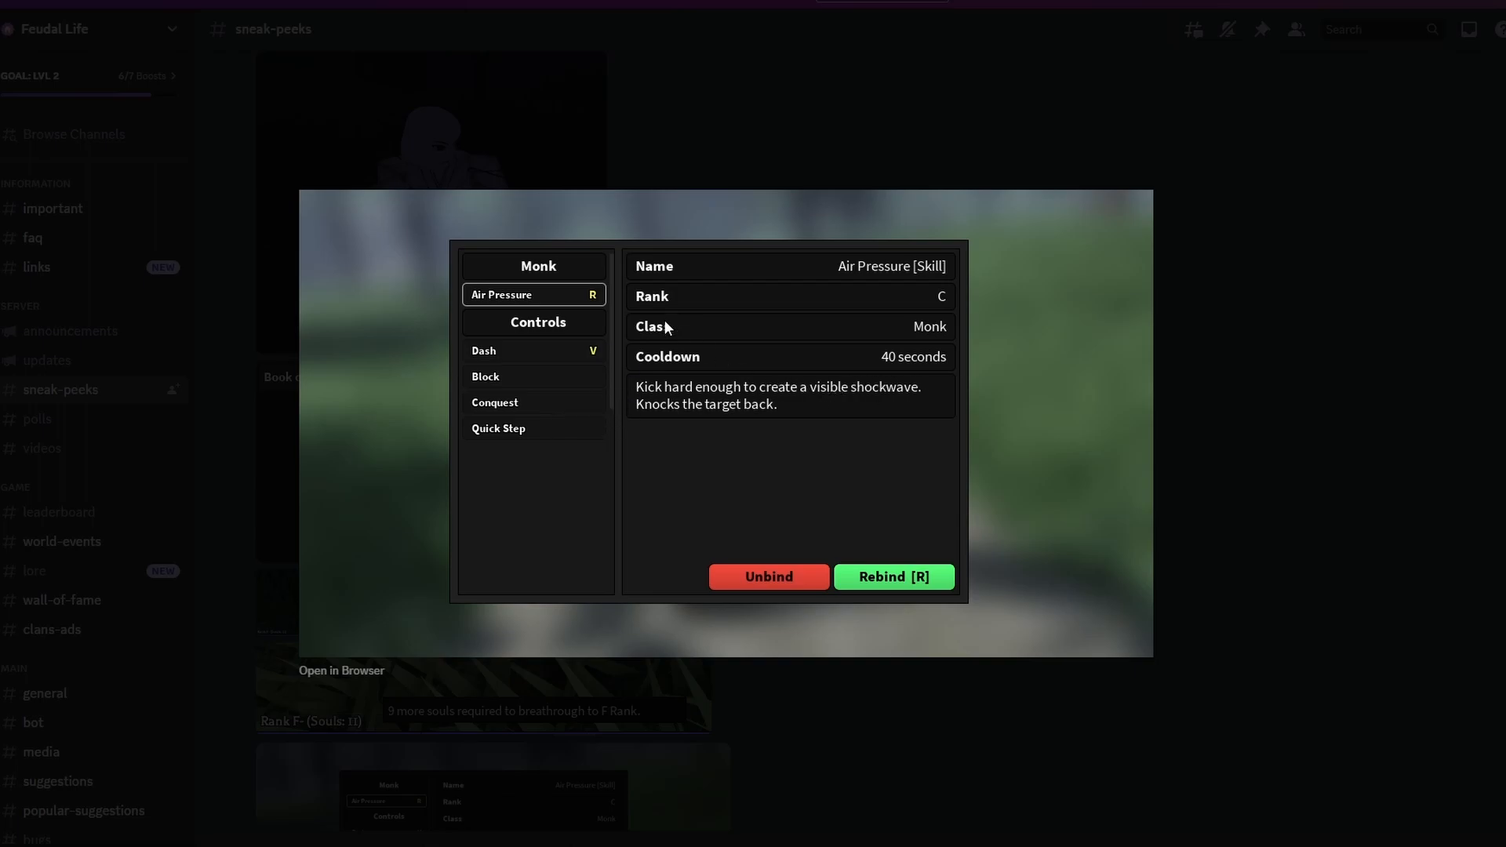
mouse_move(795, 414)
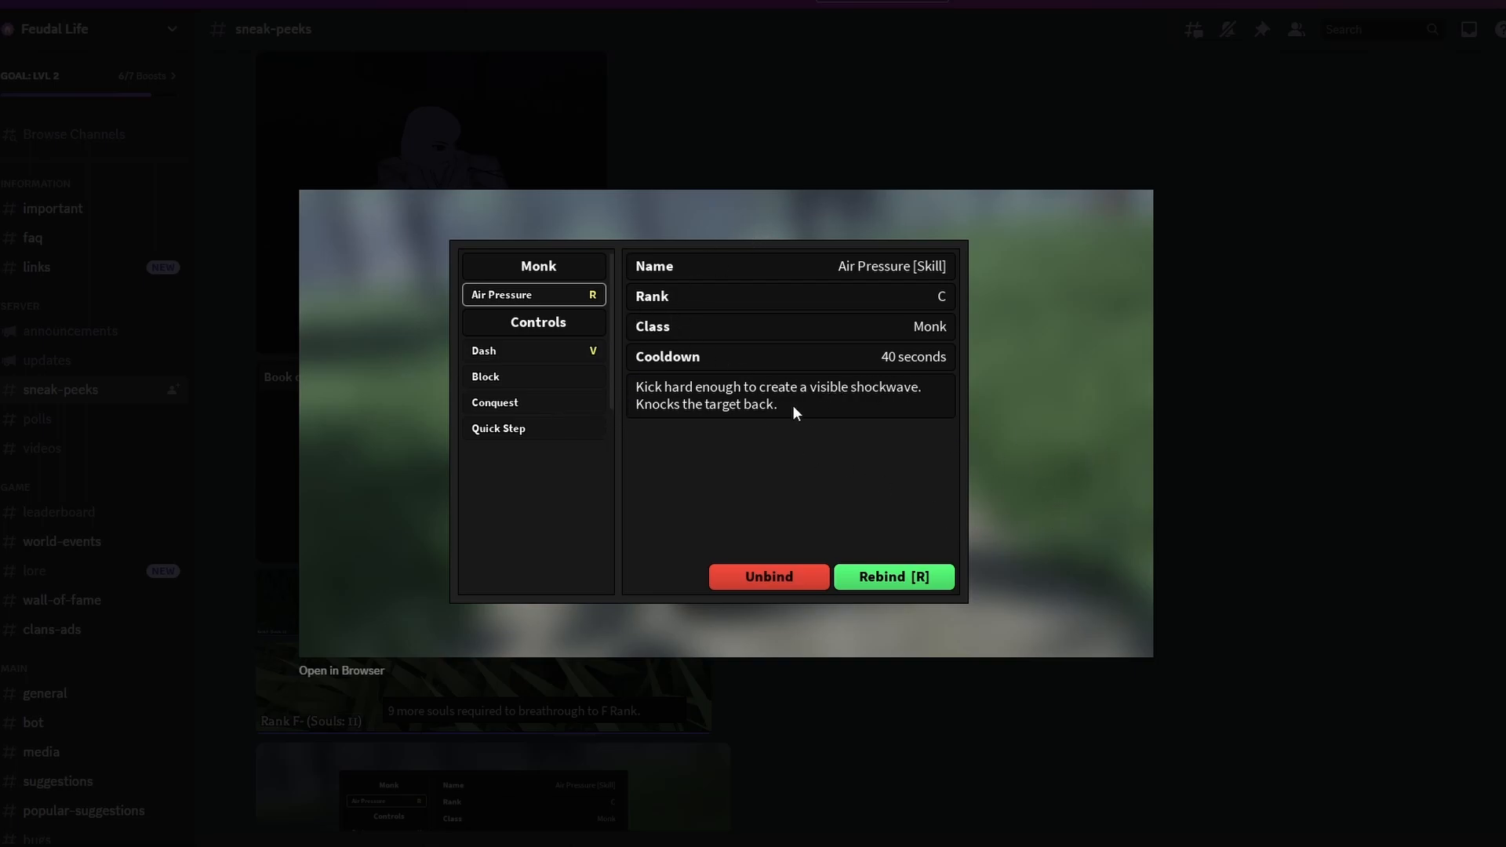
mouse_move(825, 367)
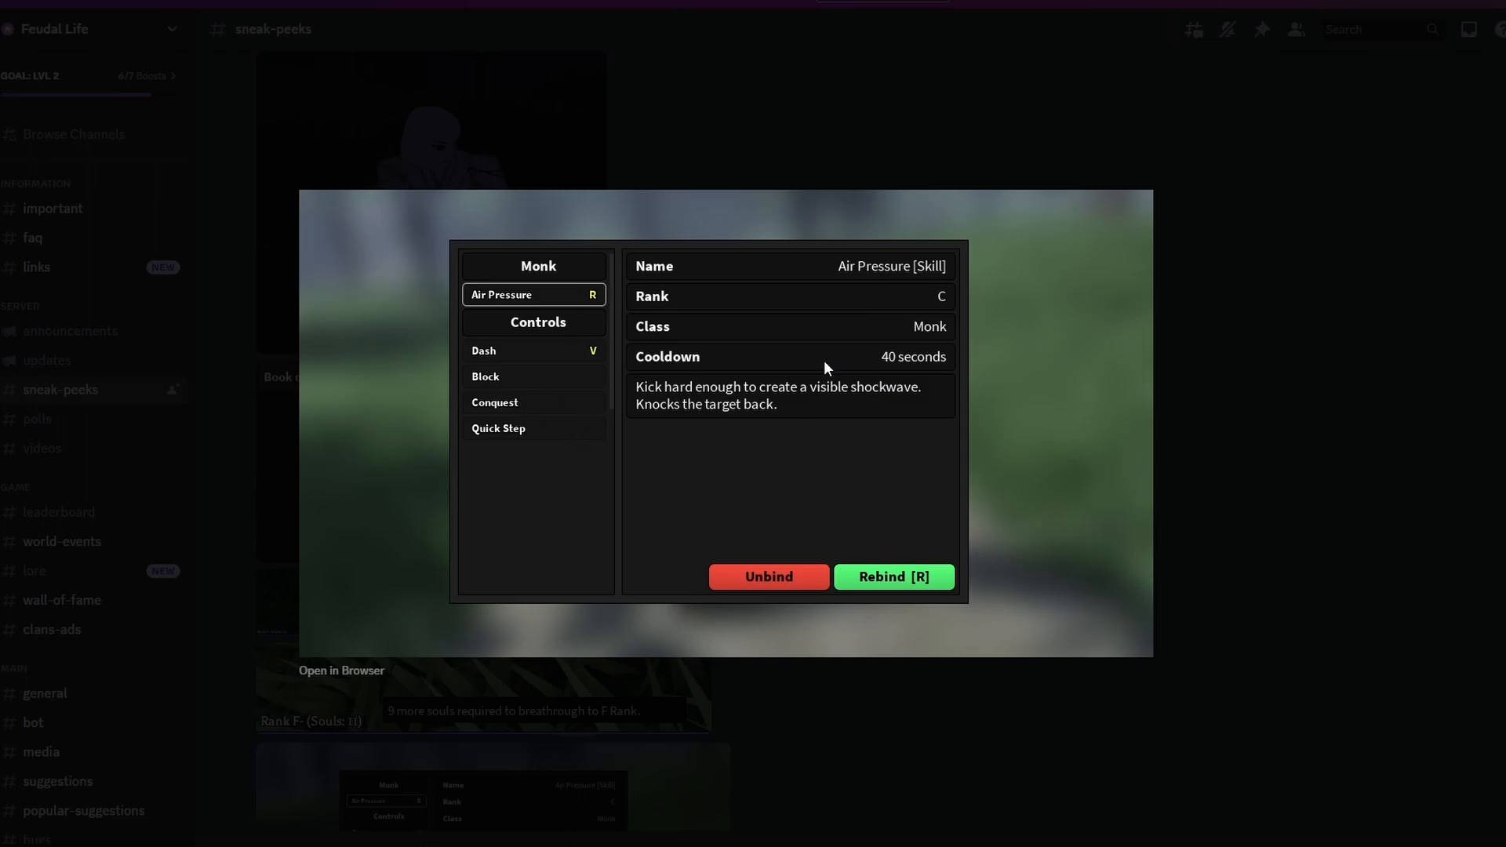
mouse_move(1112, 495)
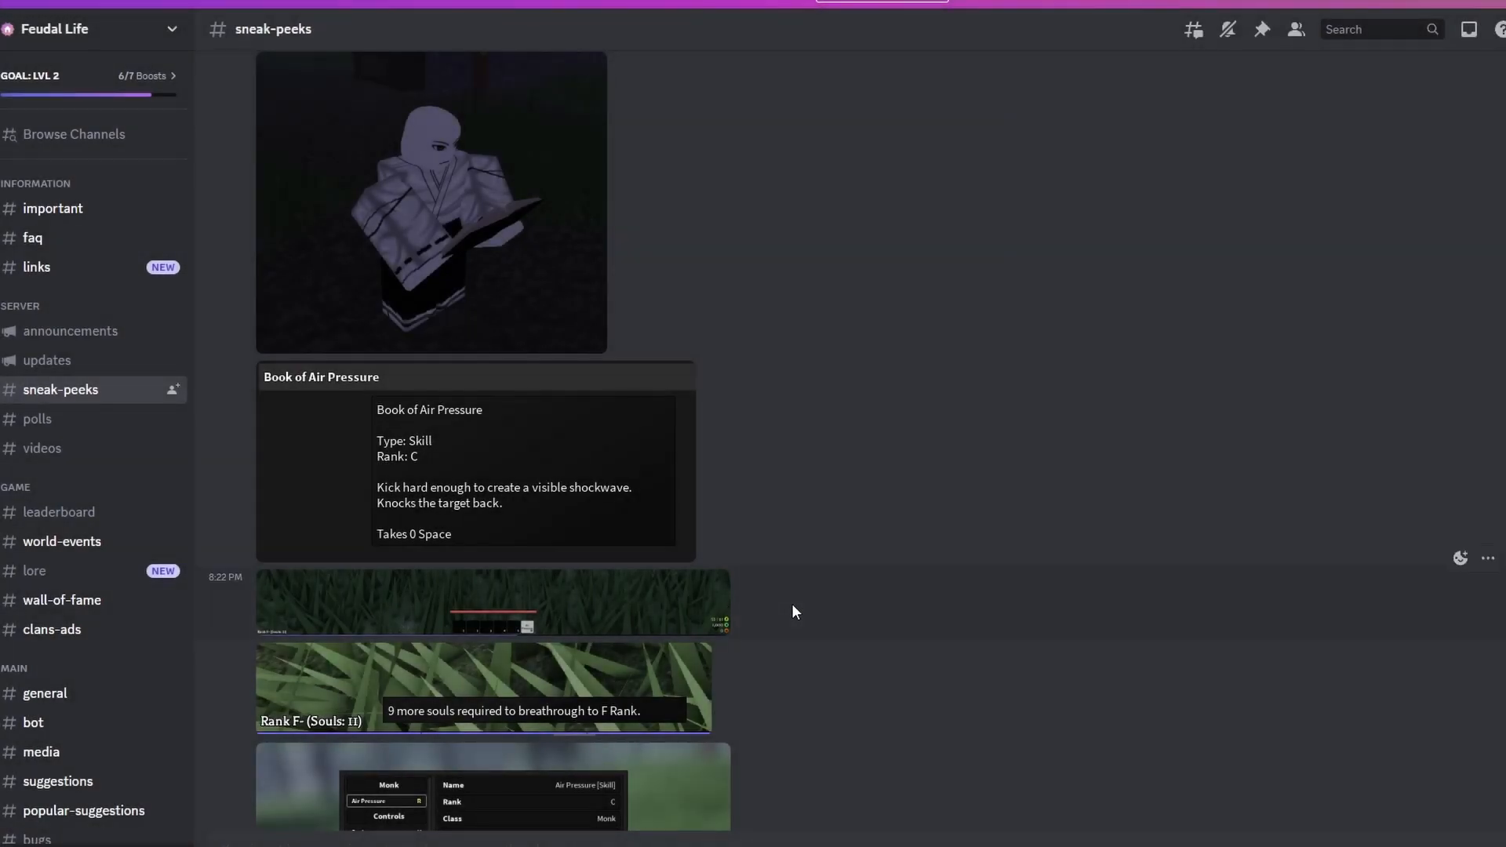
Scroll down to the forest screenshot showing the Book of Phantom Slice pickup prompt.
scroll("down", 3)
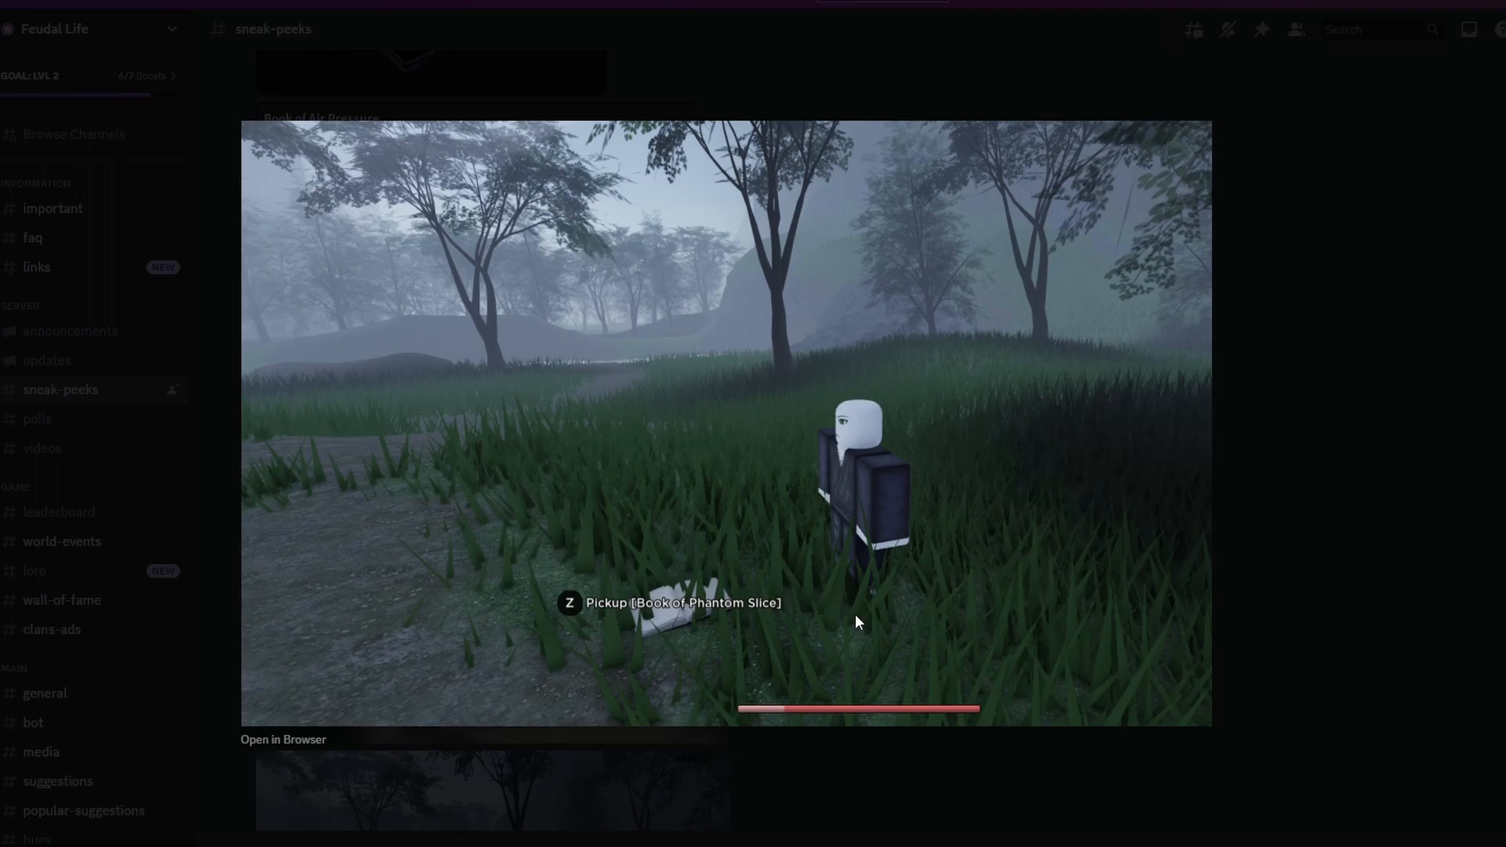
mouse_move(778, 714)
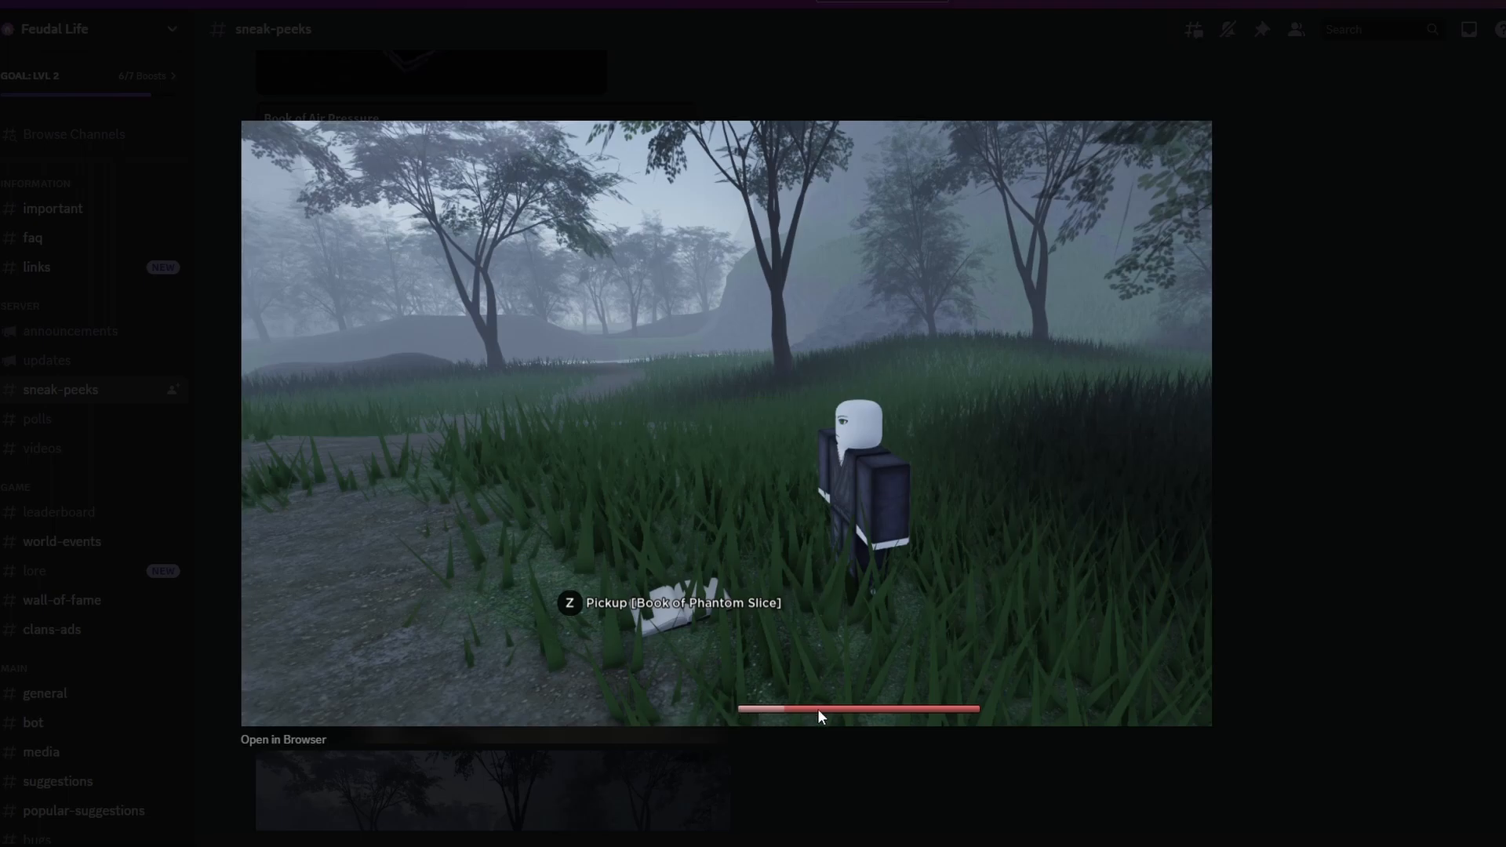
mouse_move(743, 676)
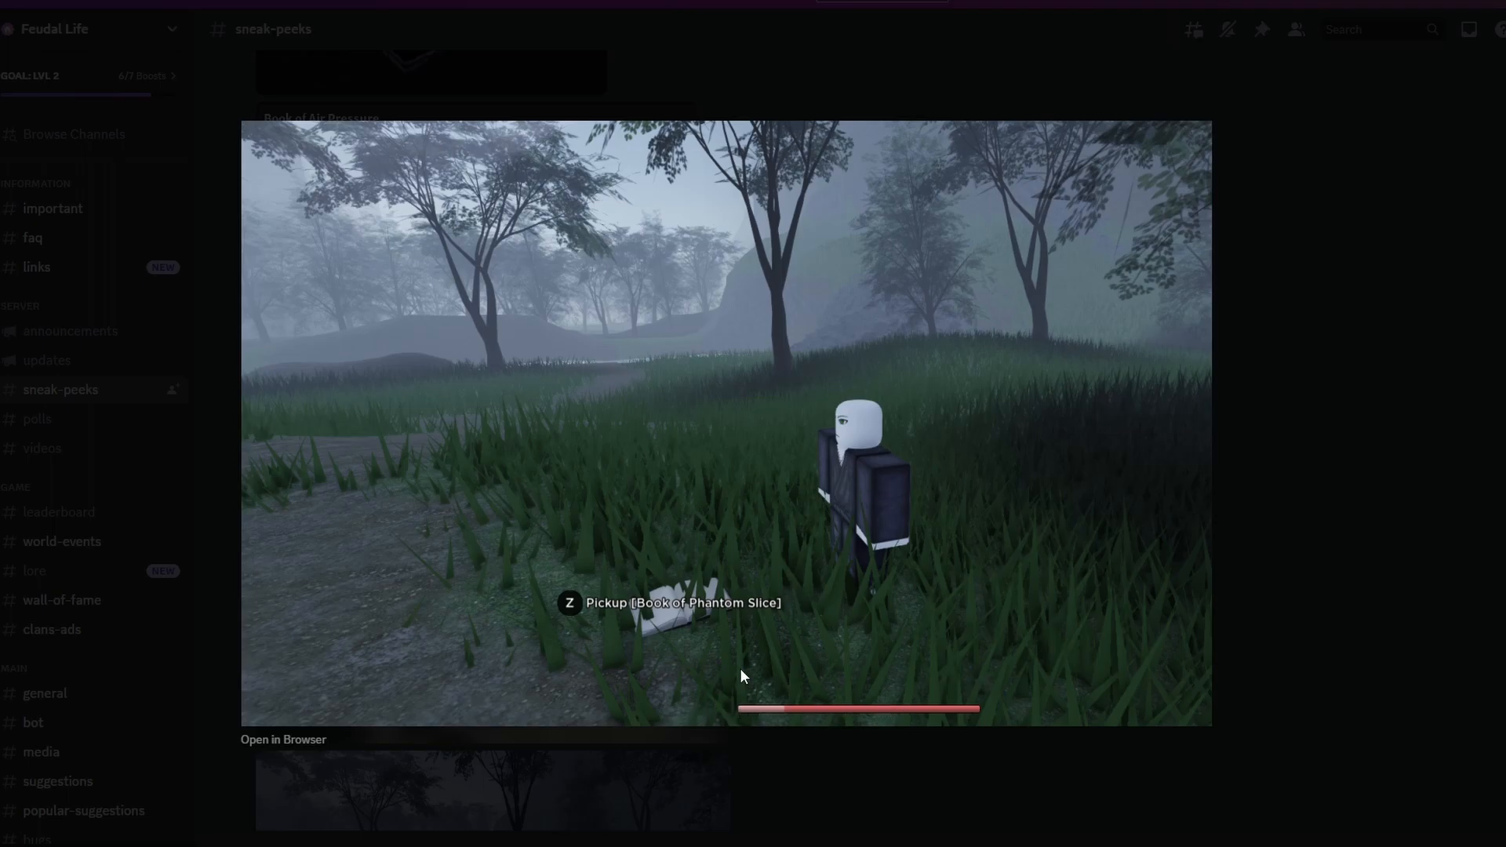
mouse_move(799, 669)
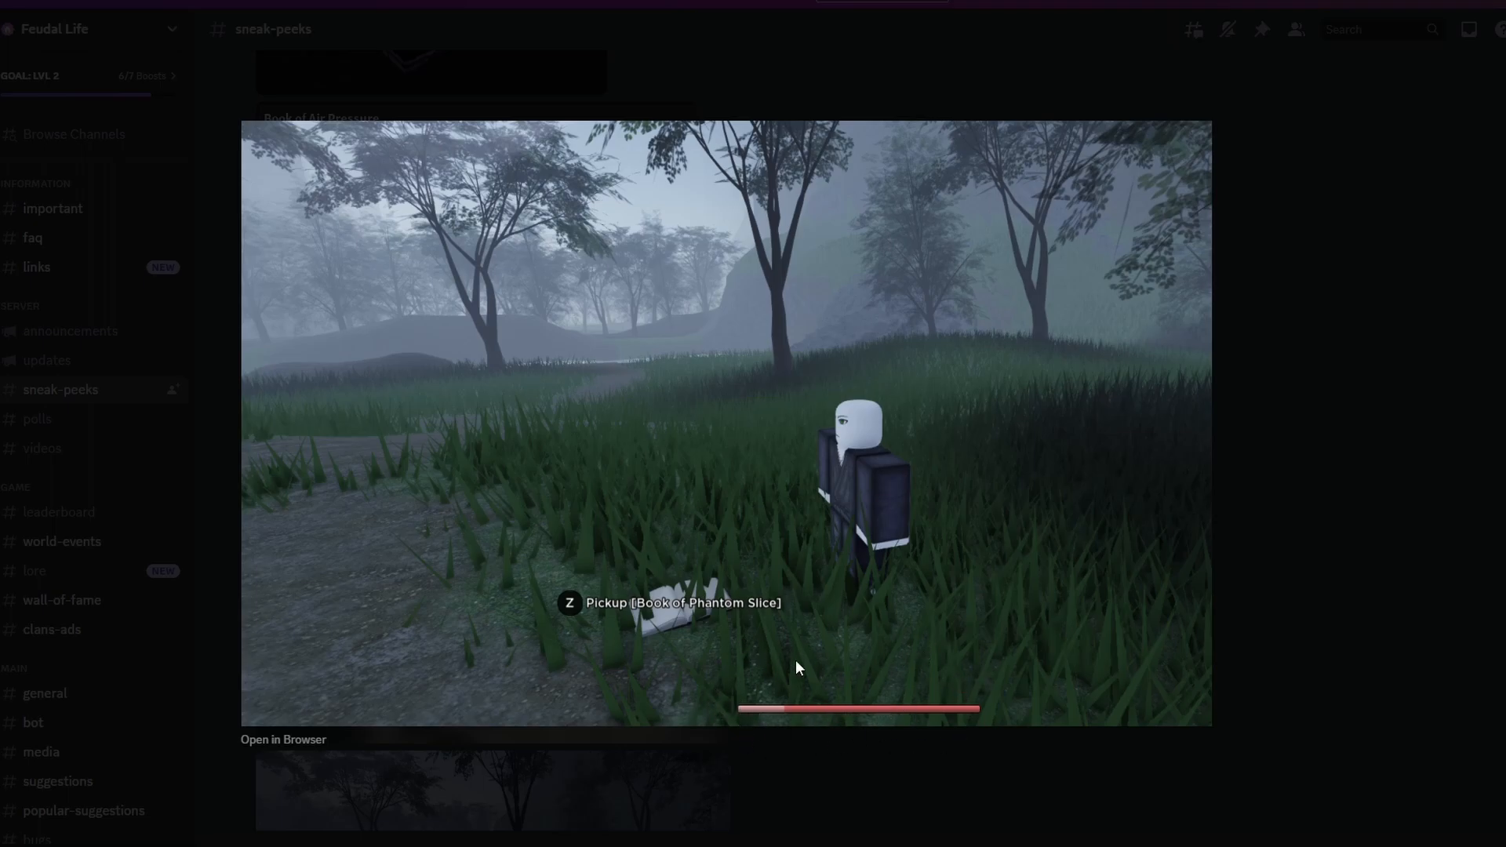
mouse_move(837, 676)
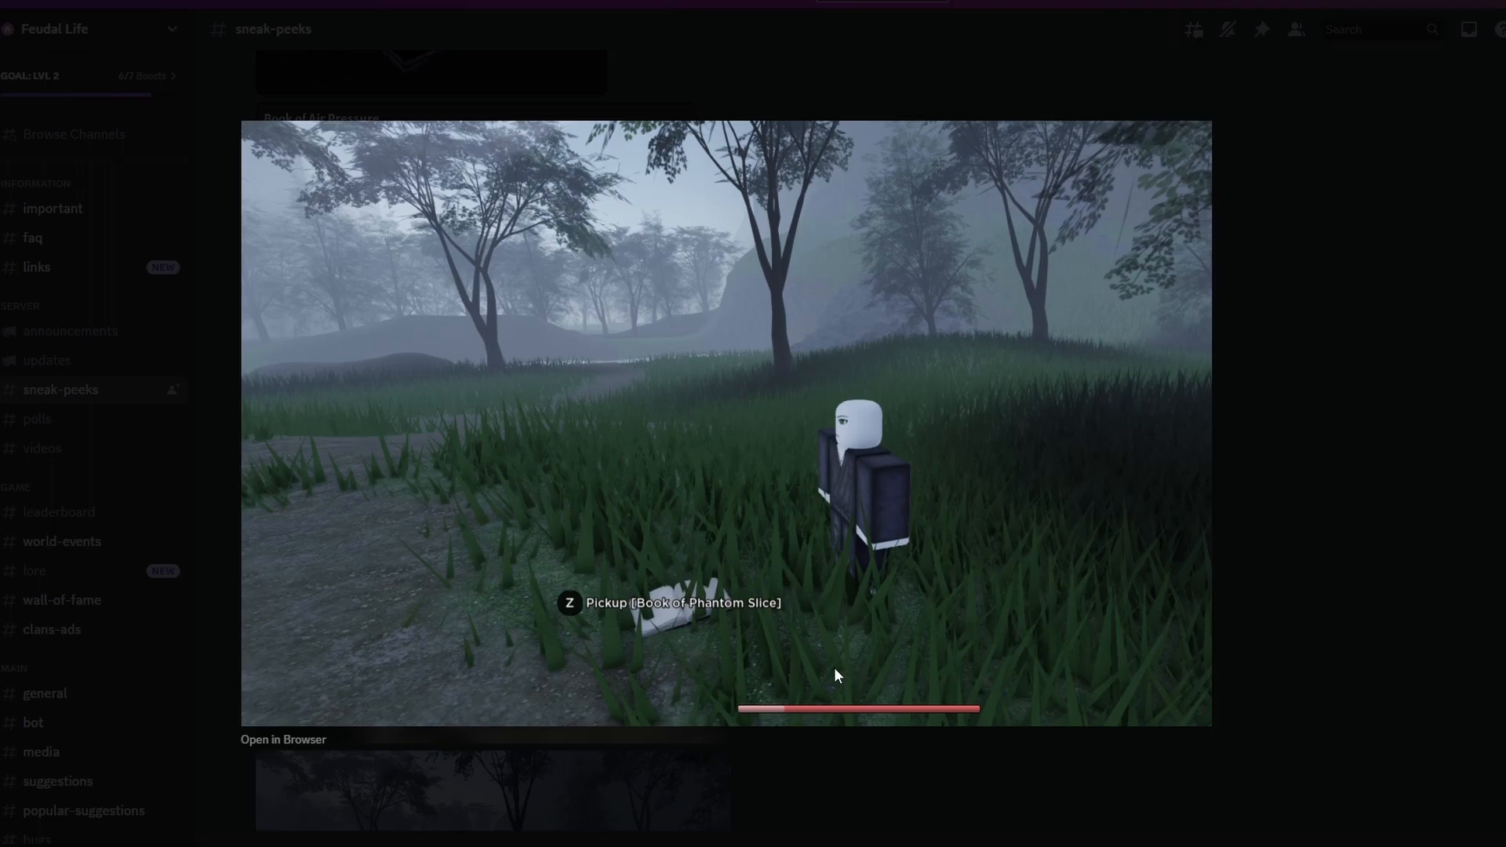
mouse_move(496, 670)
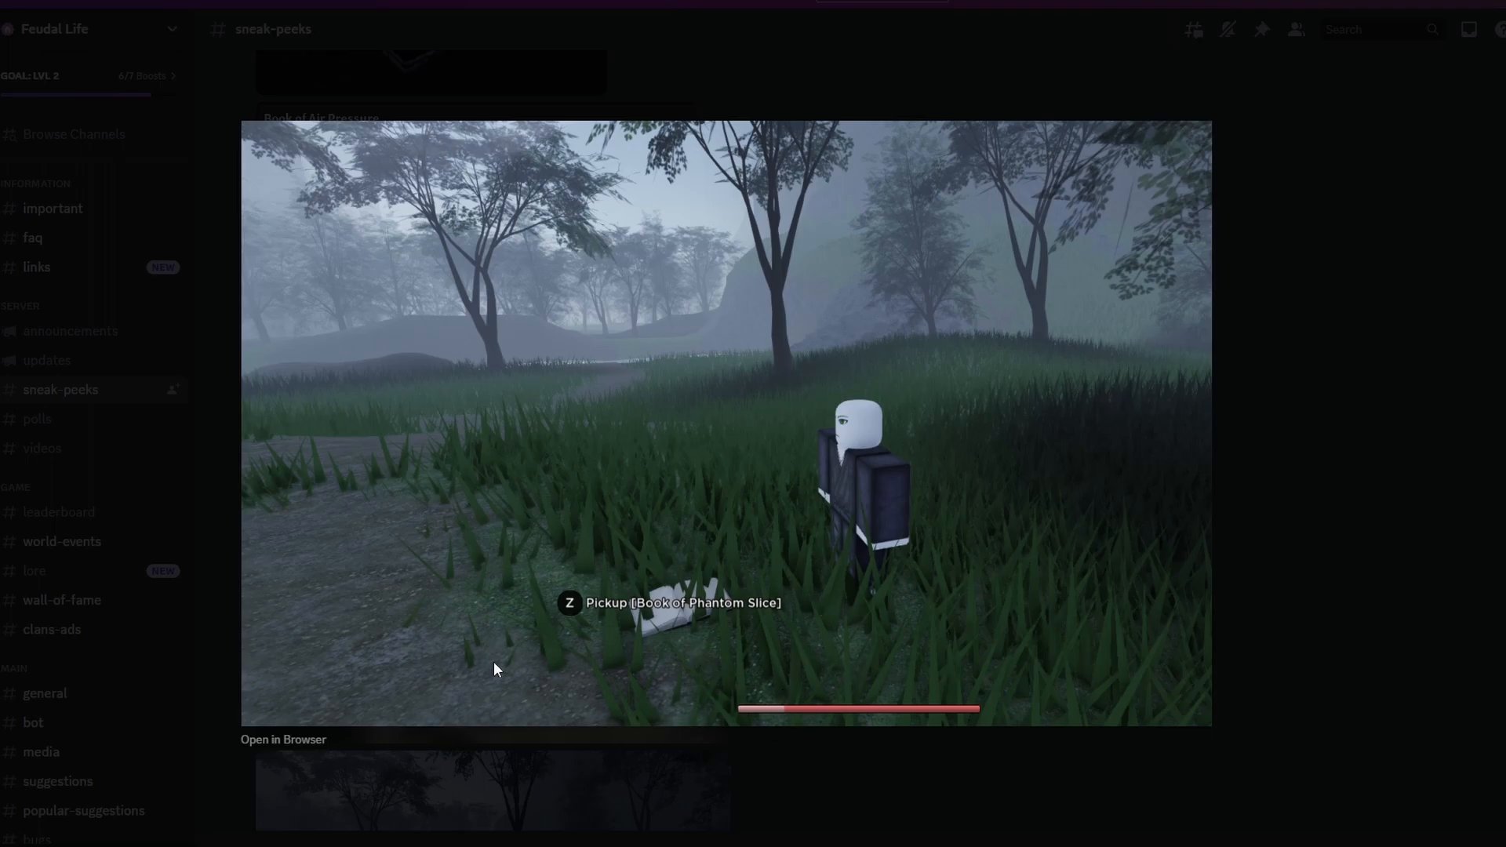
mouse_move(879, 676)
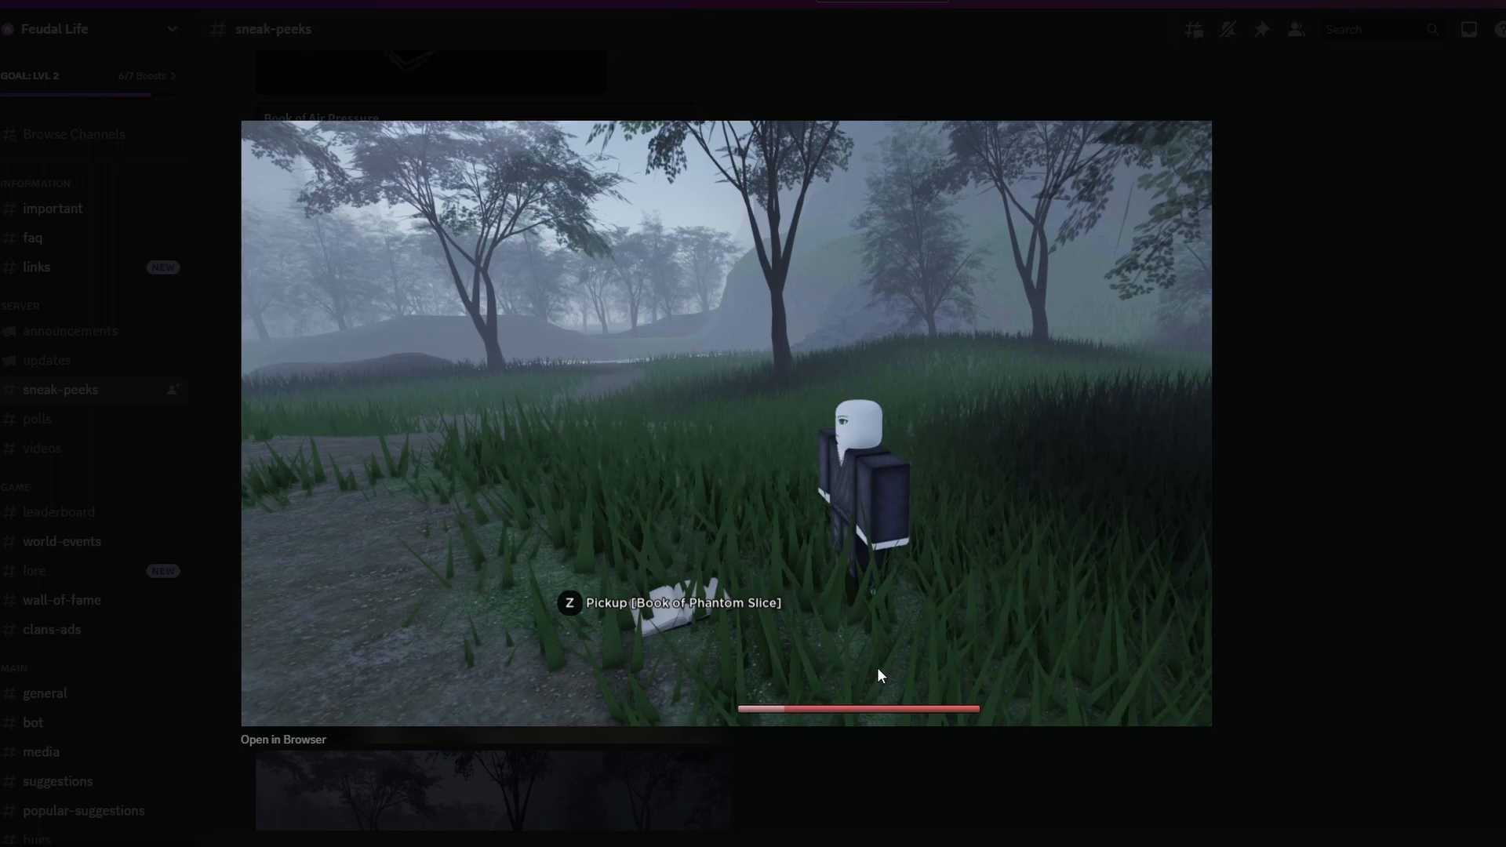
mouse_move(1215, 517)
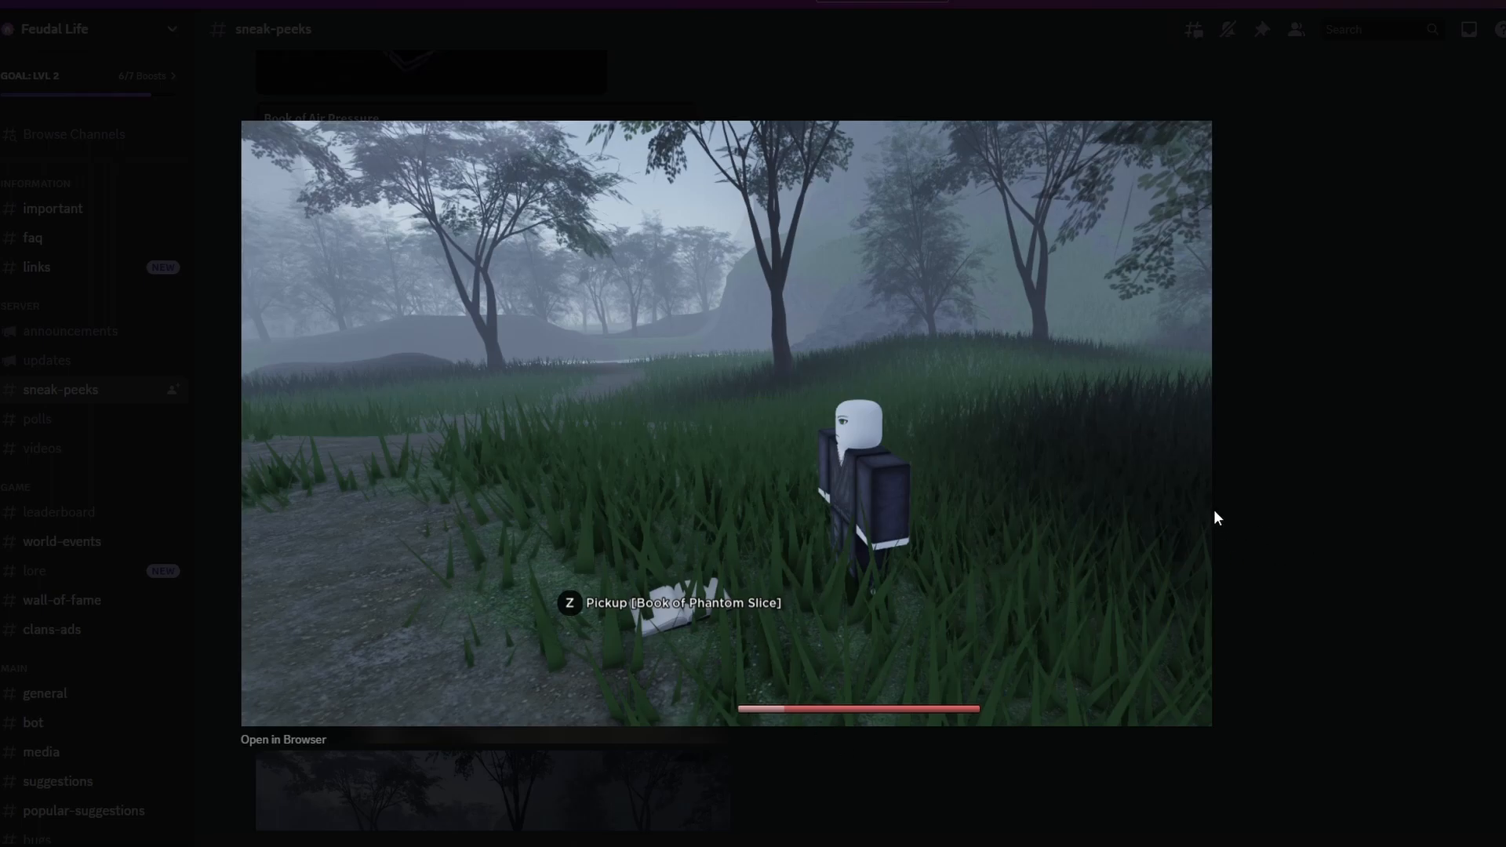
mouse_move(1254, 479)
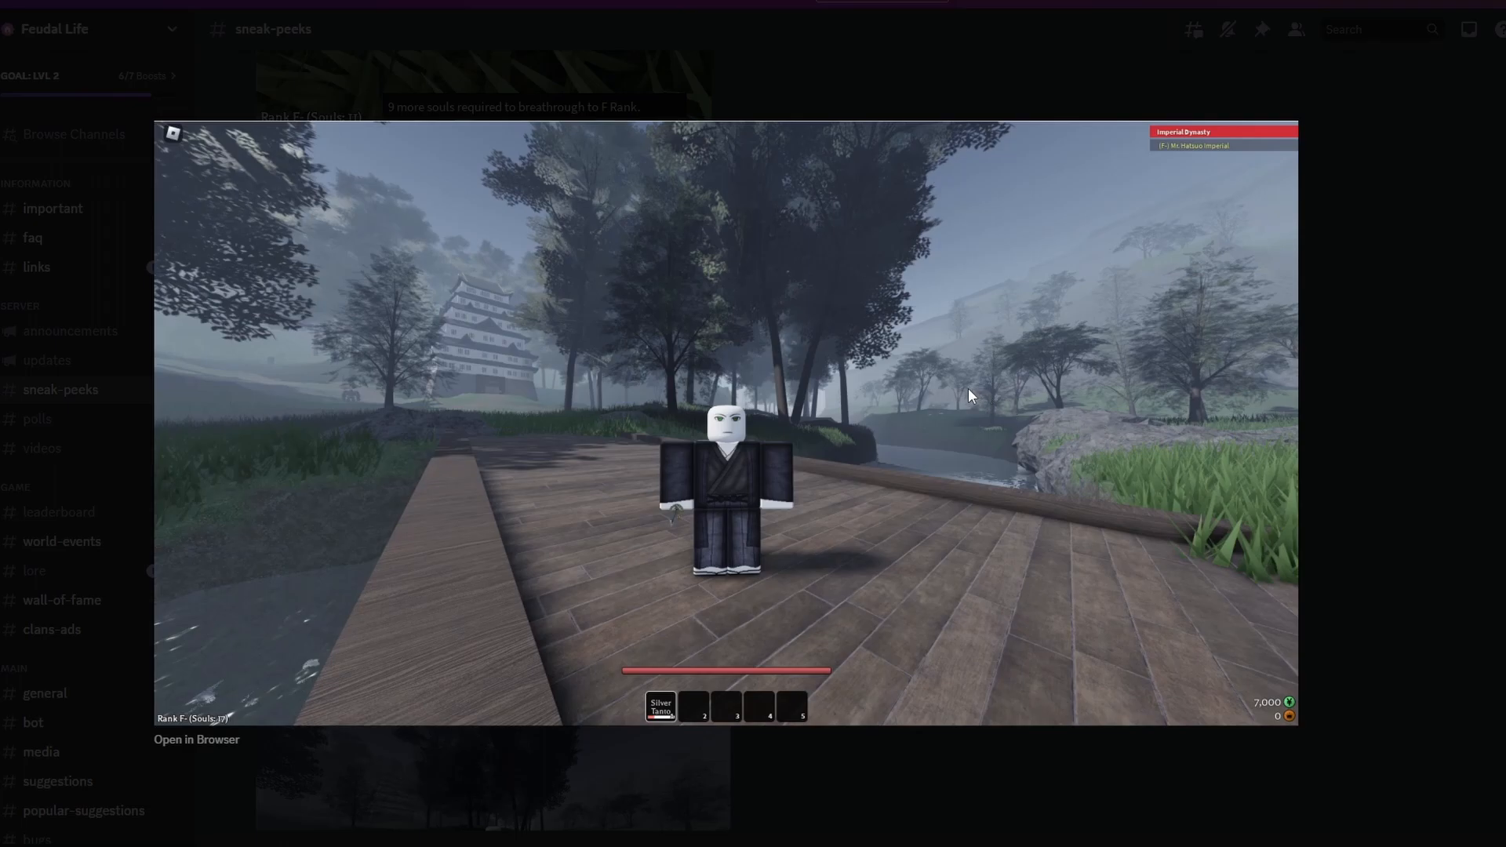
mouse_move(938, 373)
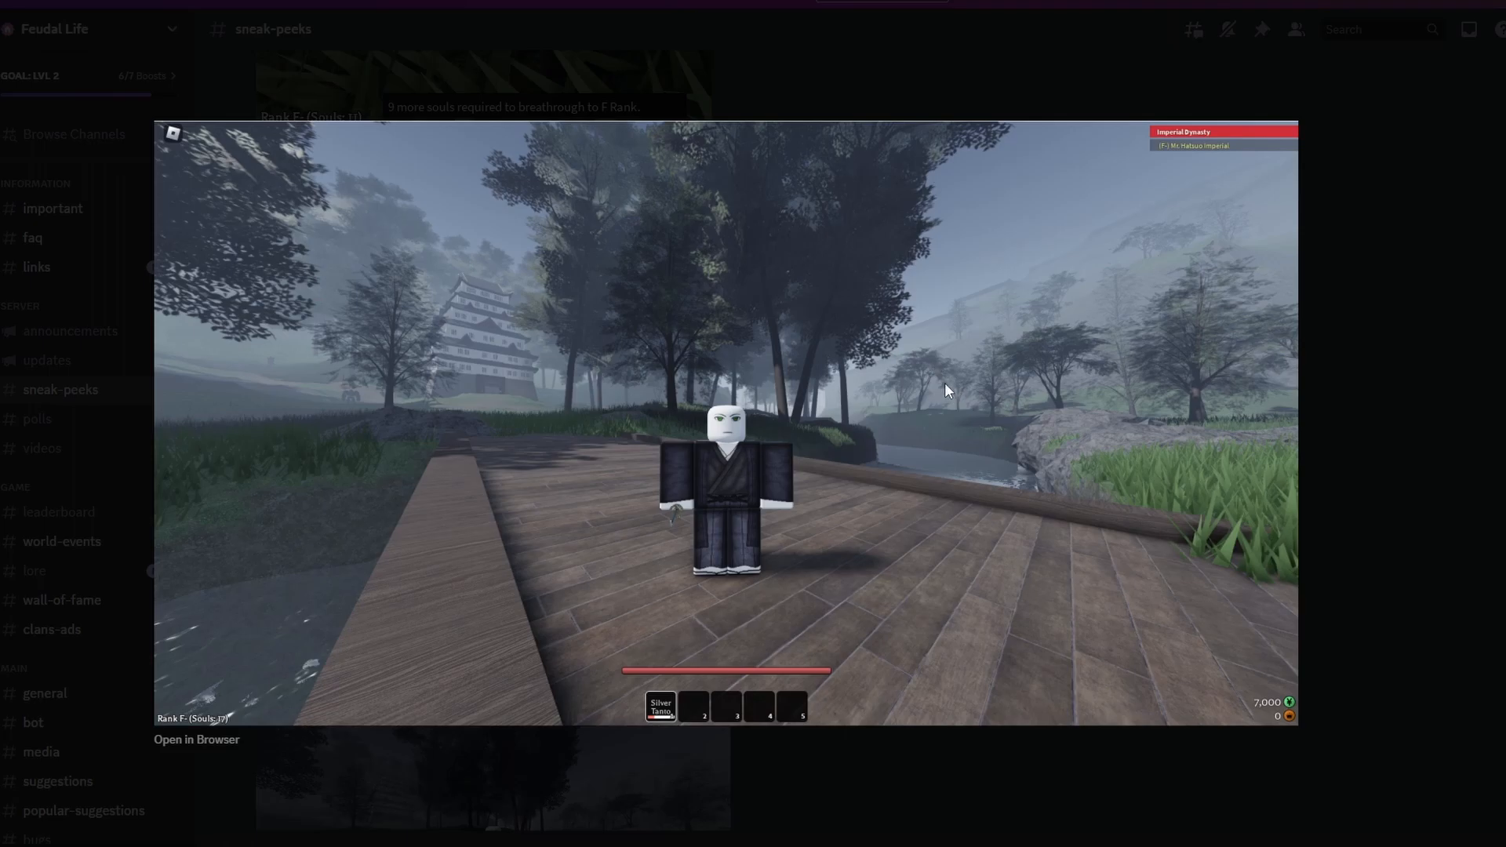
mouse_move(947, 384)
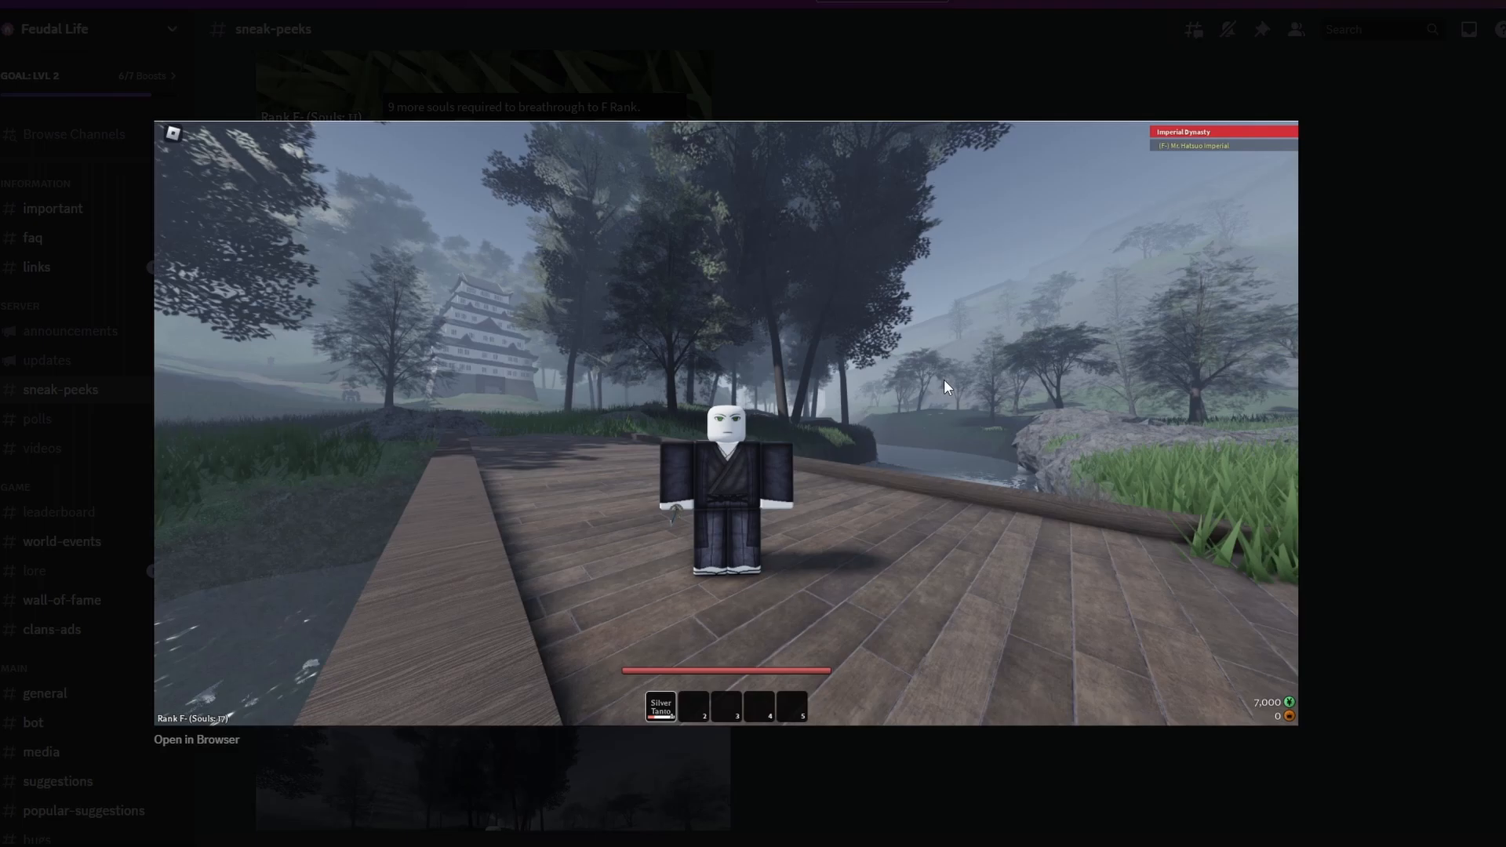
mouse_move(1000, 291)
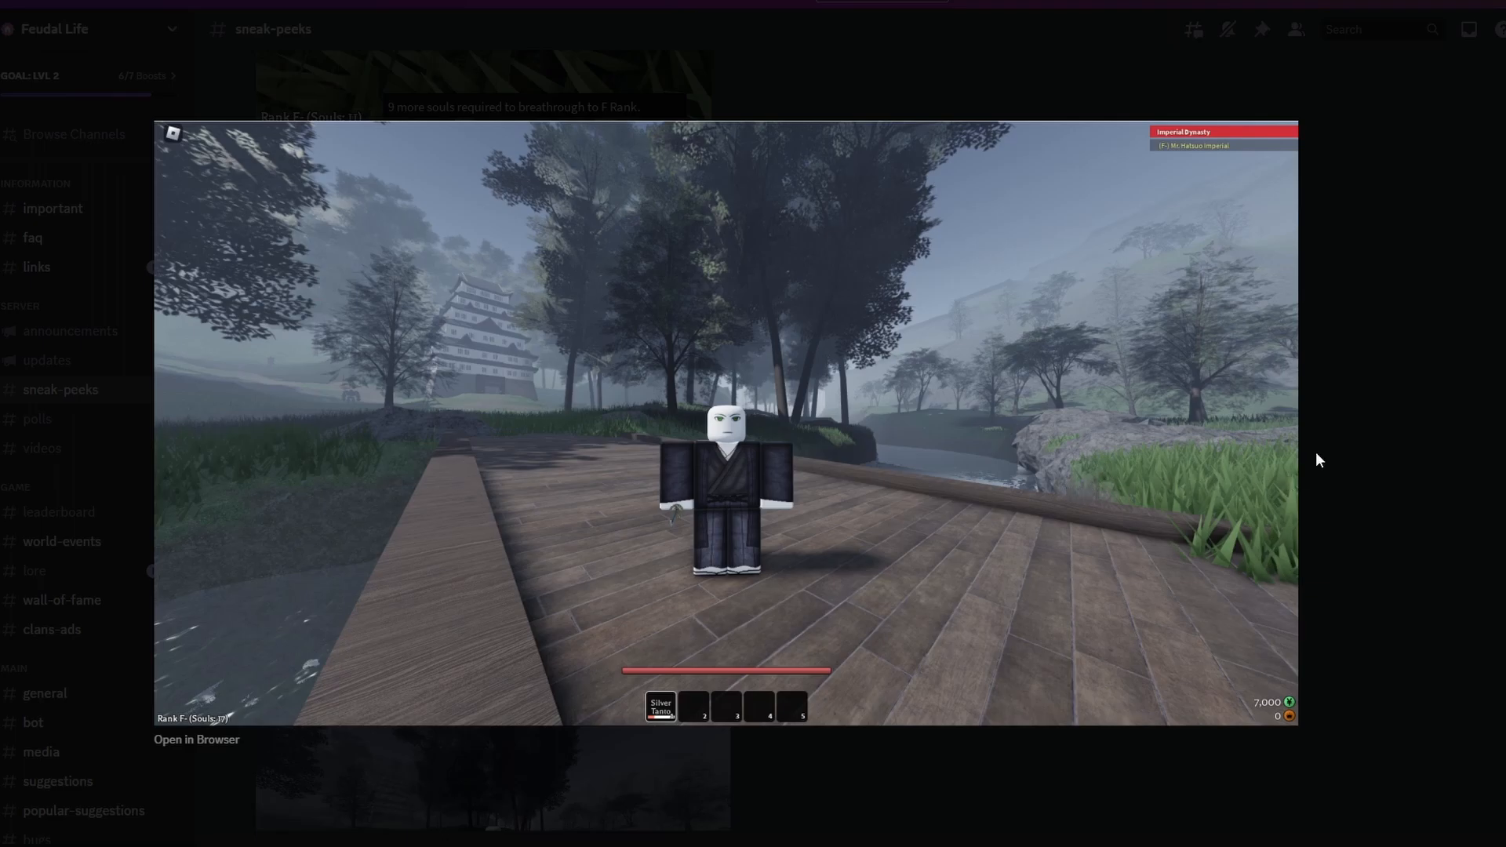
mouse_move(717, 743)
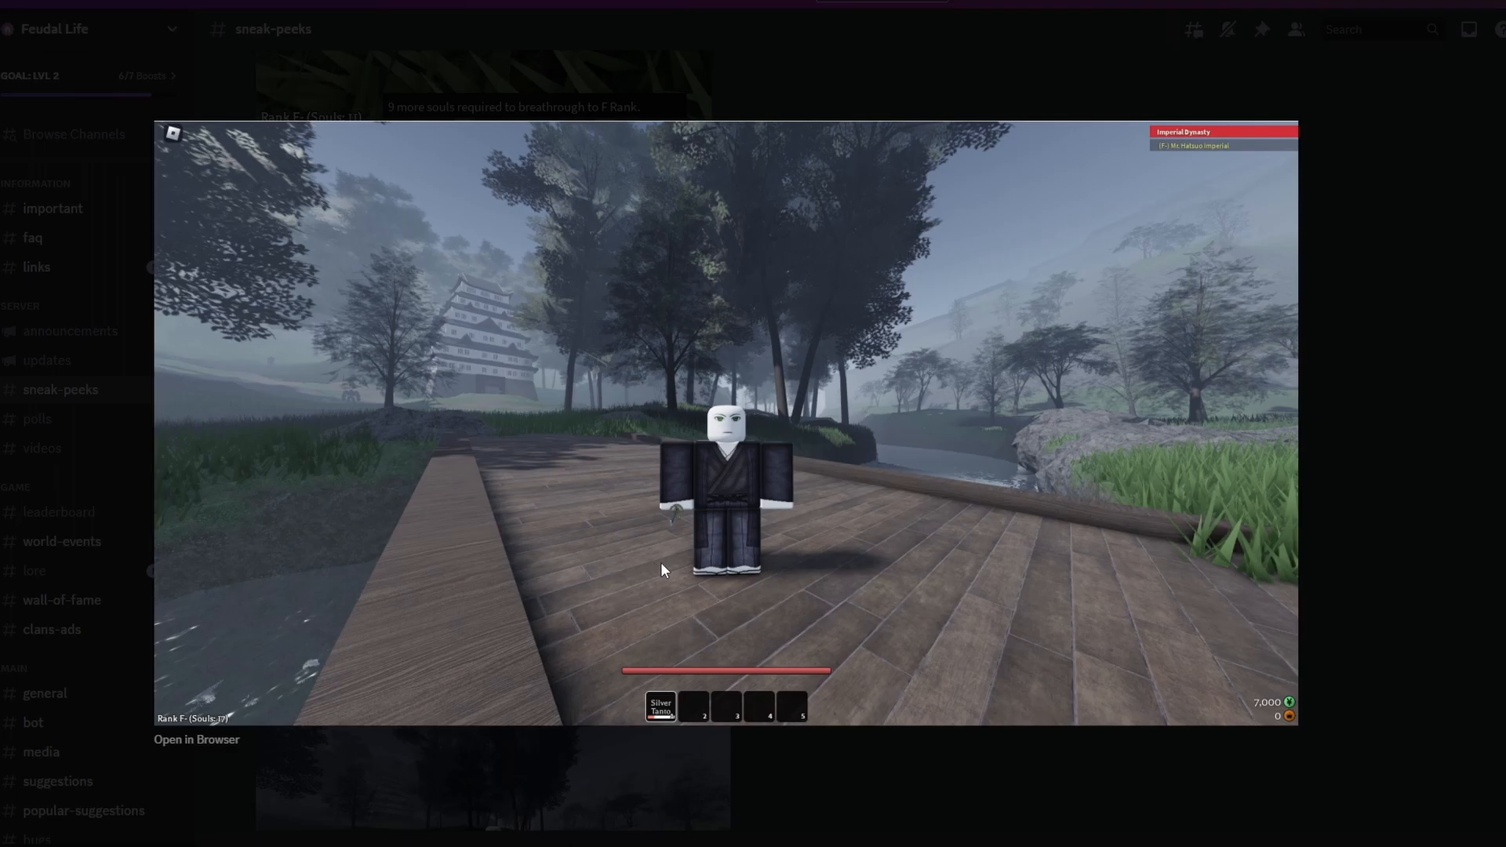
mouse_move(1121, 168)
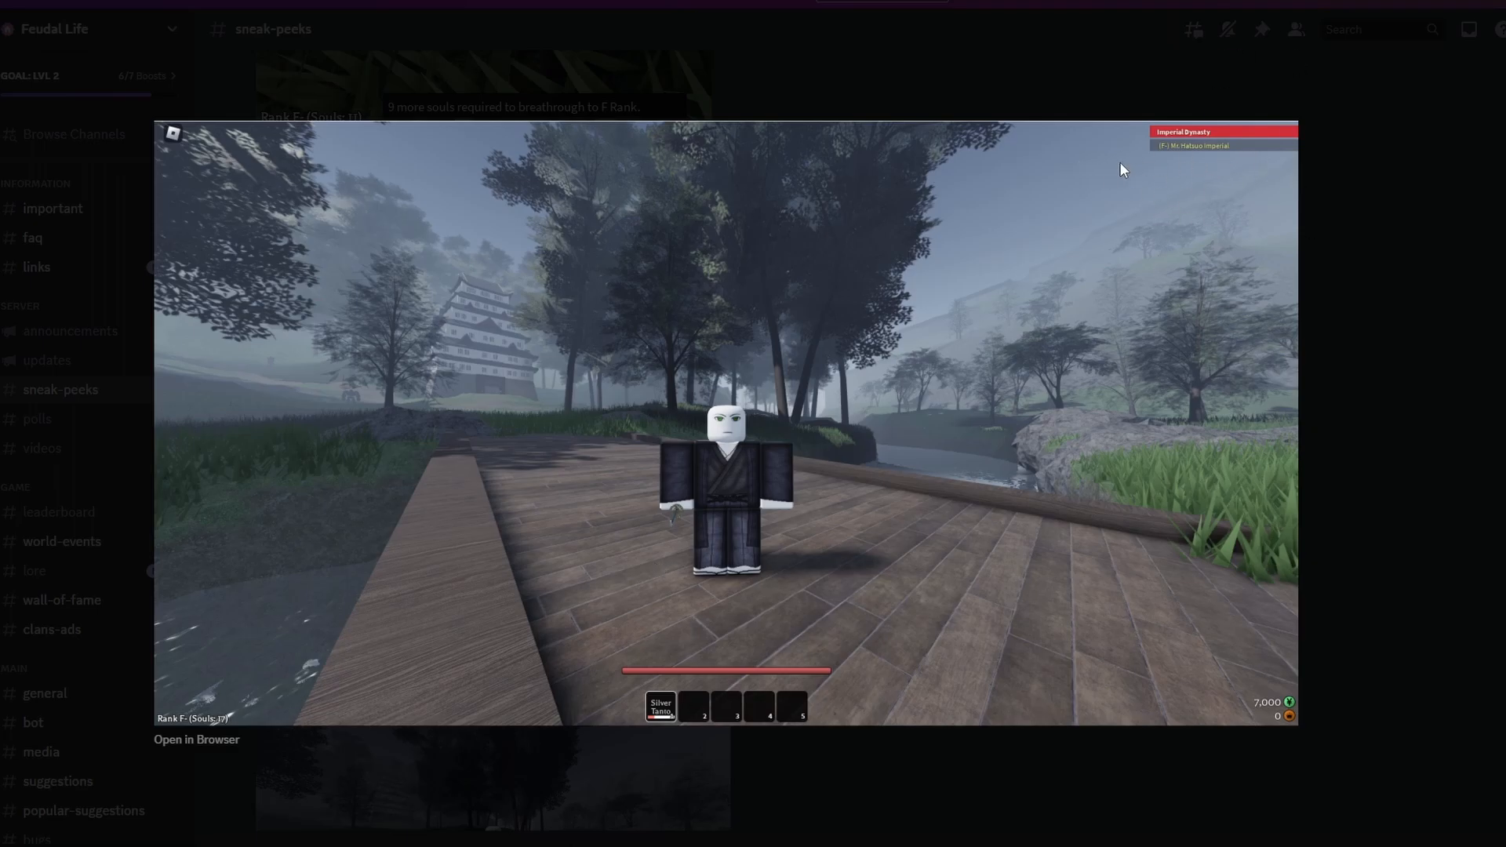
mouse_move(1304, 462)
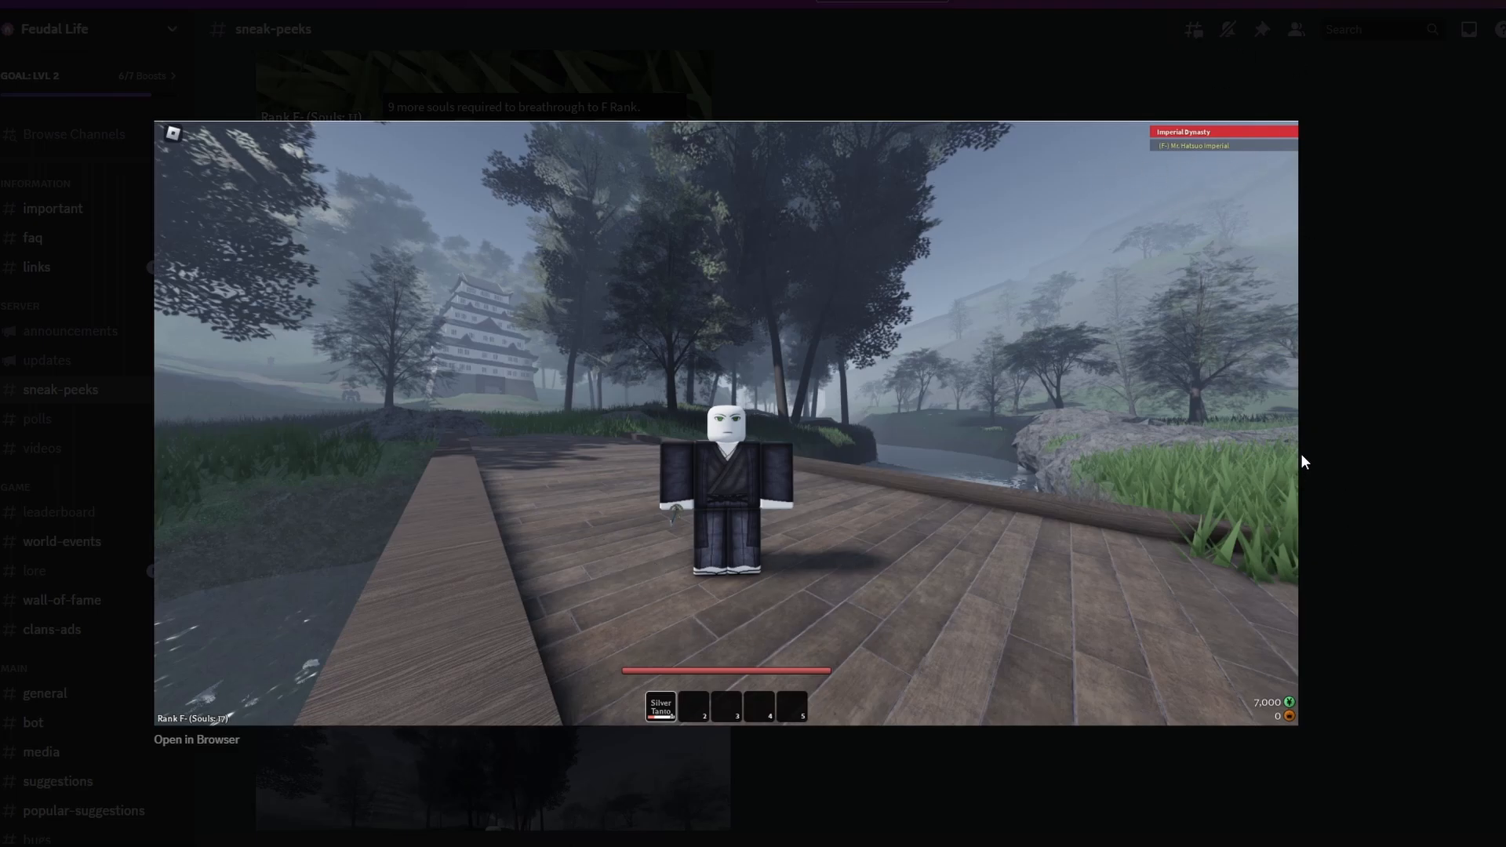
mouse_move(494, 445)
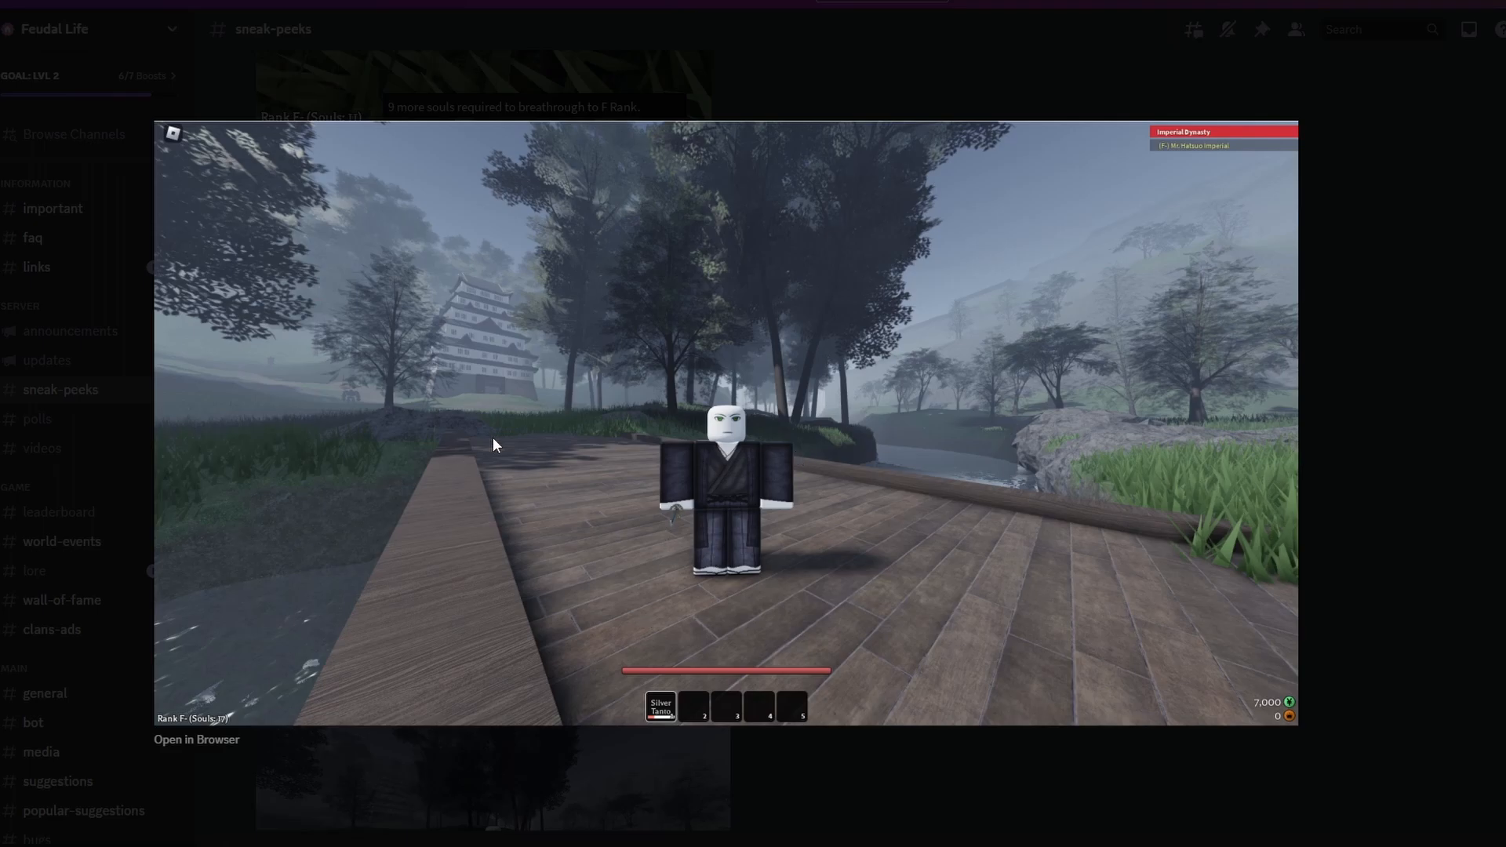
mouse_move(507, 451)
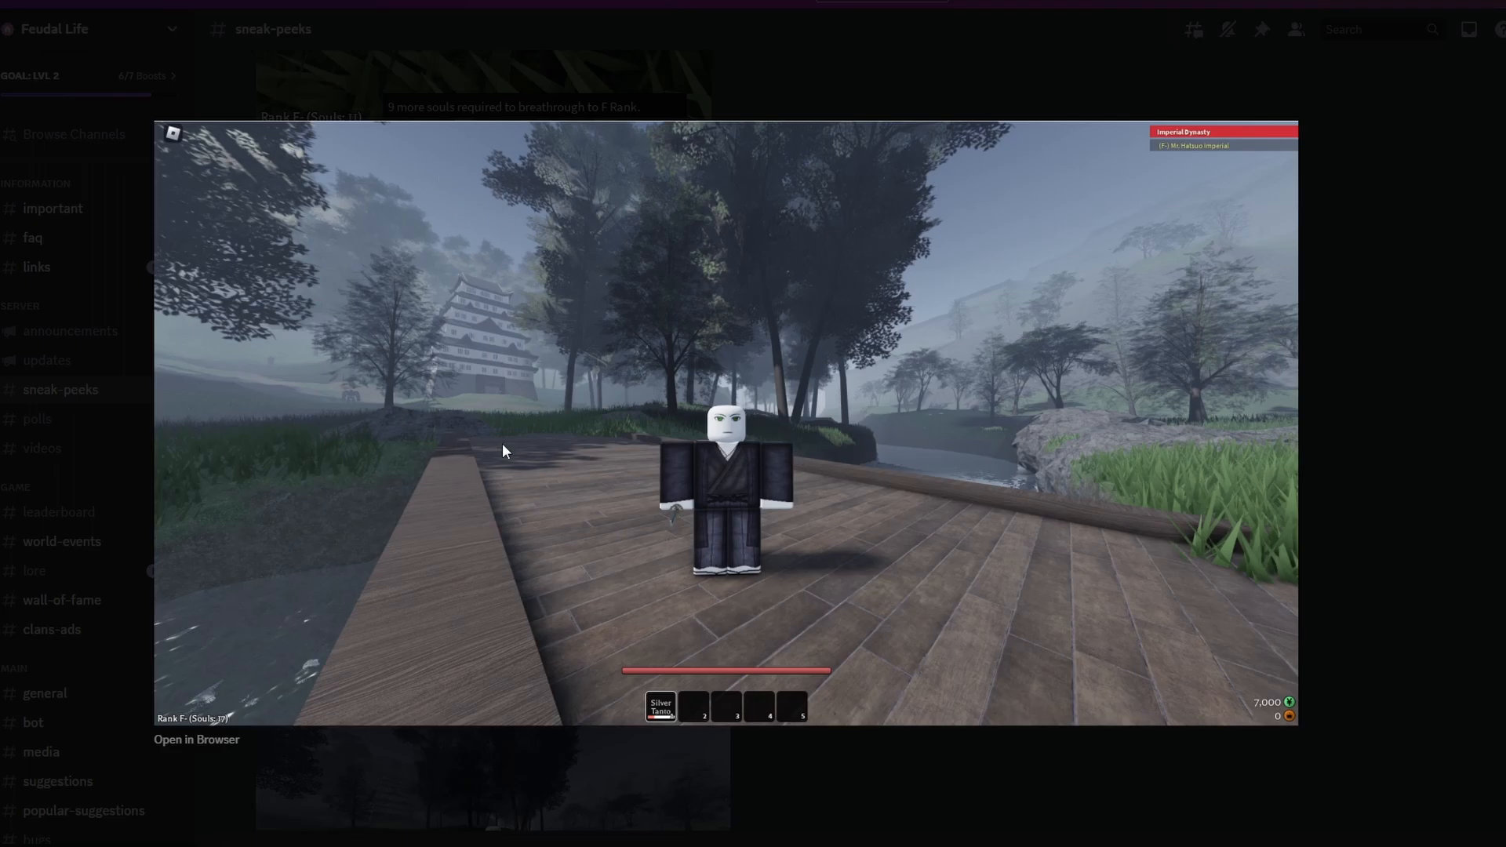
mouse_move(887, 312)
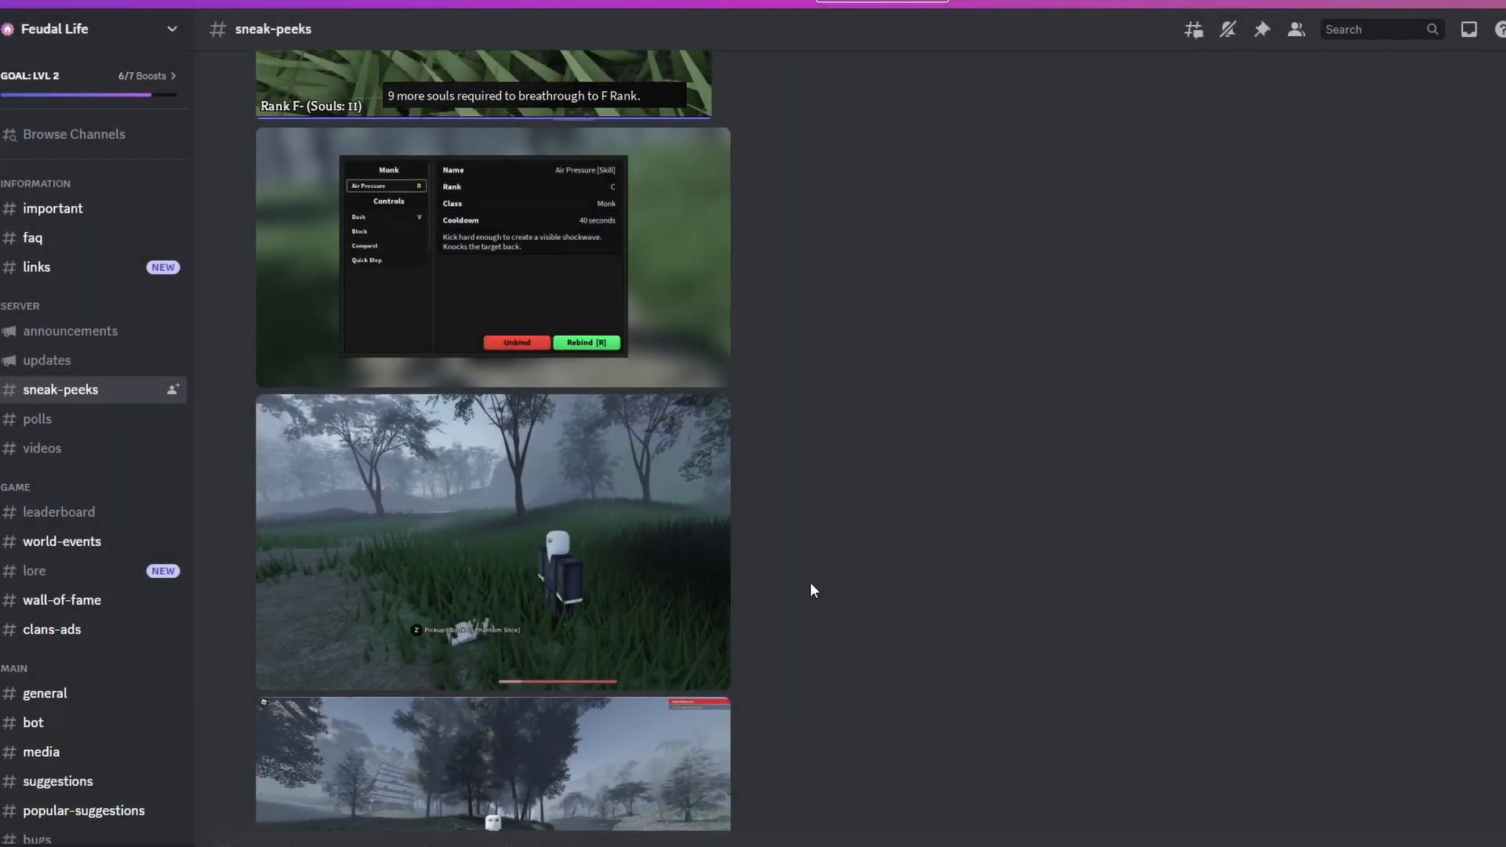
Scroll down to the in-combat screenshot of the character on sand.
scroll("down", 3)
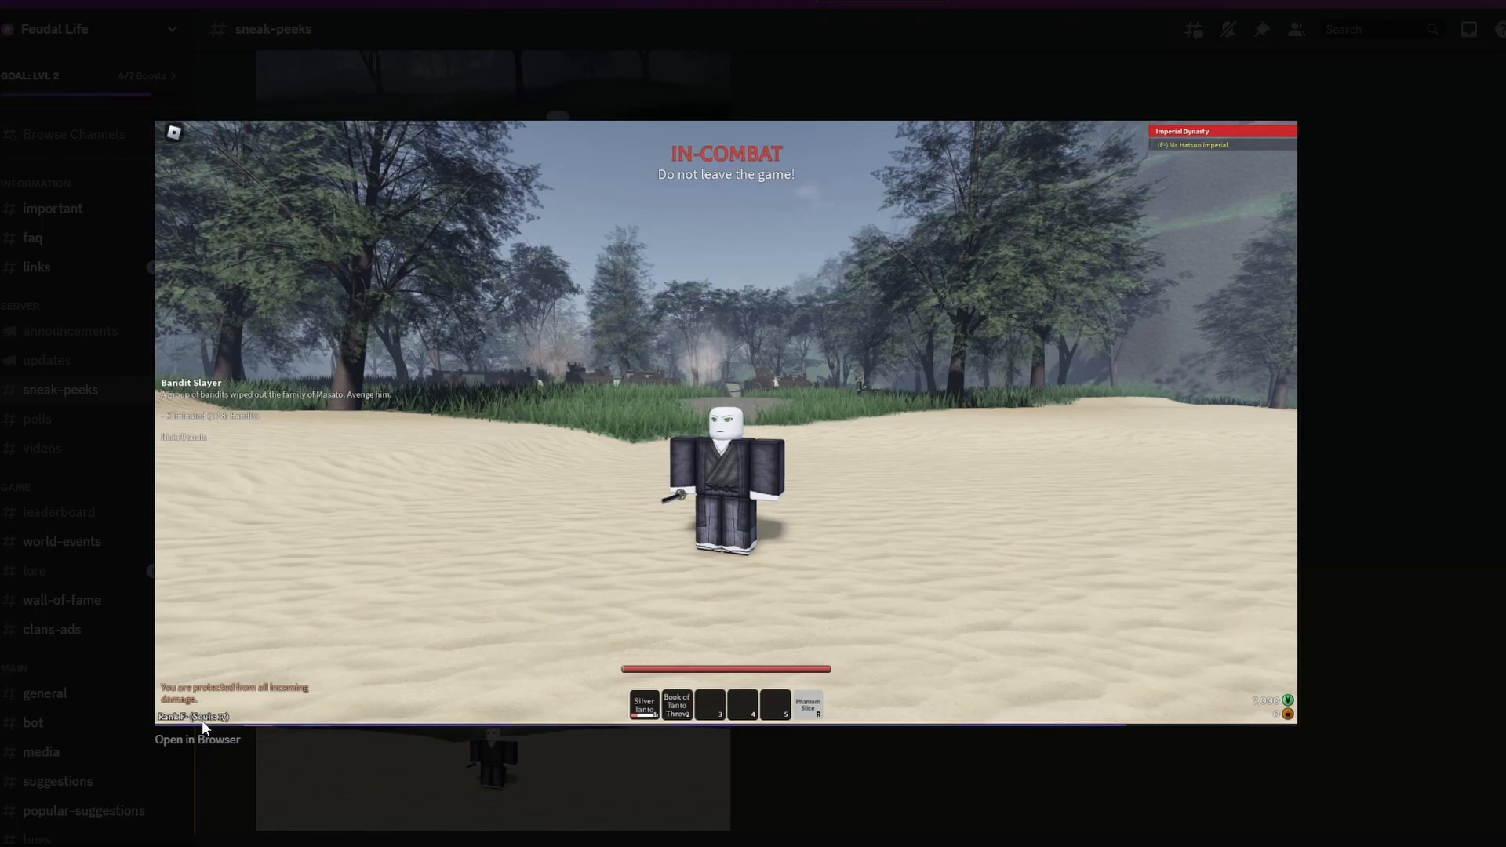
mouse_move(562, 528)
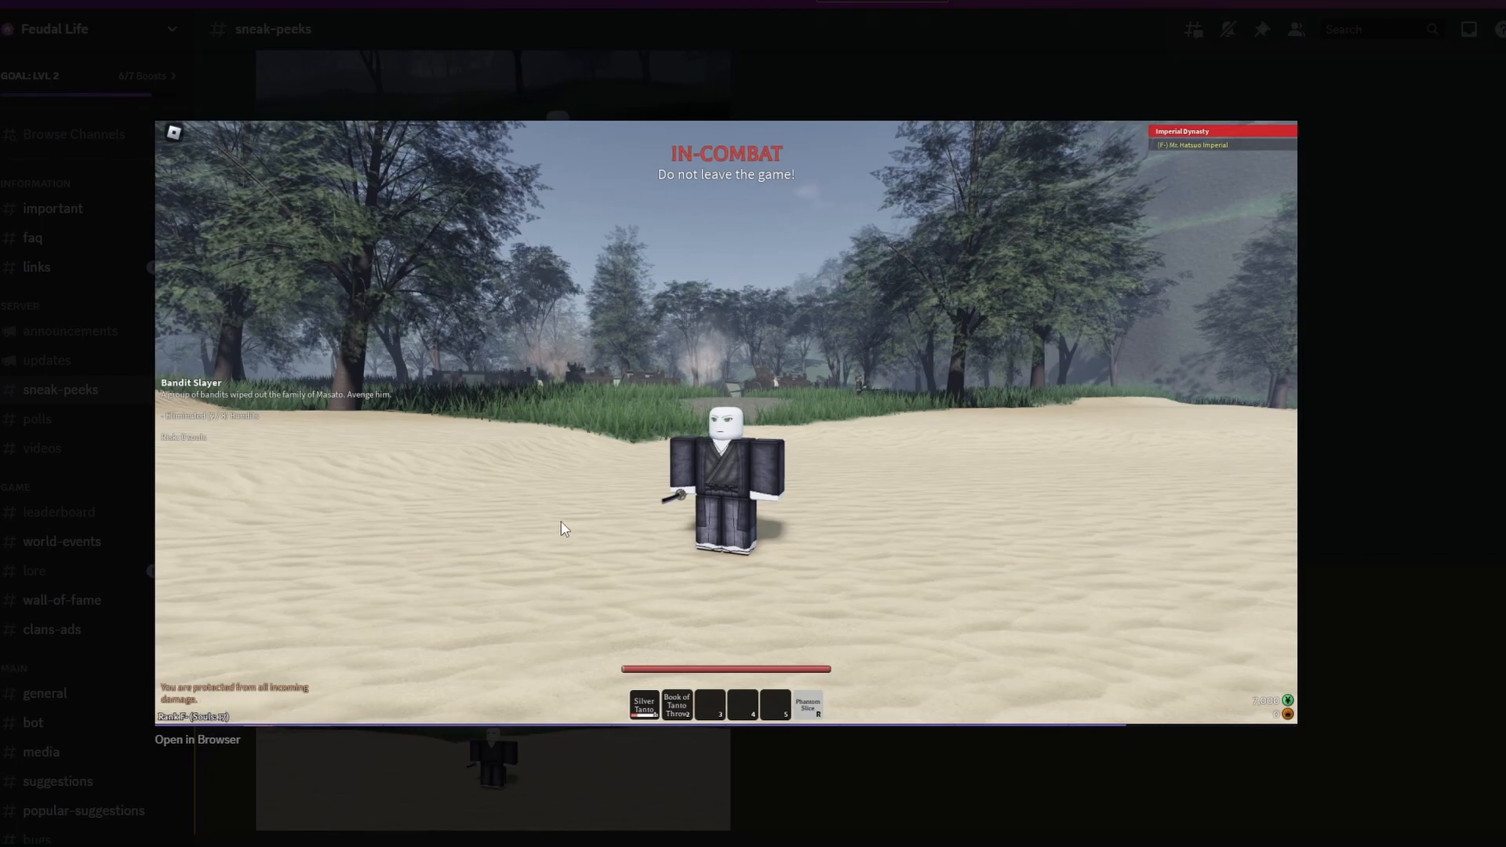
mouse_move(392, 620)
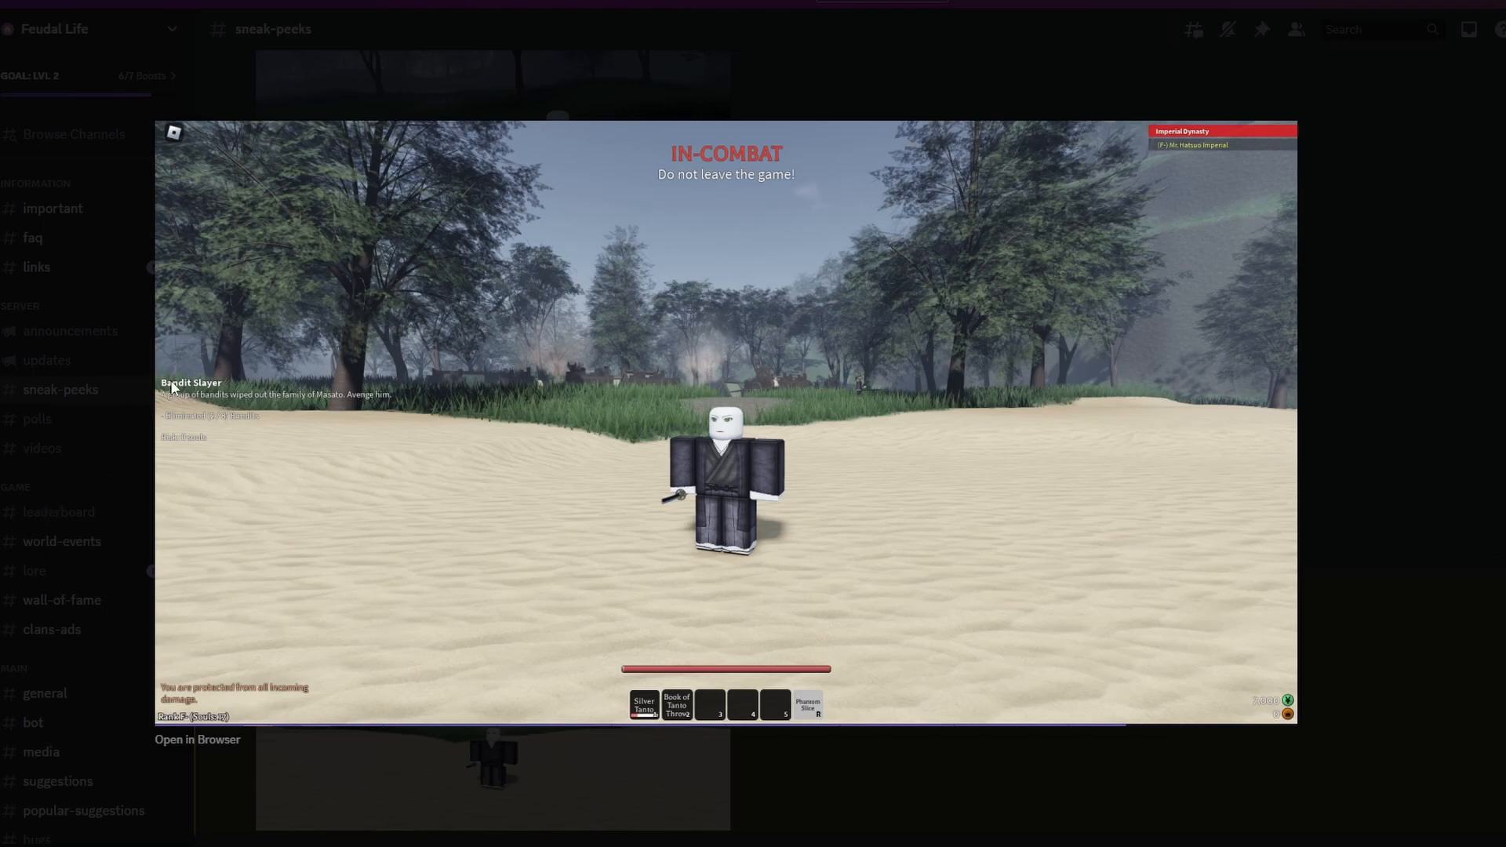
mouse_move(398, 444)
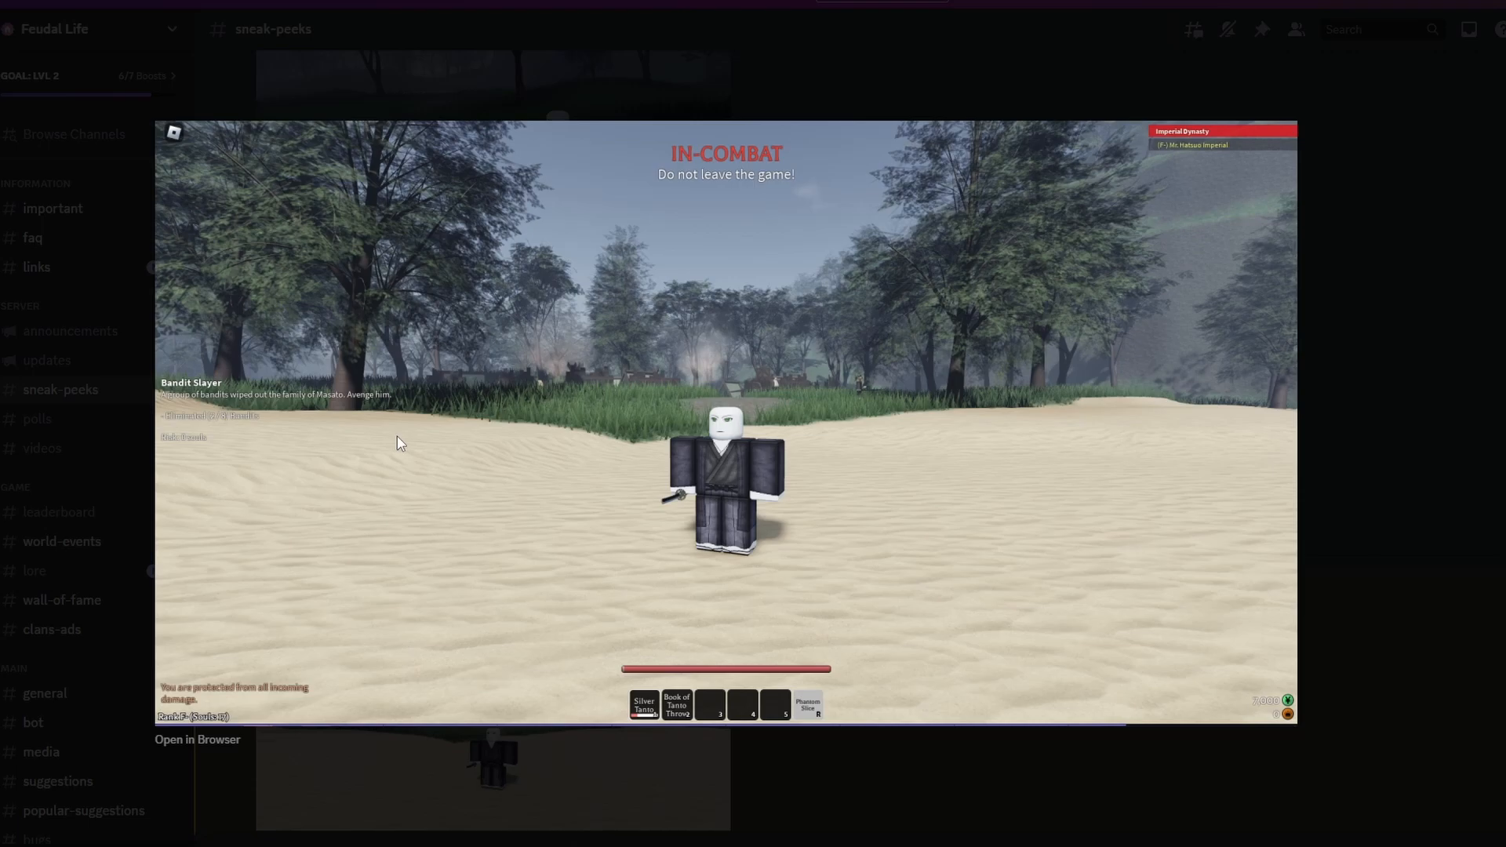
mouse_move(929, 331)
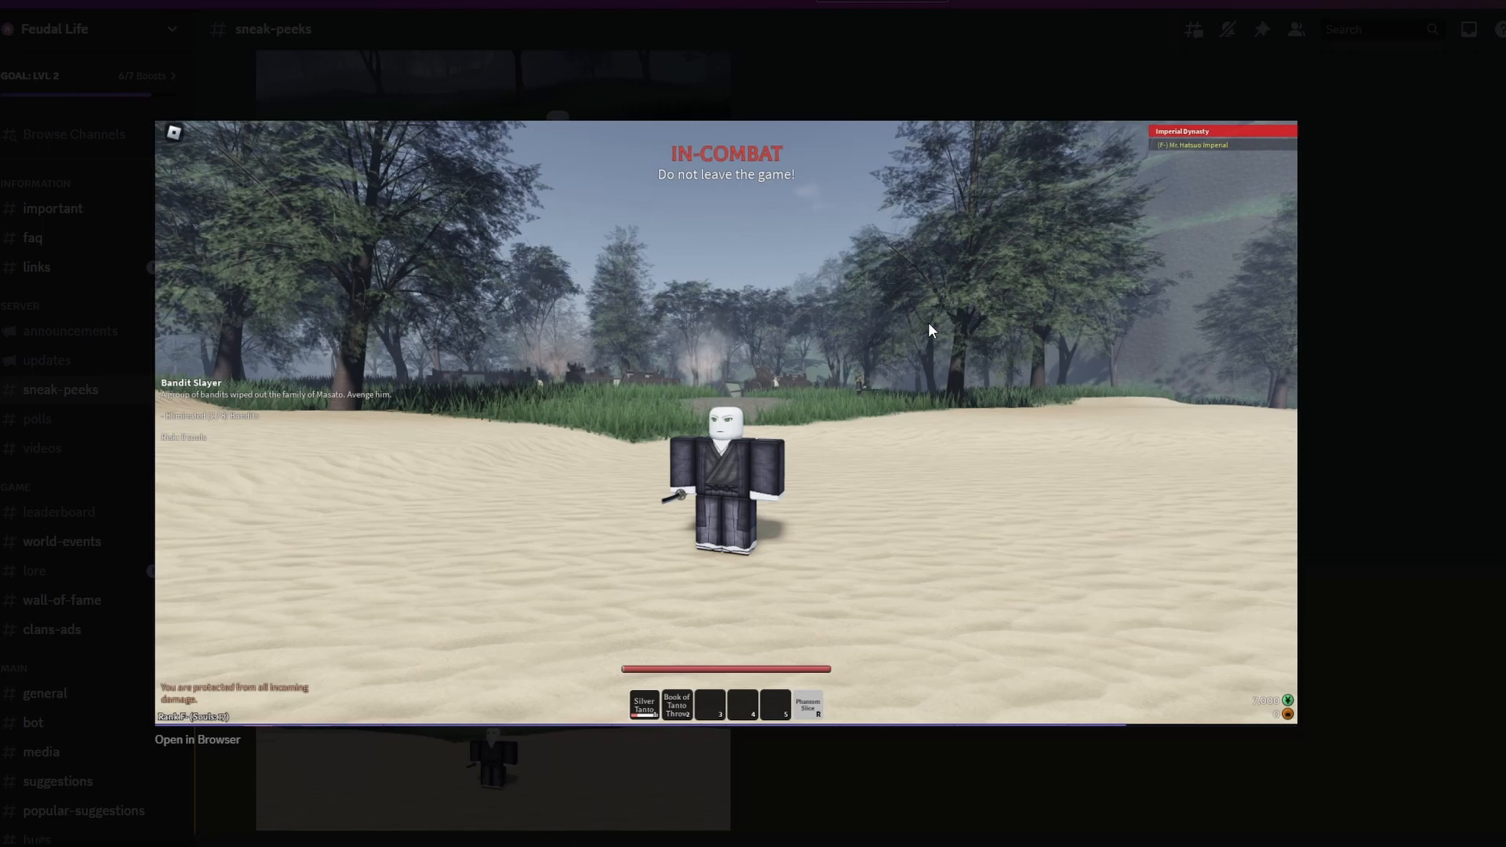
mouse_move(783, 397)
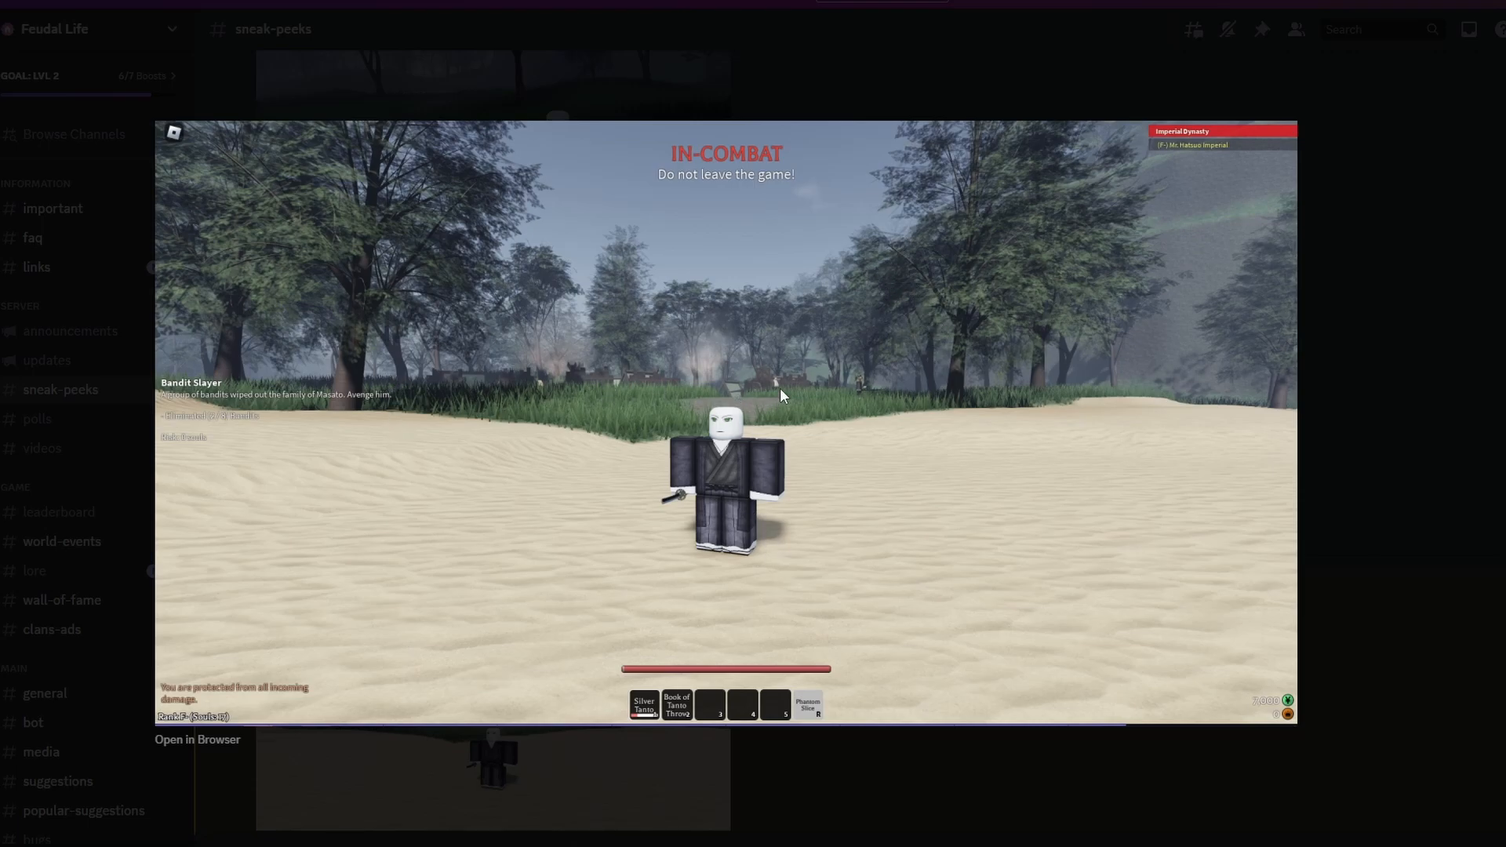
mouse_move(616, 386)
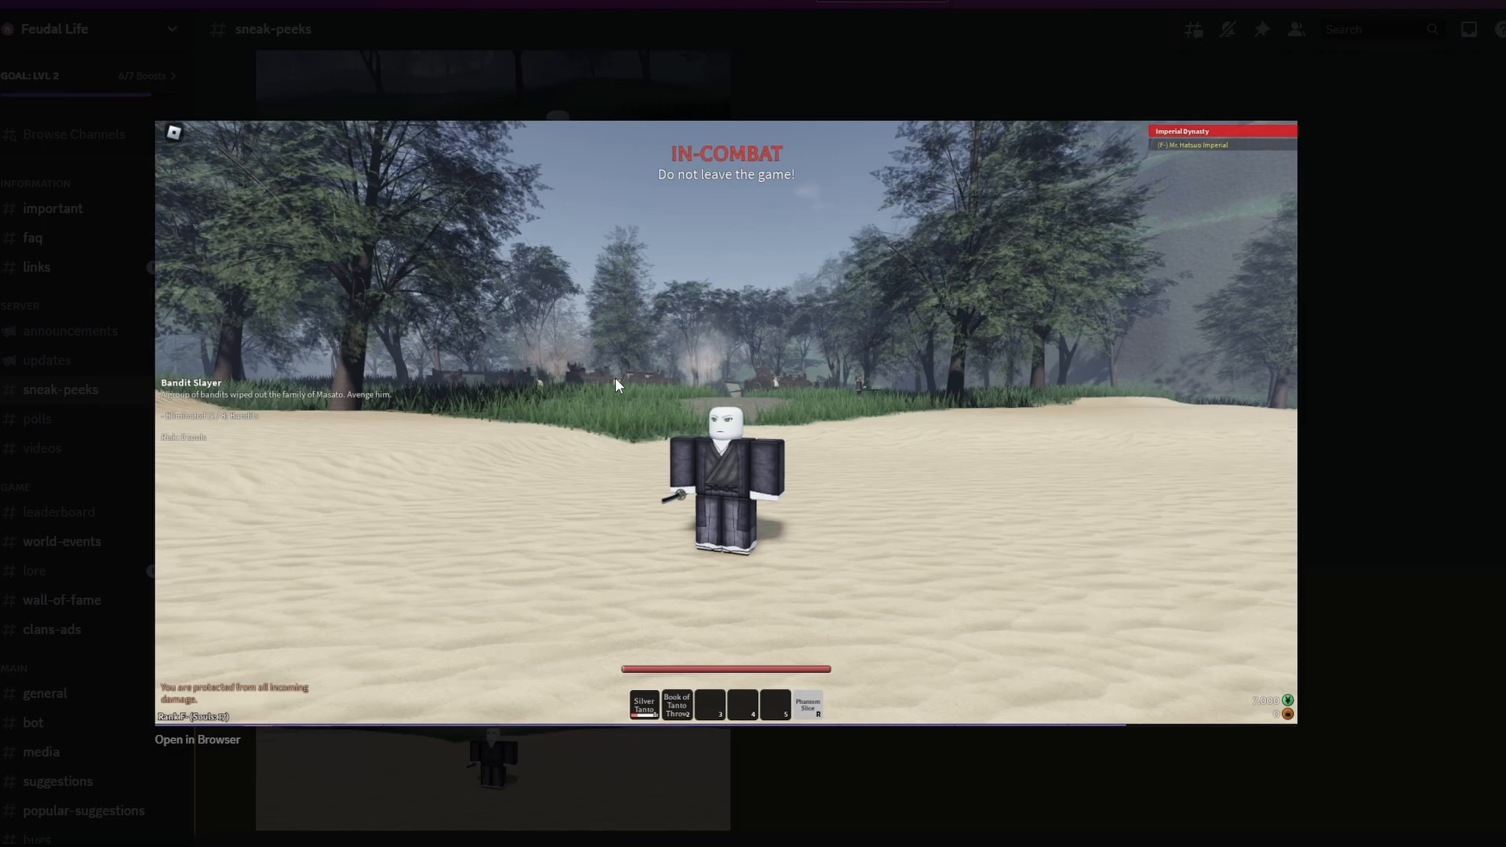
mouse_move(1366, 353)
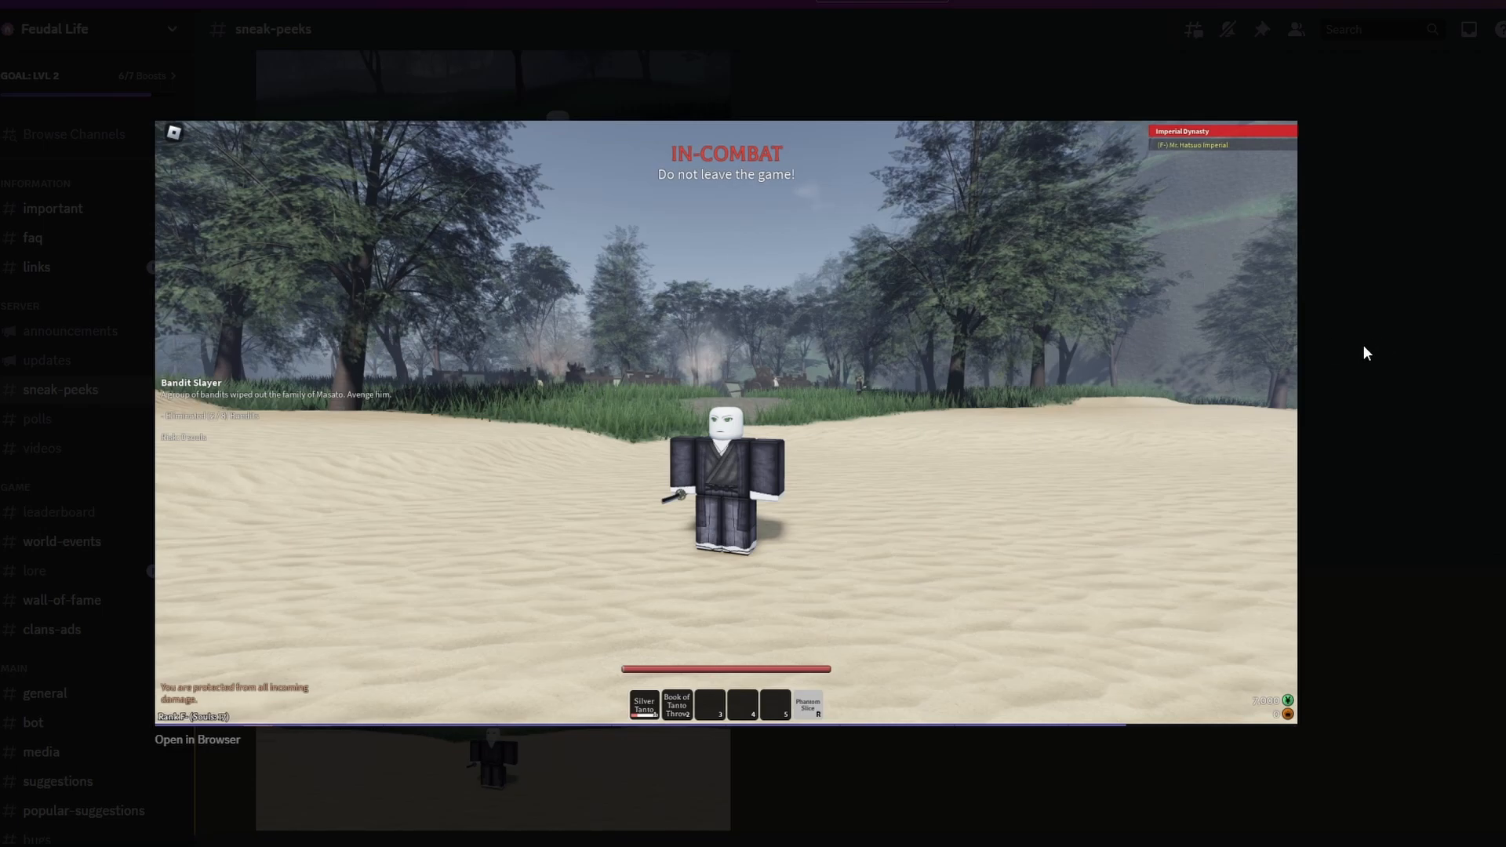
mouse_move(1399, 331)
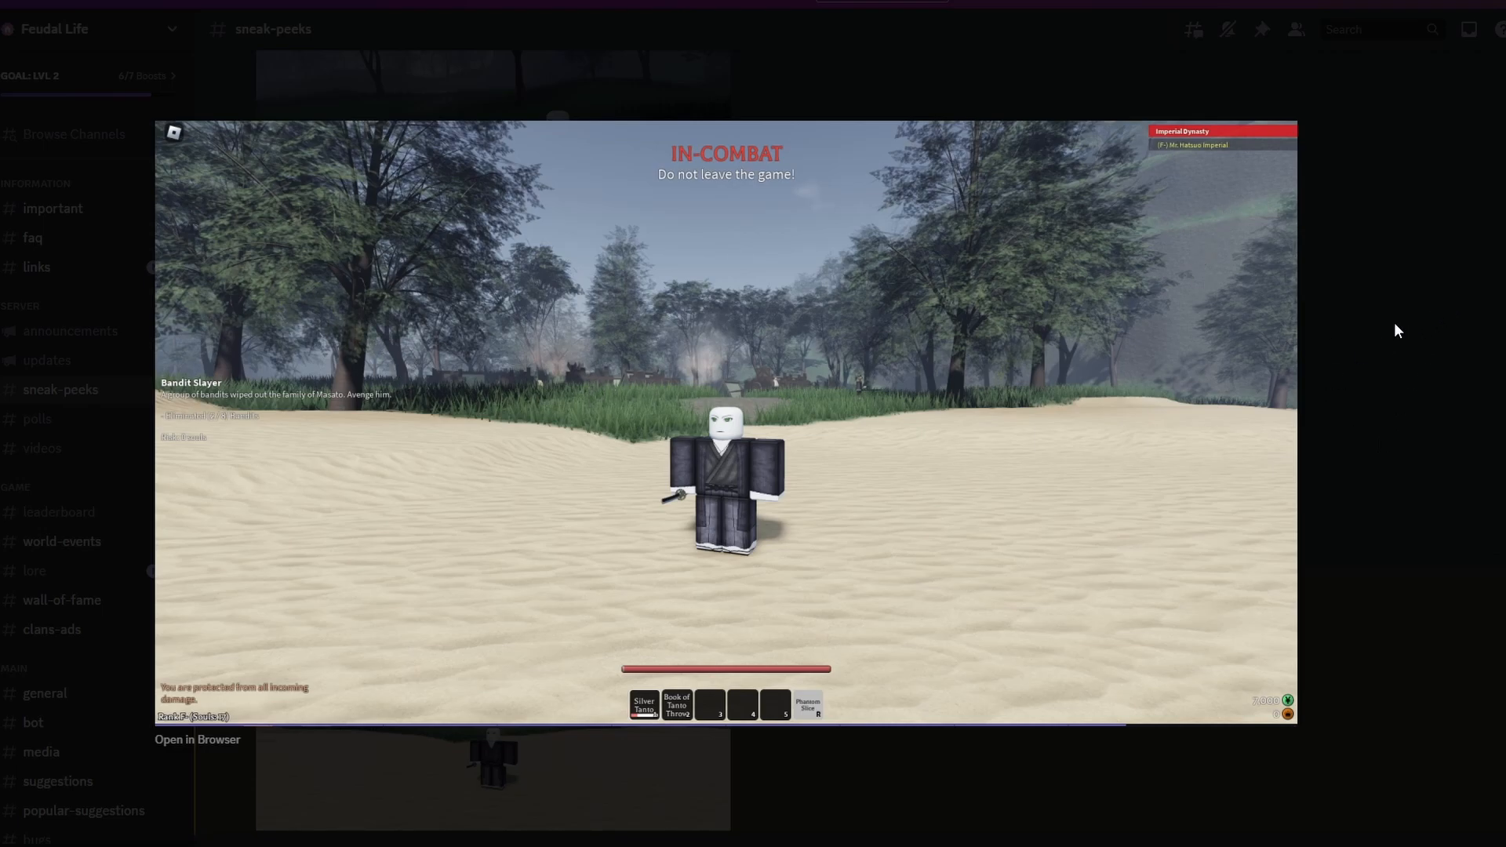
mouse_move(1342, 324)
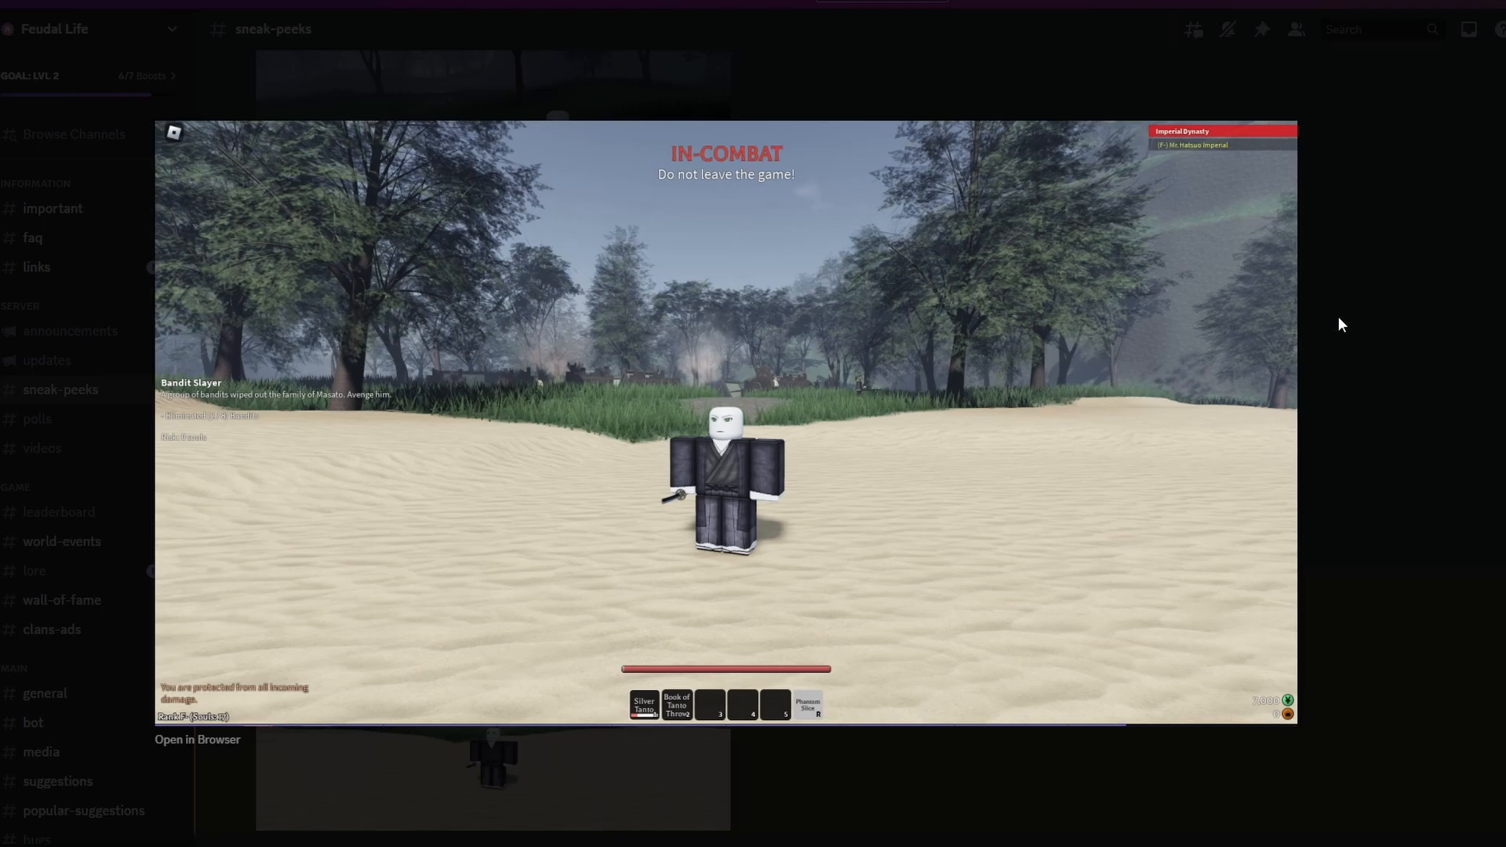
mouse_move(619, 685)
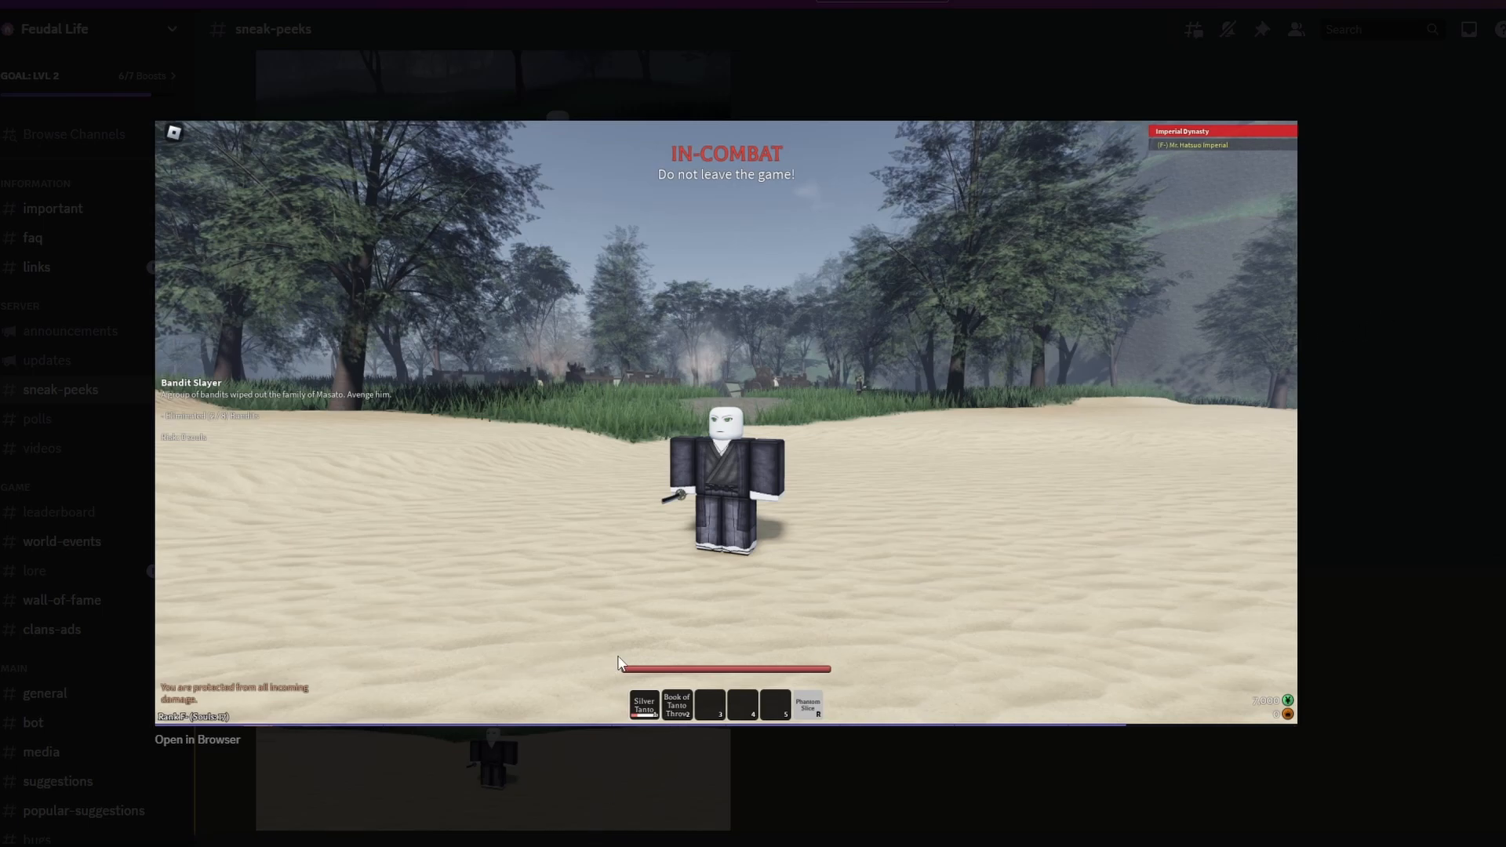
mouse_move(608, 694)
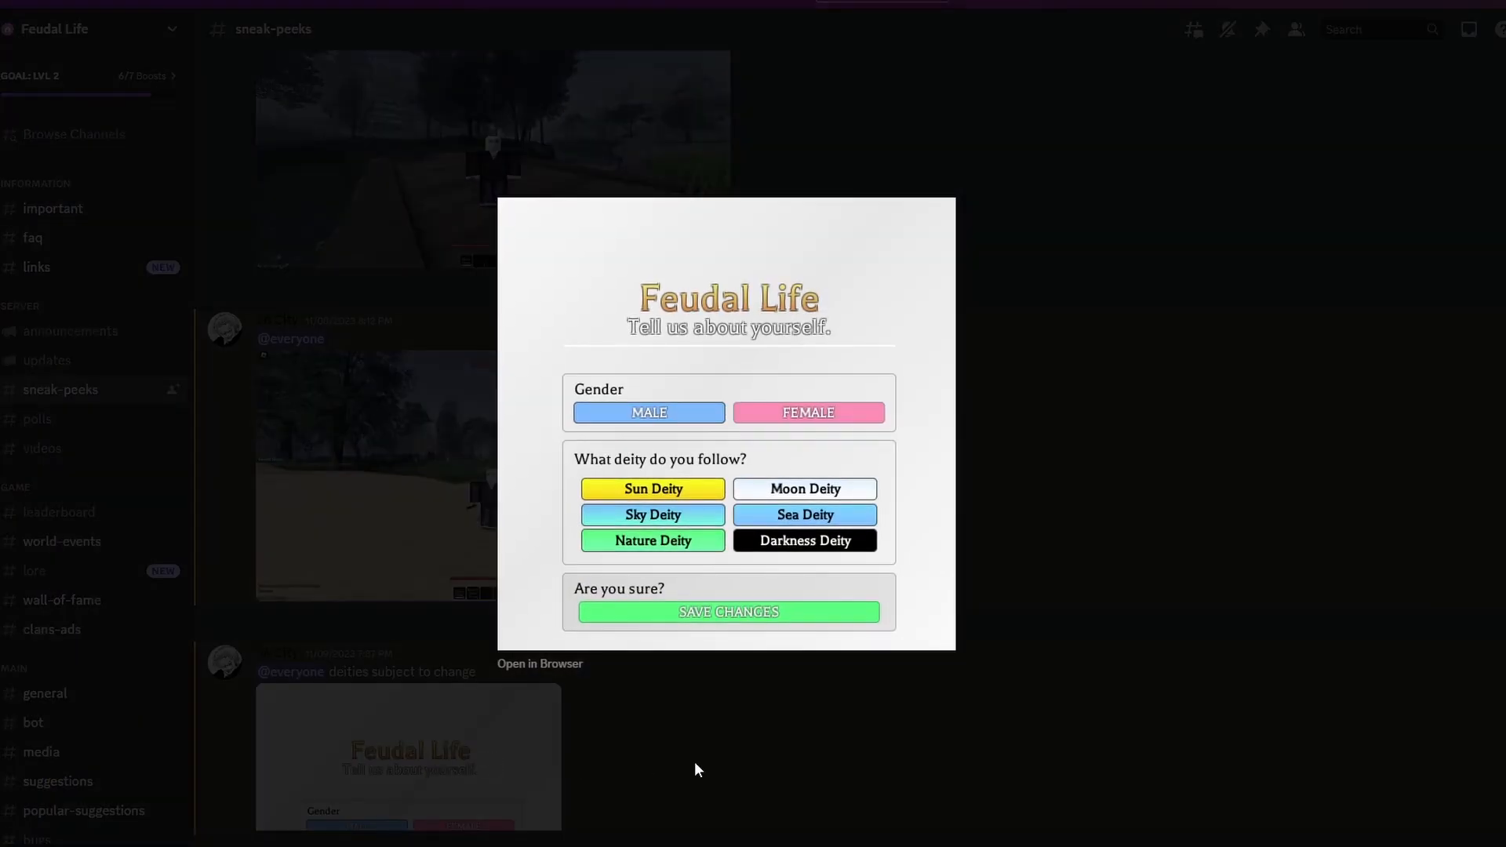
mouse_move(973, 452)
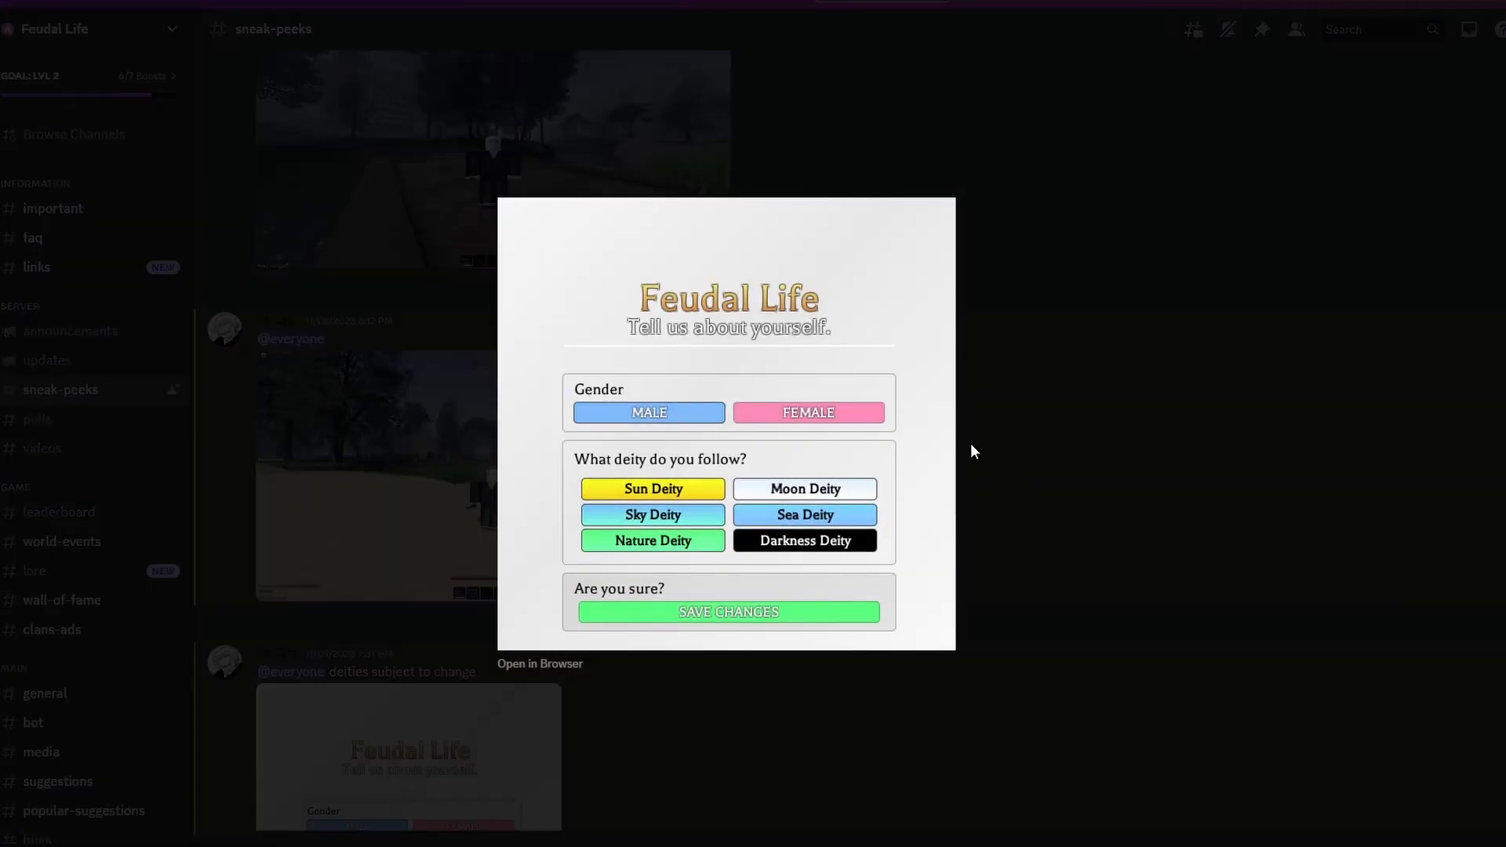
mouse_move(751, 331)
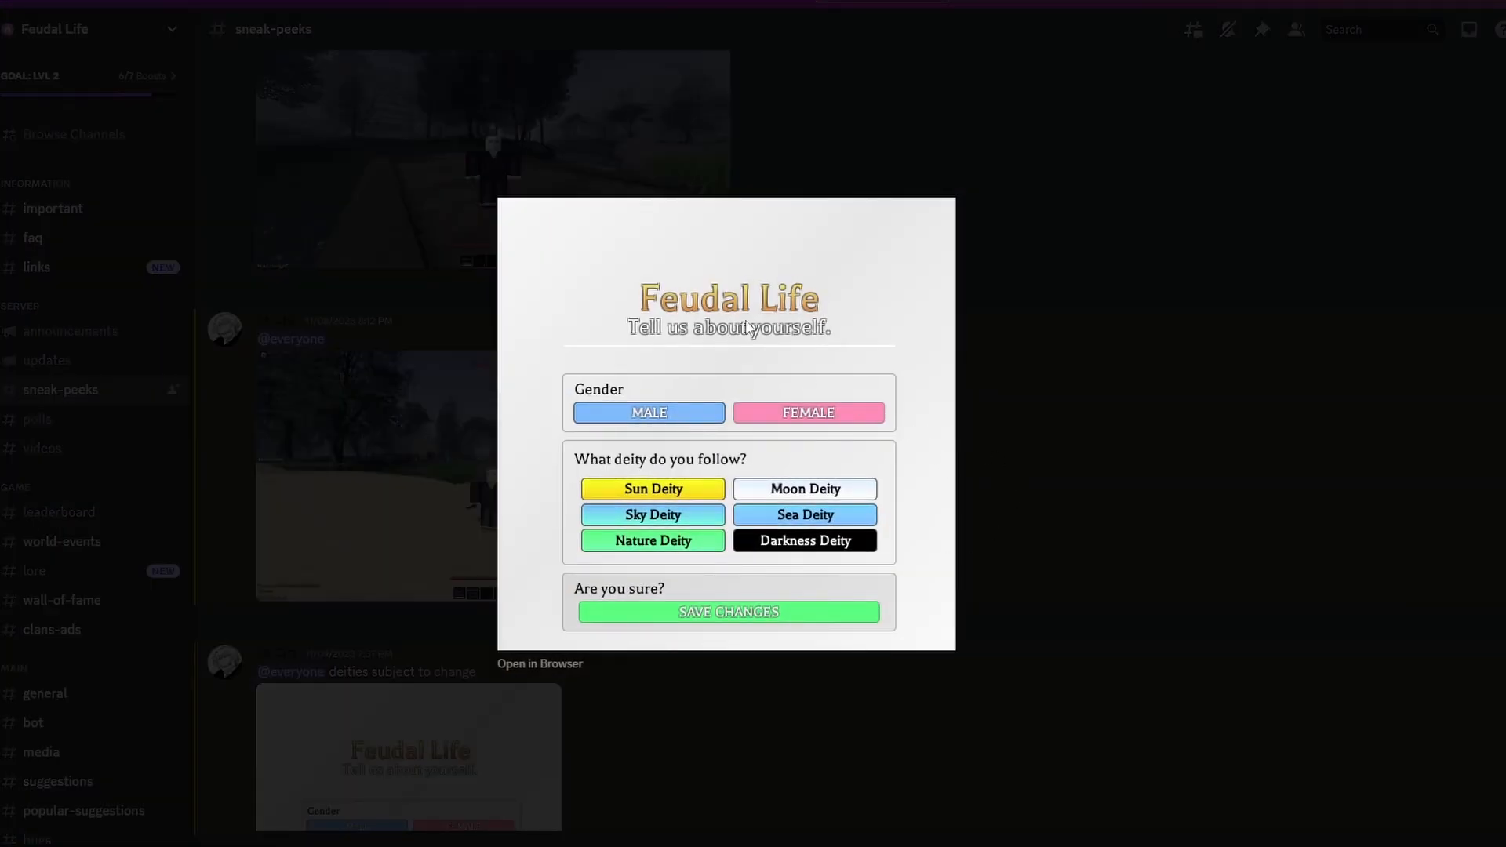
mouse_move(904, 432)
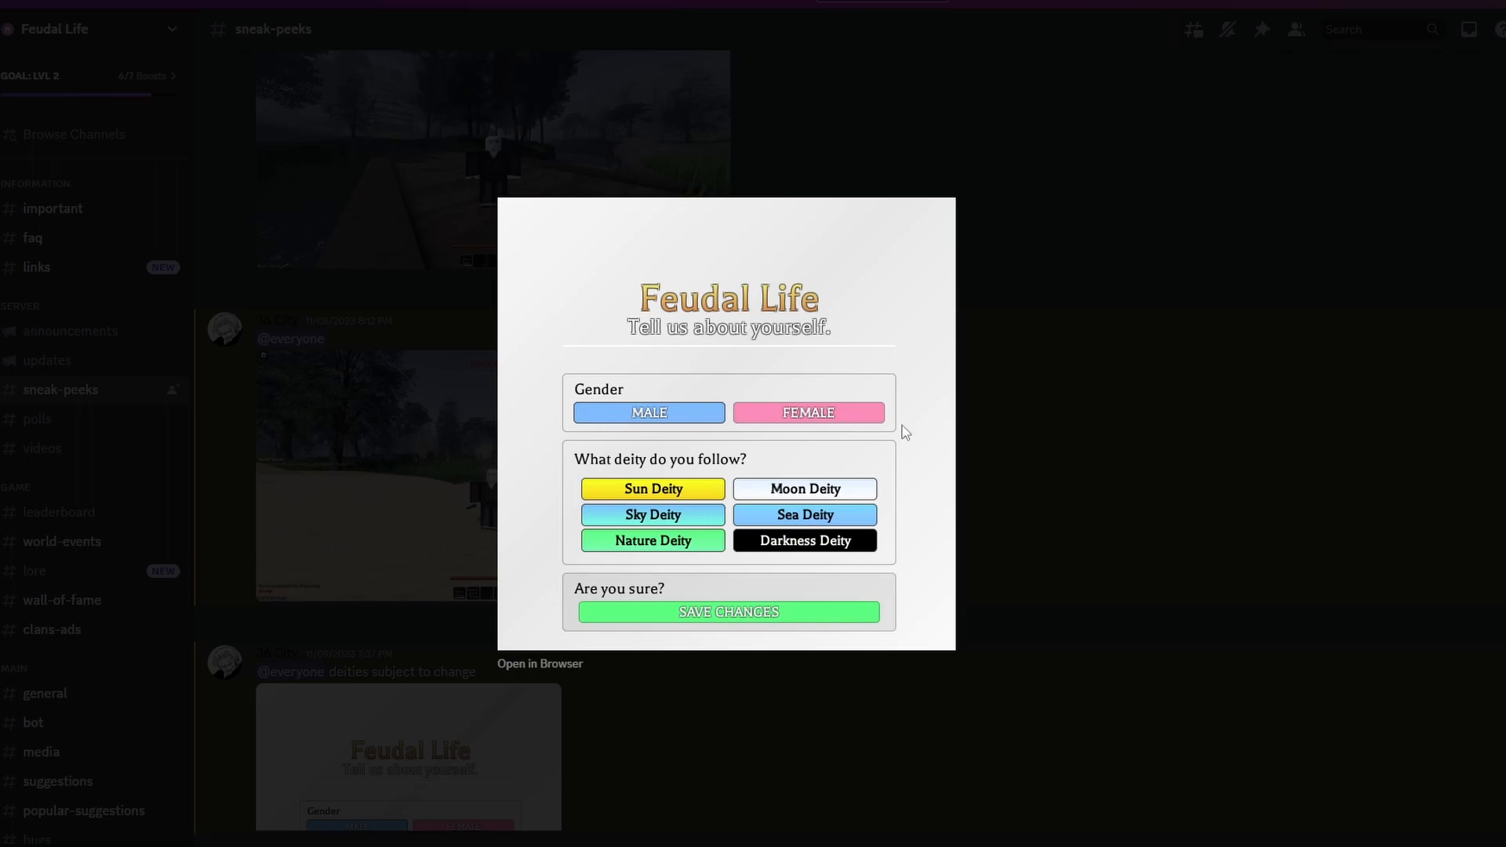
mouse_move(769, 471)
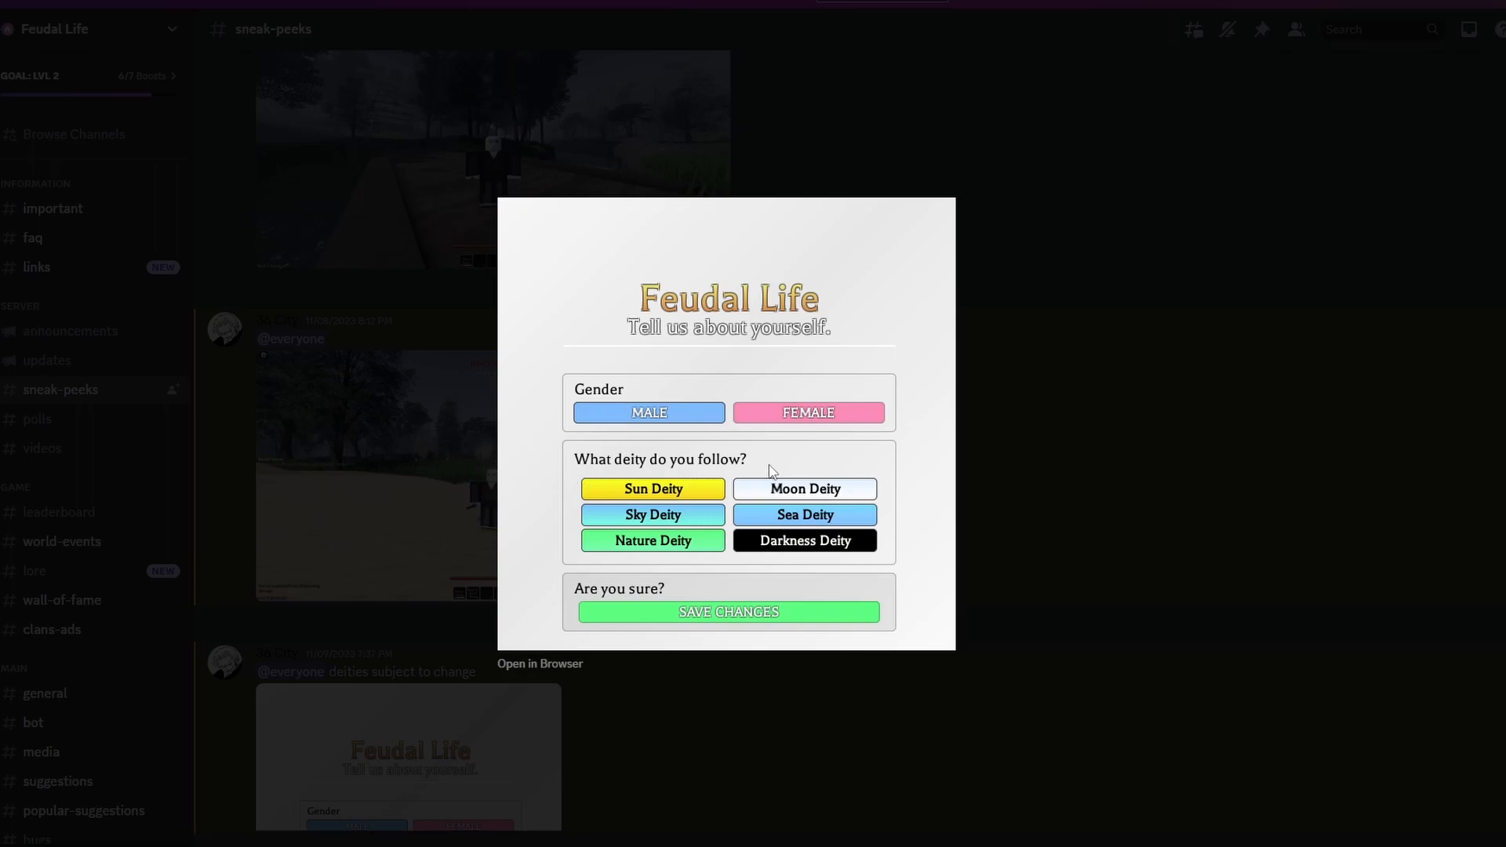
mouse_move(848, 502)
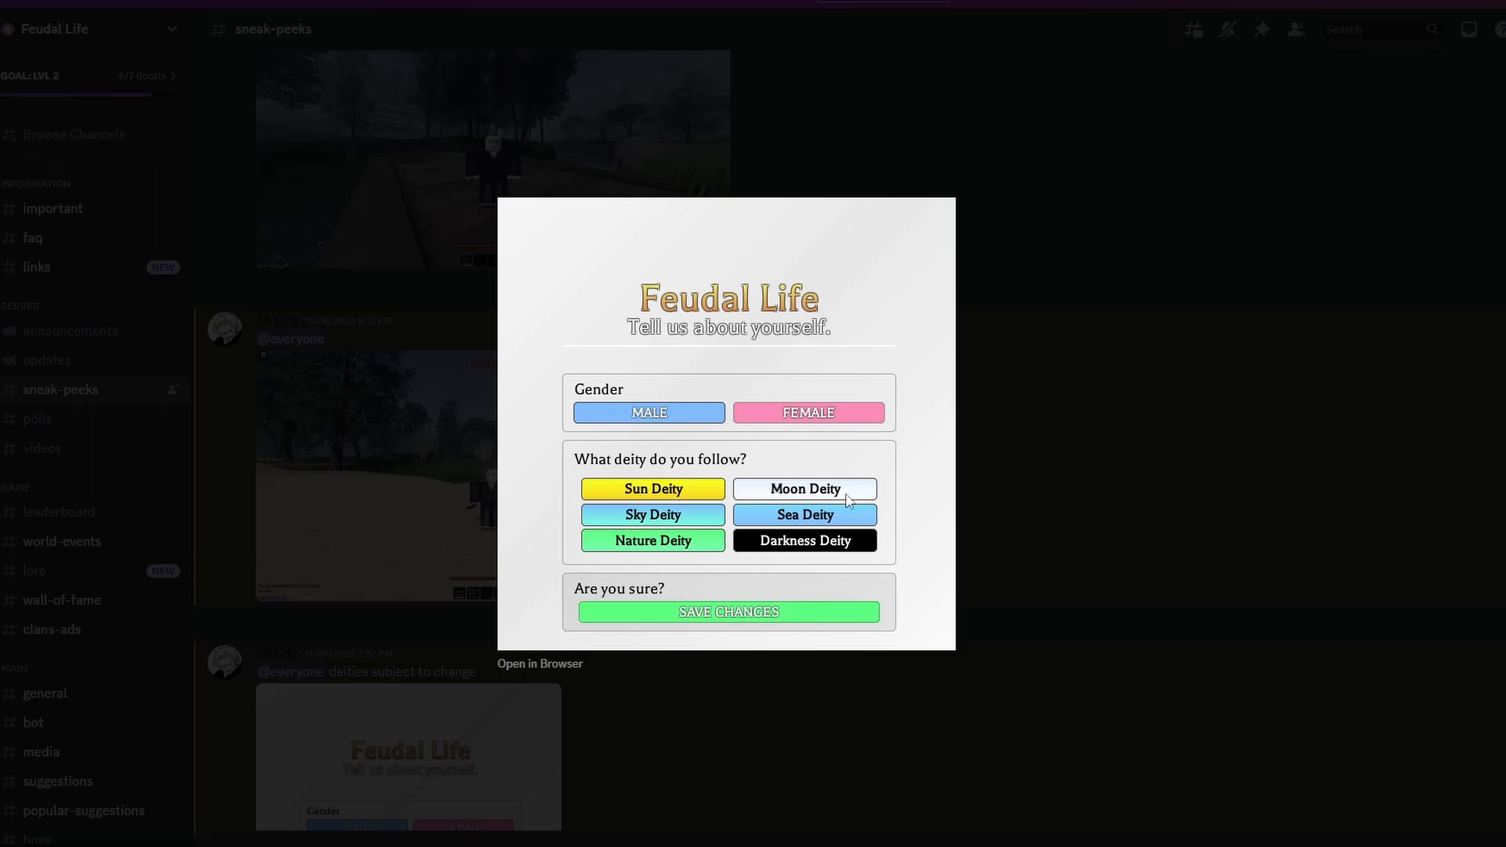
mouse_move(872, 521)
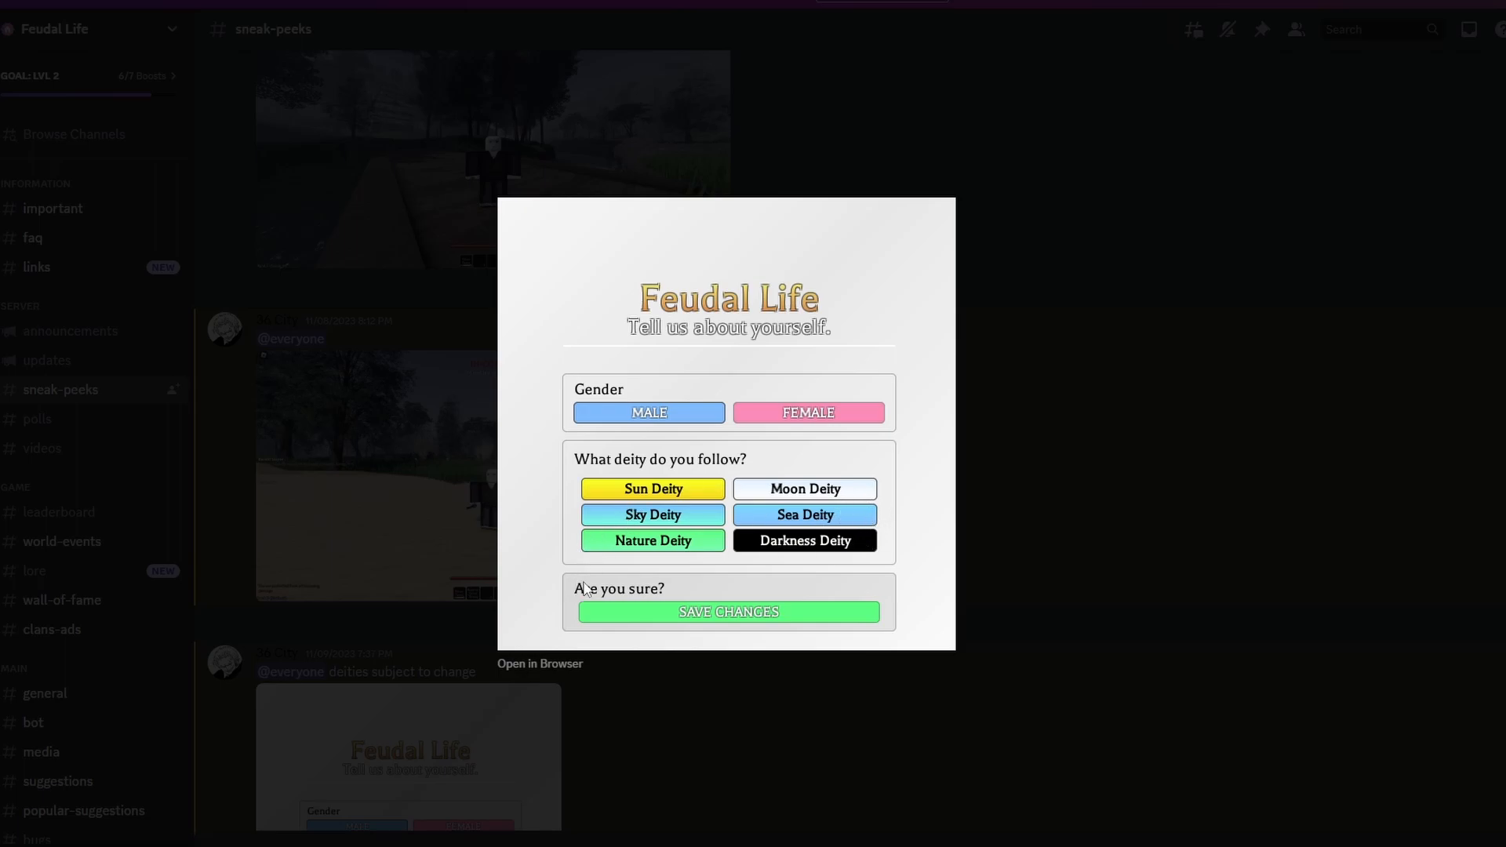
mouse_move(1009, 477)
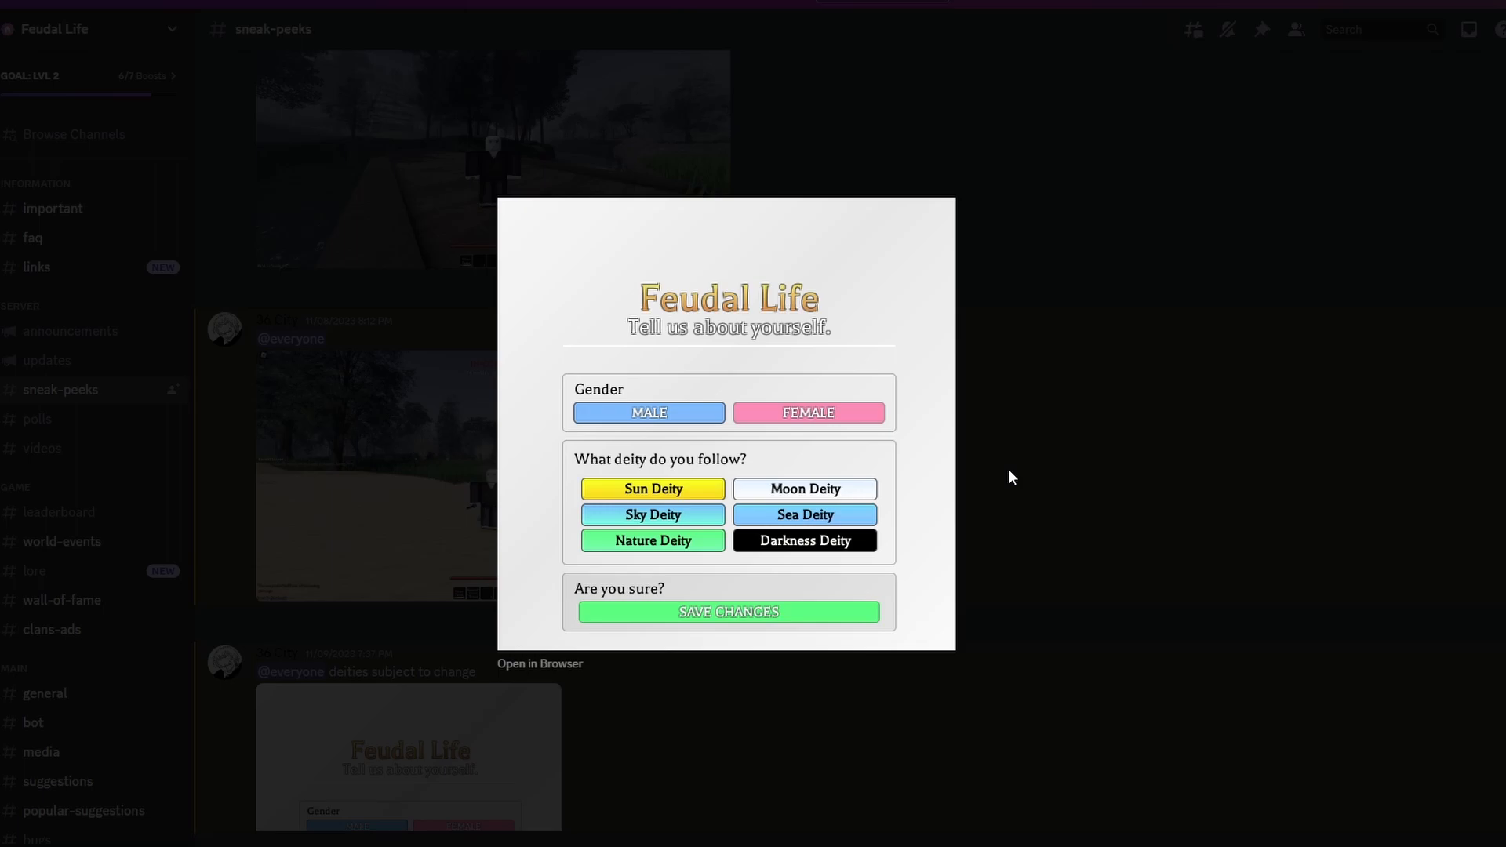
mouse_move(1128, 345)
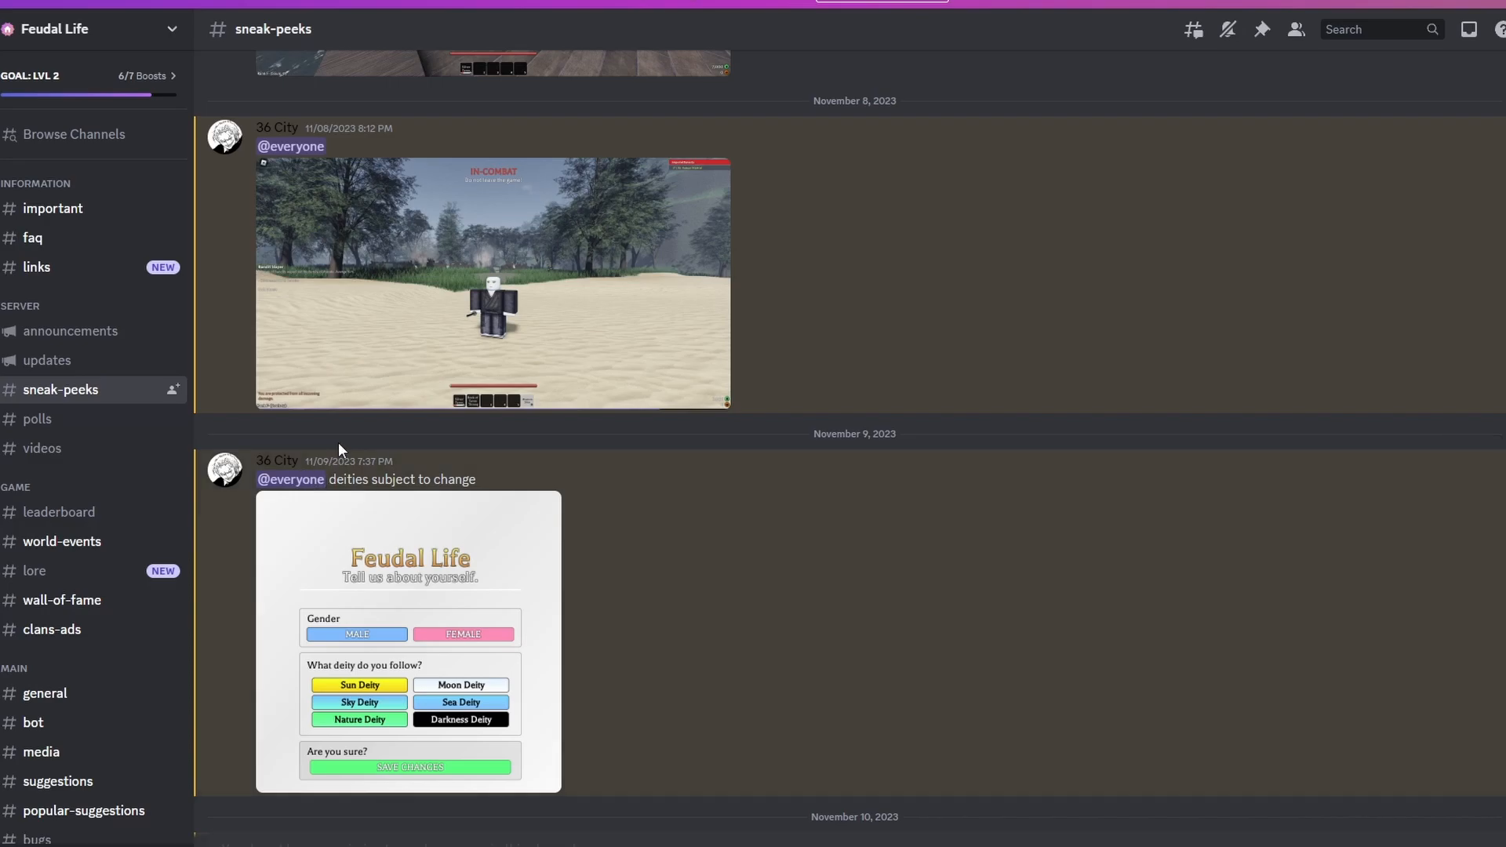
mouse_move(484, 624)
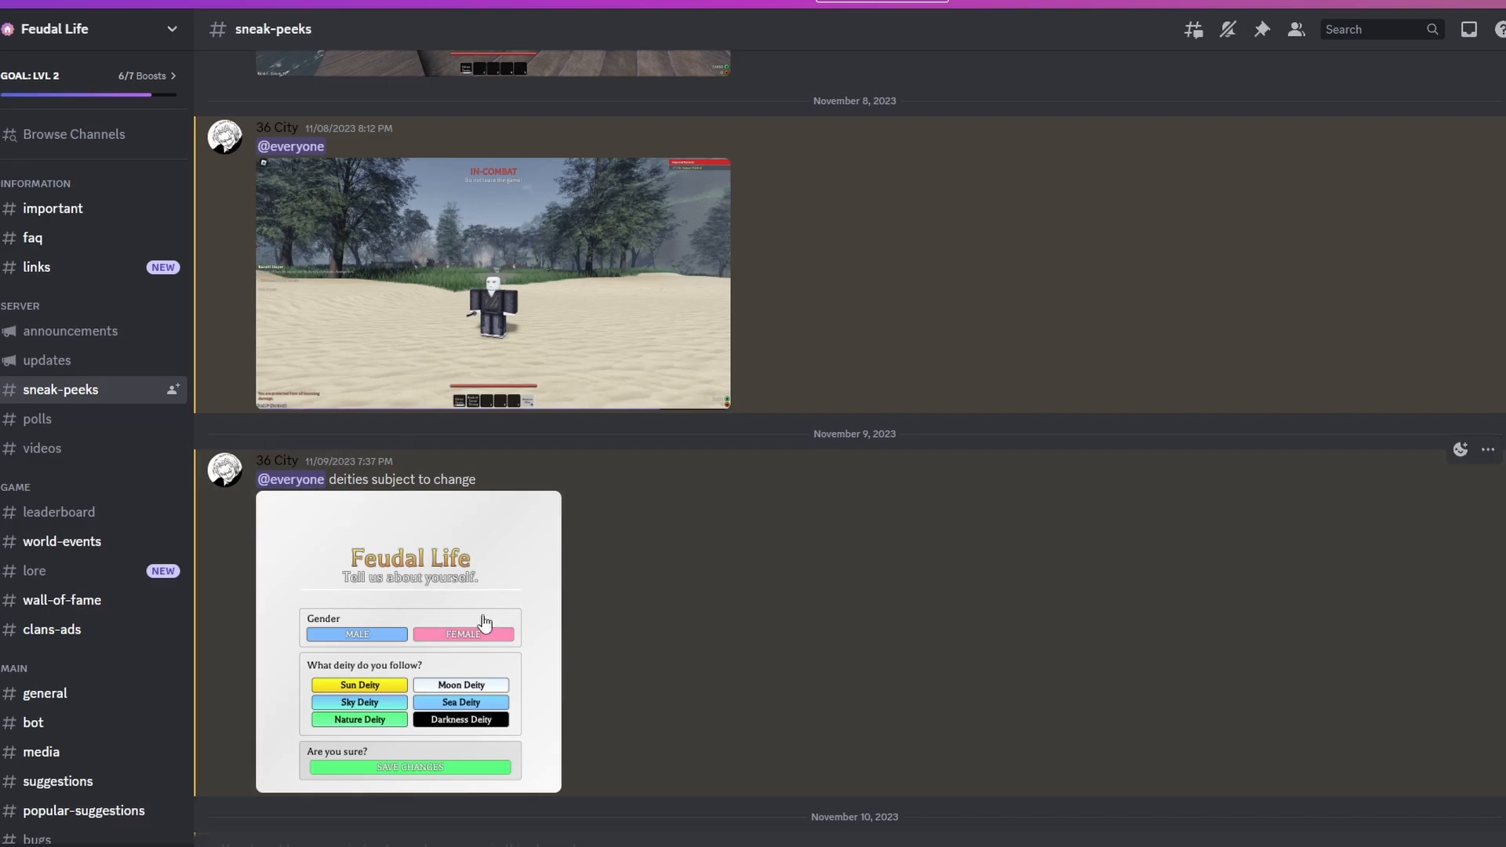
Enlarge the November 9 deity-selection screenshot showing gender and six deity options.
left_click(409, 642)
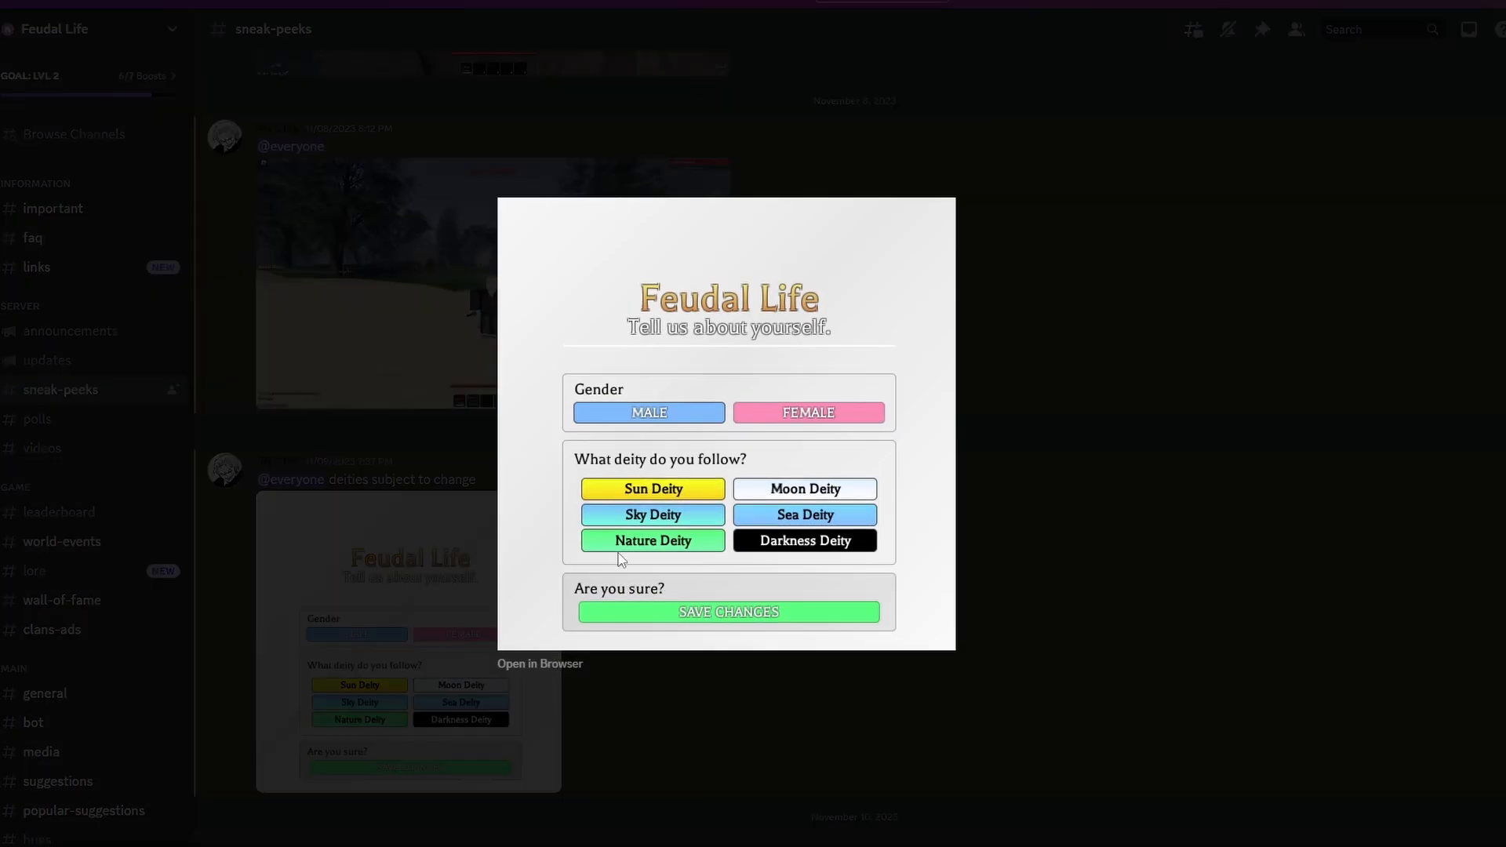
mouse_move(620, 550)
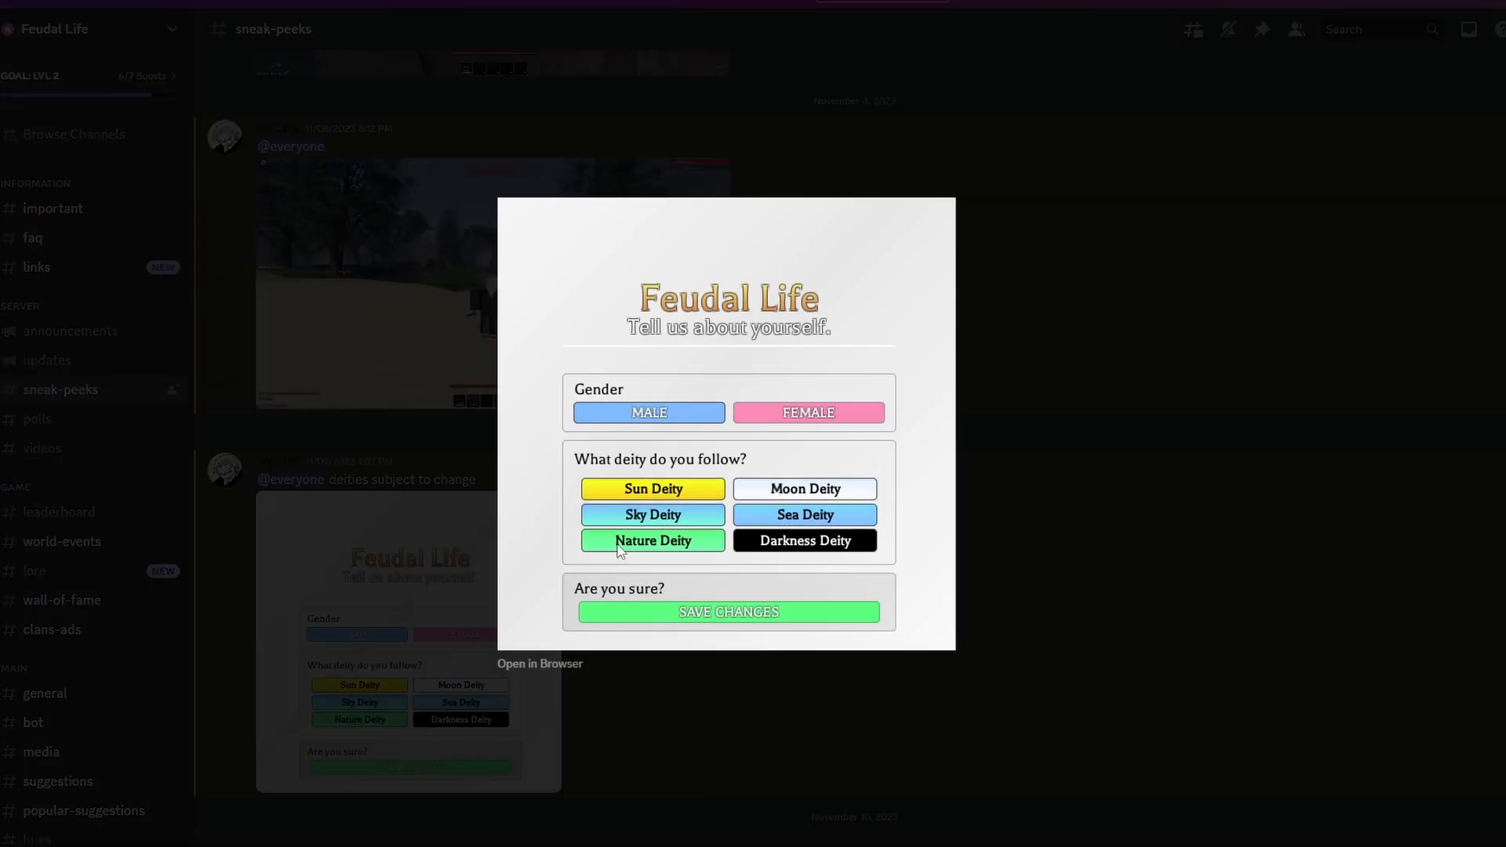
mouse_move(977, 500)
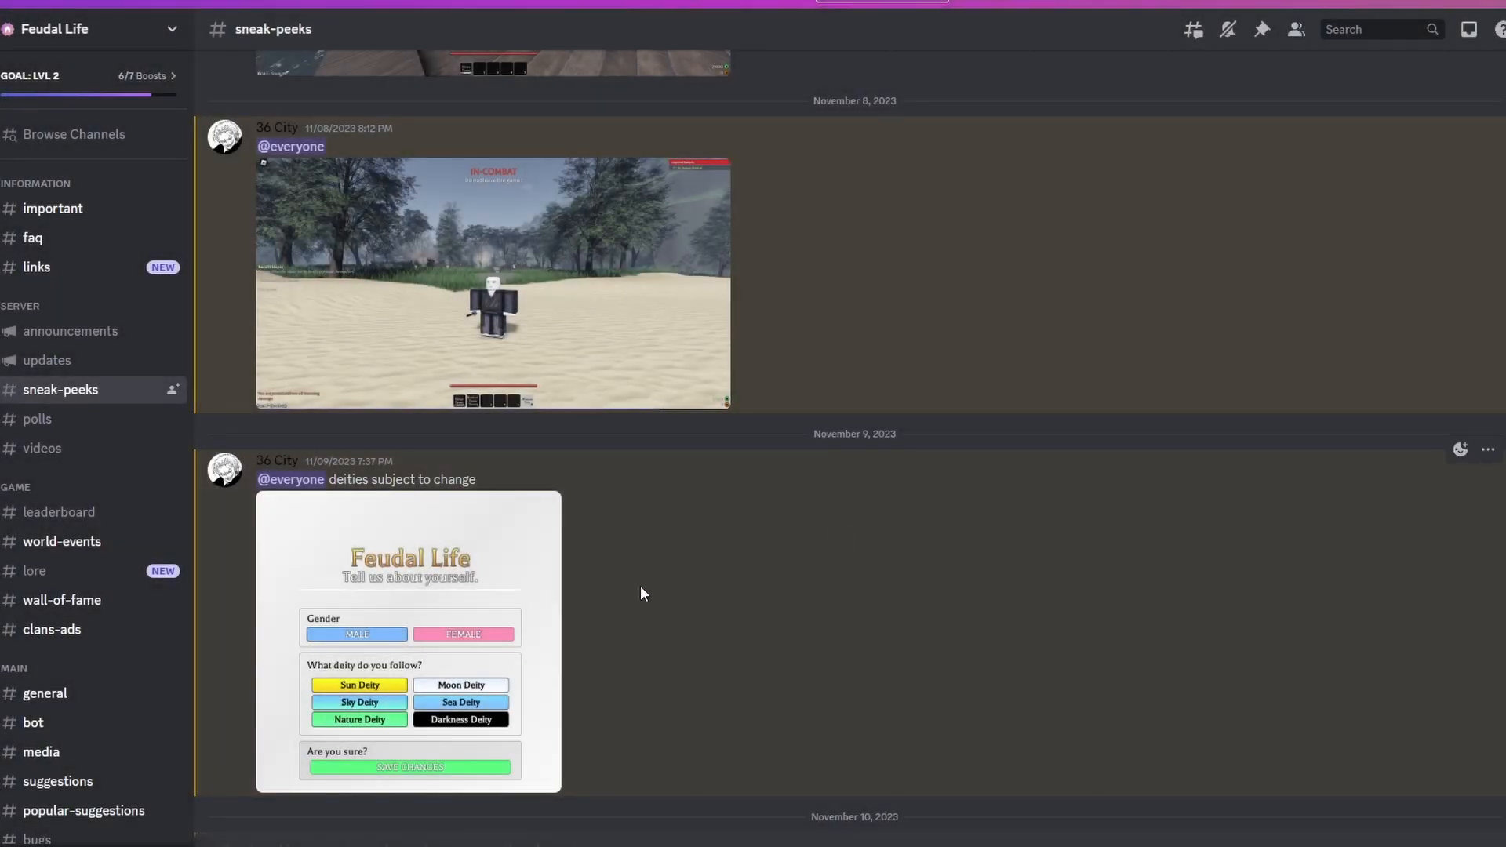
Scroll through the November 10 Clan Master post toward the November 11 post.
scroll("down", 3)
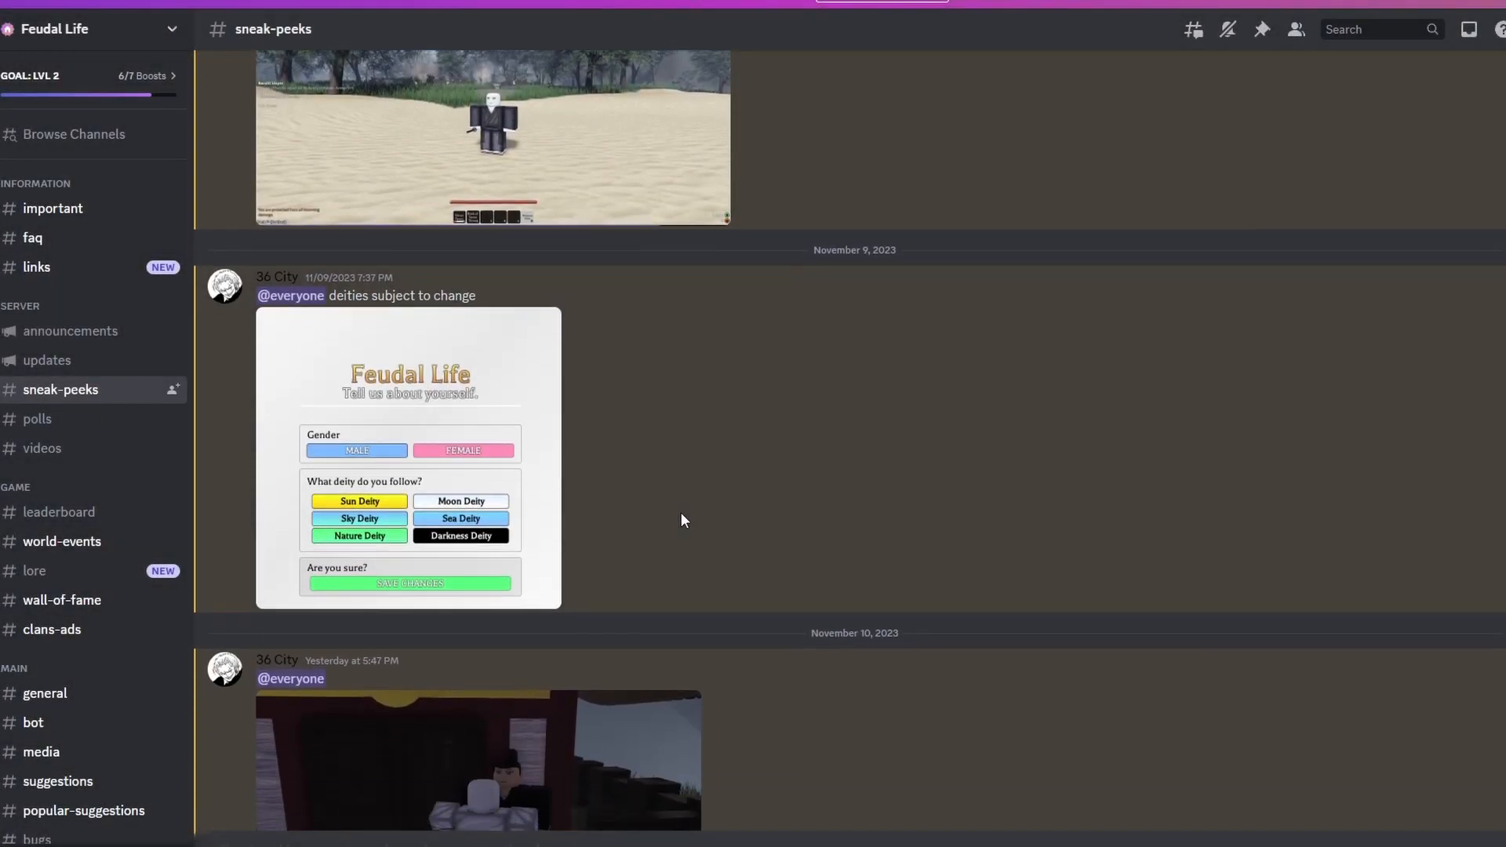
scroll("down", 3)
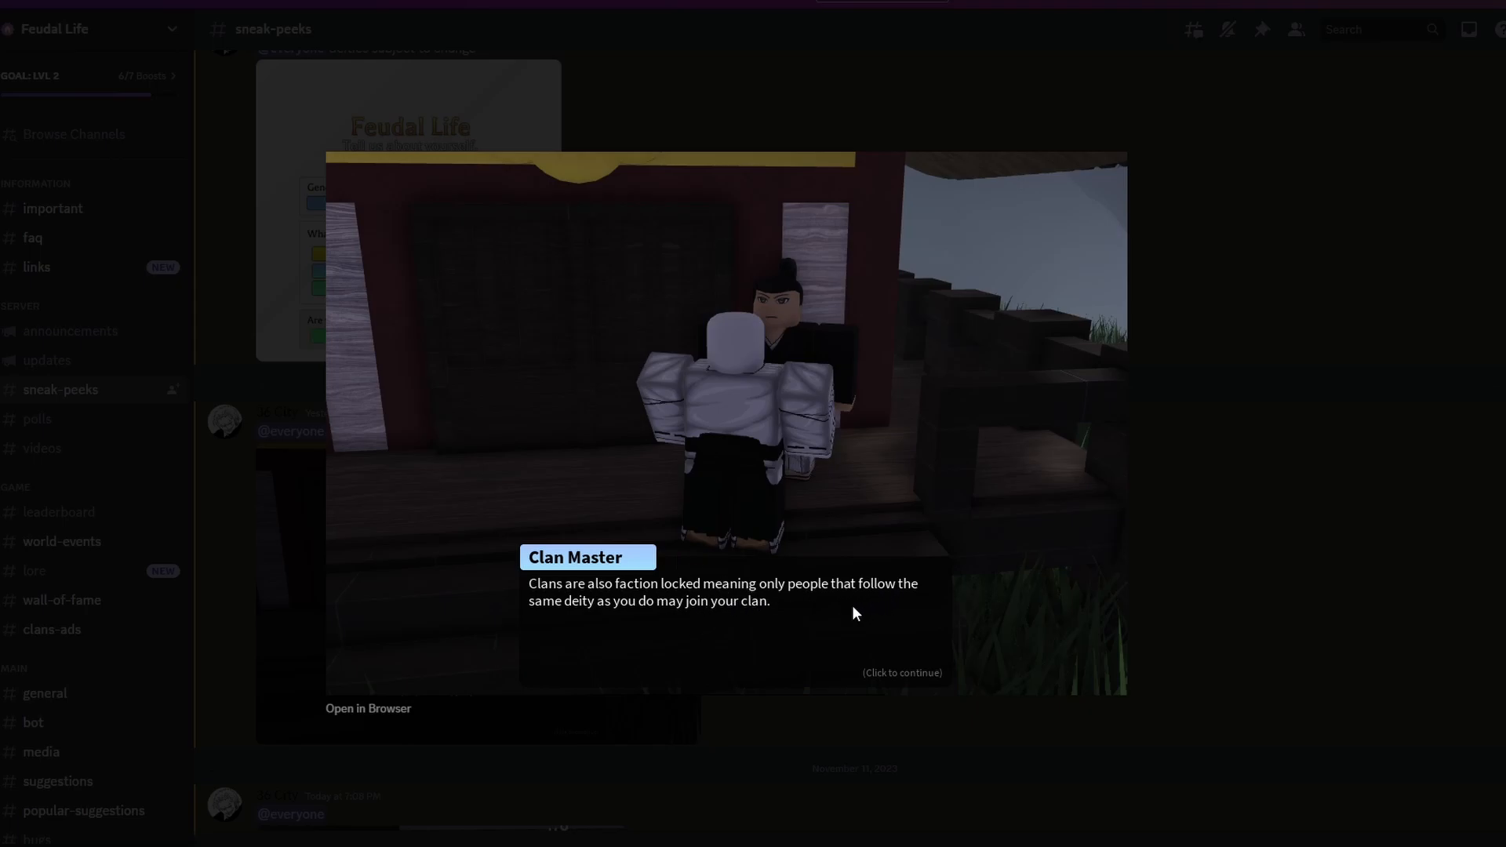
mouse_move(649, 643)
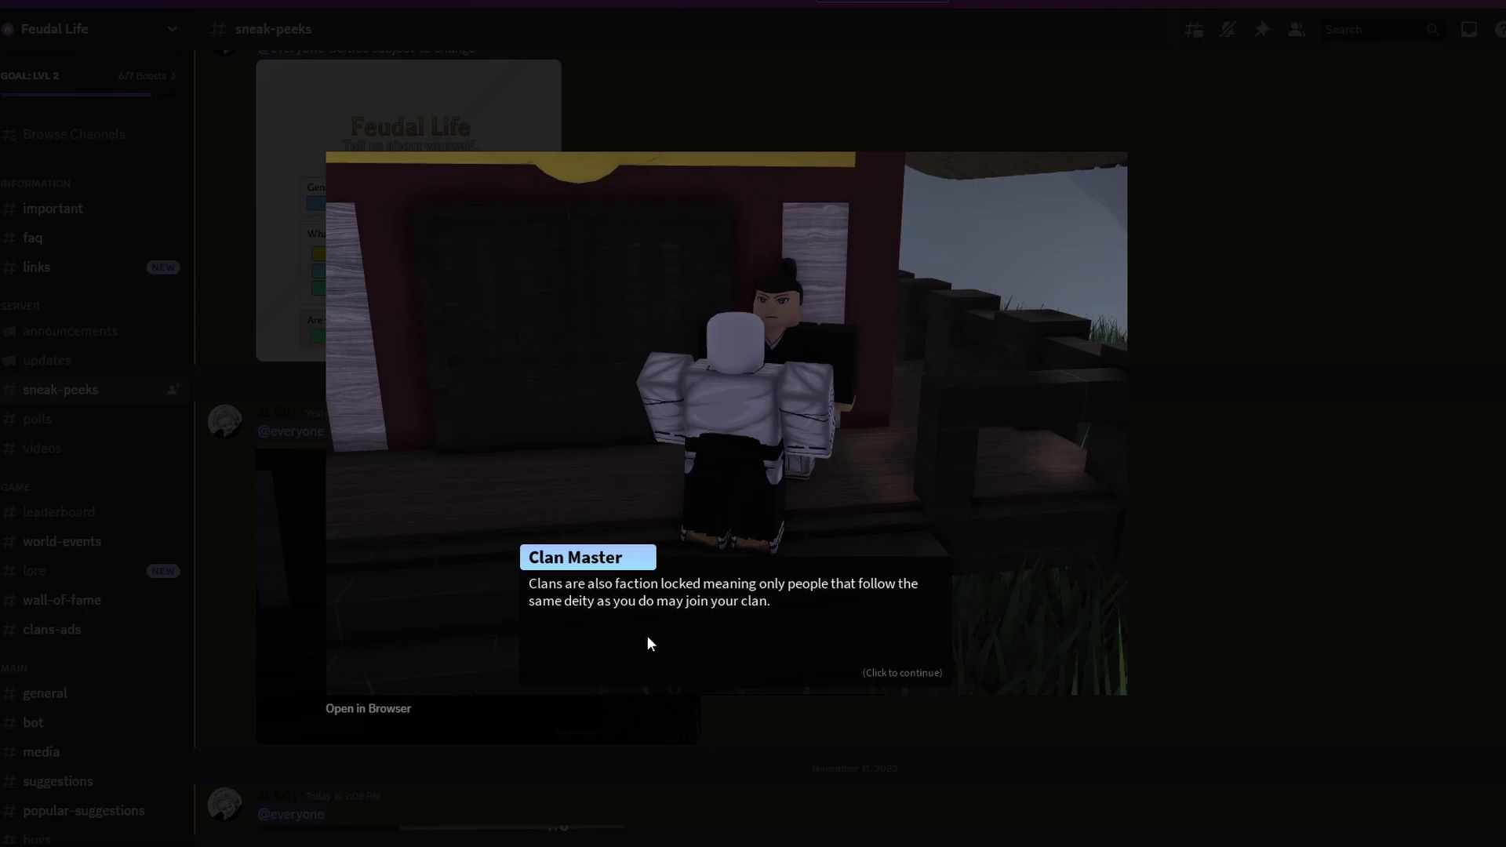
mouse_move(640, 649)
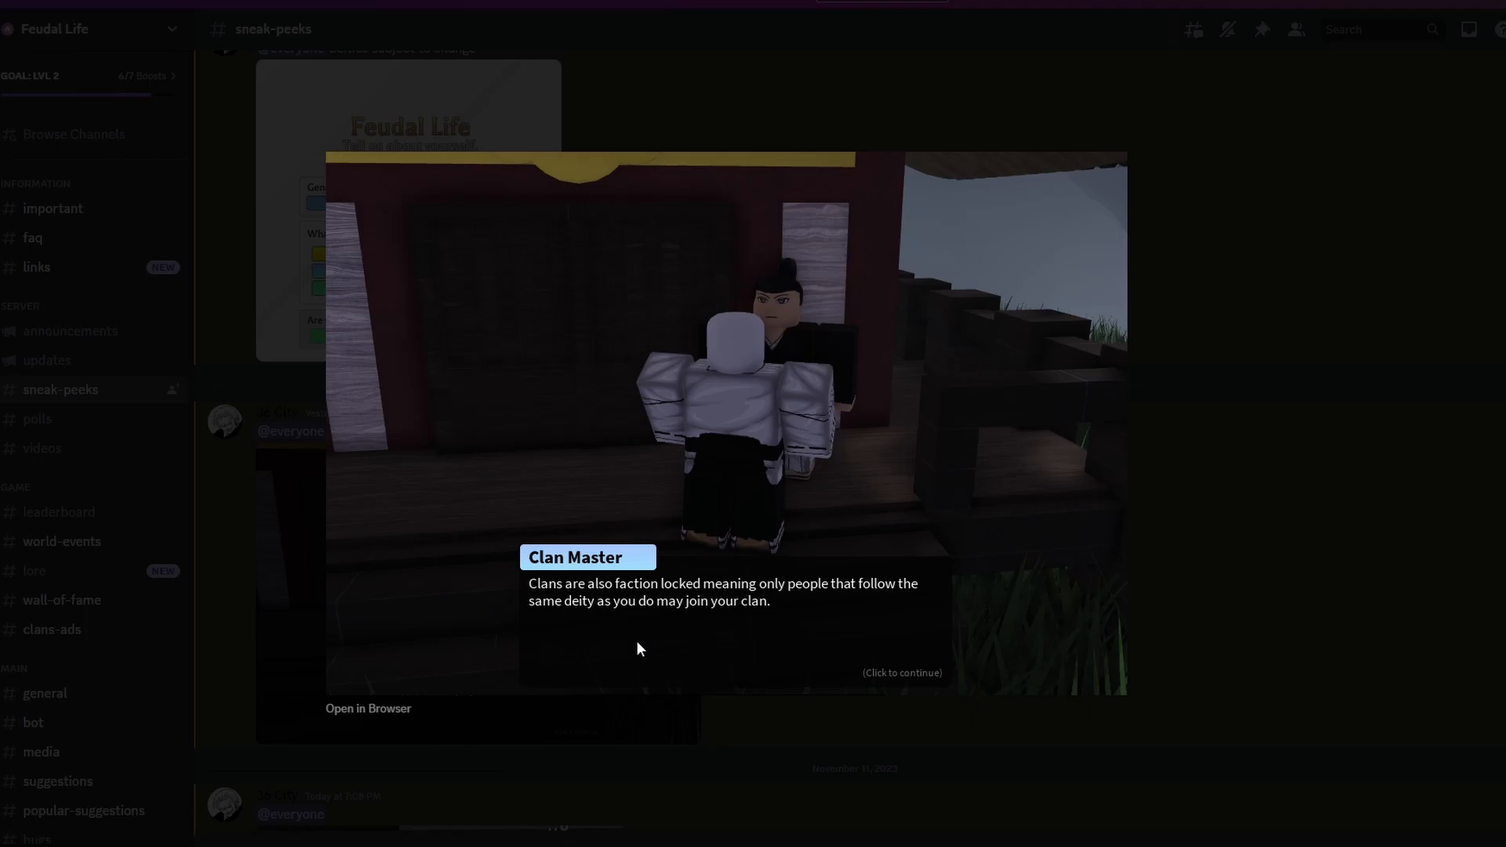
mouse_move(992, 543)
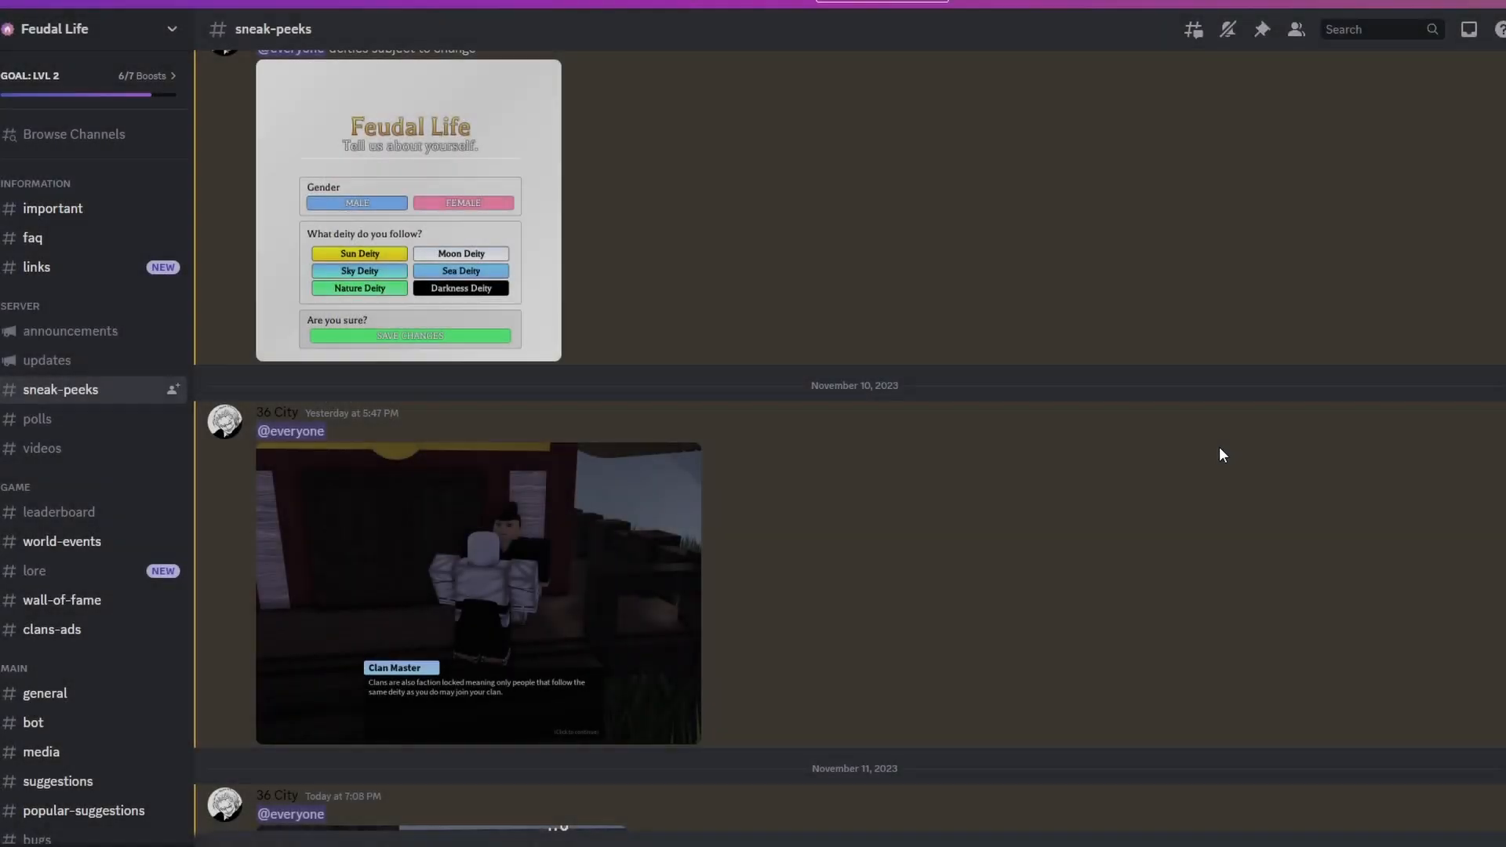
mouse_move(1164, 479)
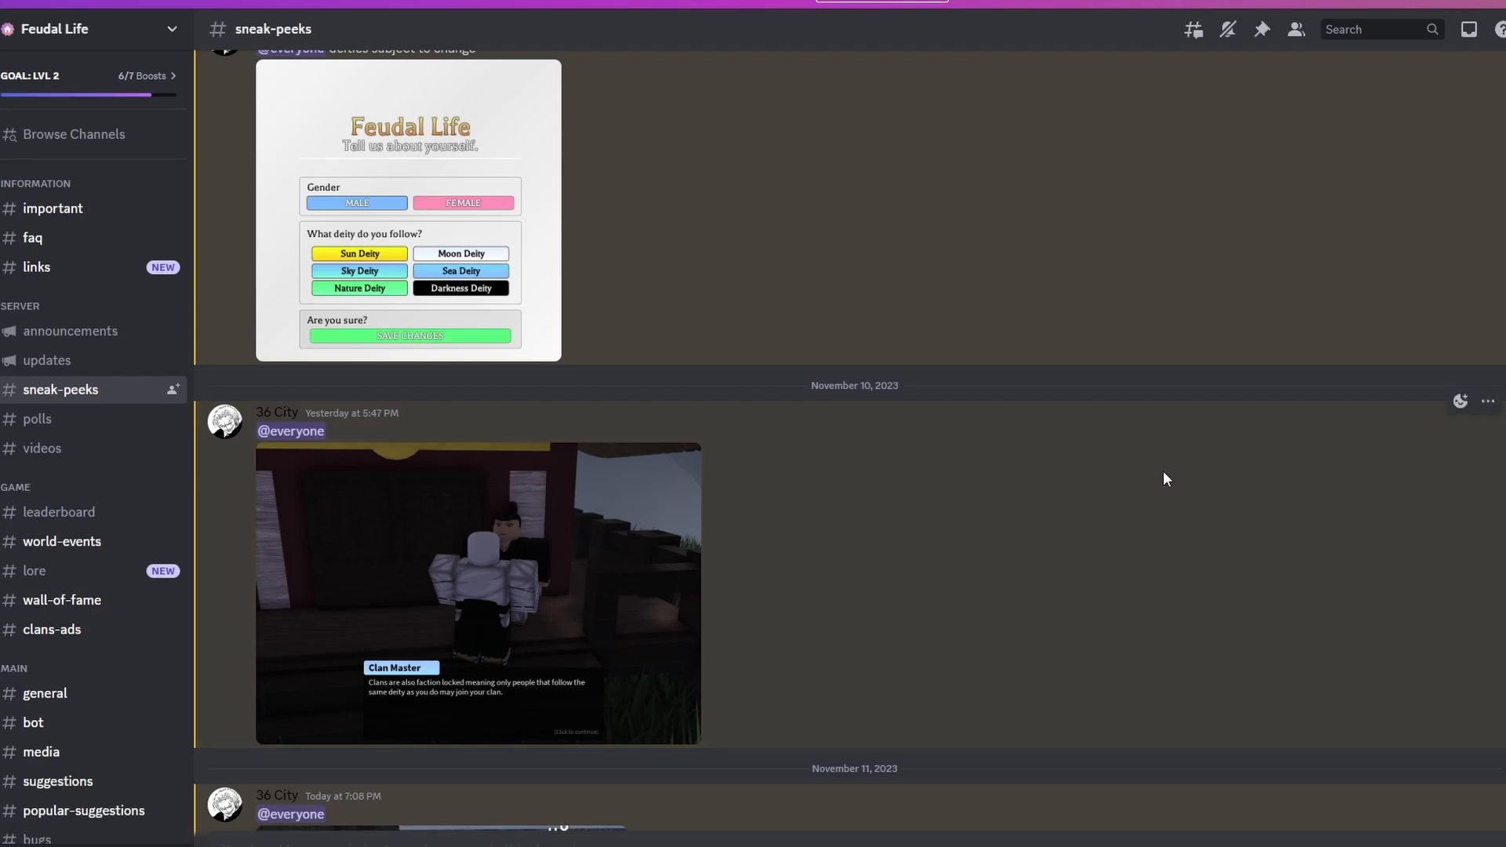
mouse_move(1109, 504)
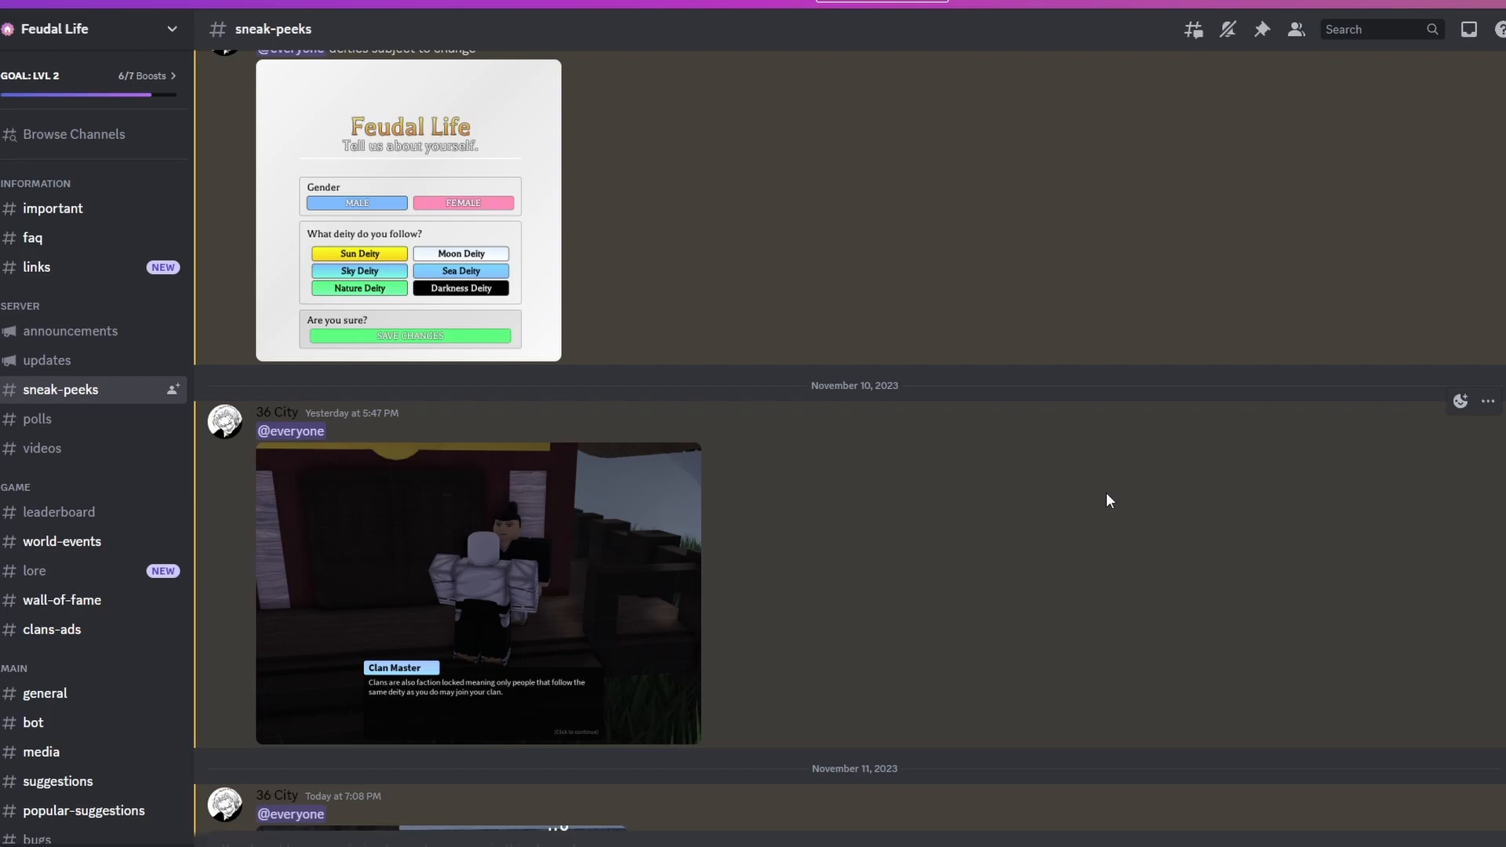
mouse_move(839, 534)
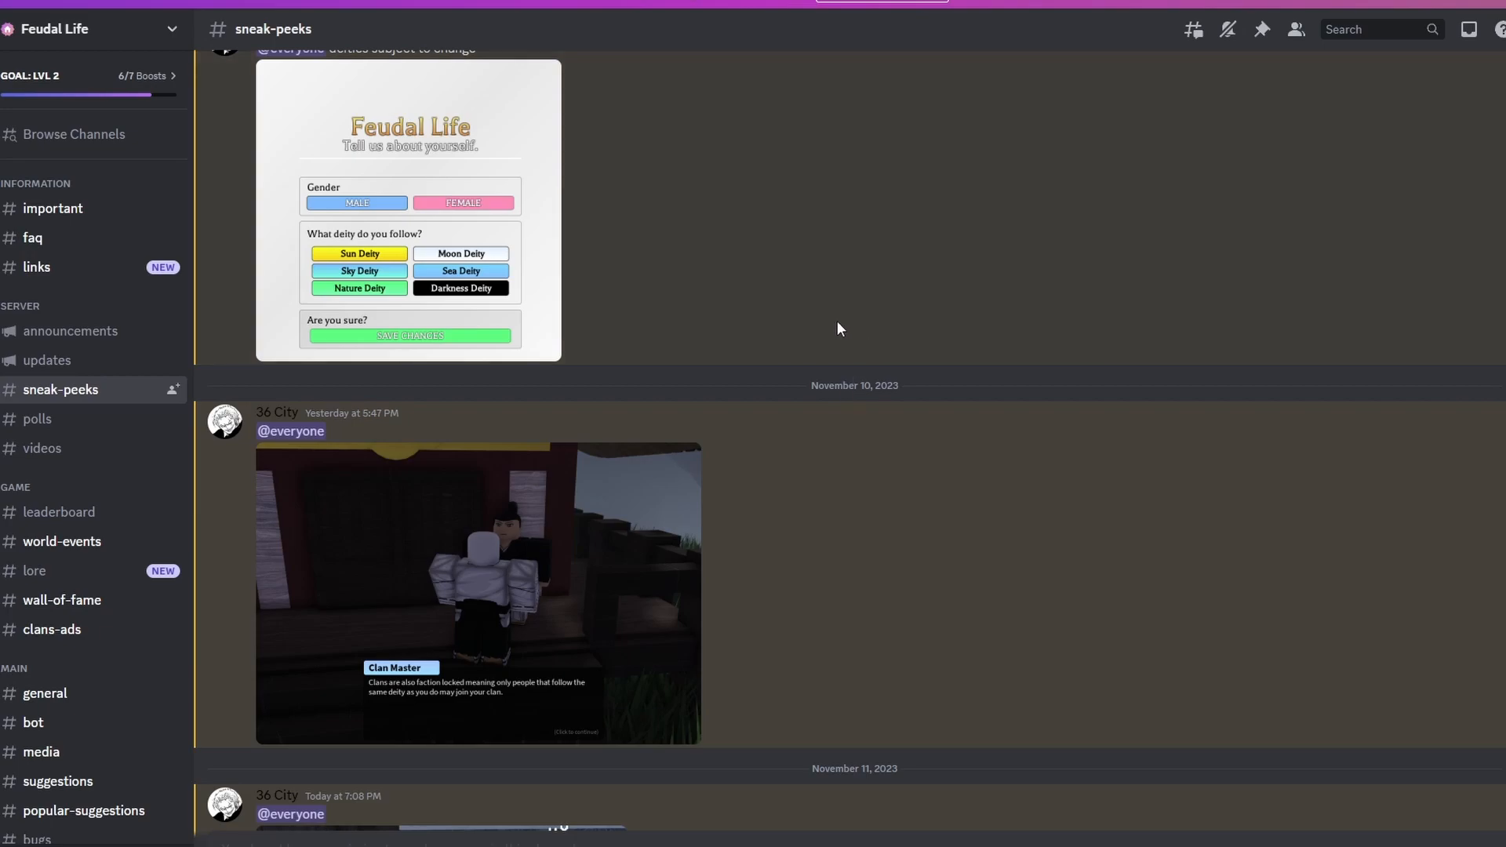
scroll("down", 3)
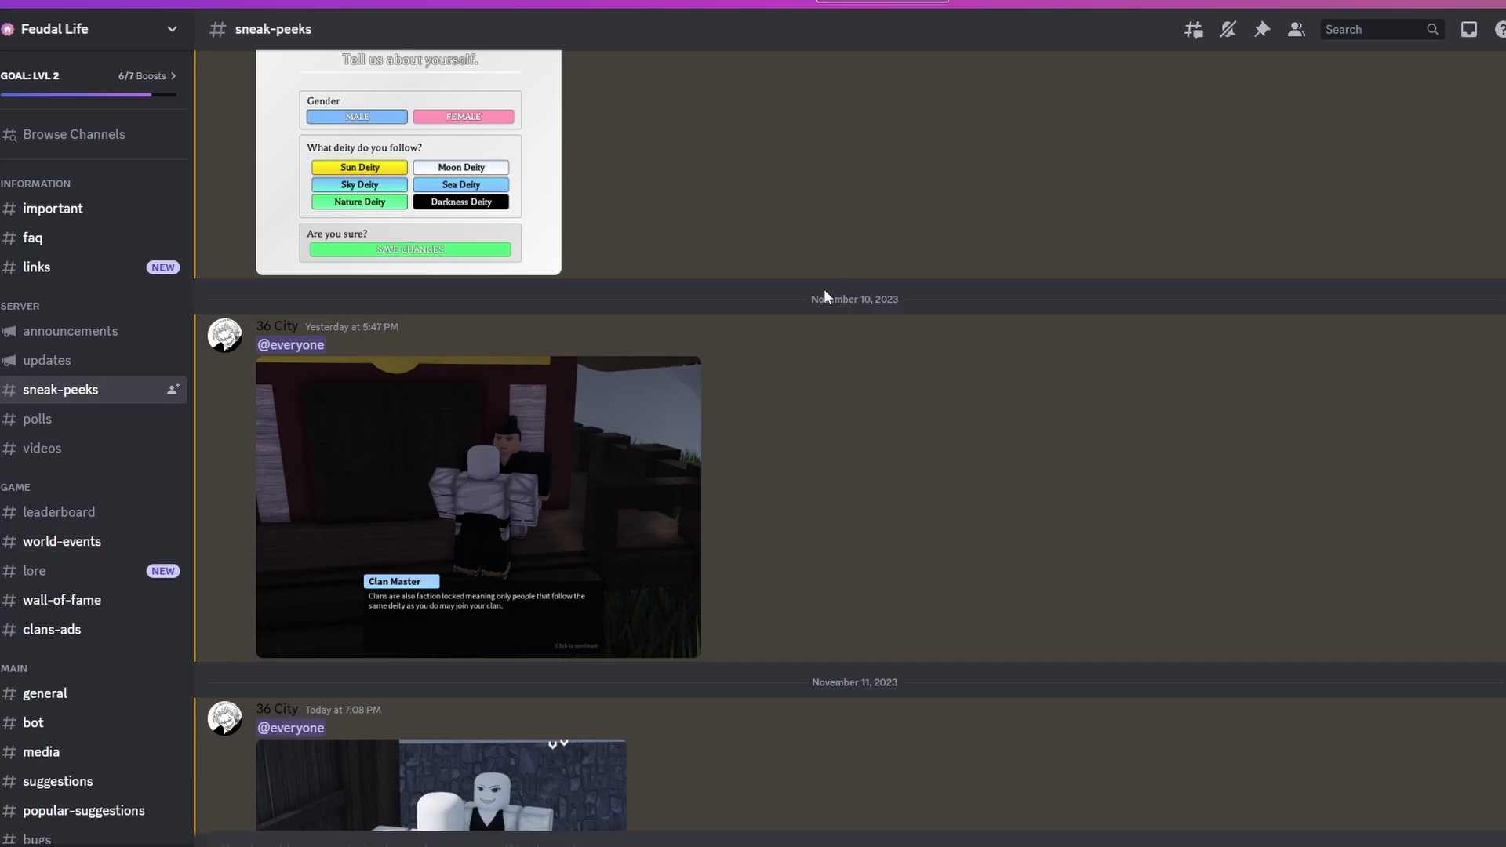
Reach the November 11 Unknown Being post and add a reaction, bringing it to 27.
scroll("down", 3)
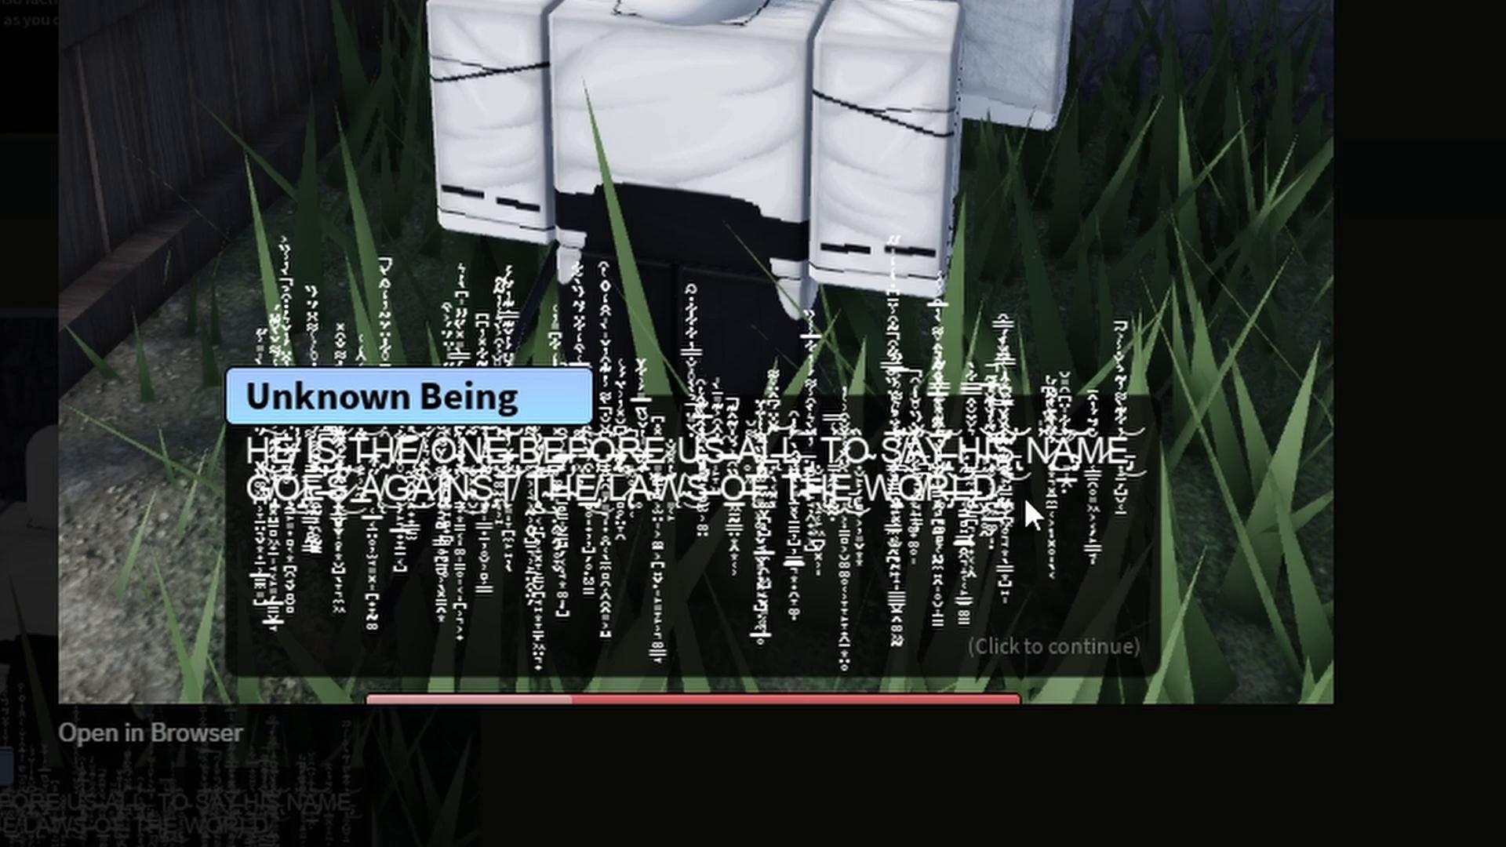
mouse_move(783, 618)
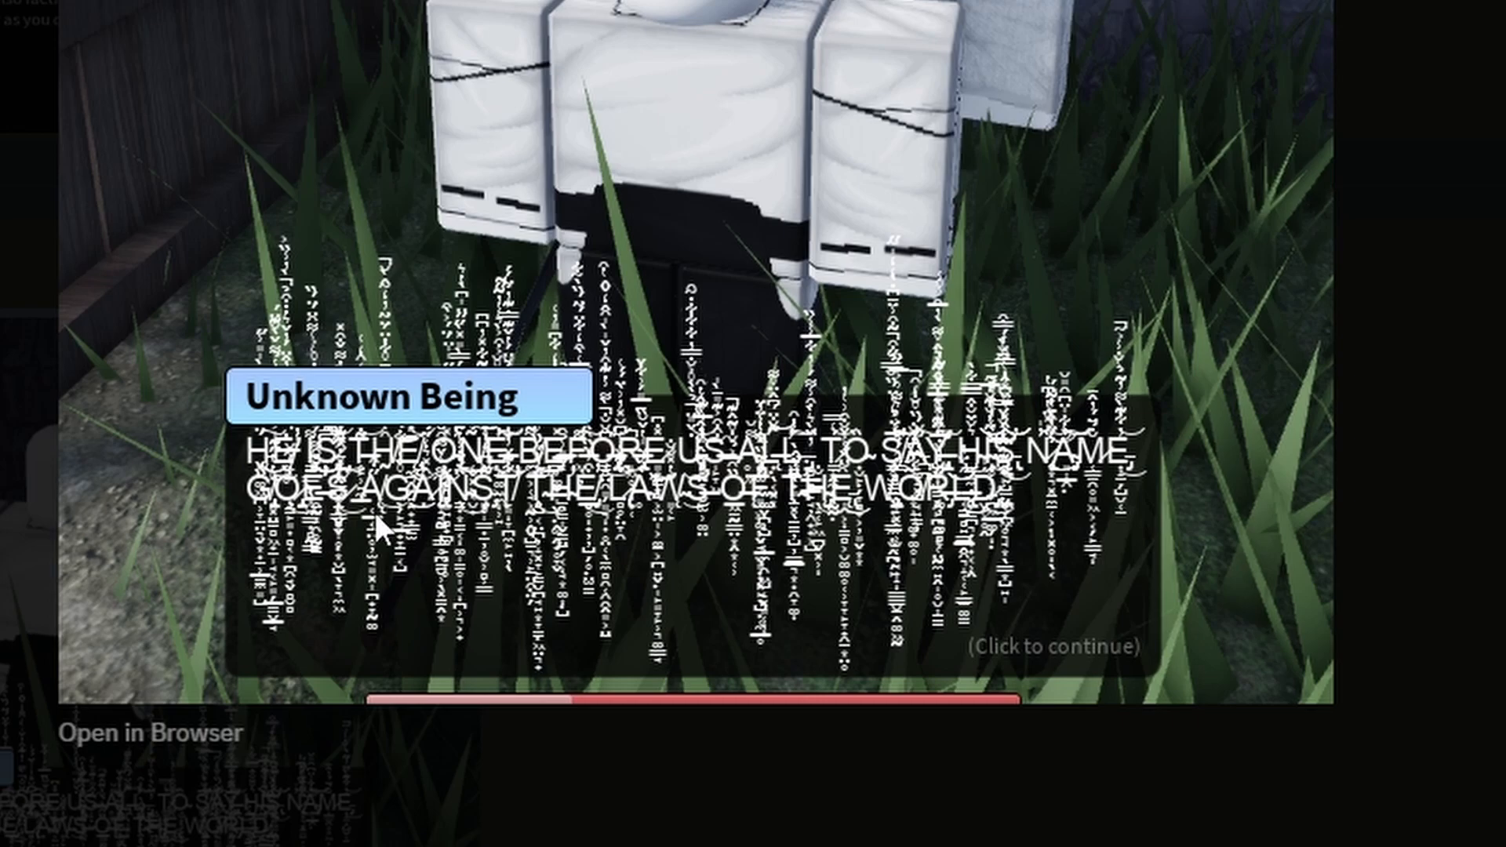
mouse_move(377, 544)
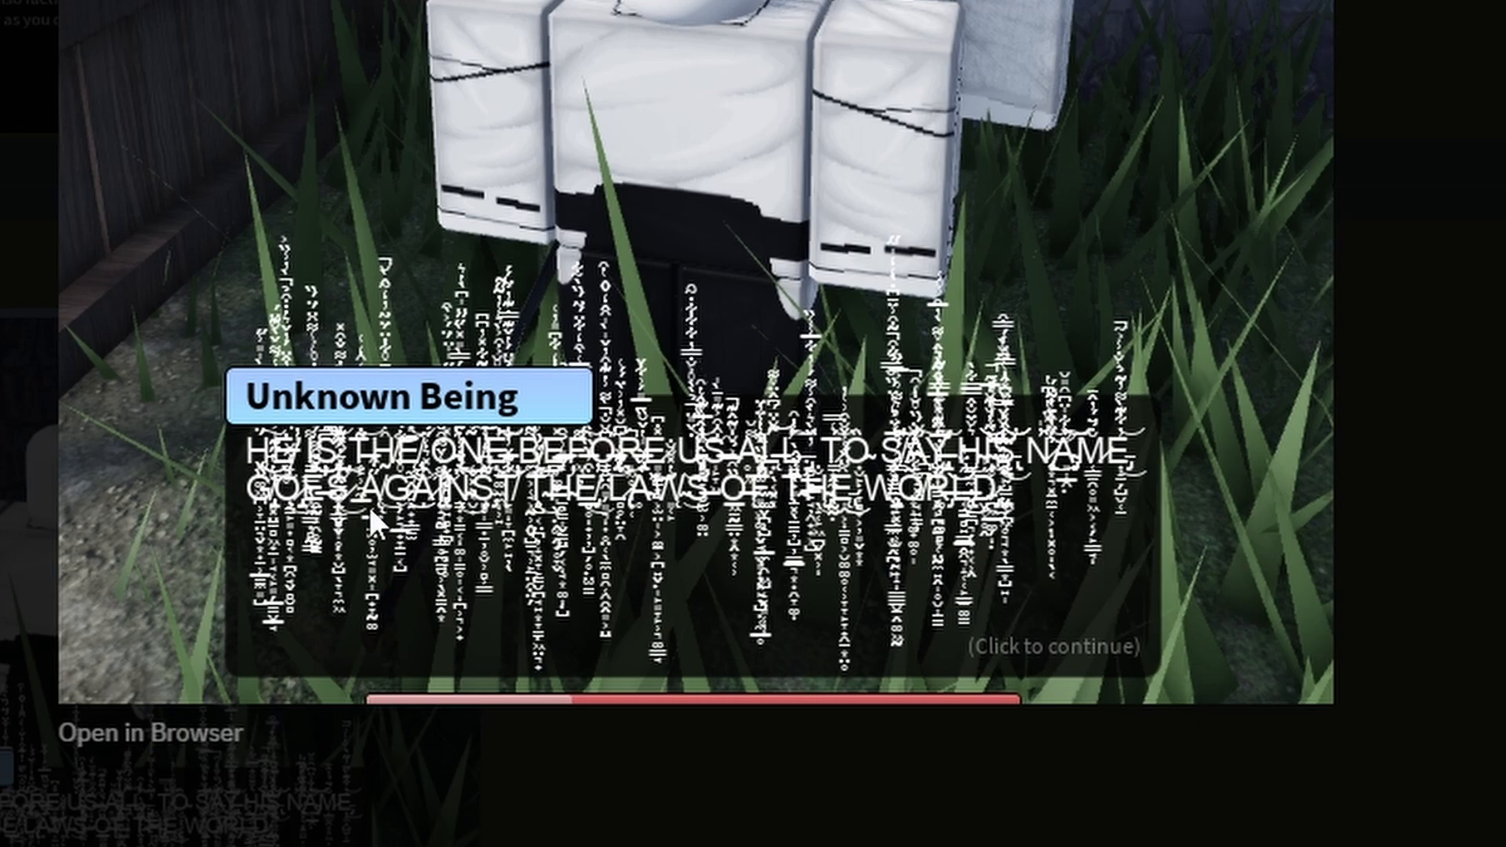
mouse_move(510, 515)
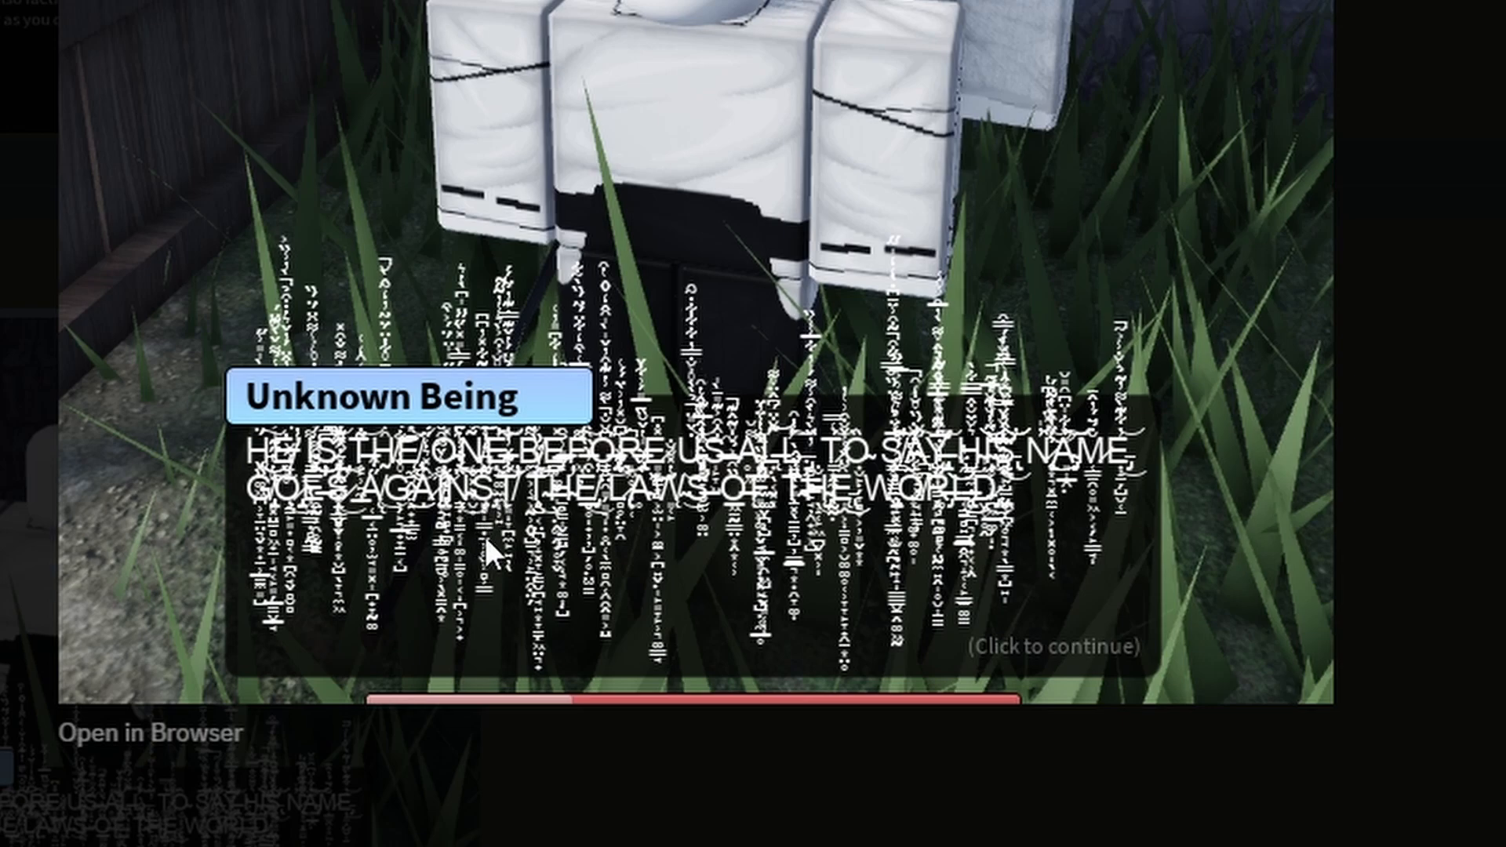
mouse_move(701, 539)
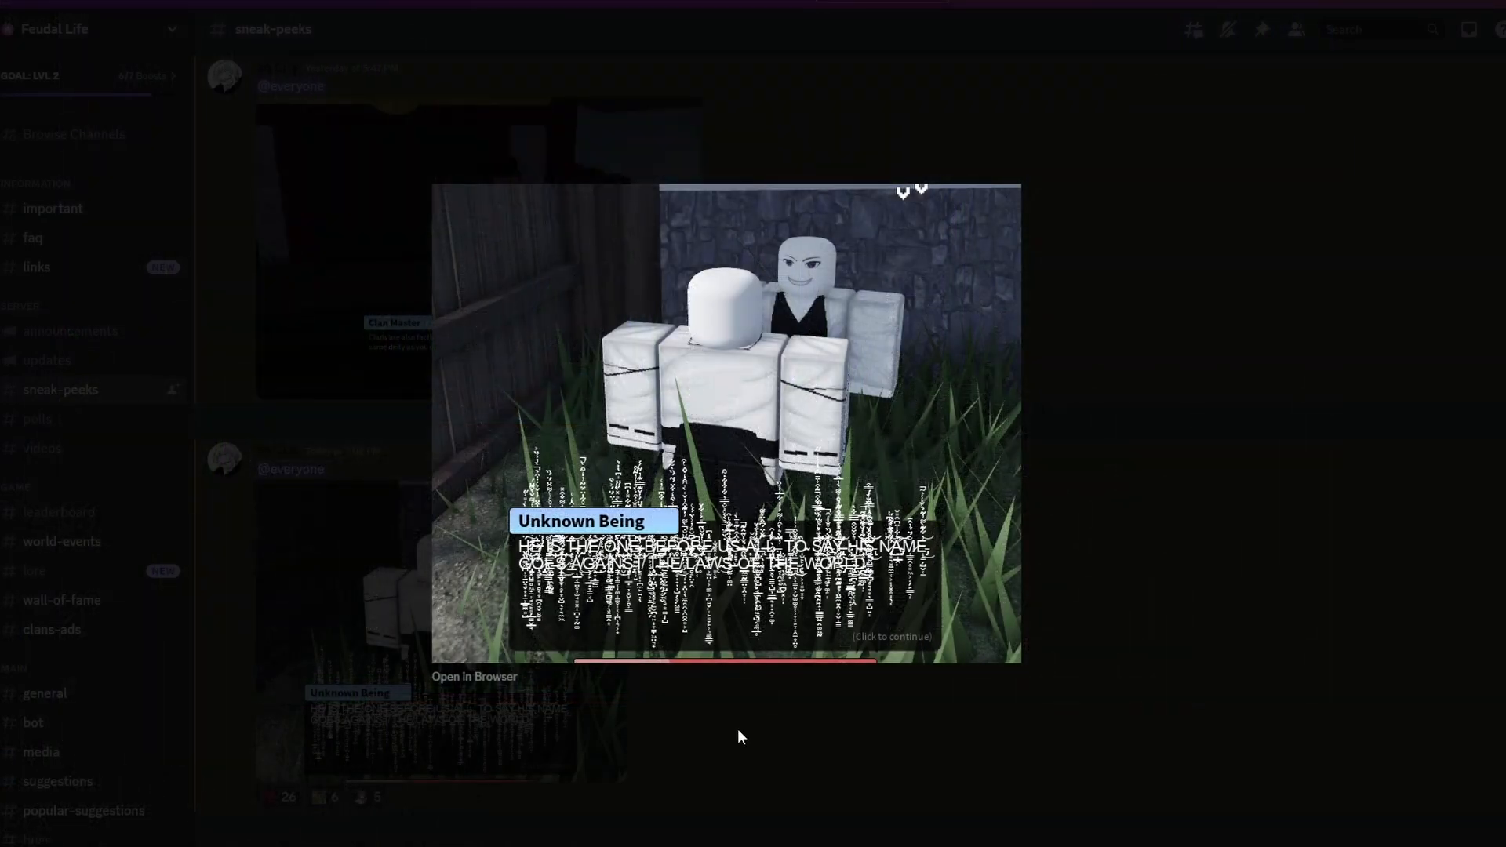
mouse_move(968, 395)
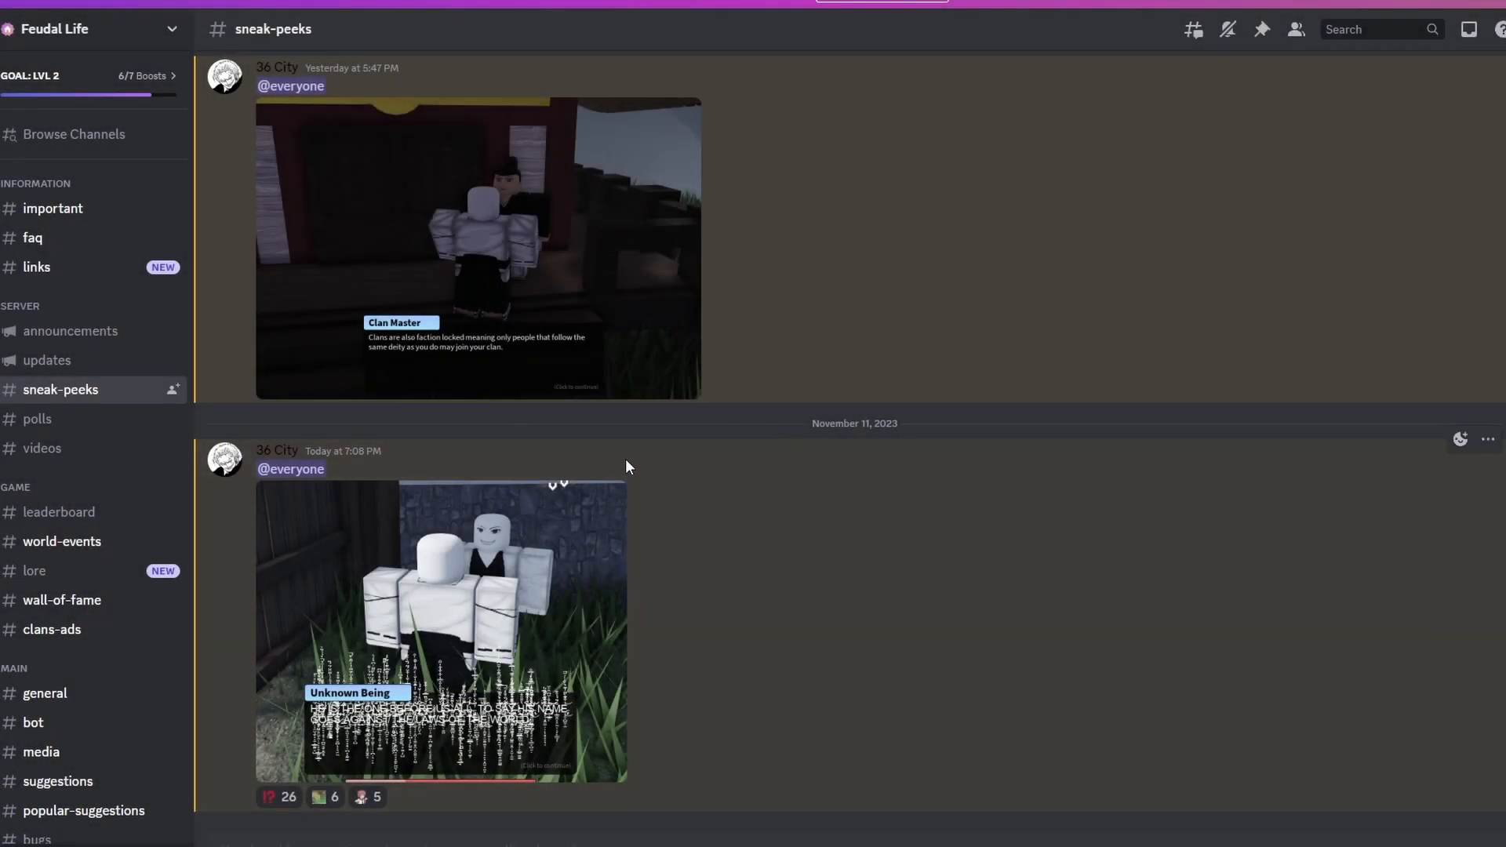
mouse_move(382, 748)
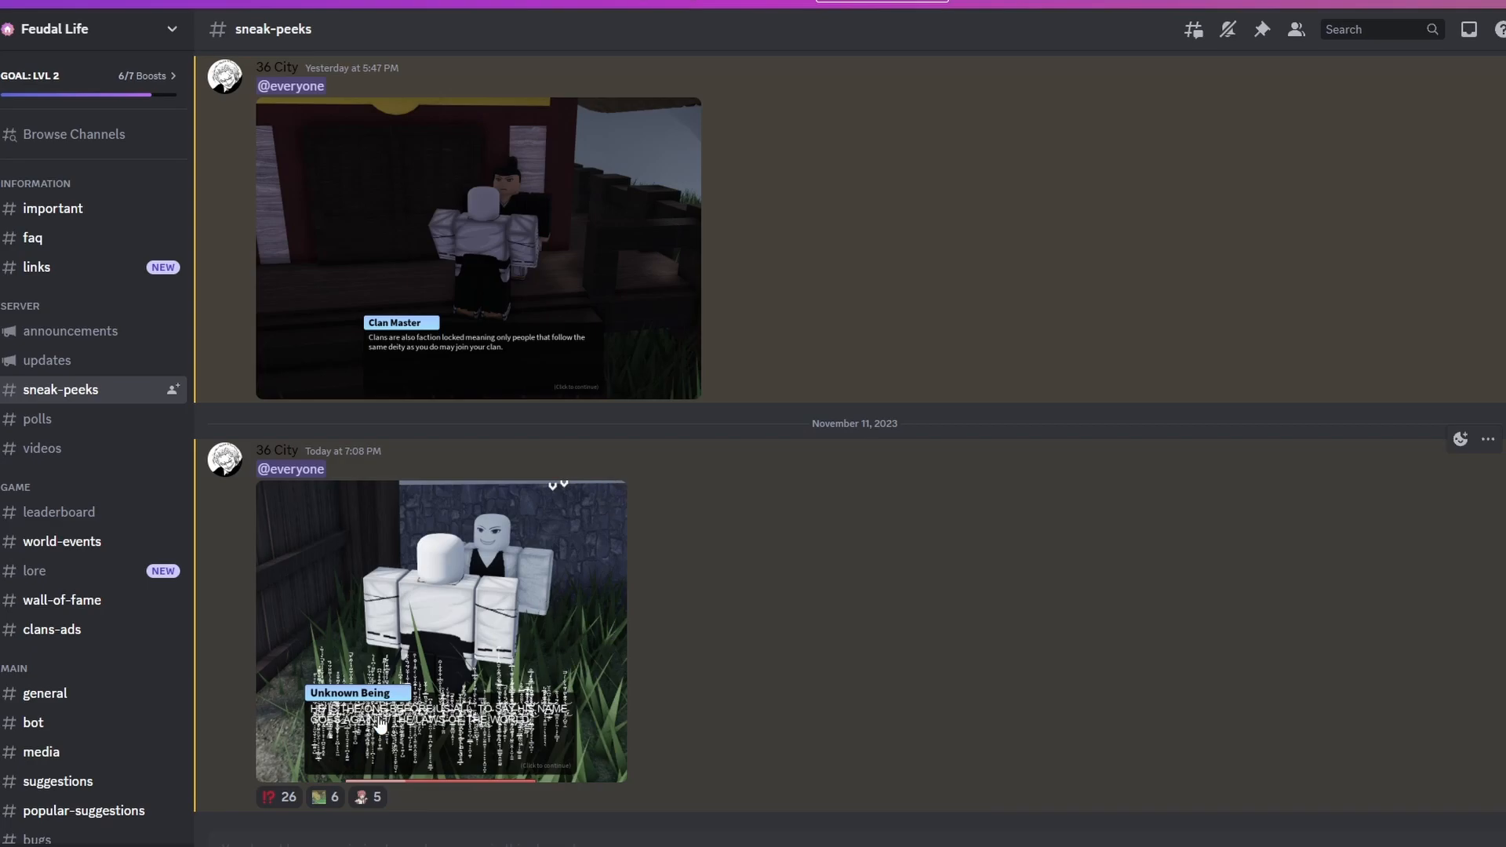
mouse_move(276, 758)
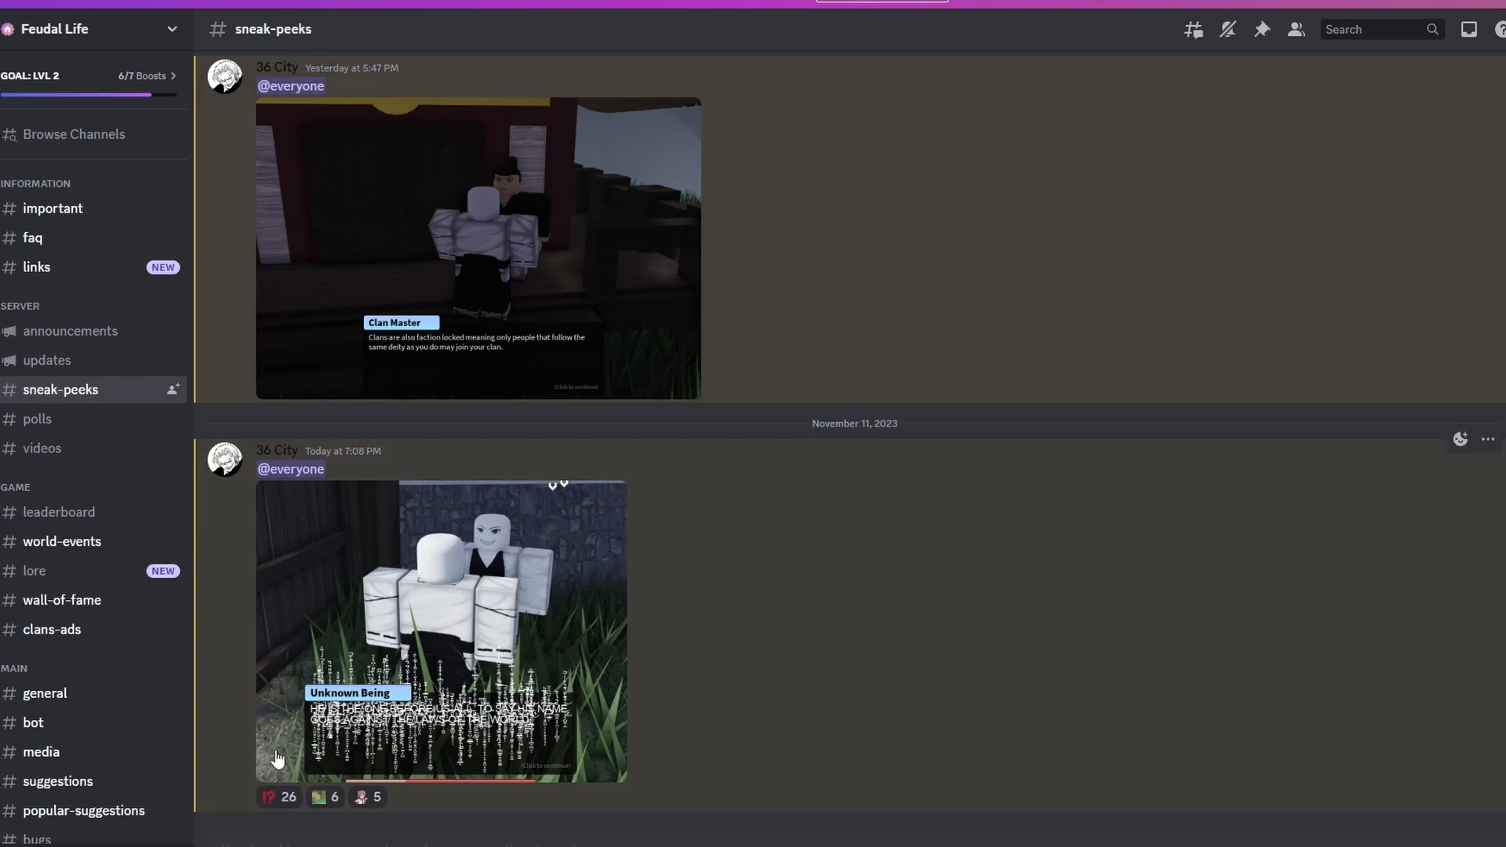
left_click(278, 797)
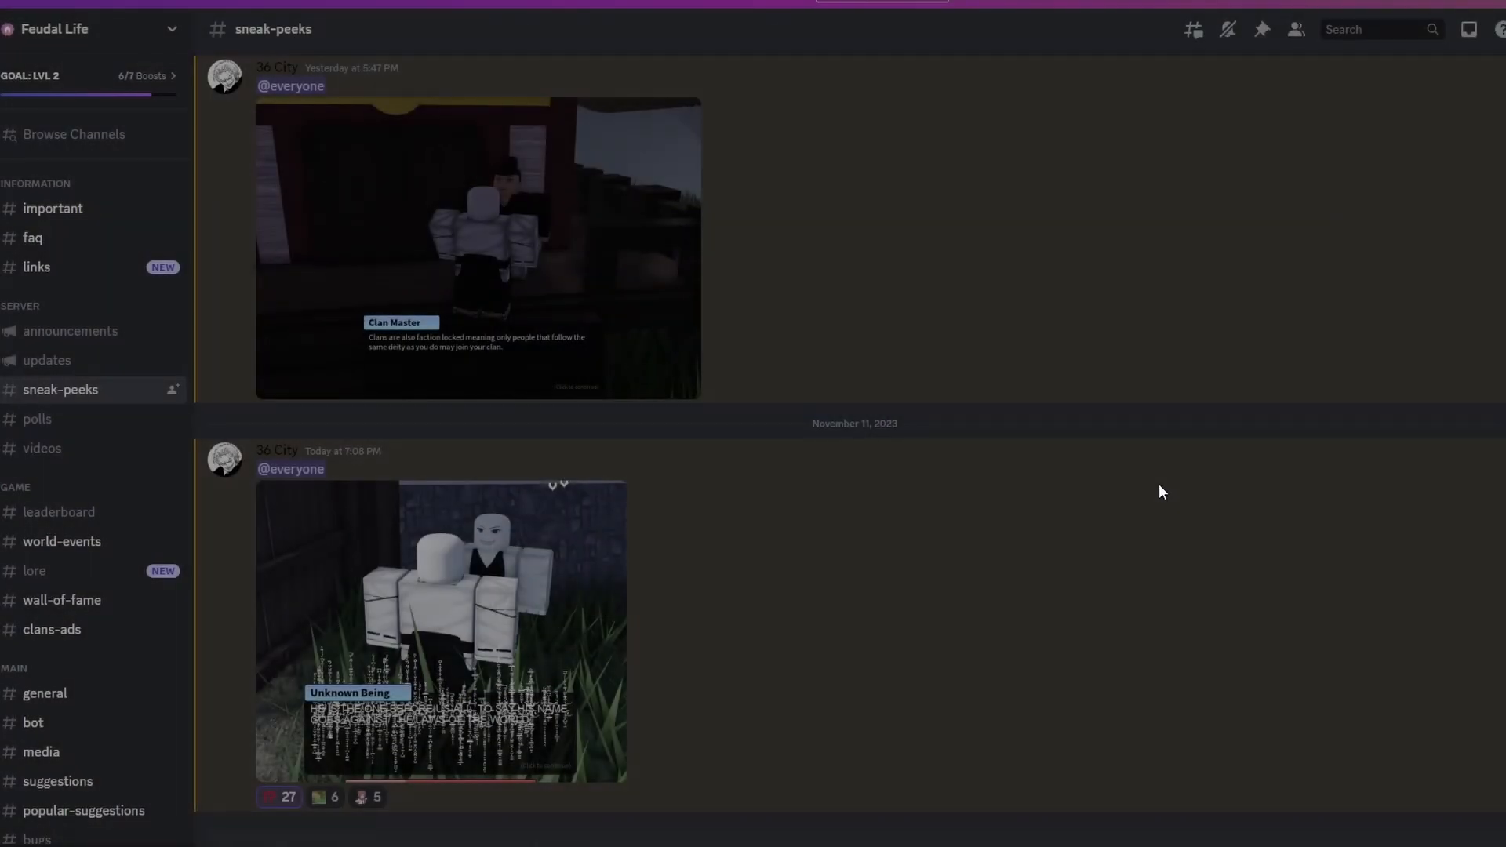
scroll("down", 3)
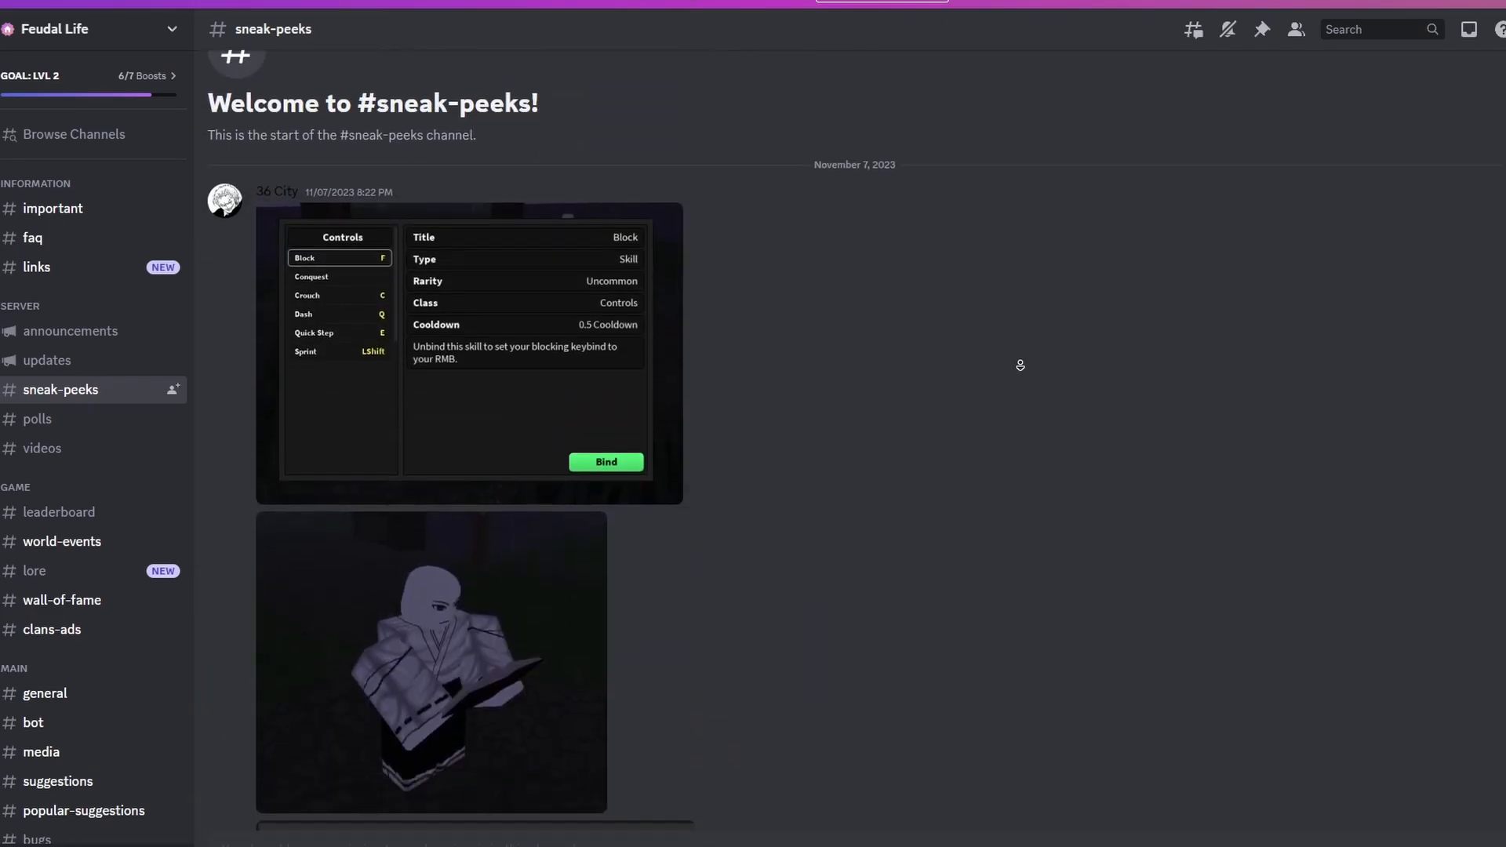
scroll("down", 3)
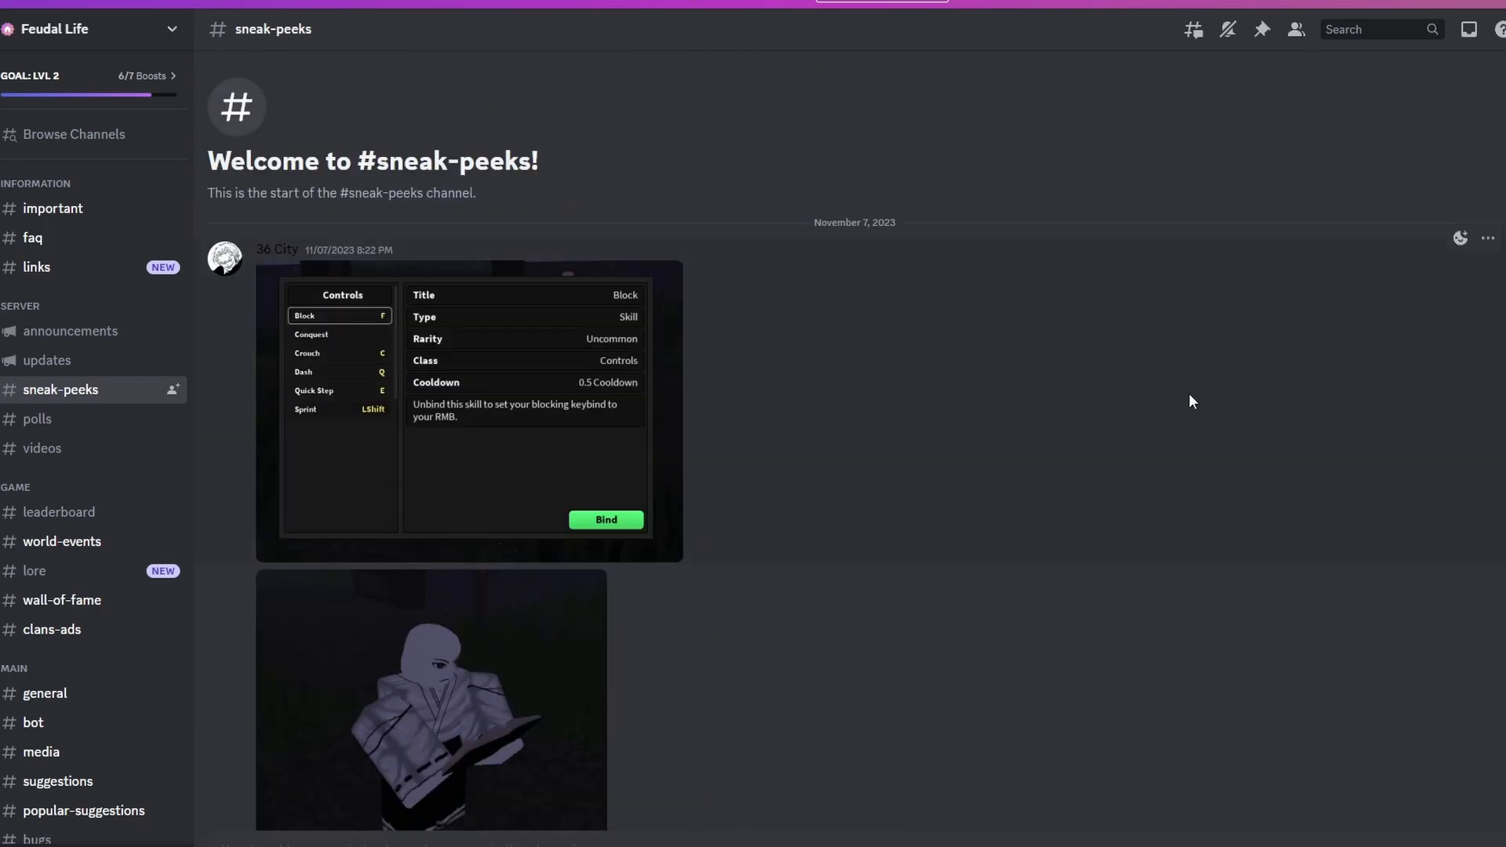
mouse_move(1170, 403)
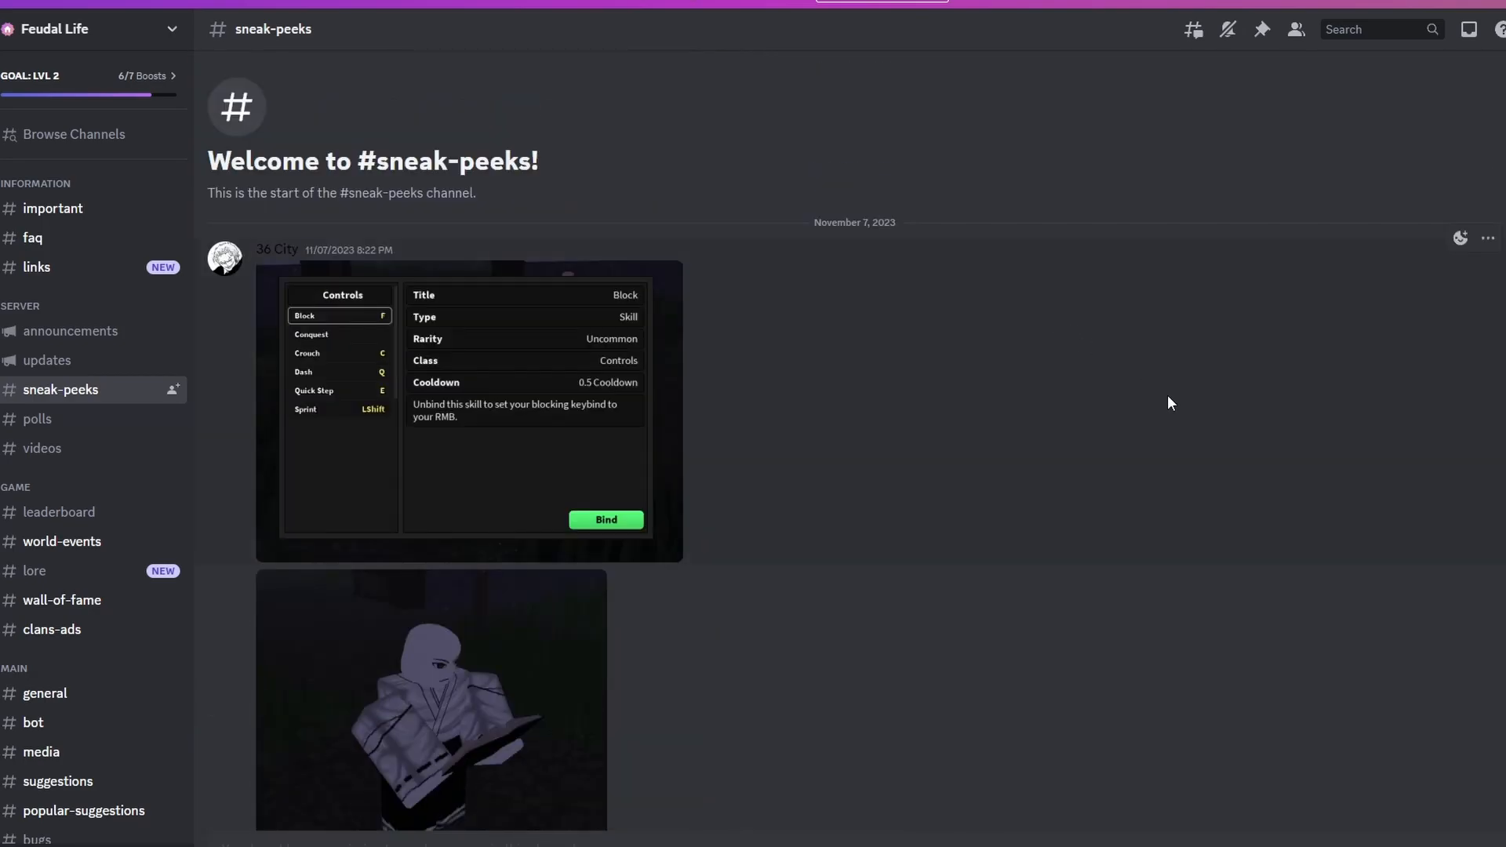
scroll("down", 3)
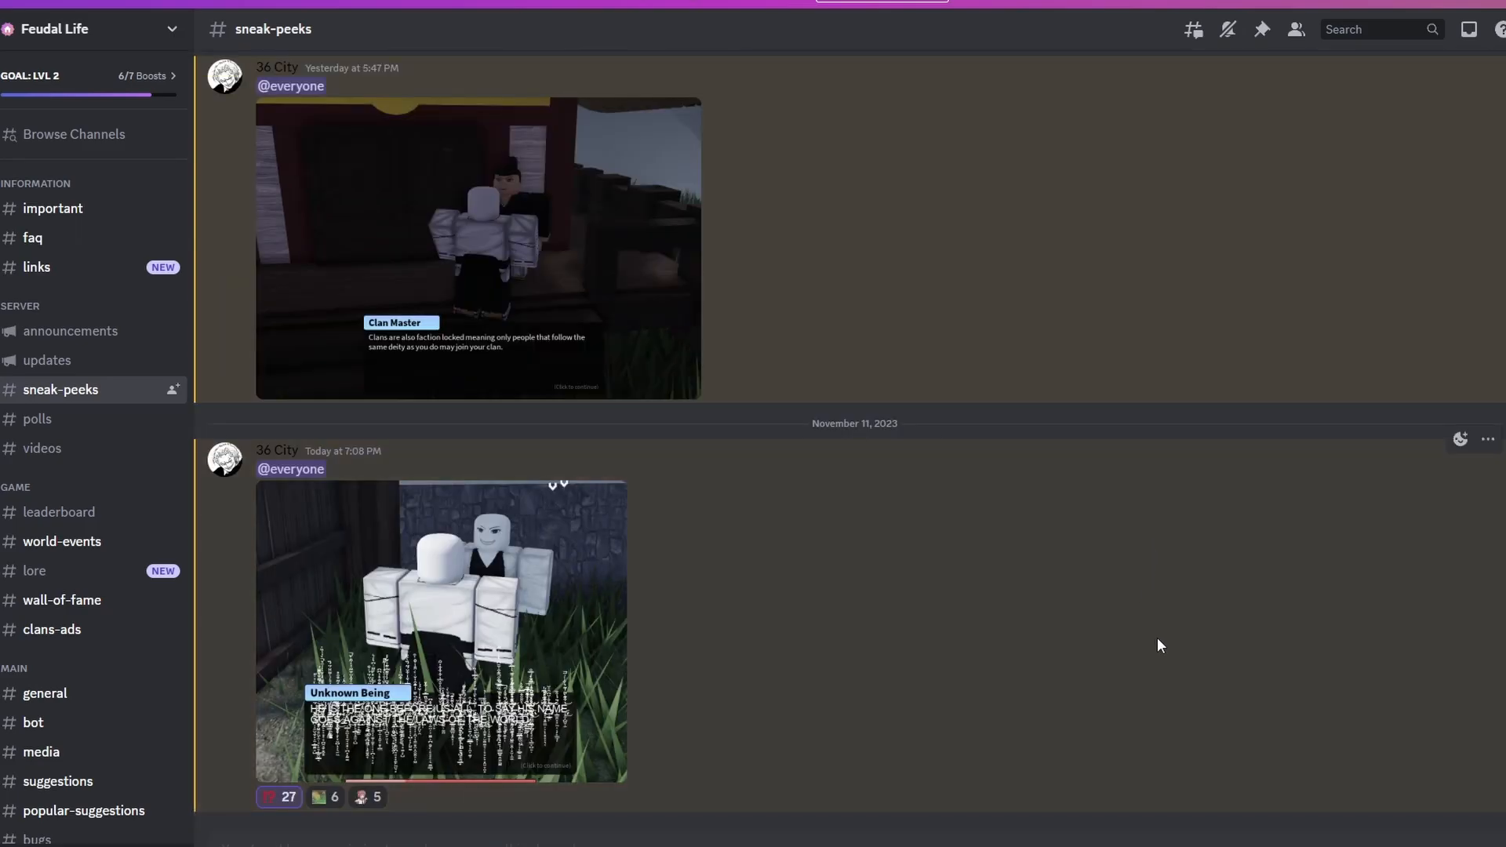
mouse_move(1407, 801)
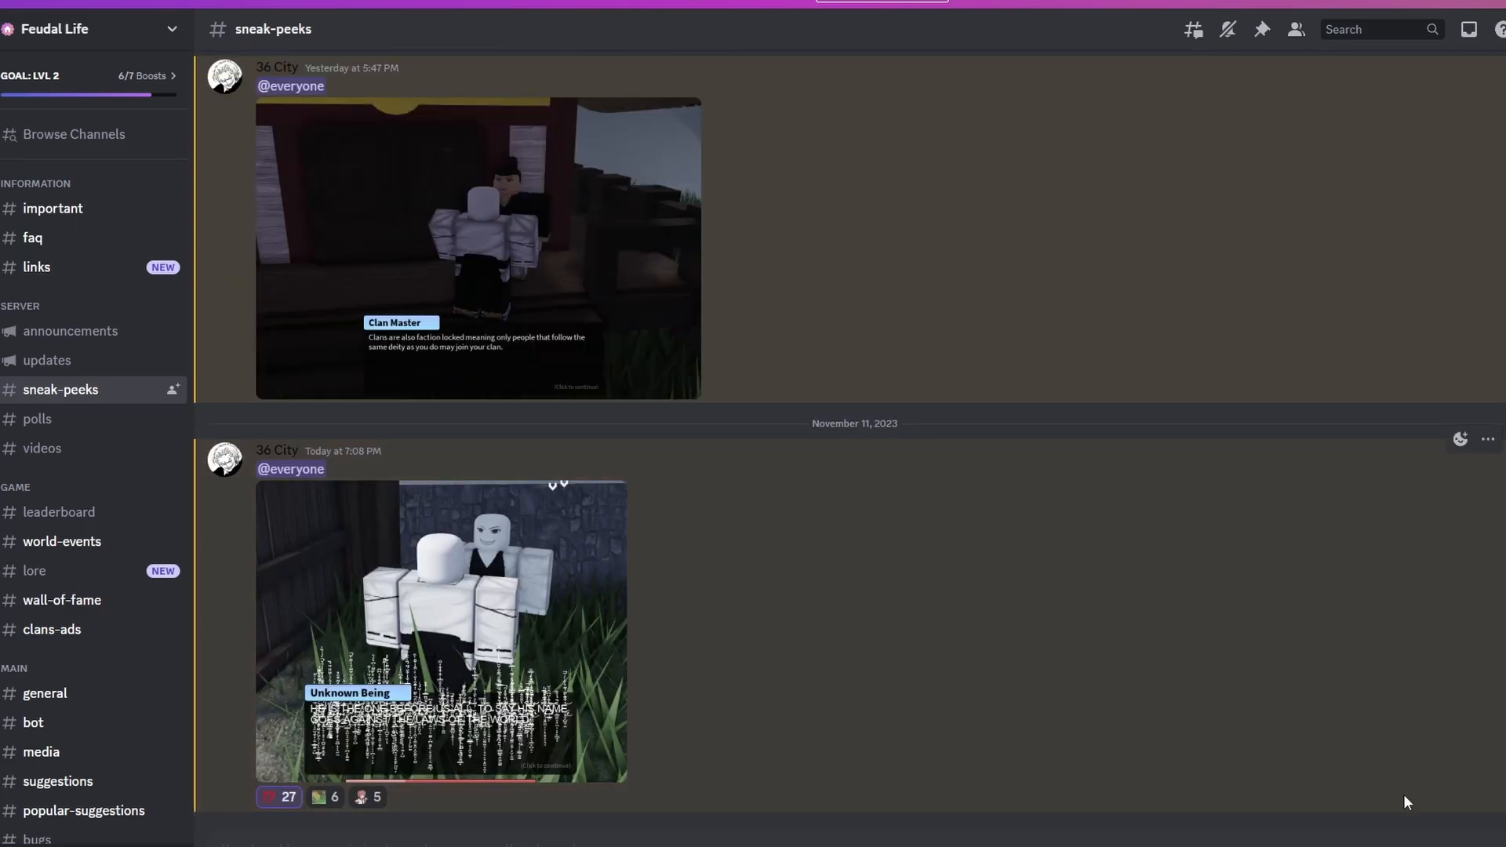